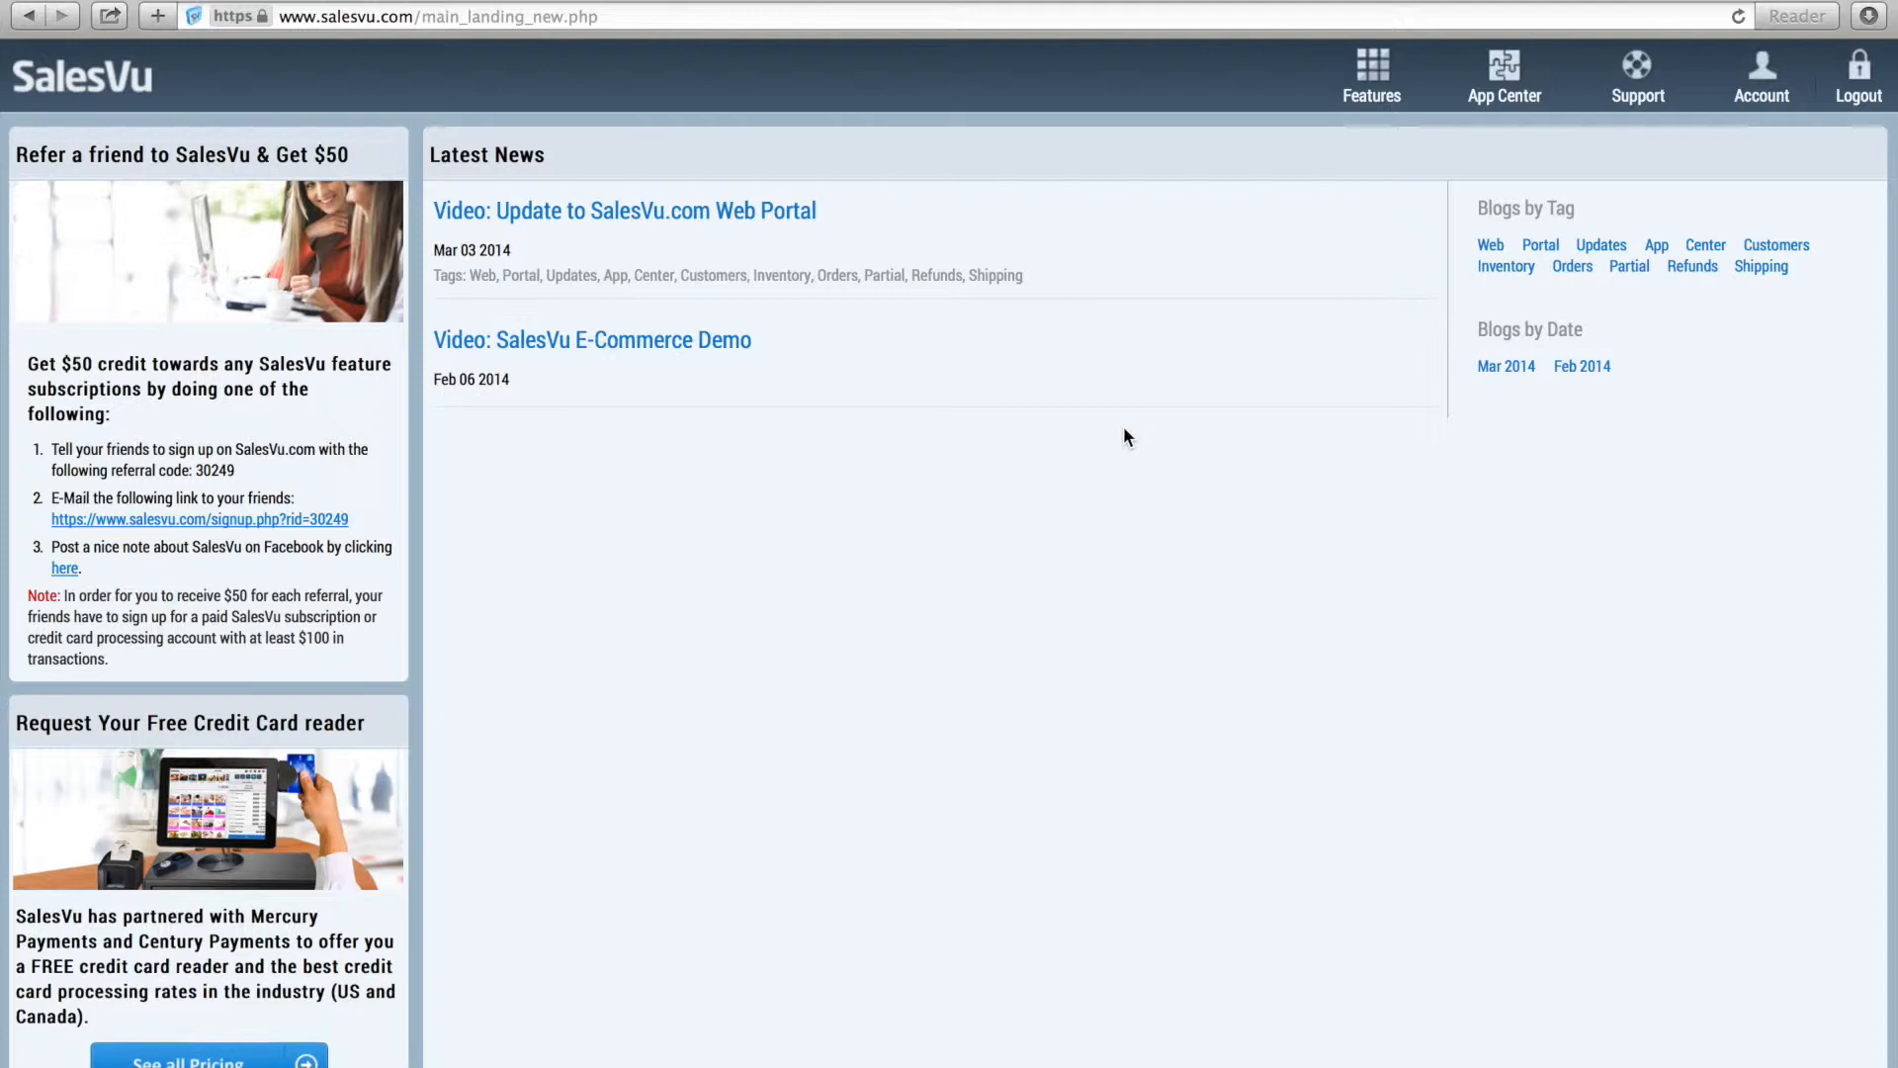
Open the Recurring Billing feature from the Features menu
{"action": "left_click", "coordinate": [1370, 75]}
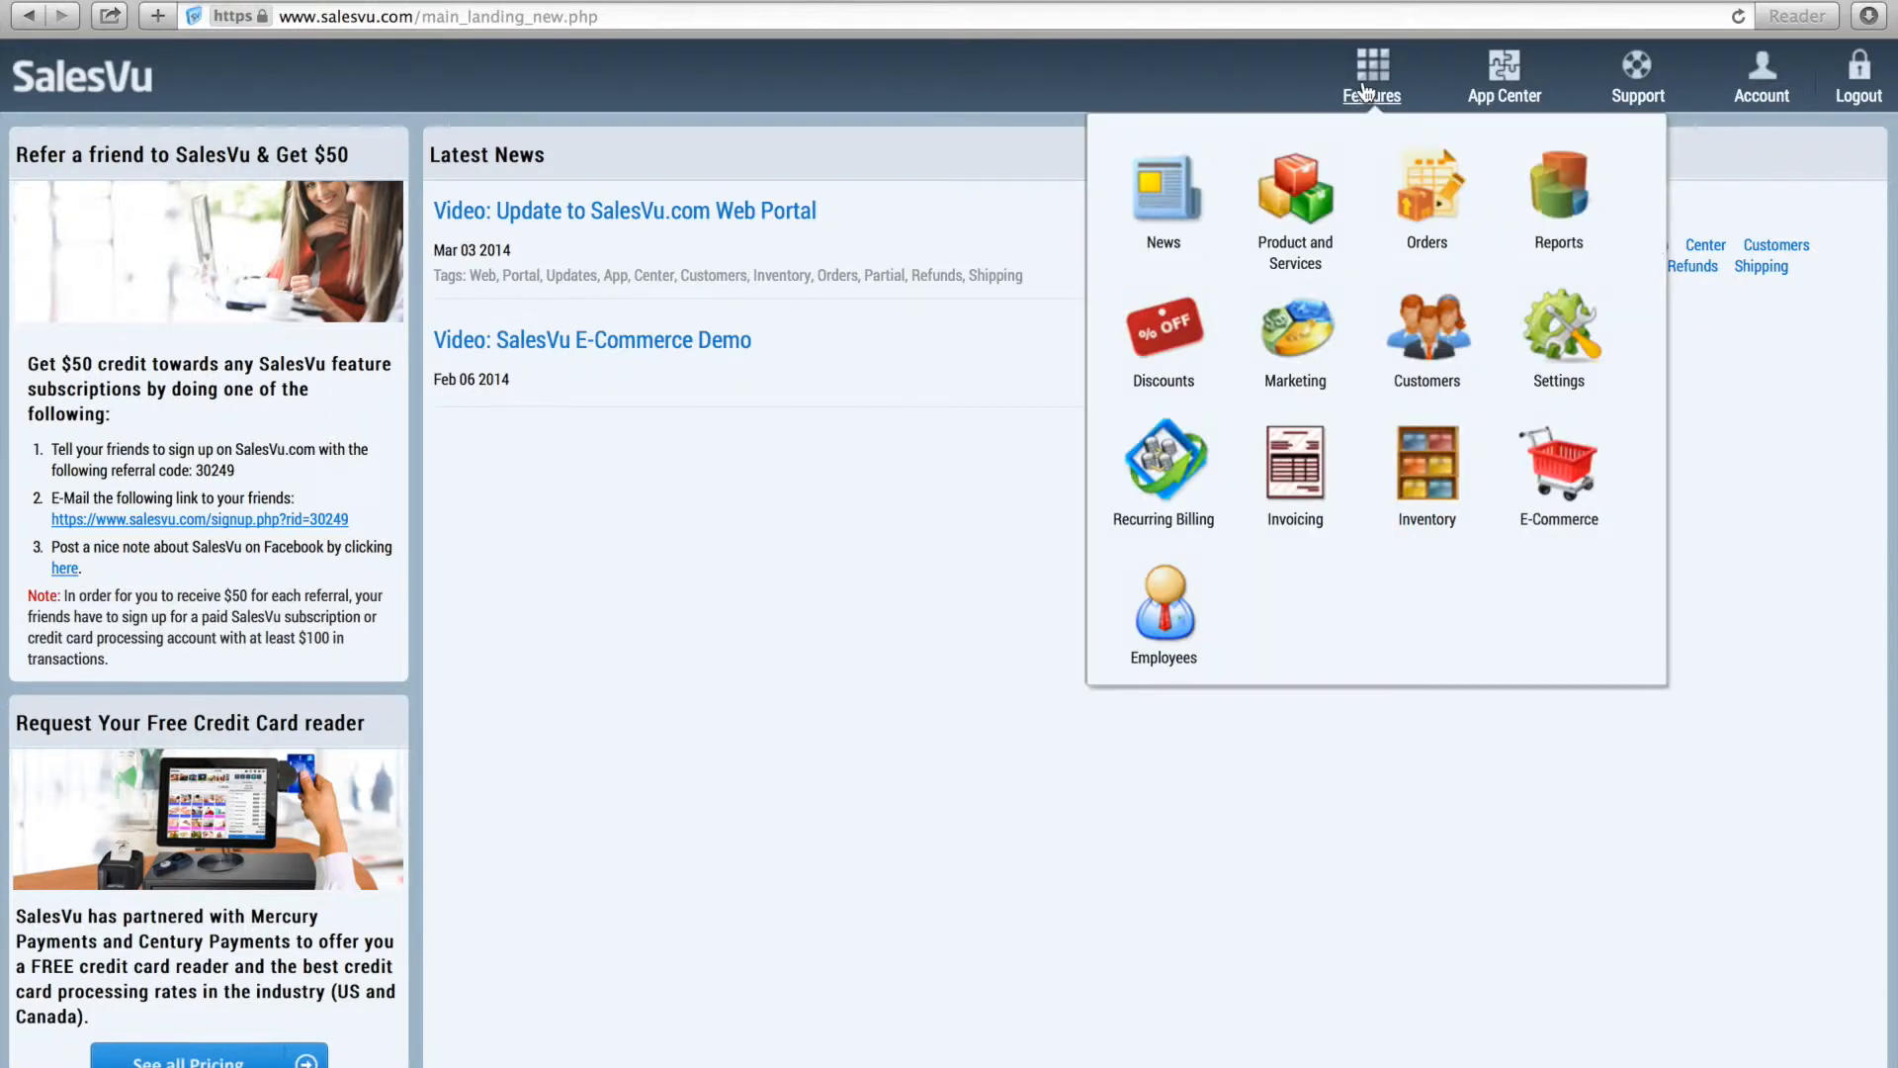
{"action": "mouse_move", "coordinate": [1175, 469]}
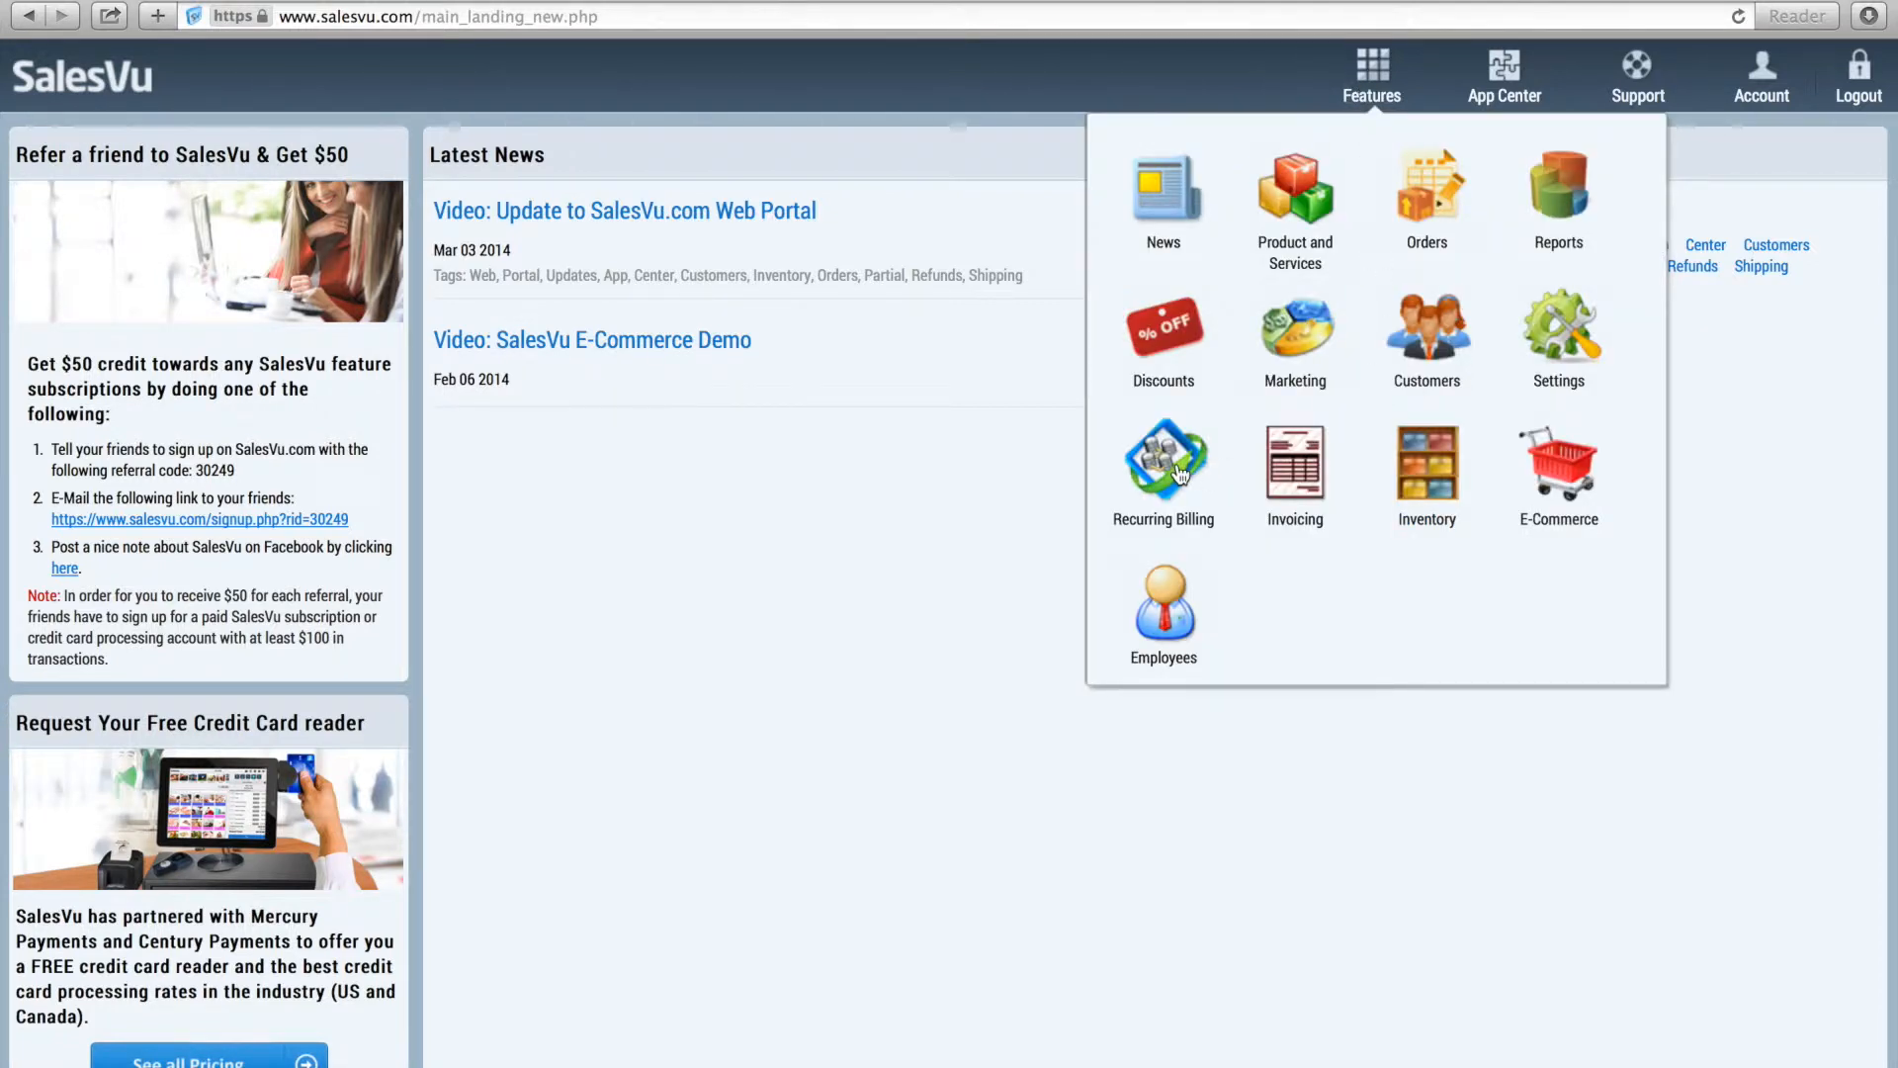
{"action": "left_click", "coordinate": [1162, 466]}
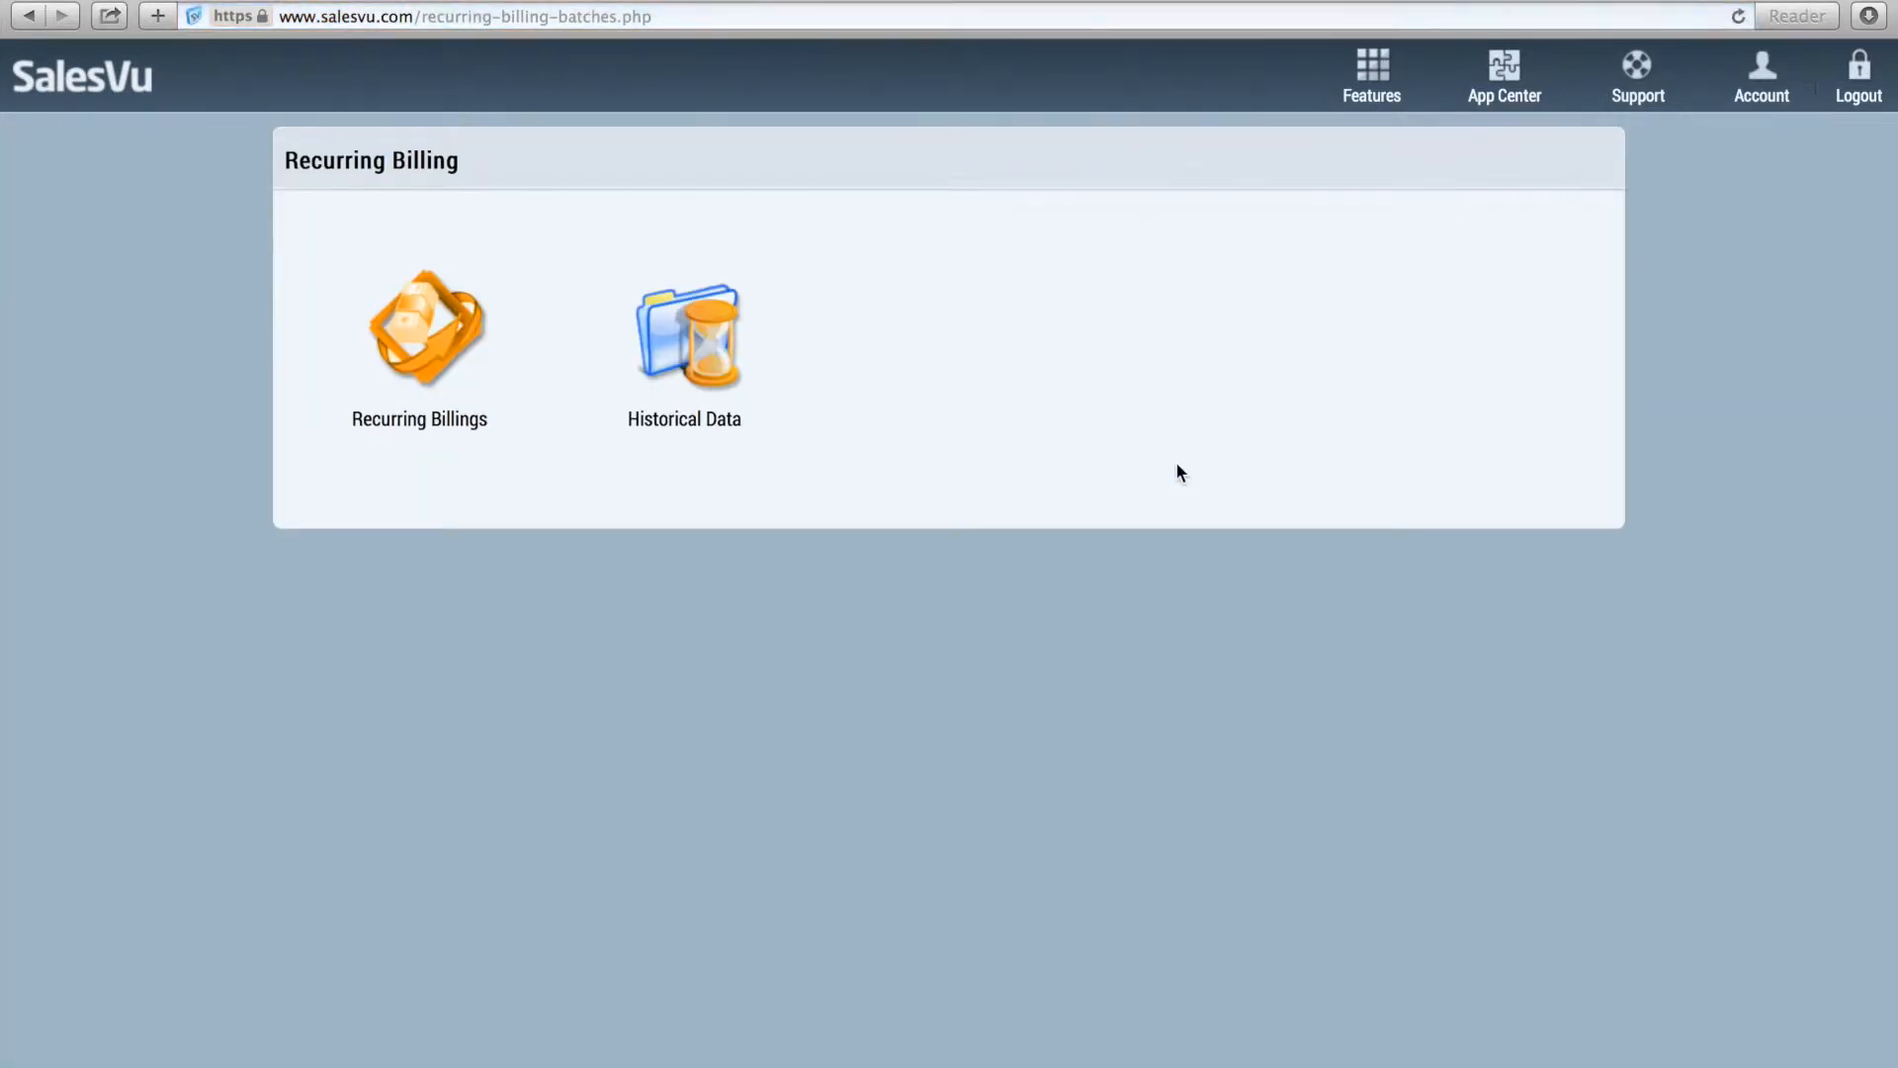
{"action": "mouse_move", "coordinate": [1504, 76]}
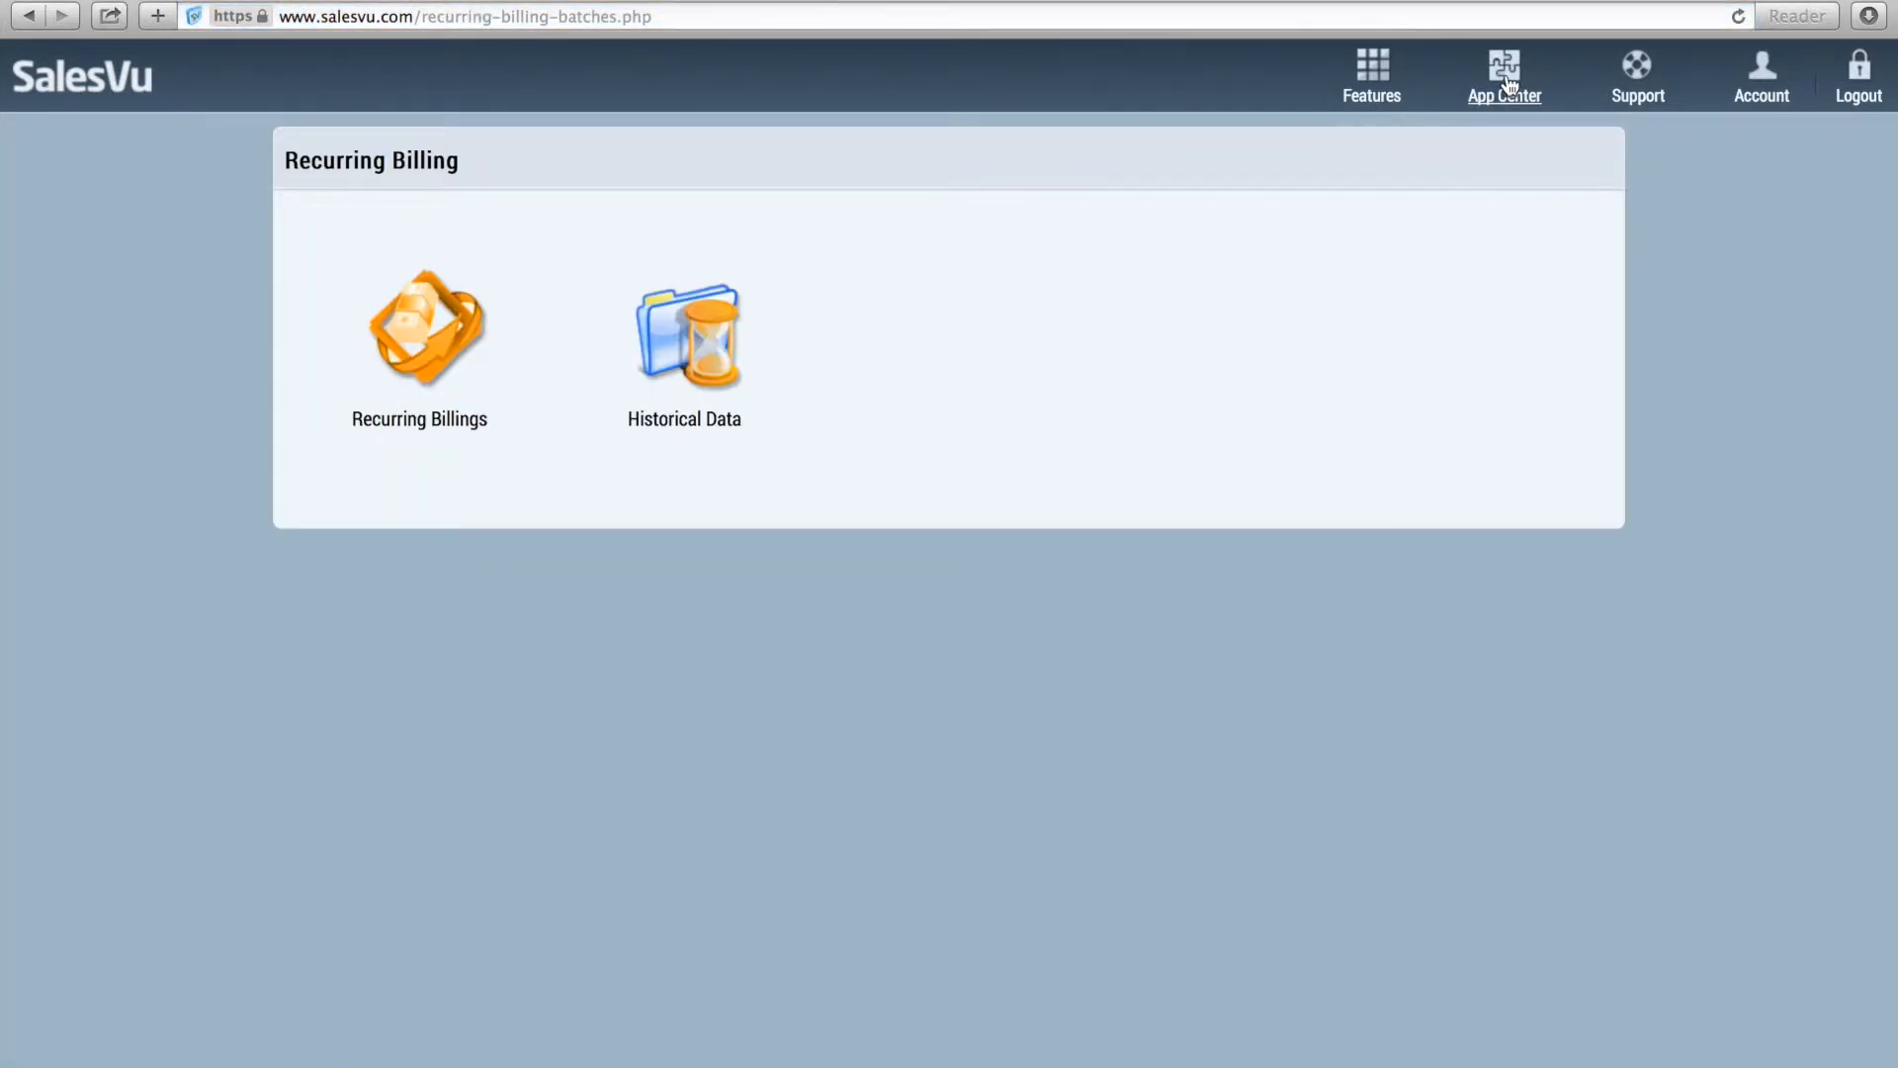
{"action": "mouse_move", "coordinate": [1434, 125]}
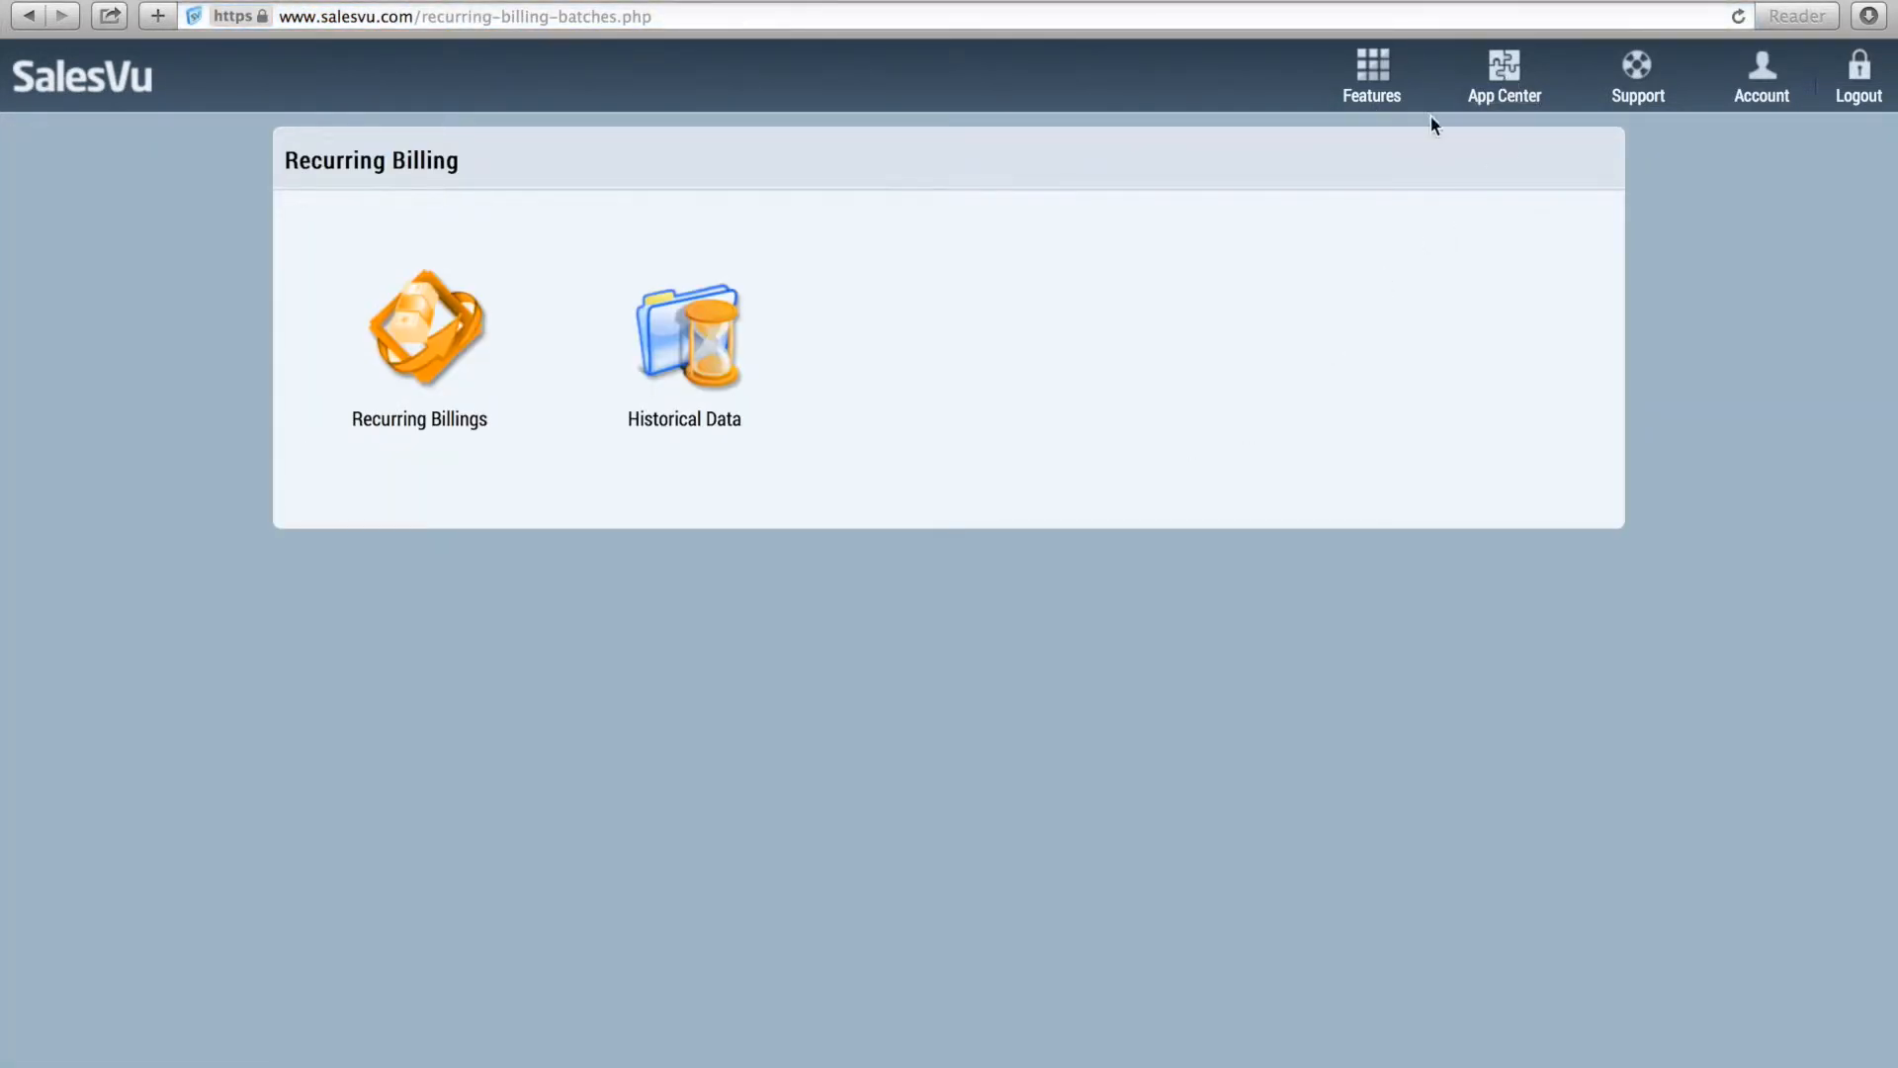
{"action": "mouse_move", "coordinate": [1048, 261]}
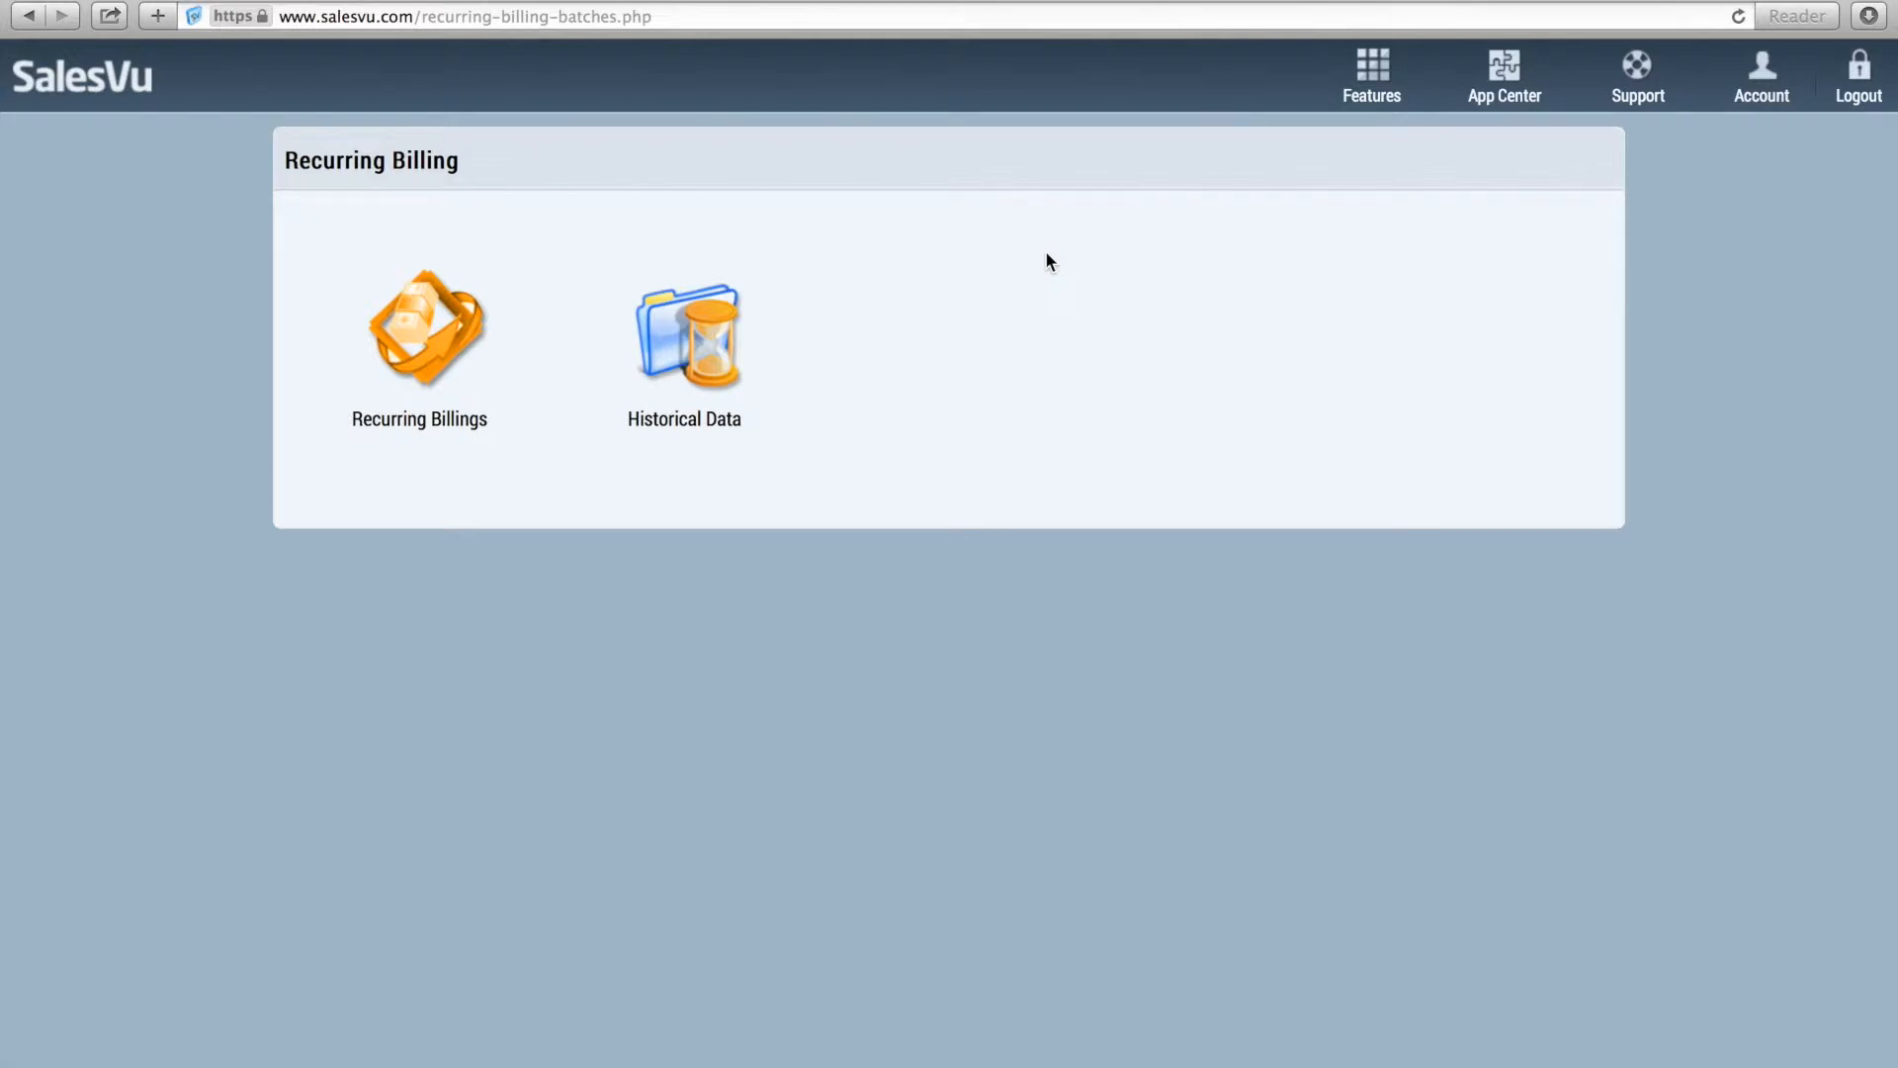
{"action": "mouse_move", "coordinate": [424, 339]}
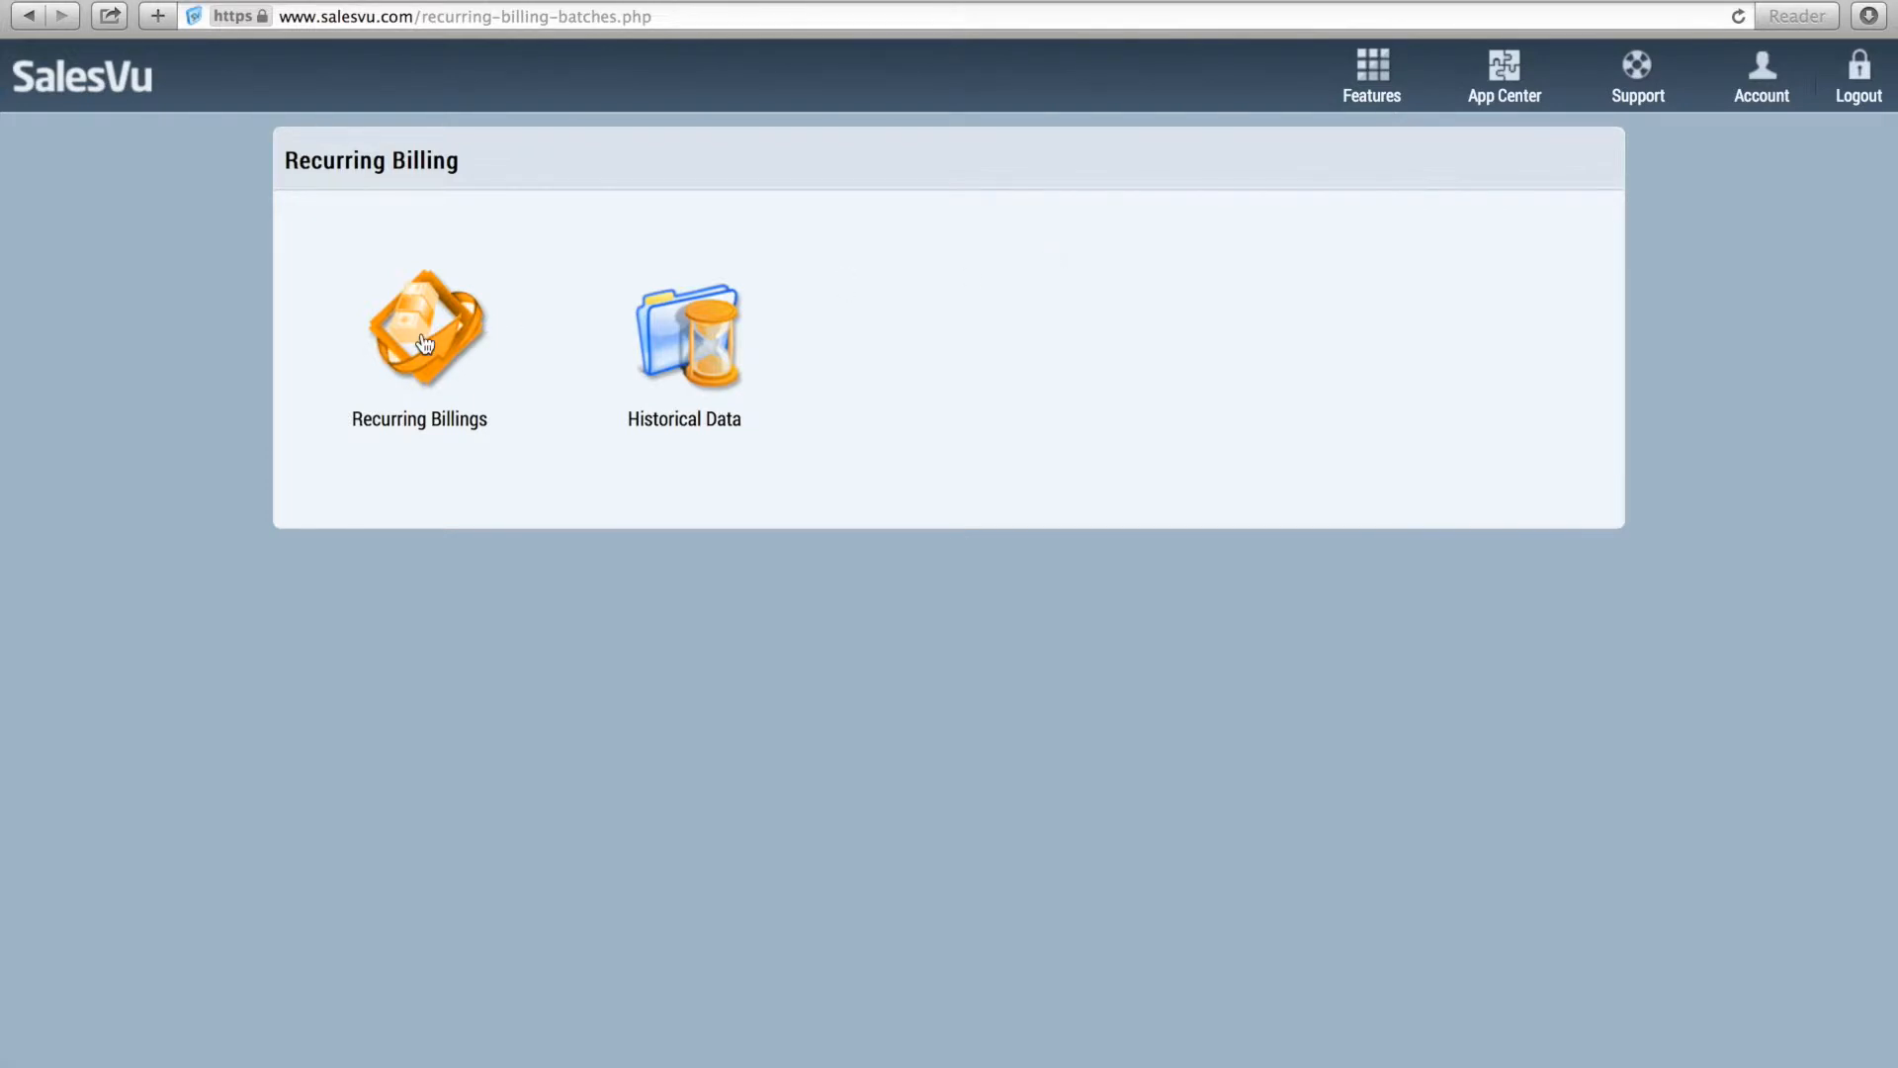
{"action": "mouse_move", "coordinate": [425, 327]}
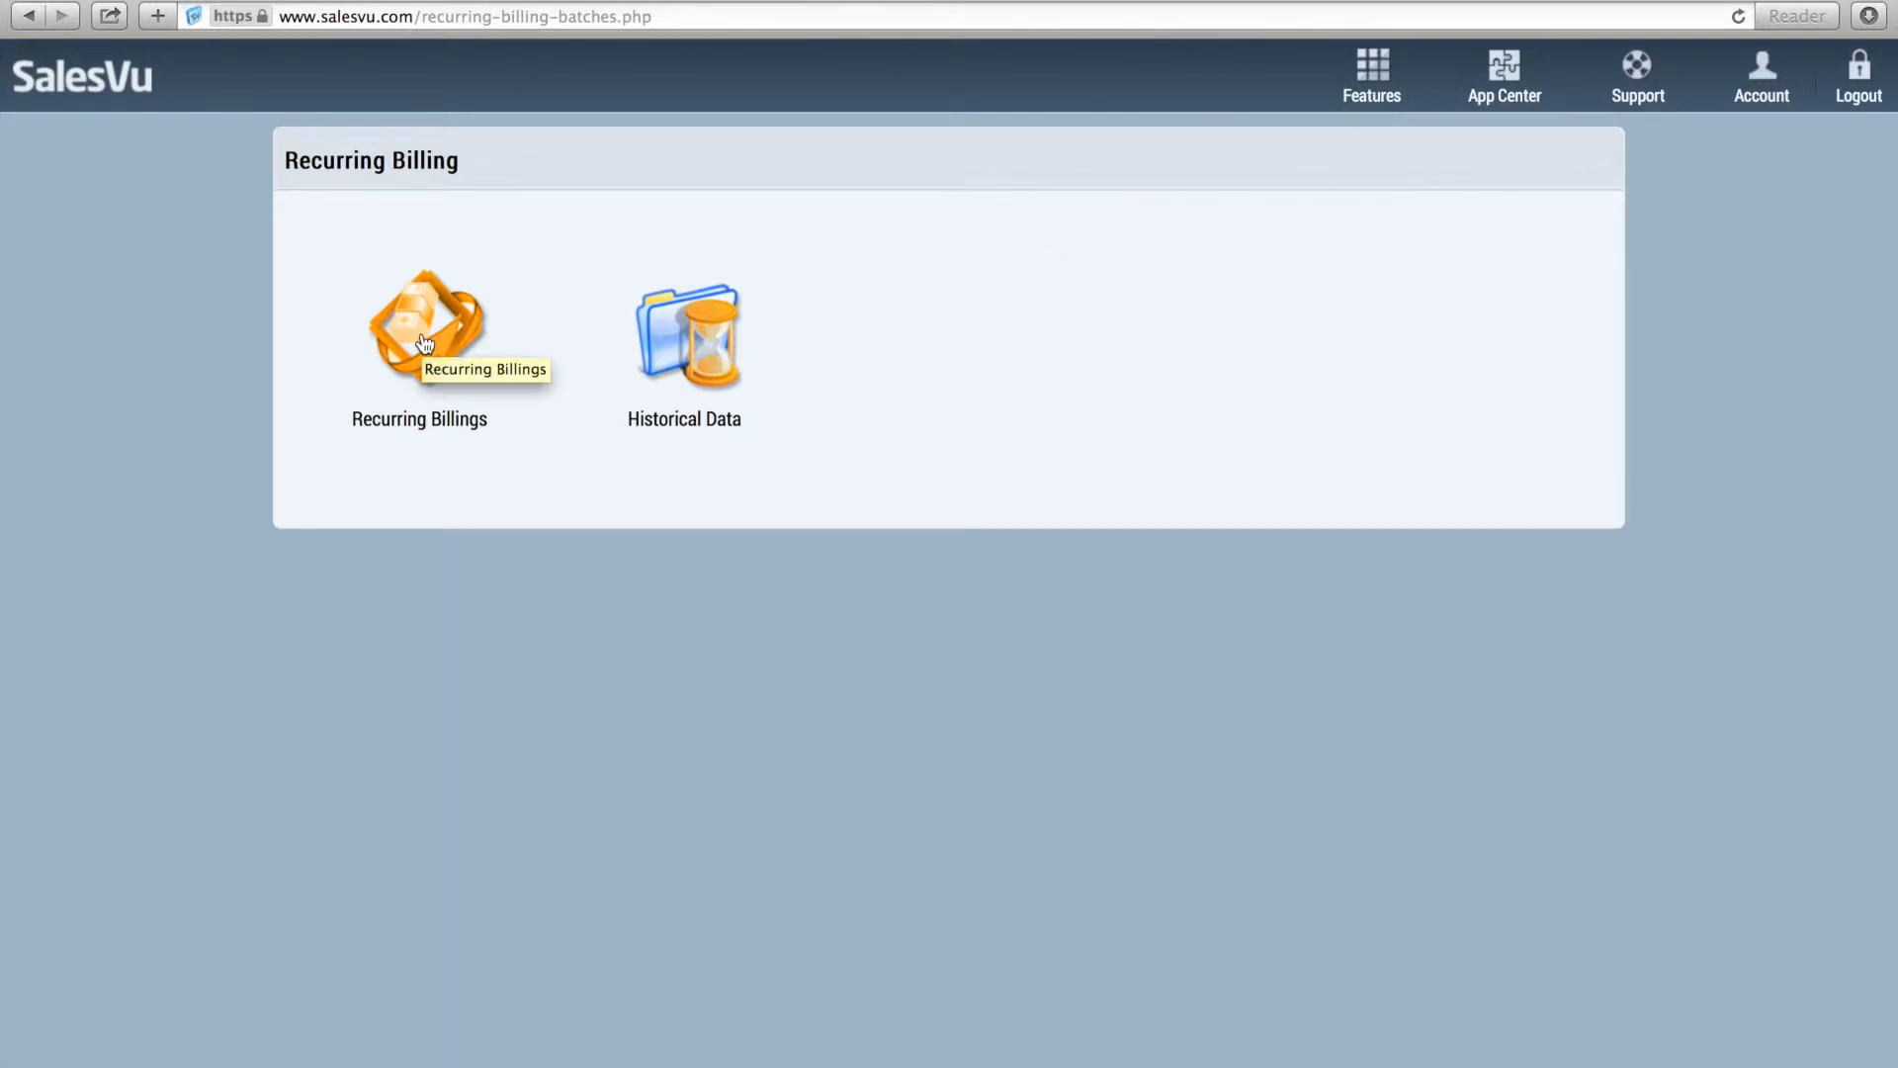
Start a new recurring billing and select one customer from the full customer list
{"action": "left_click", "coordinate": [425, 327]}
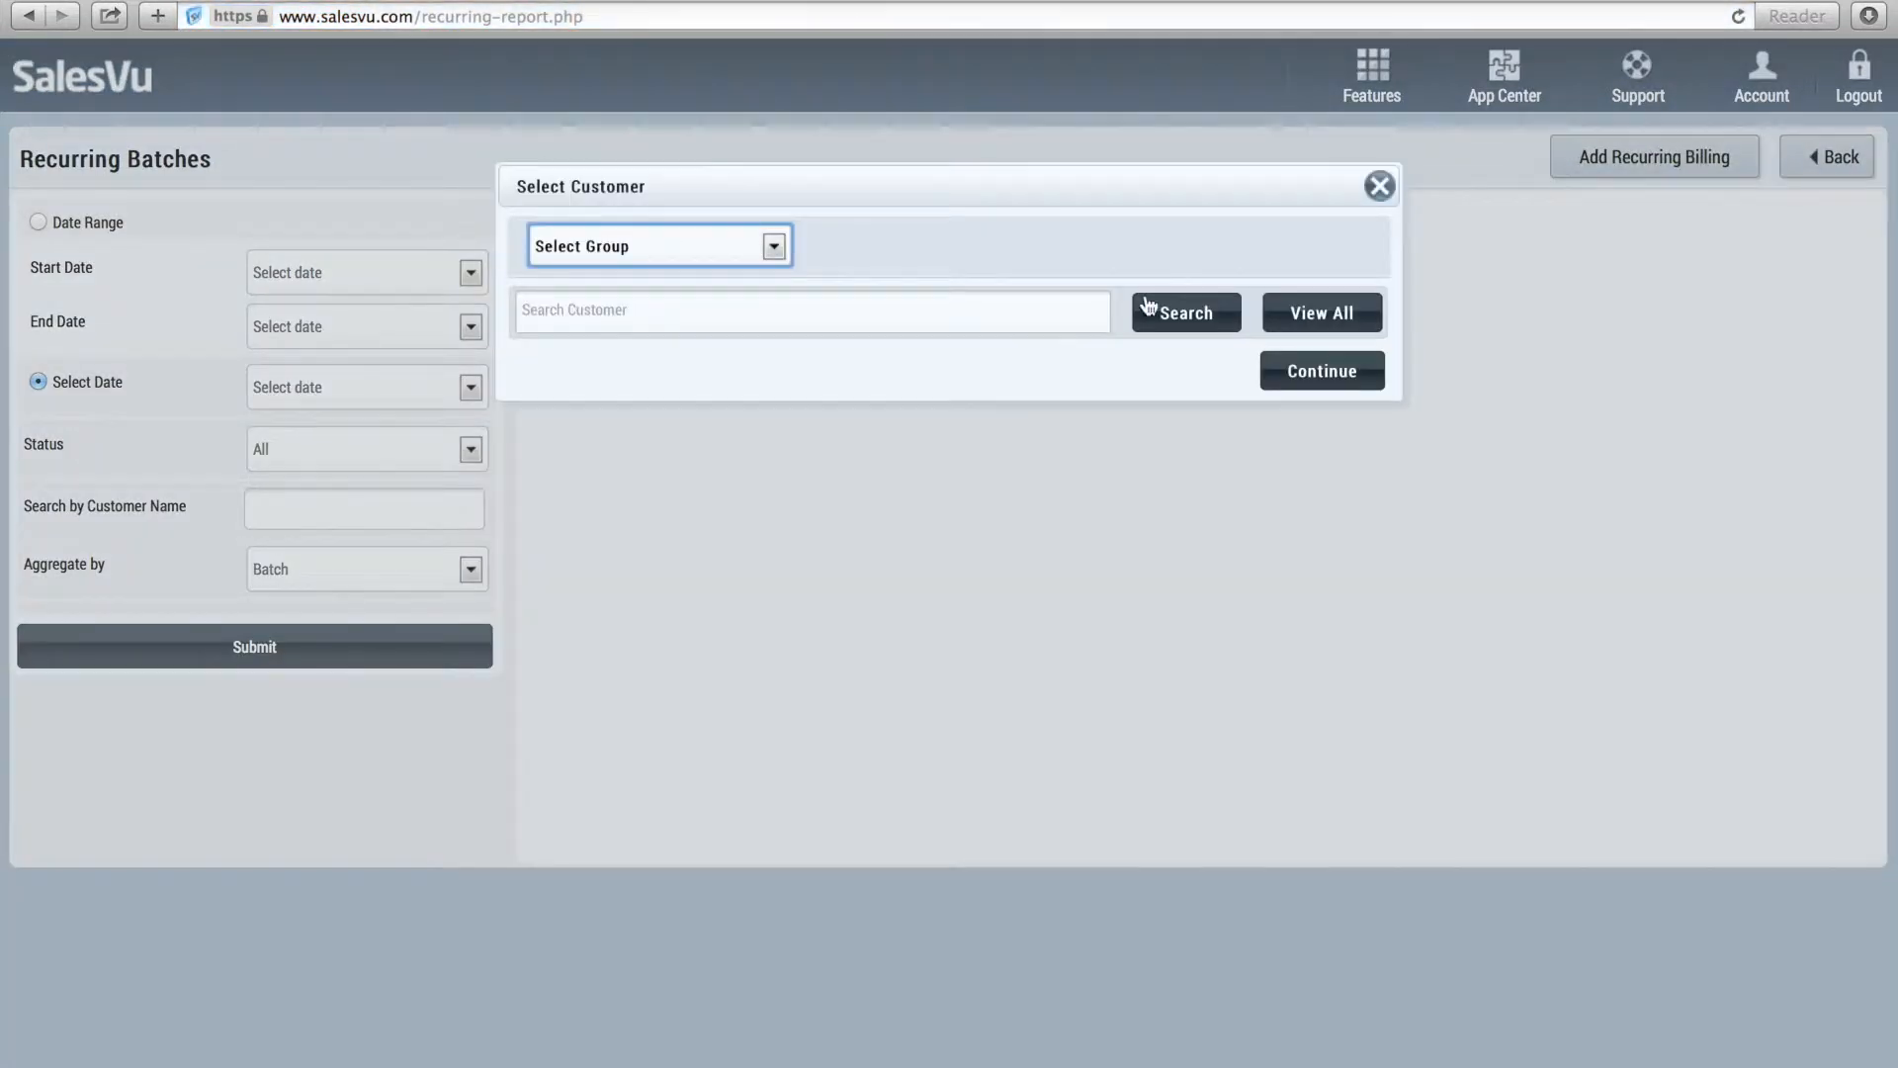
{"action": "left_click", "coordinate": [1321, 312]}
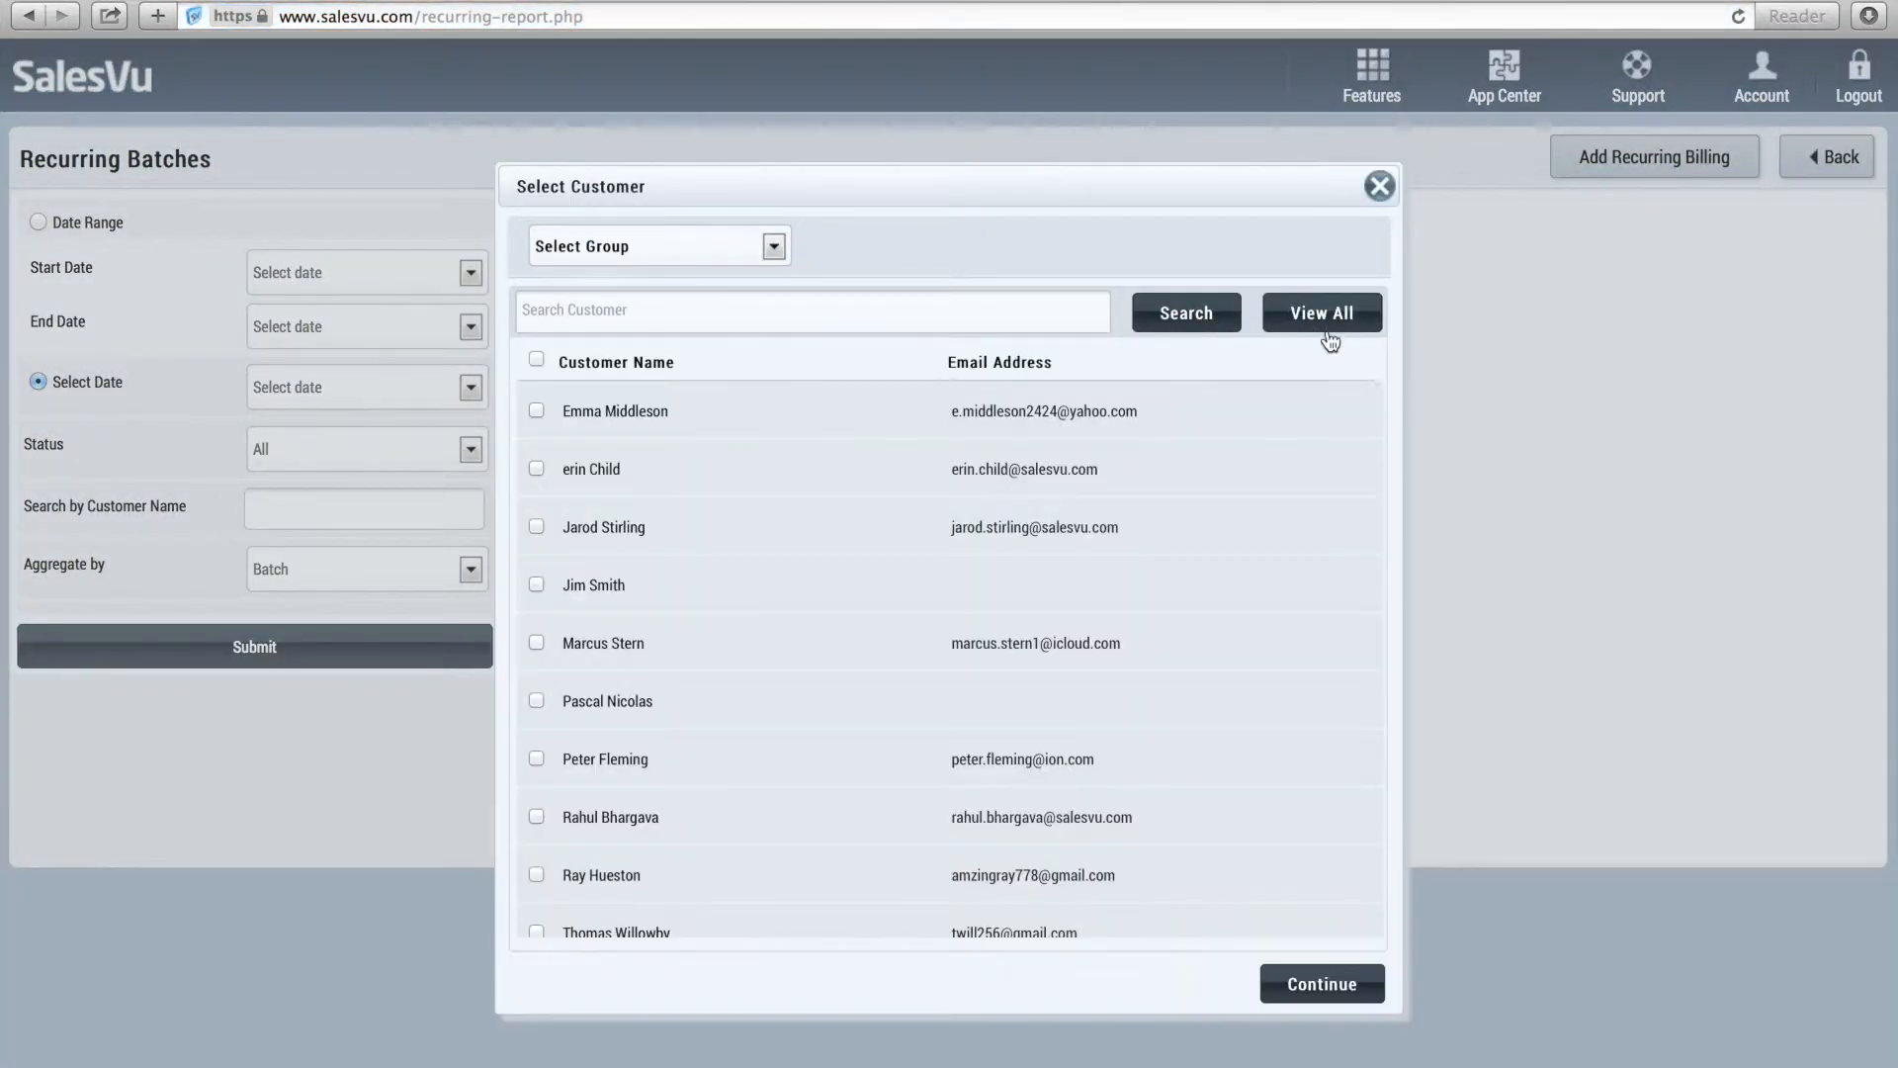
{"action": "mouse_move", "coordinate": [538, 653]}
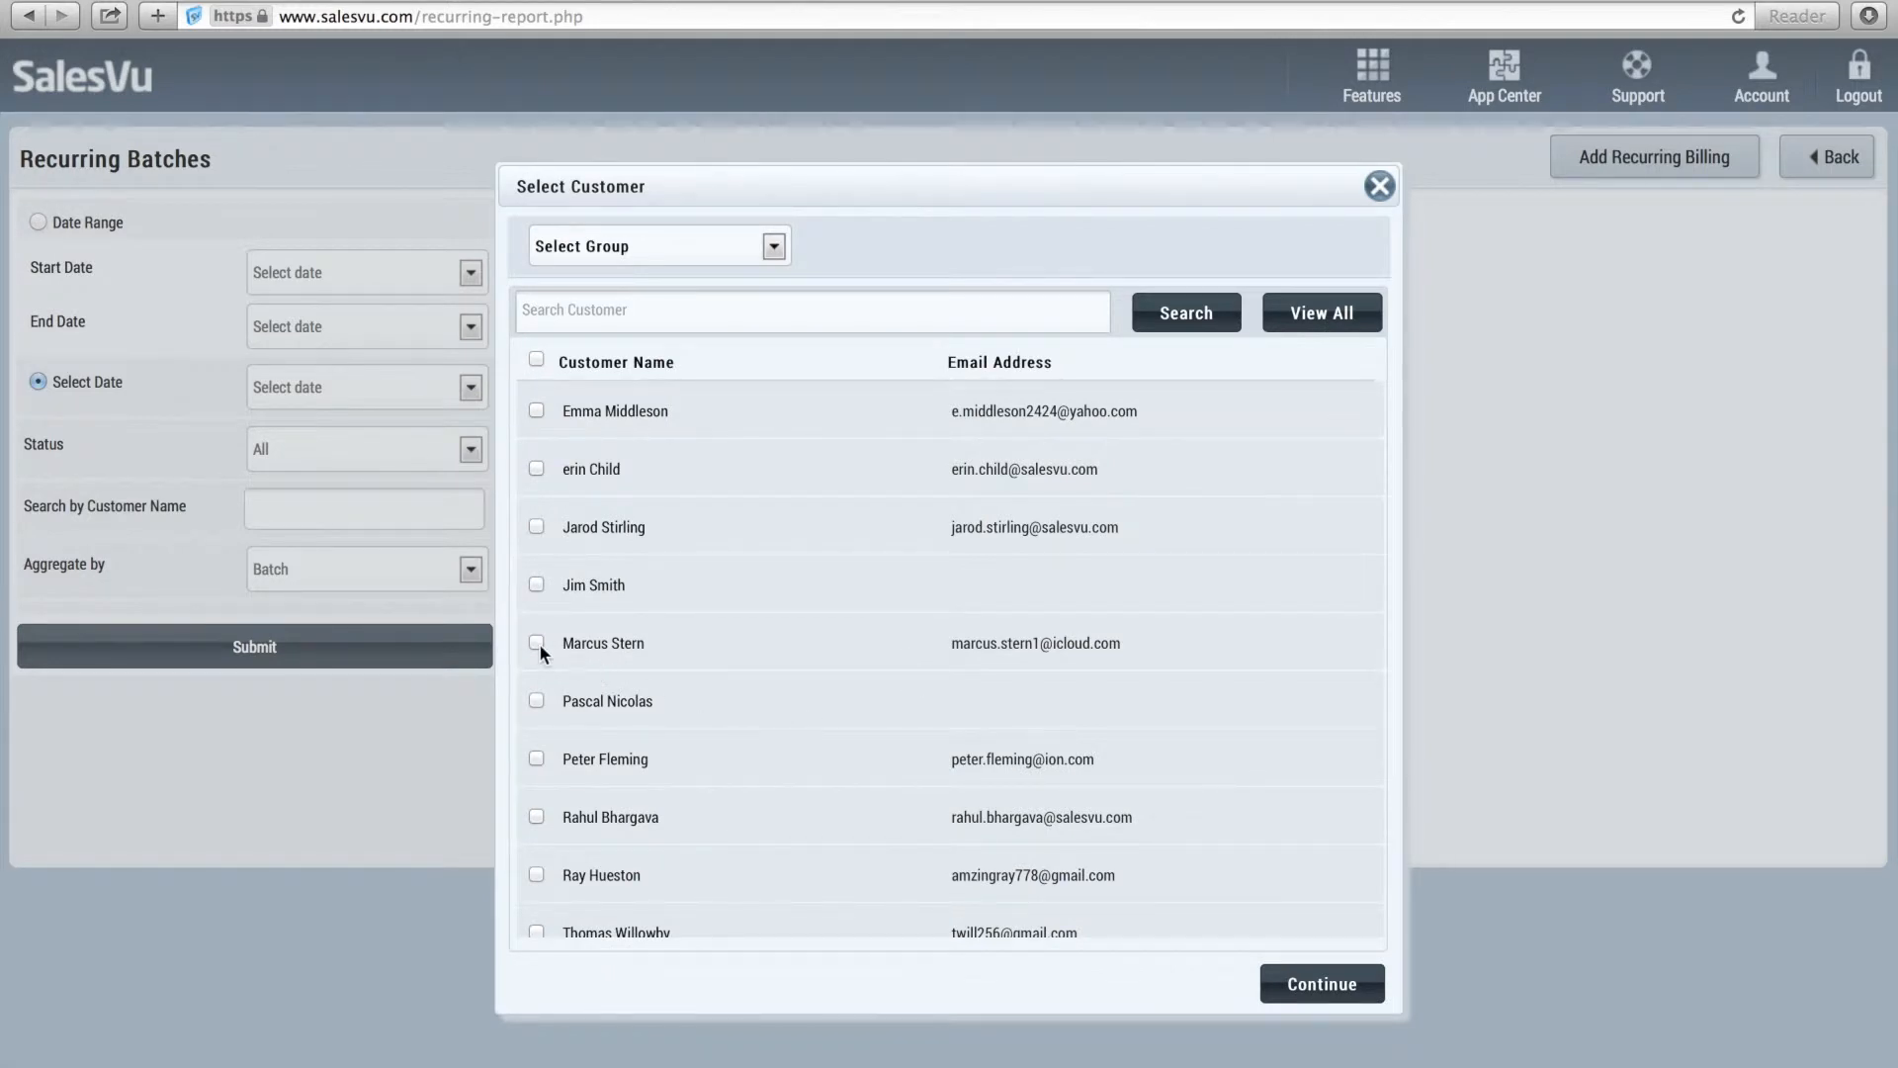
{"action": "left_click", "coordinate": [536, 642]}
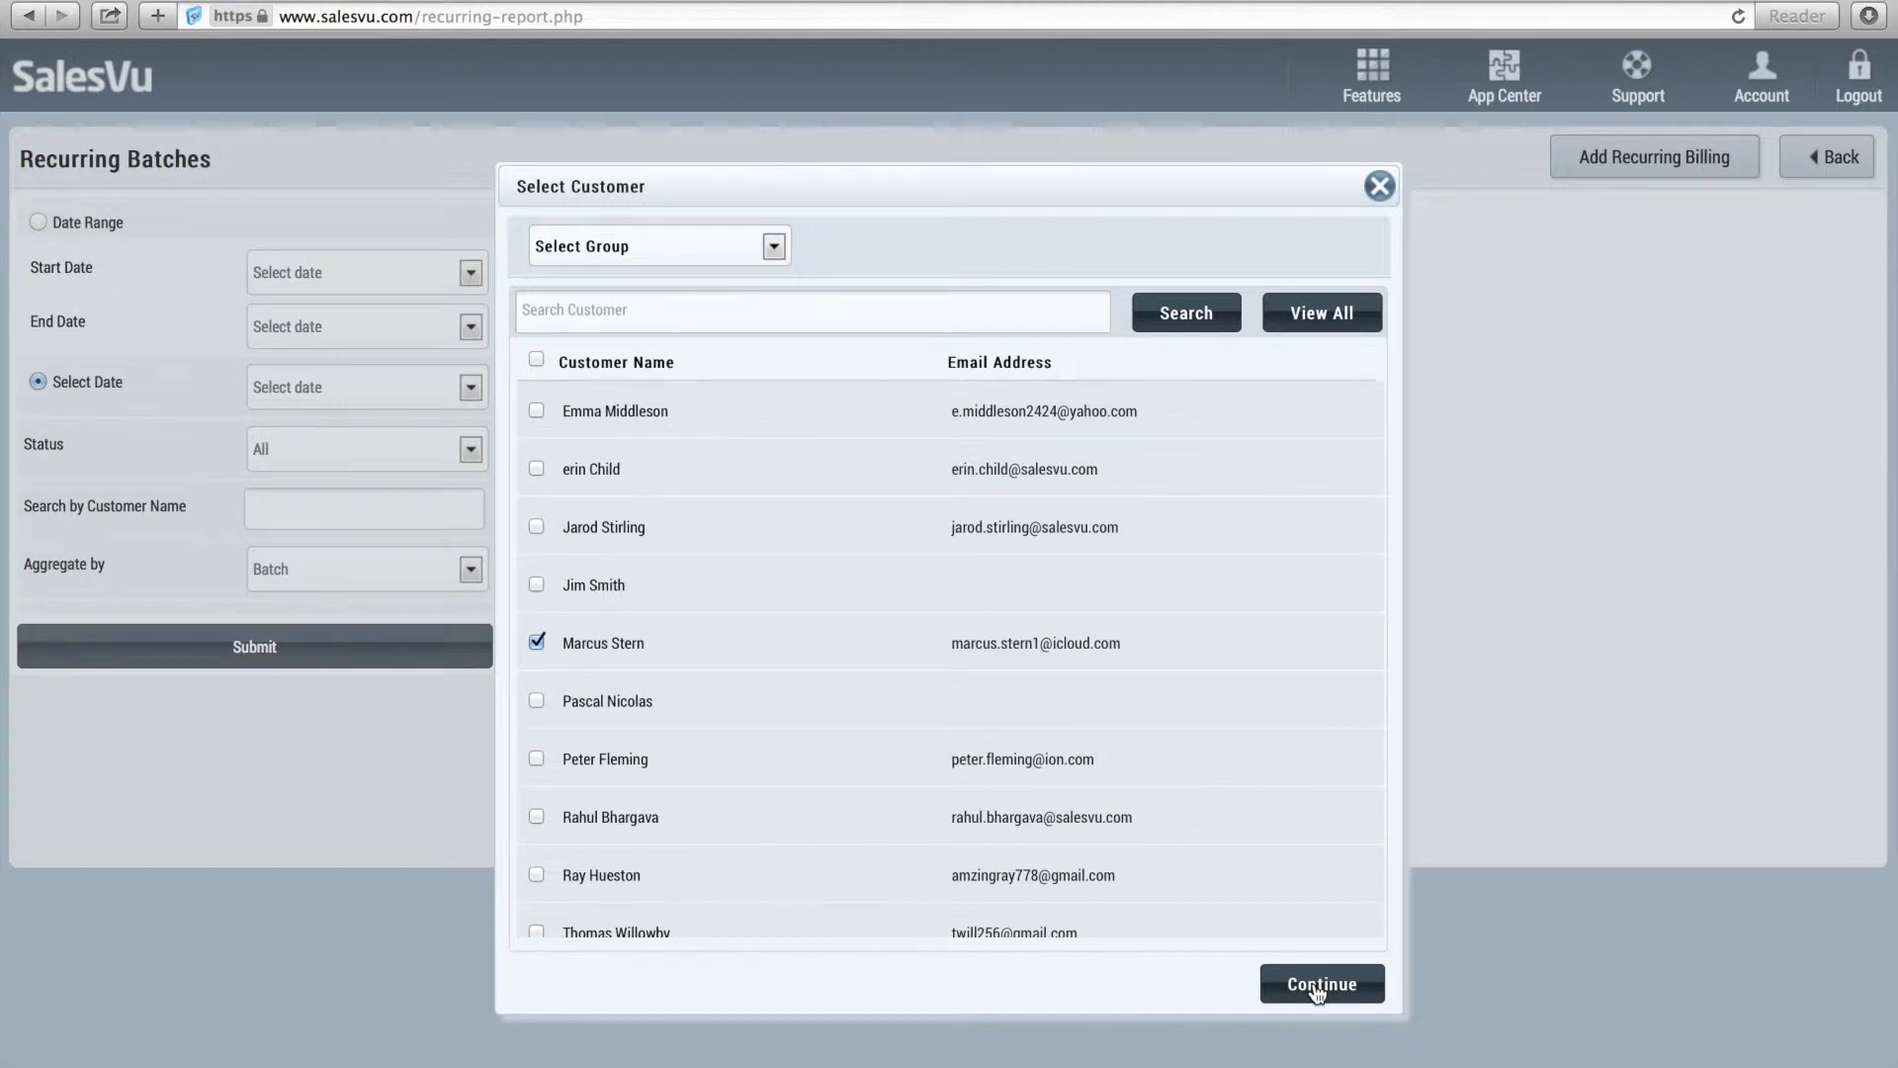
Search 'yog' and add Unlimited Monthly Yoga, making the order $128.10 for one item
{"action": "left_click", "coordinate": [1322, 983]}
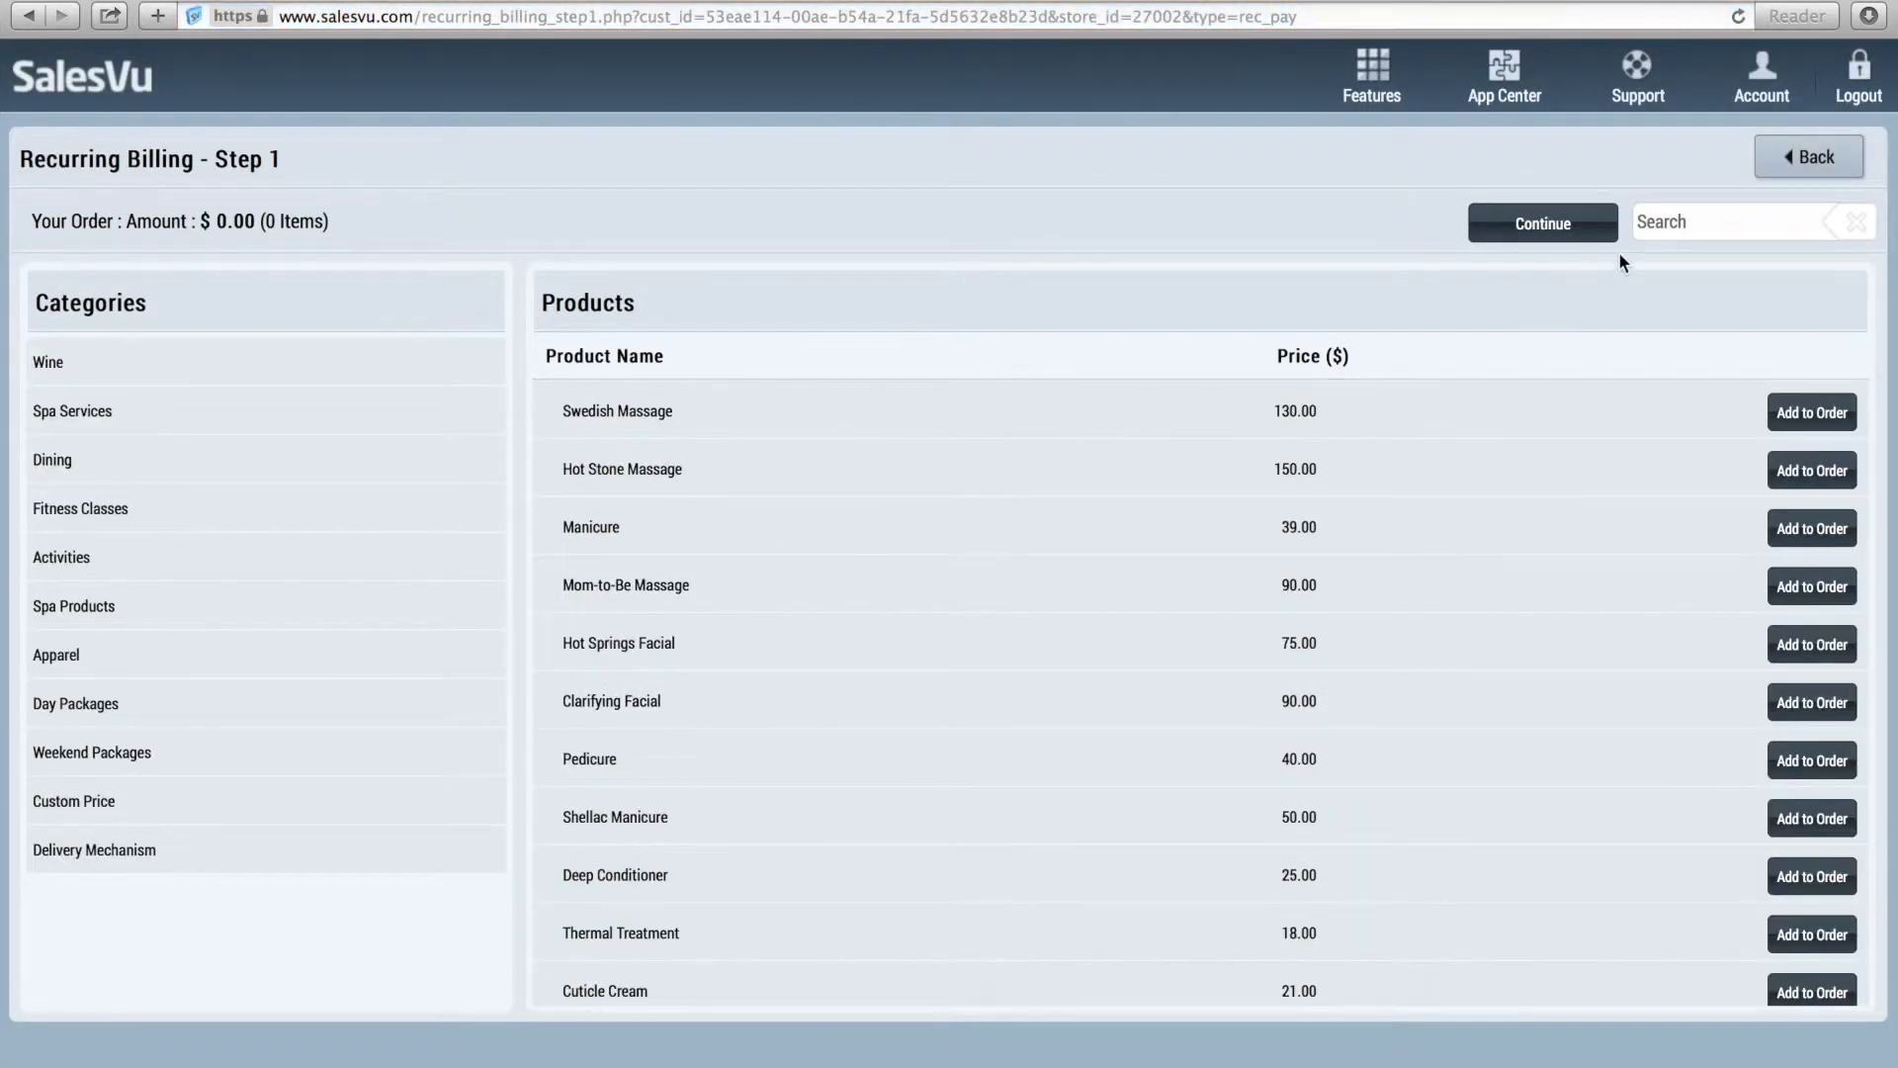
{"action": "left_click", "coordinate": [1724, 220]}
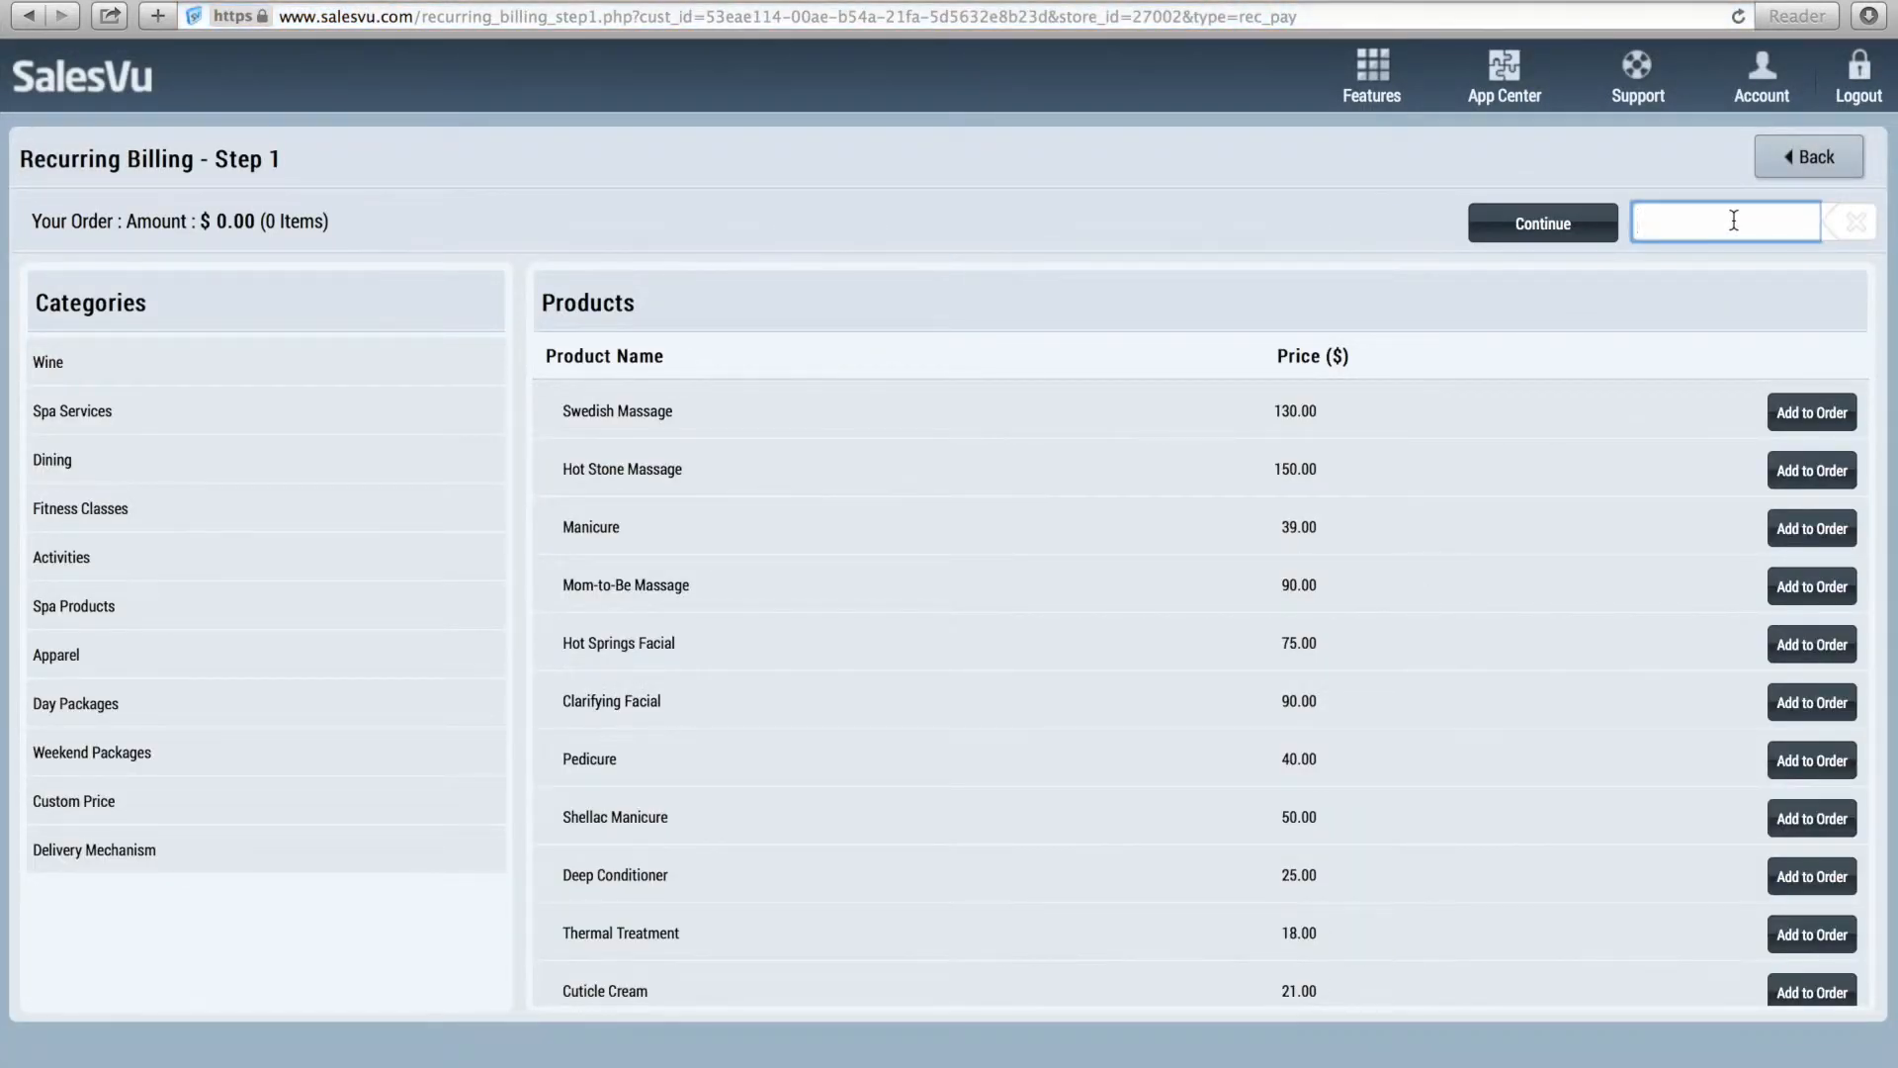
{"action": "type", "text": "yog"}
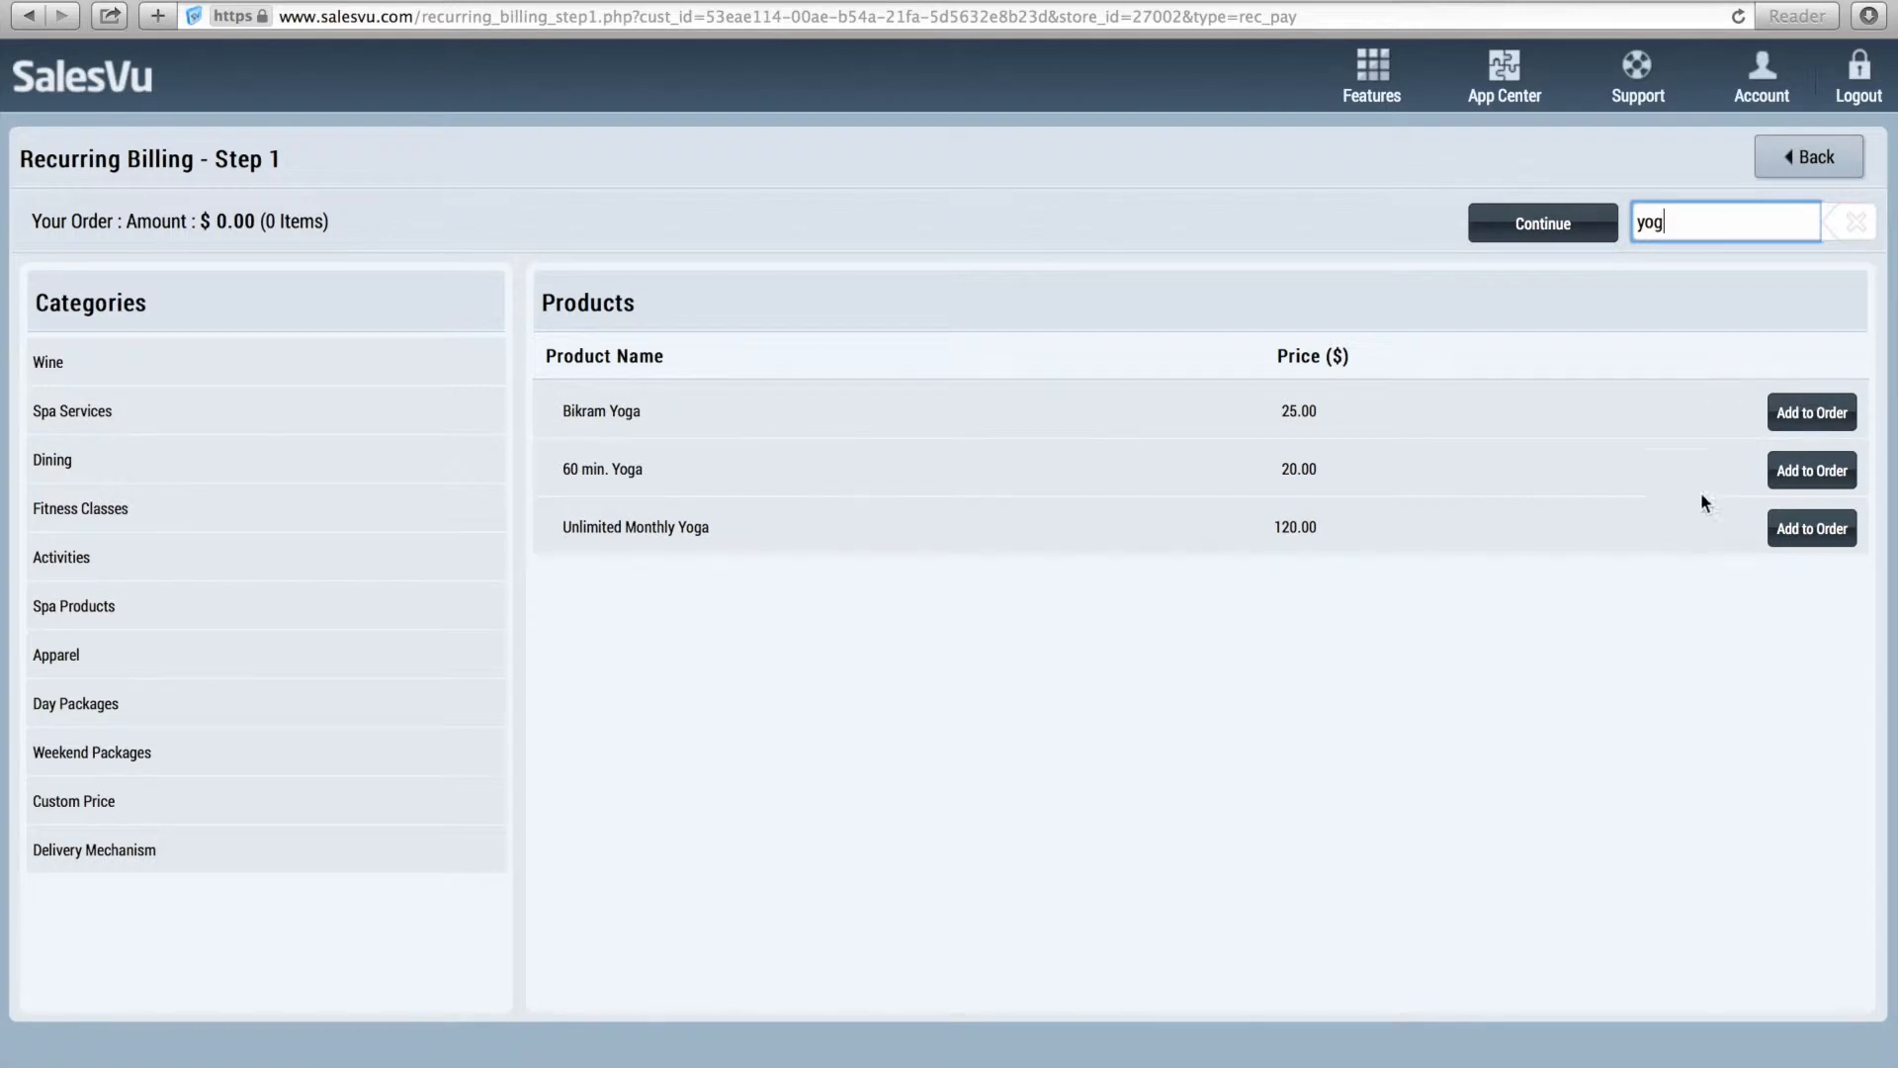
{"action": "mouse_move", "coordinate": [1493, 550]}
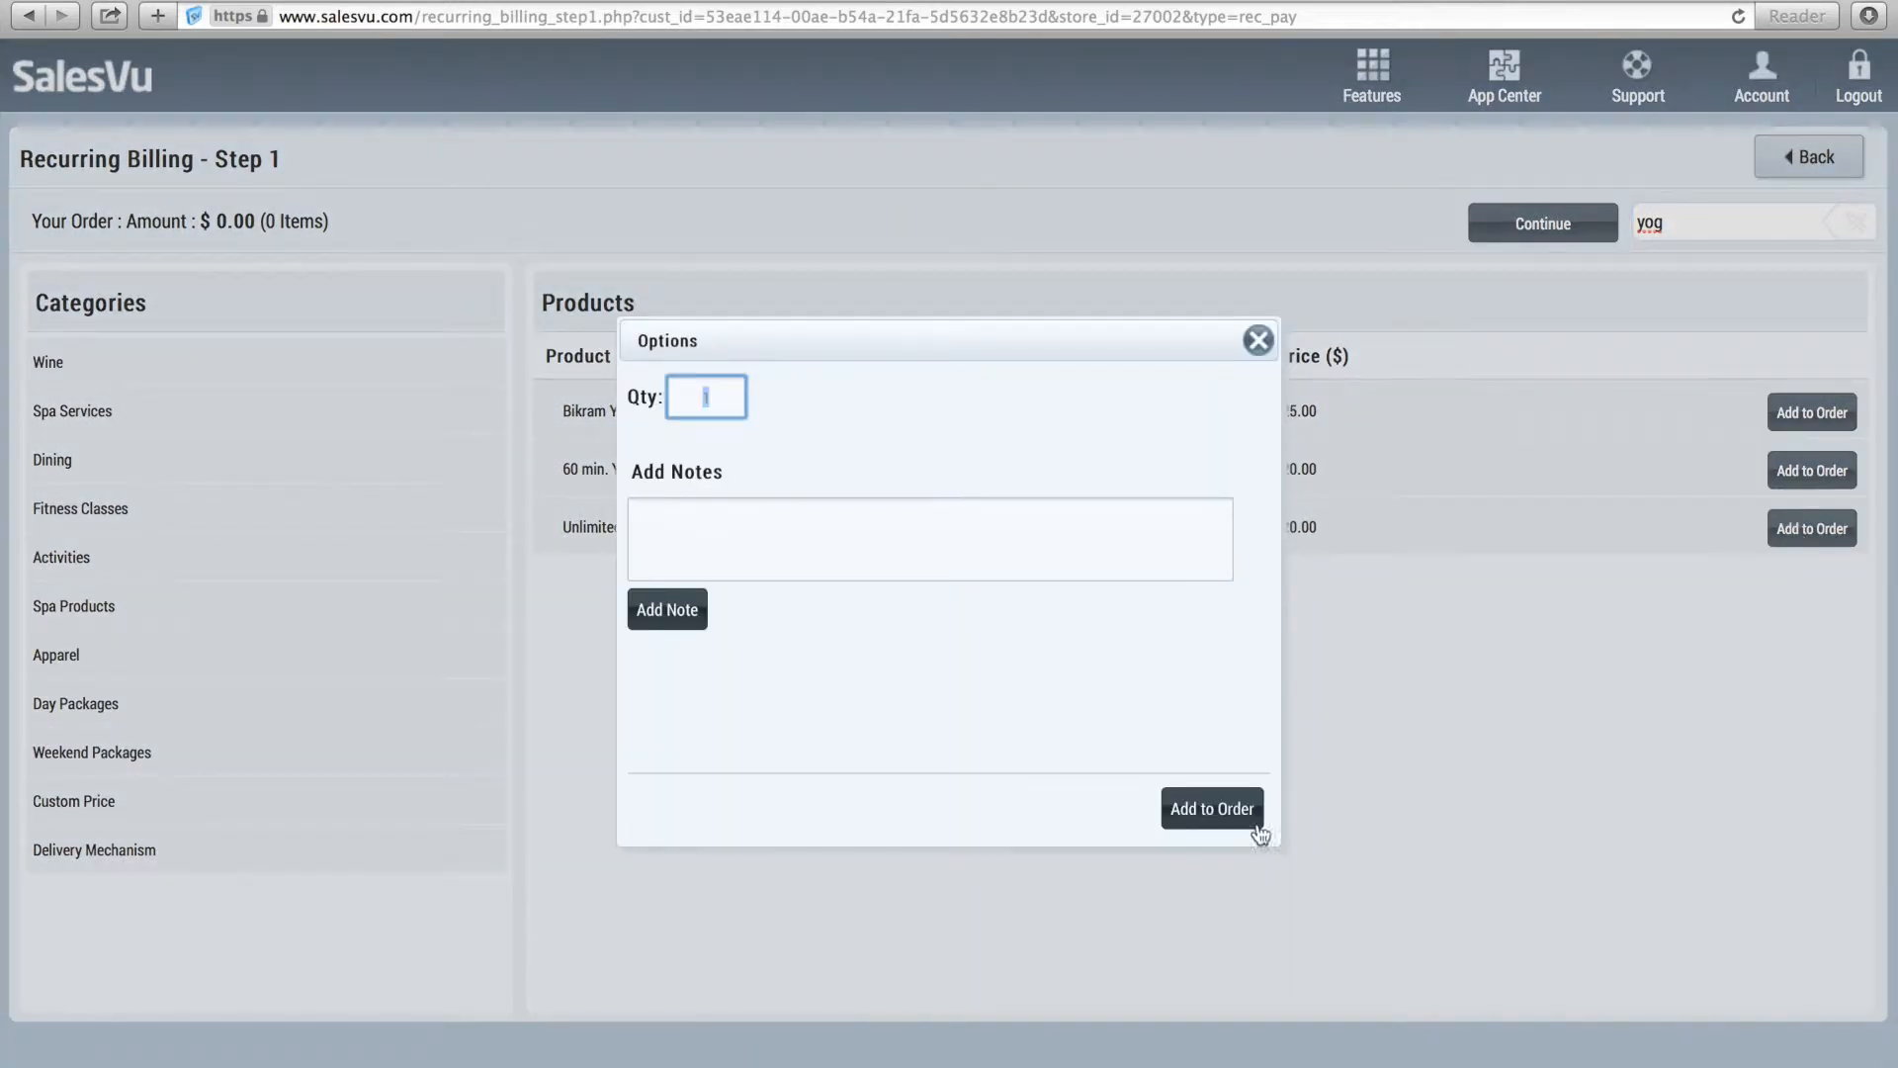
{"action": "left_click", "coordinate": [1210, 809]}
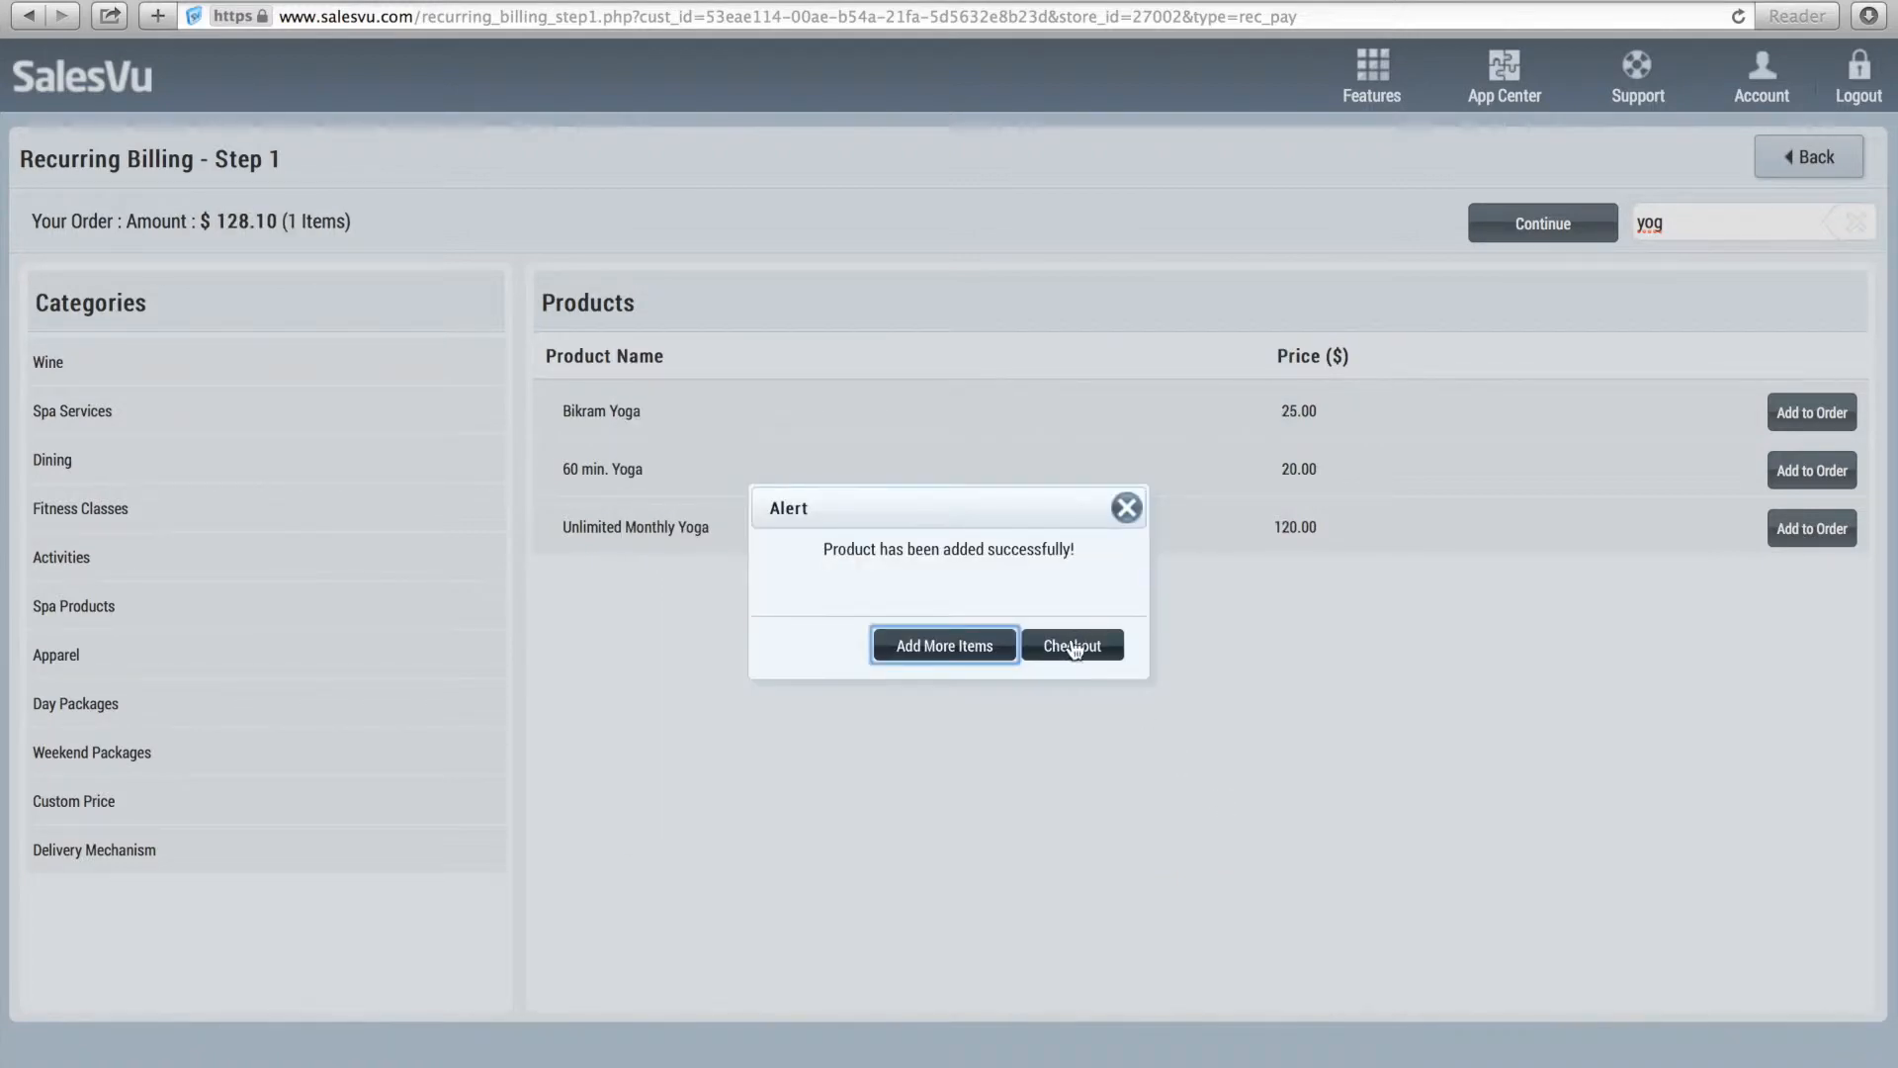
Schedule the order to start April 1, 2014, repeating monthly with no end date
{"action": "left_click", "coordinate": [1070, 643]}
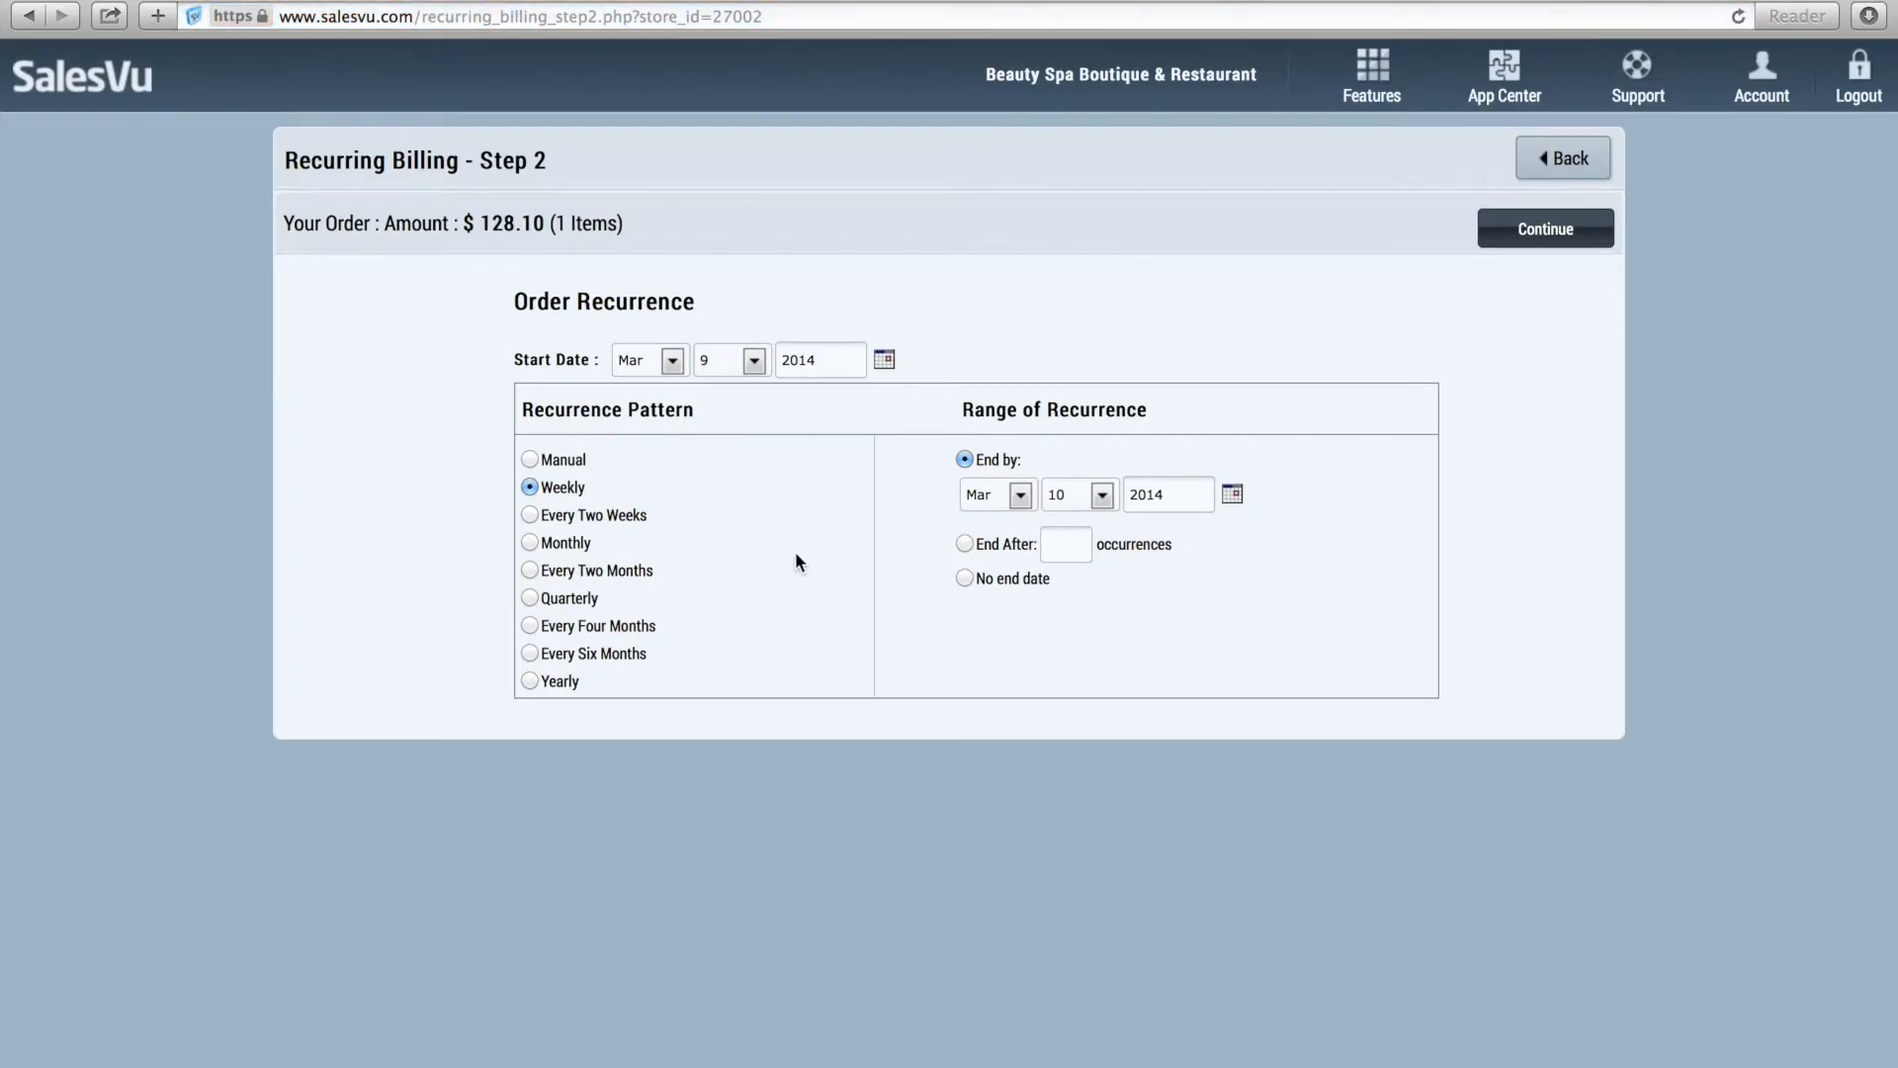
{"action": "left_click", "coordinate": [646, 360]}
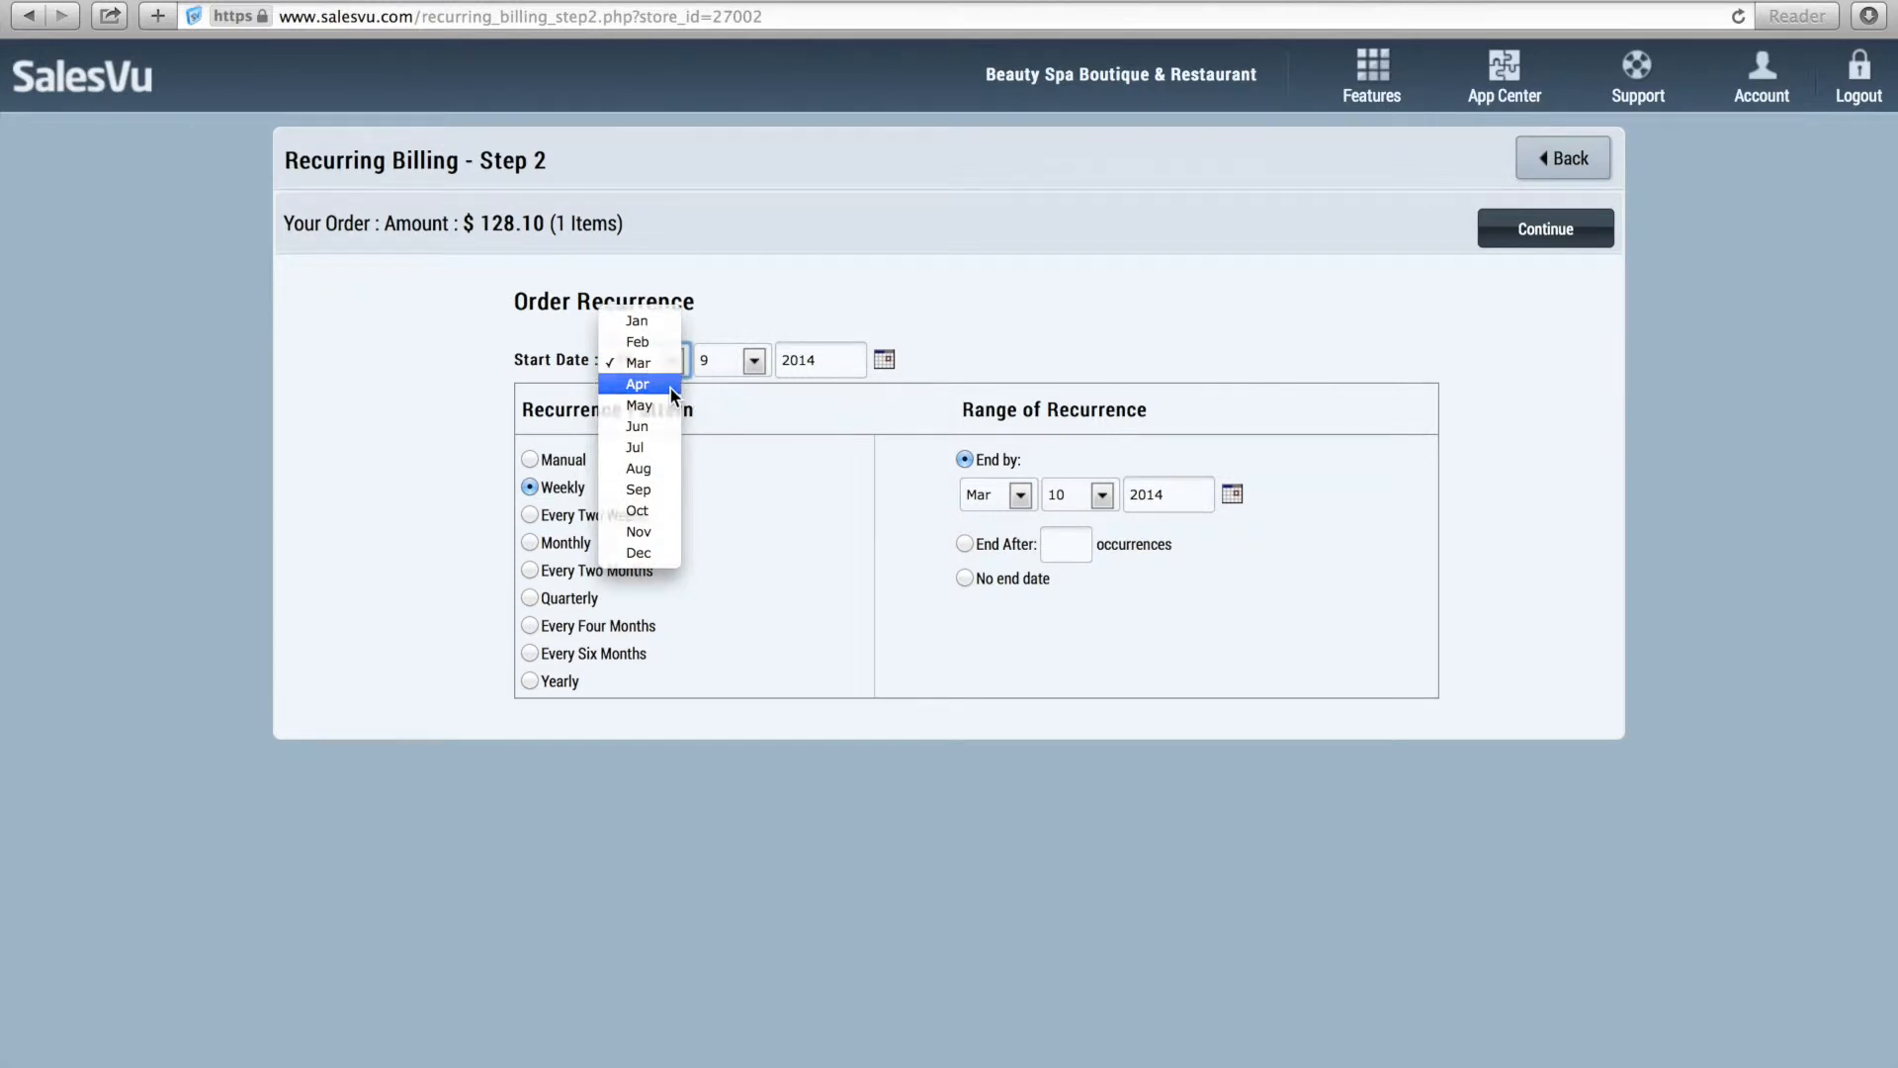
{"action": "left_click", "coordinate": [638, 383]}
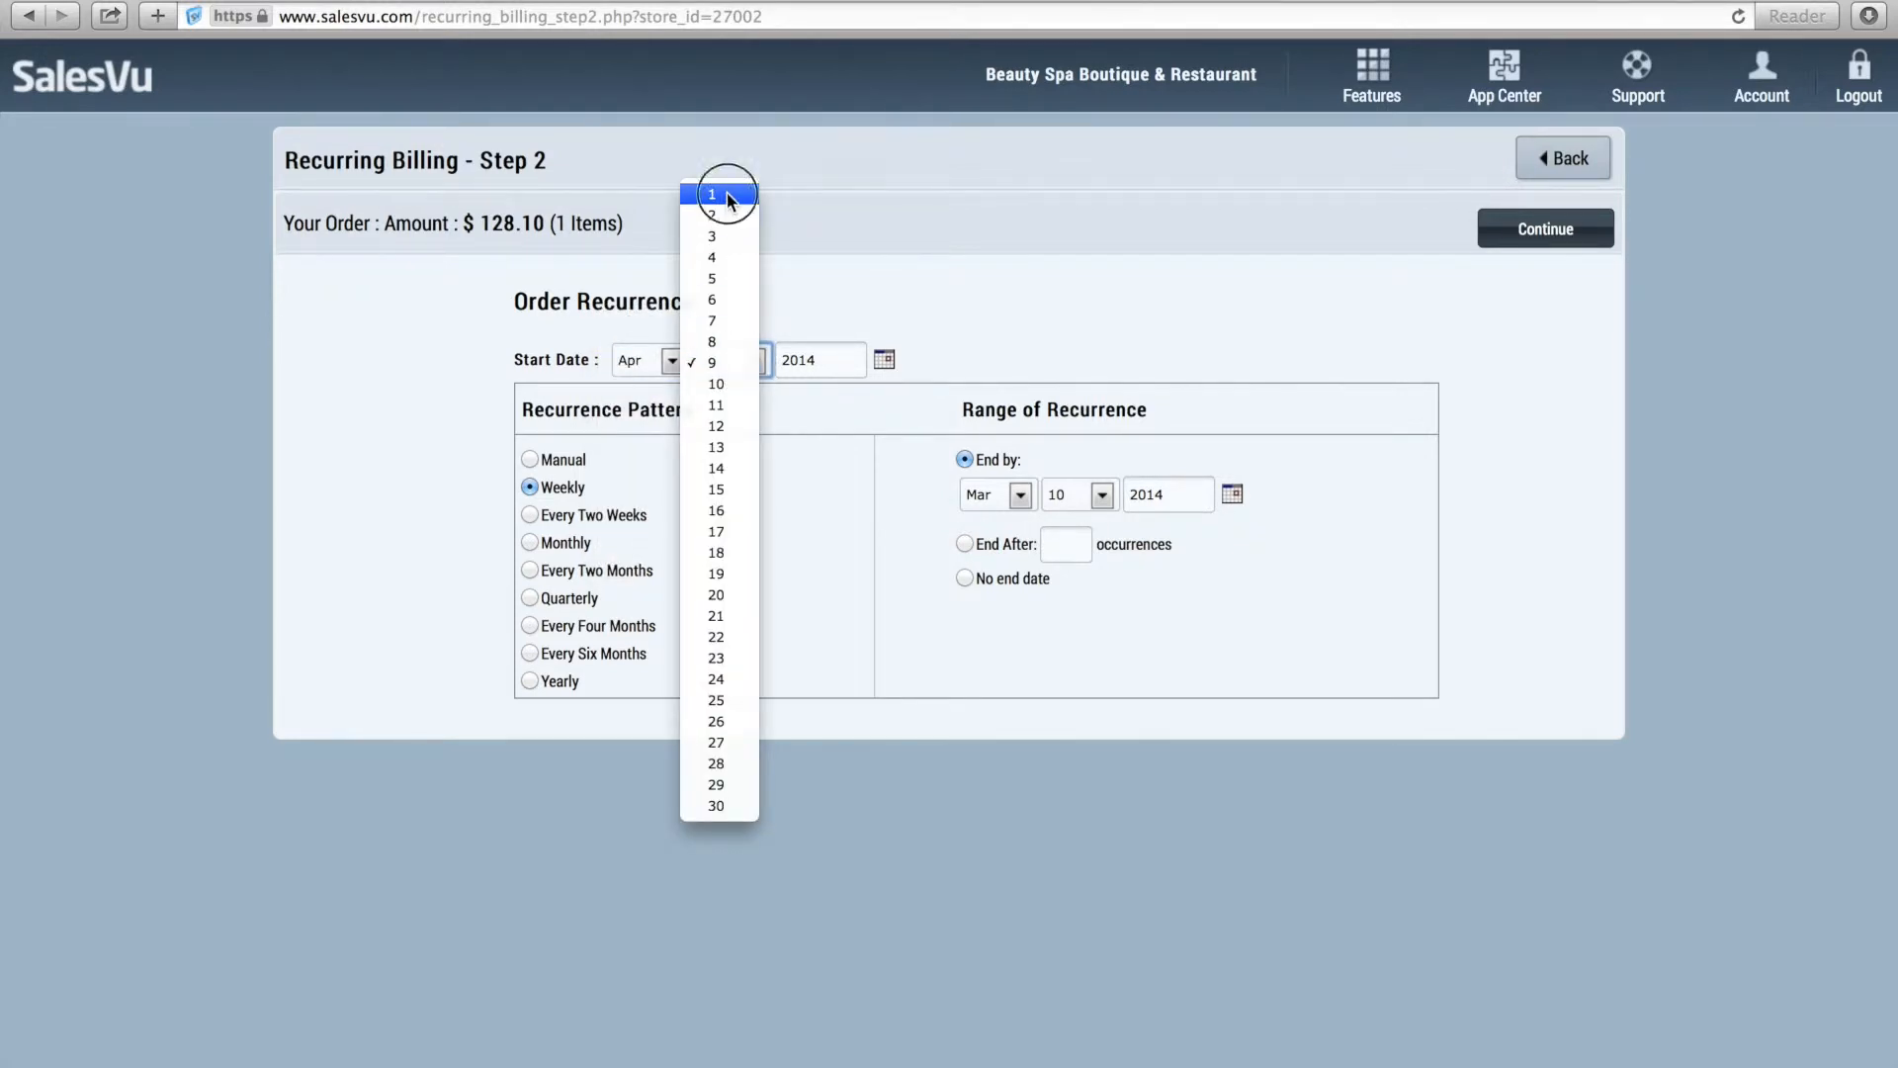
{"action": "left_click", "coordinate": [712, 193]}
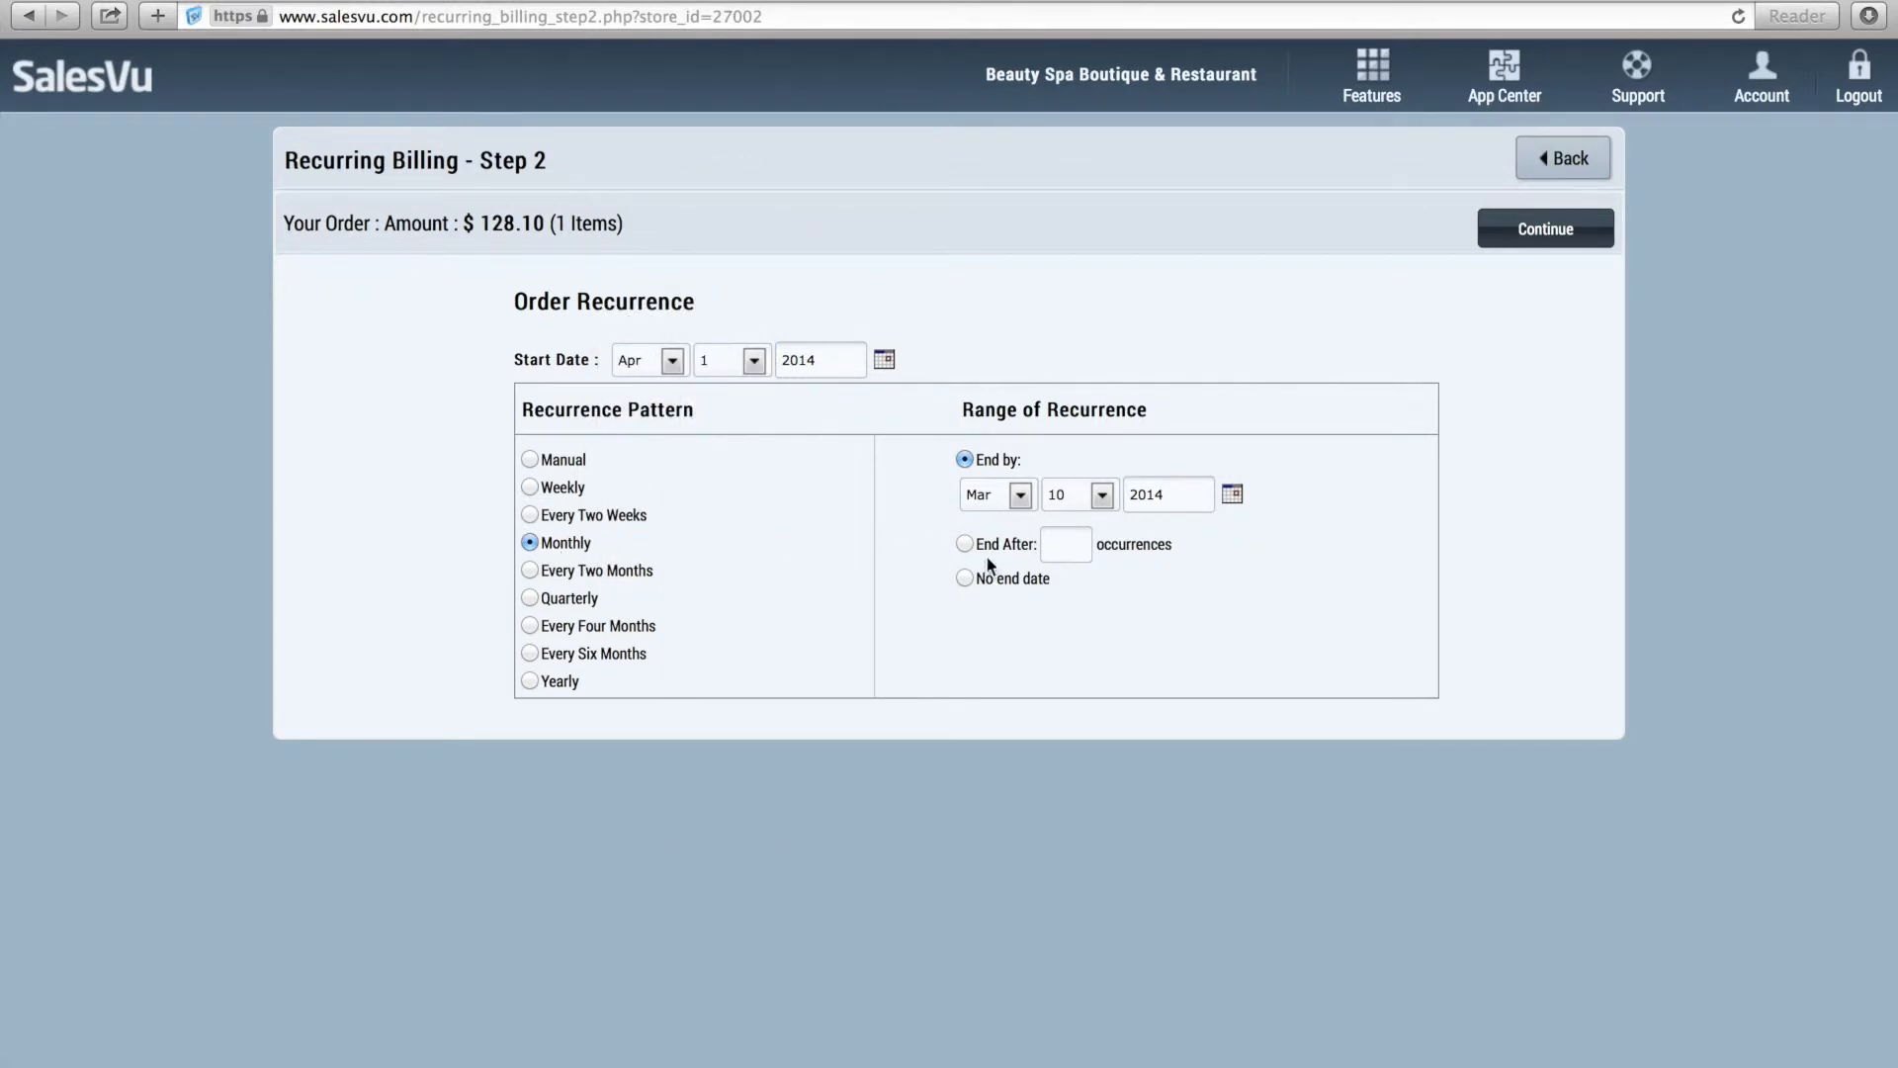
{"action": "left_click", "coordinate": [965, 578]}
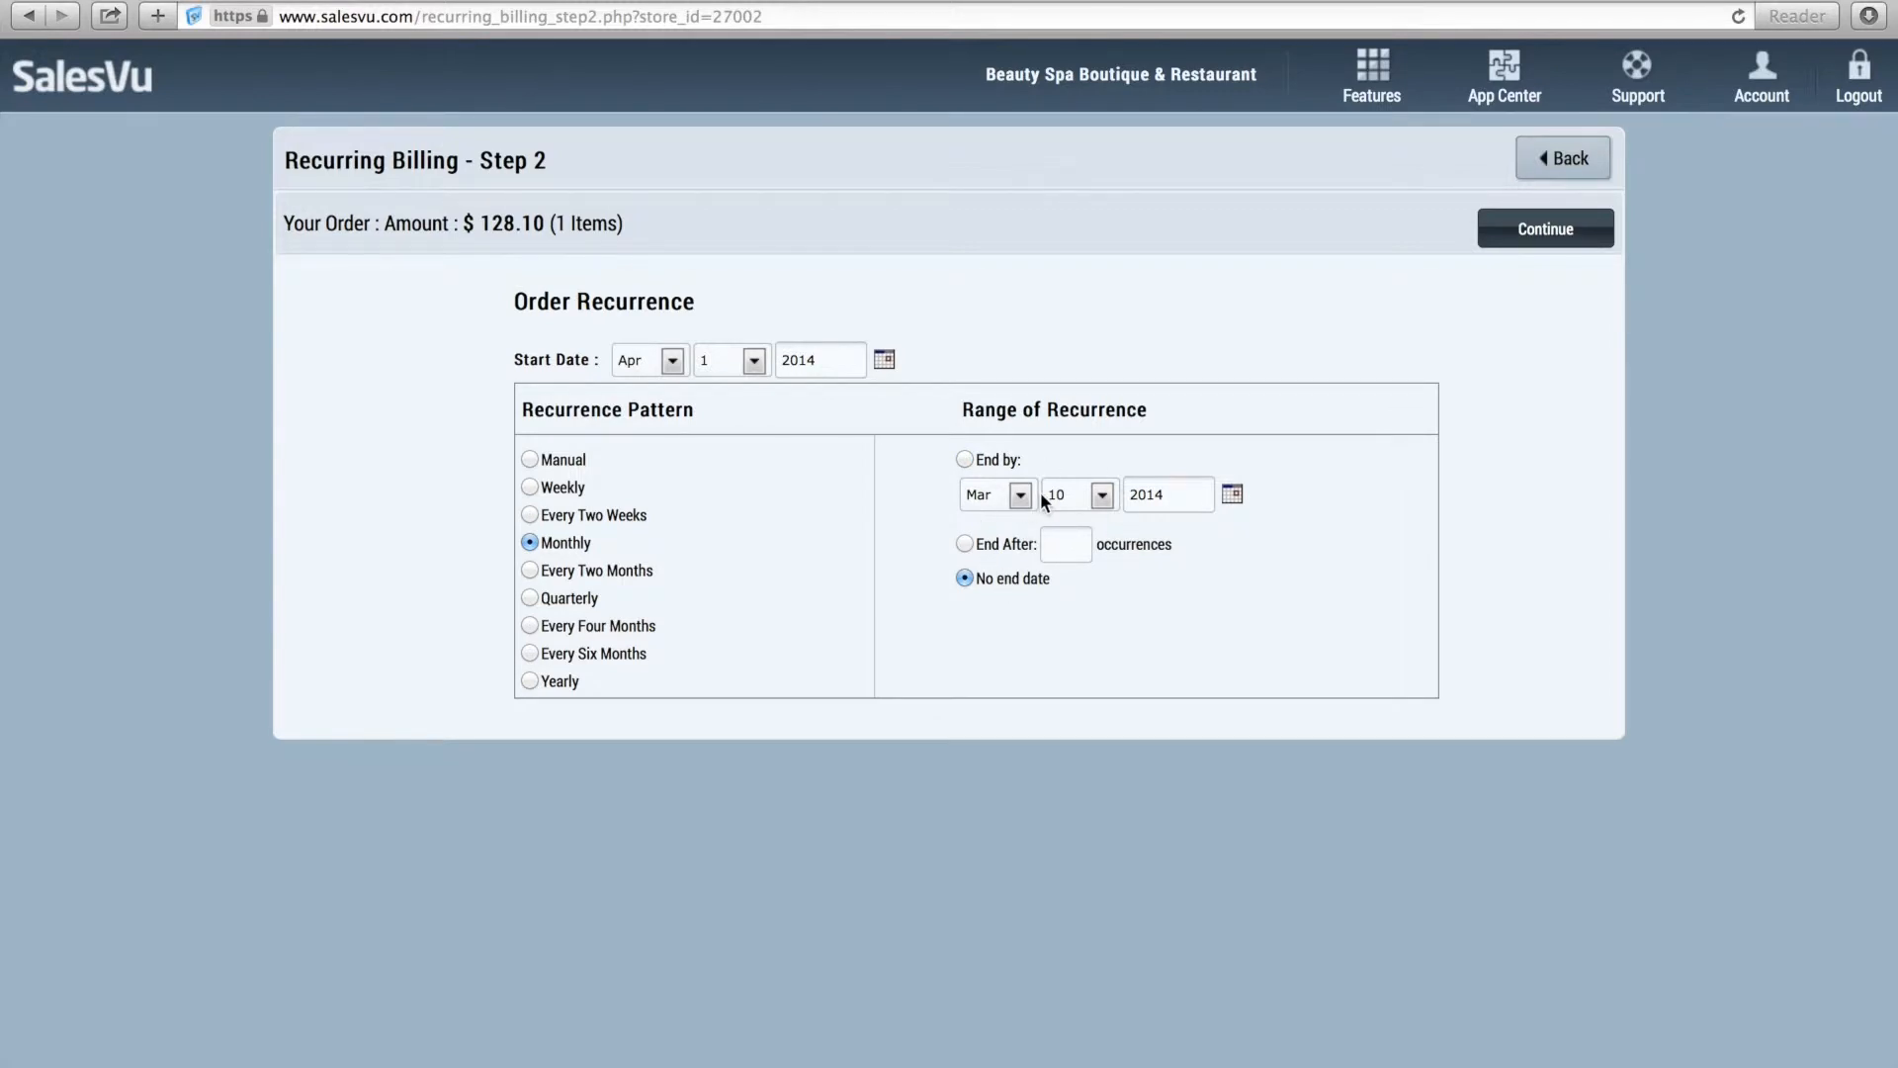
{"action": "mouse_move", "coordinate": [831, 360]}
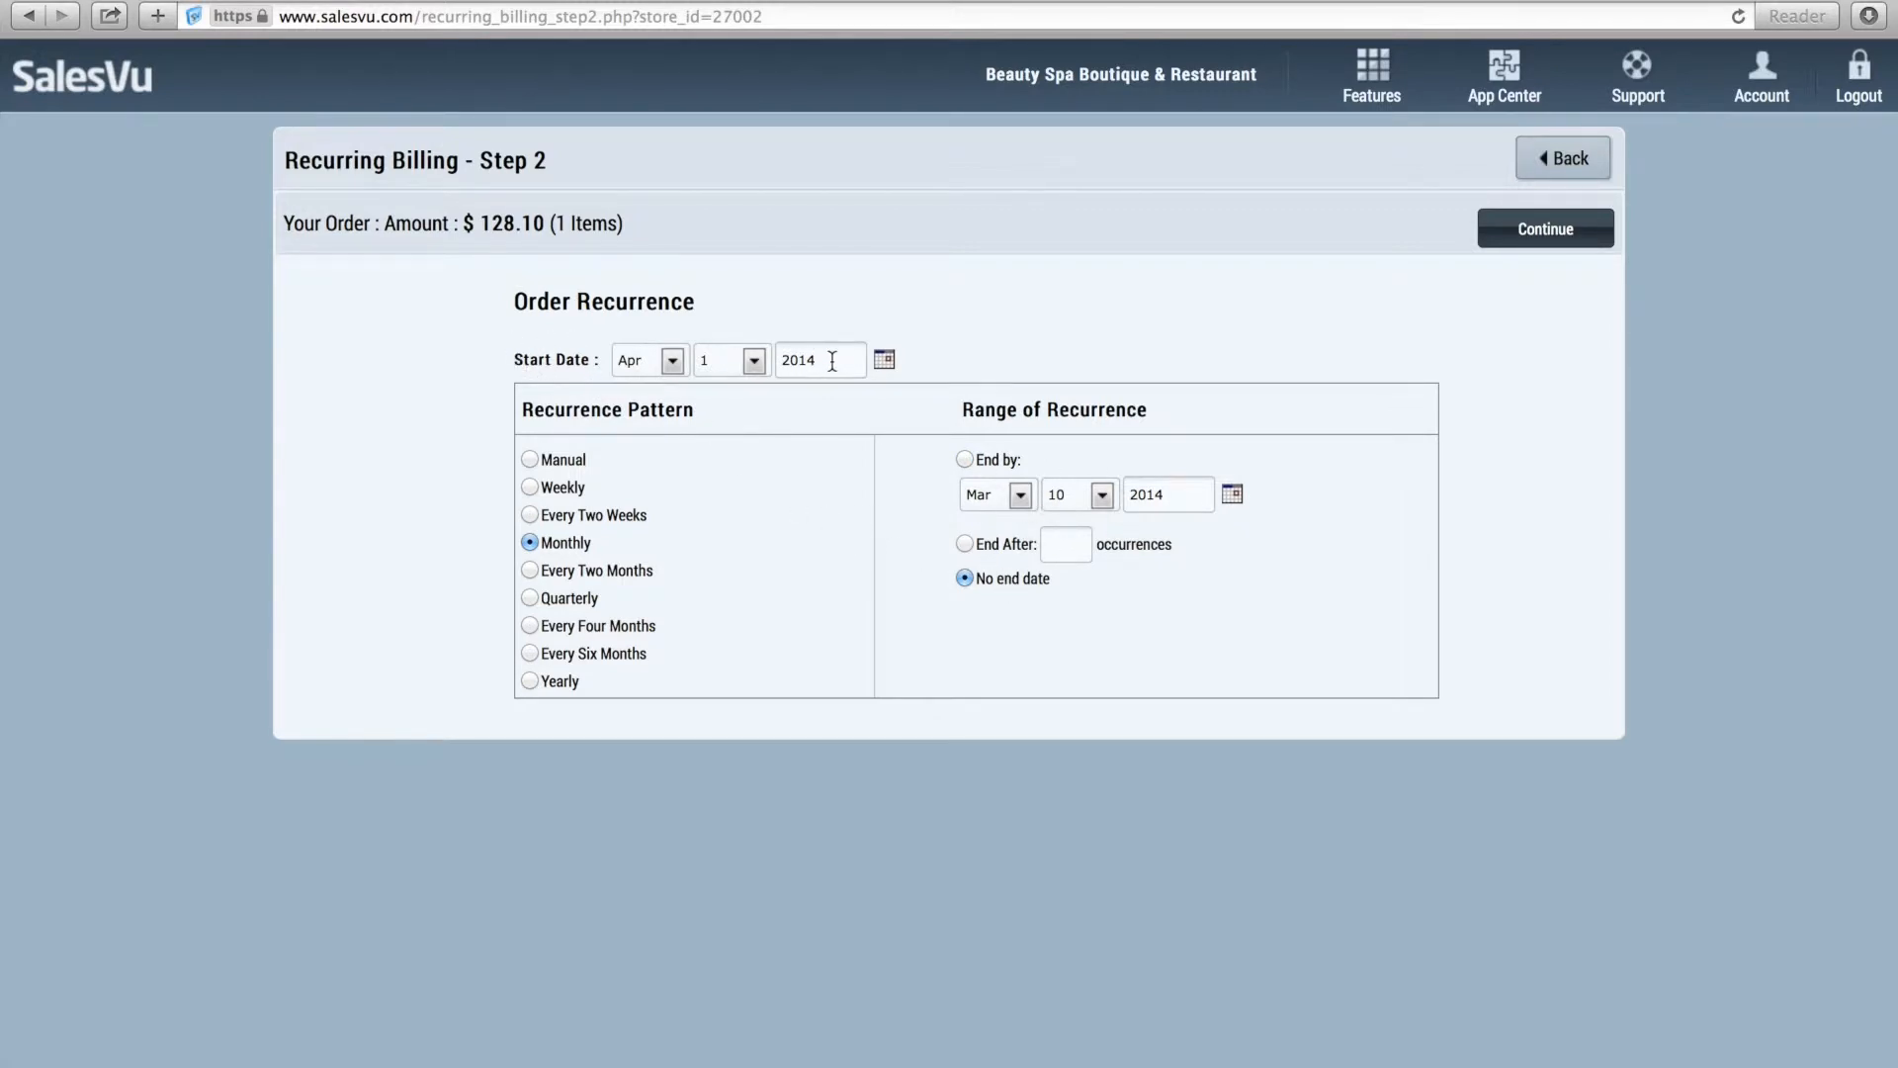
{"action": "mouse_move", "coordinate": [560, 702]}
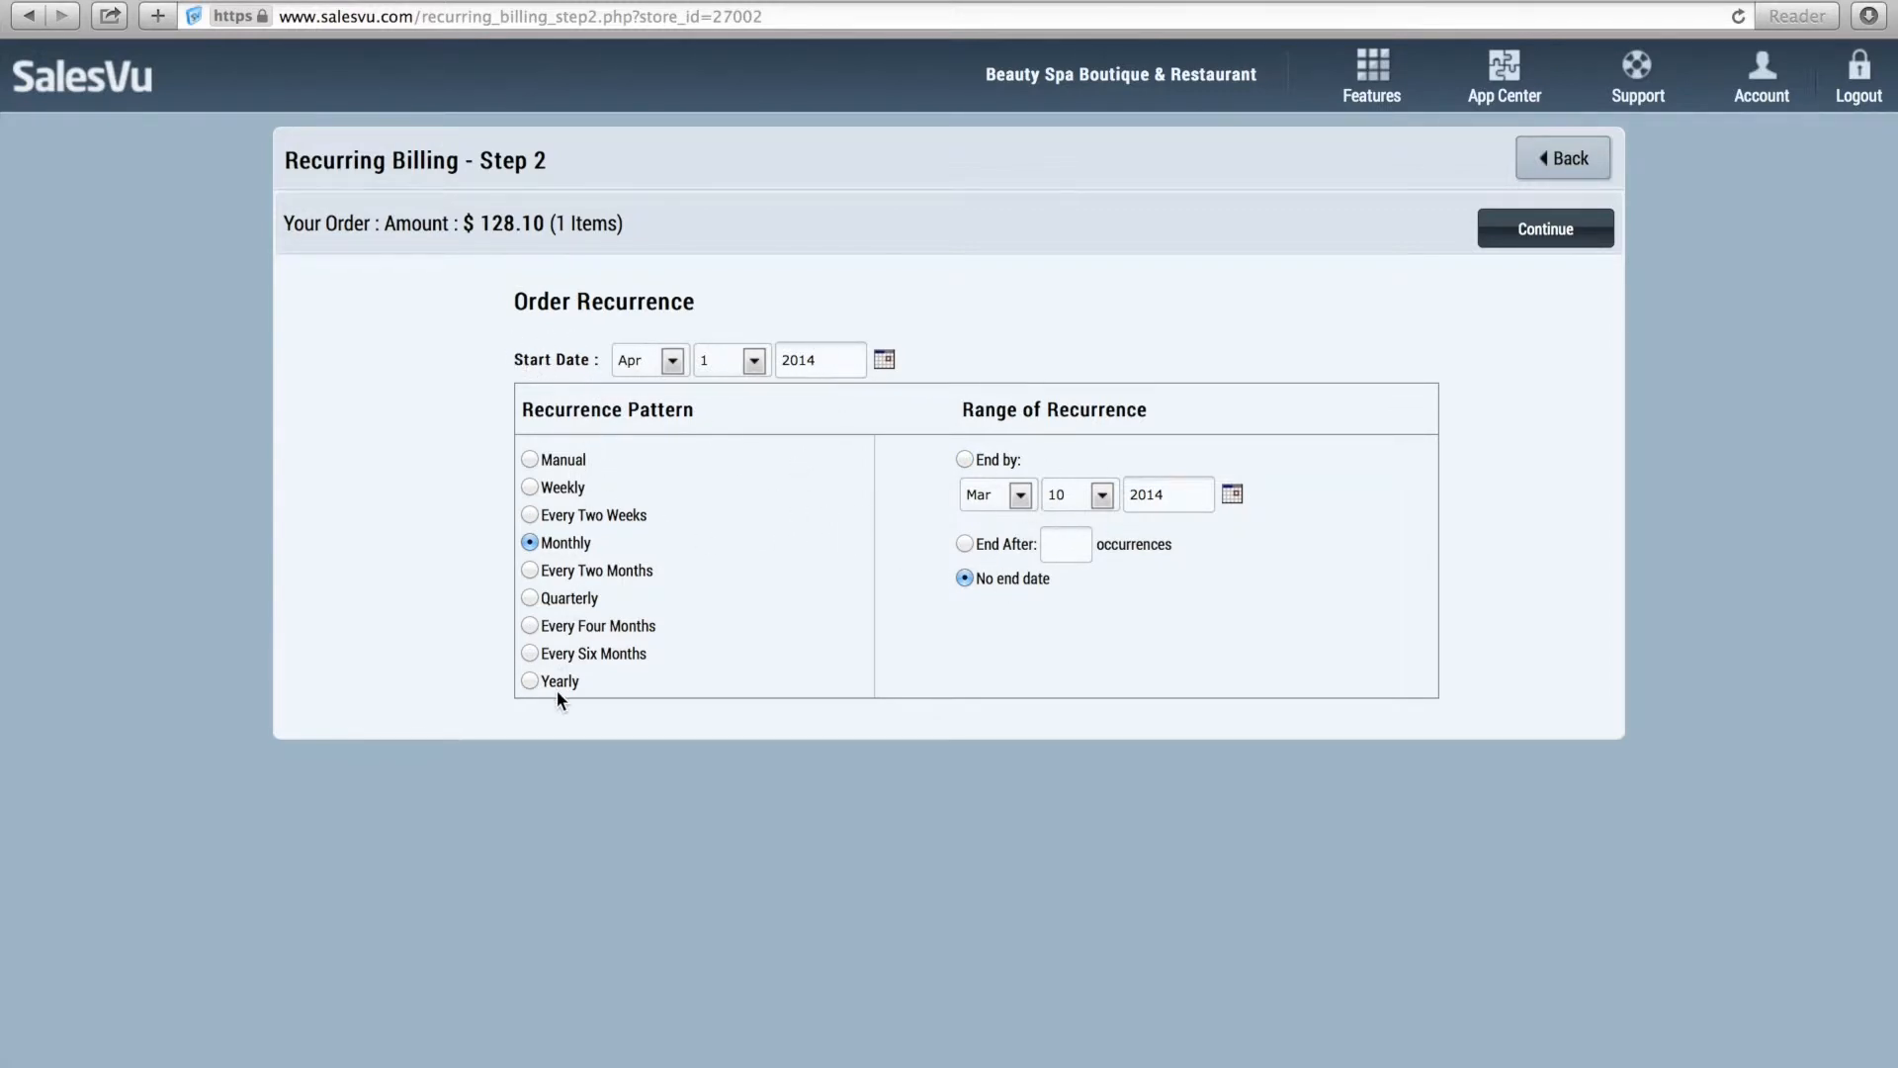
{"action": "mouse_move", "coordinate": [1023, 591]}
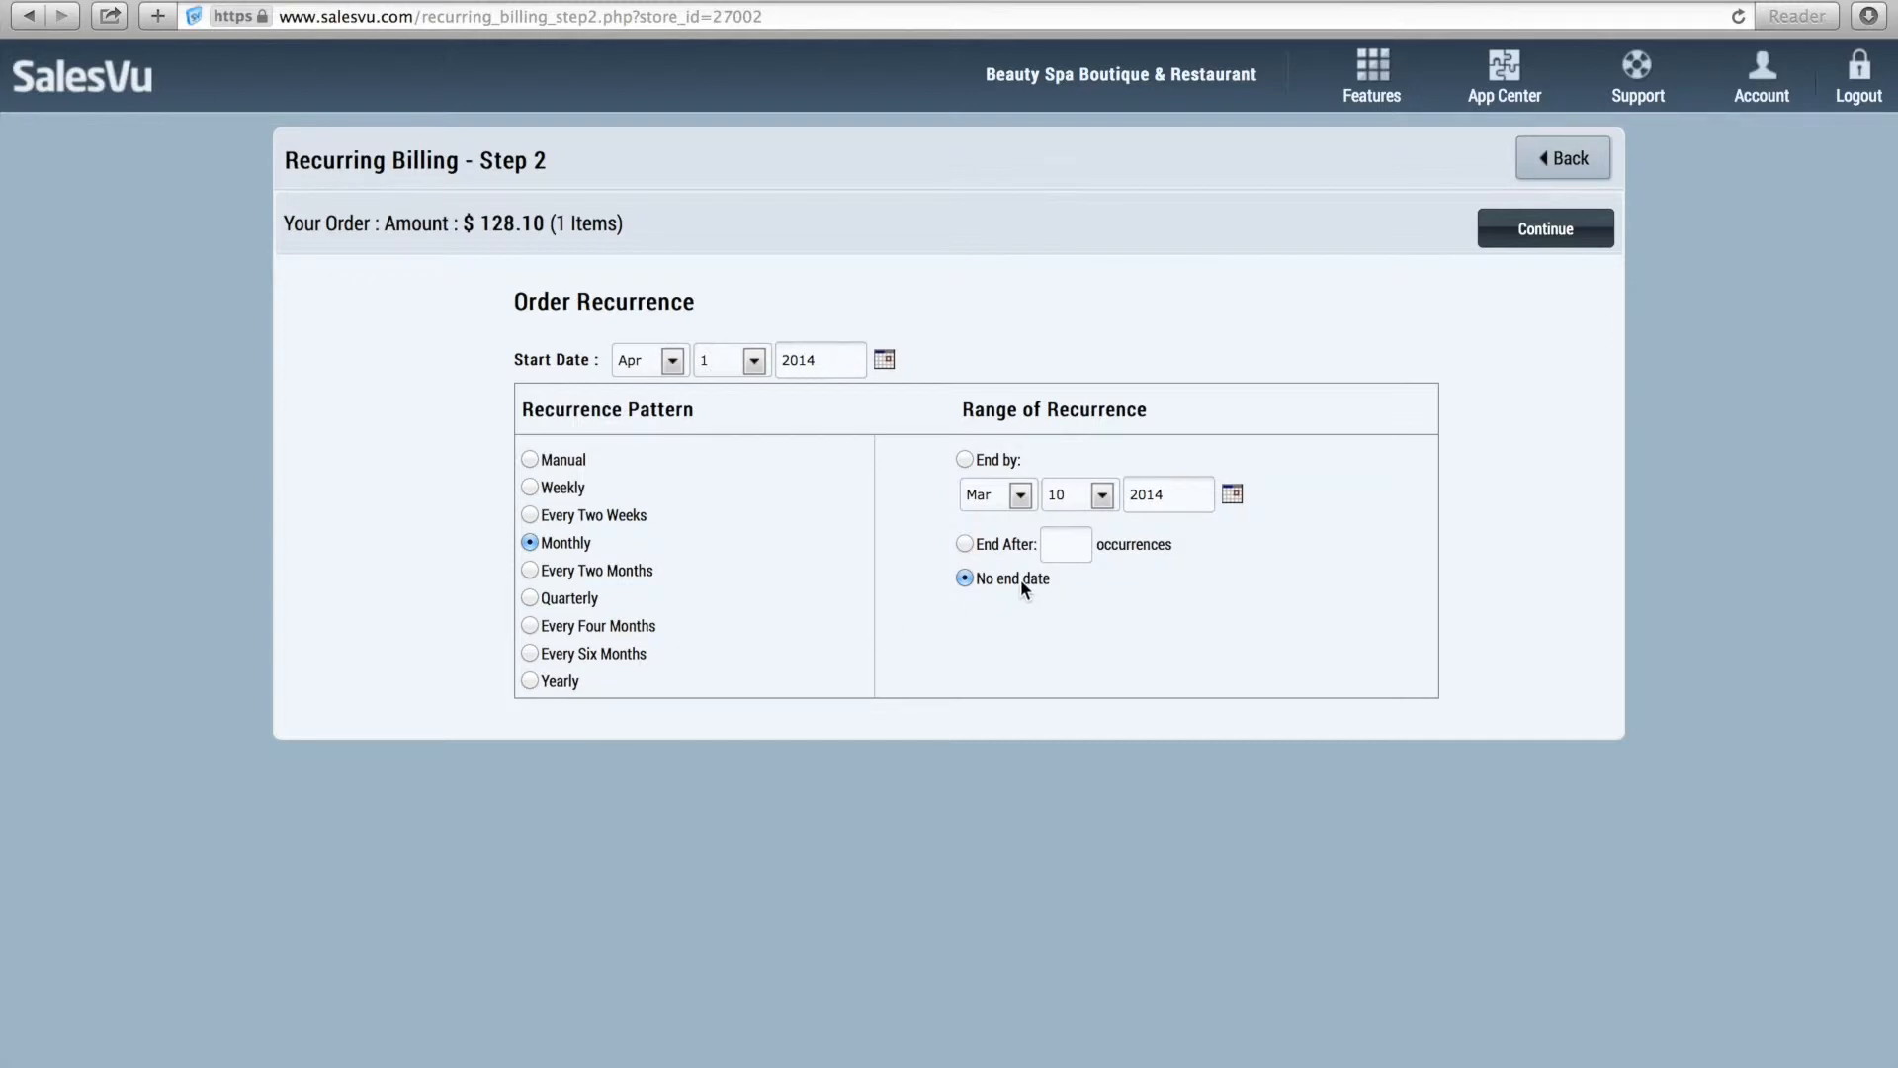
{"action": "mouse_move", "coordinate": [982, 462]}
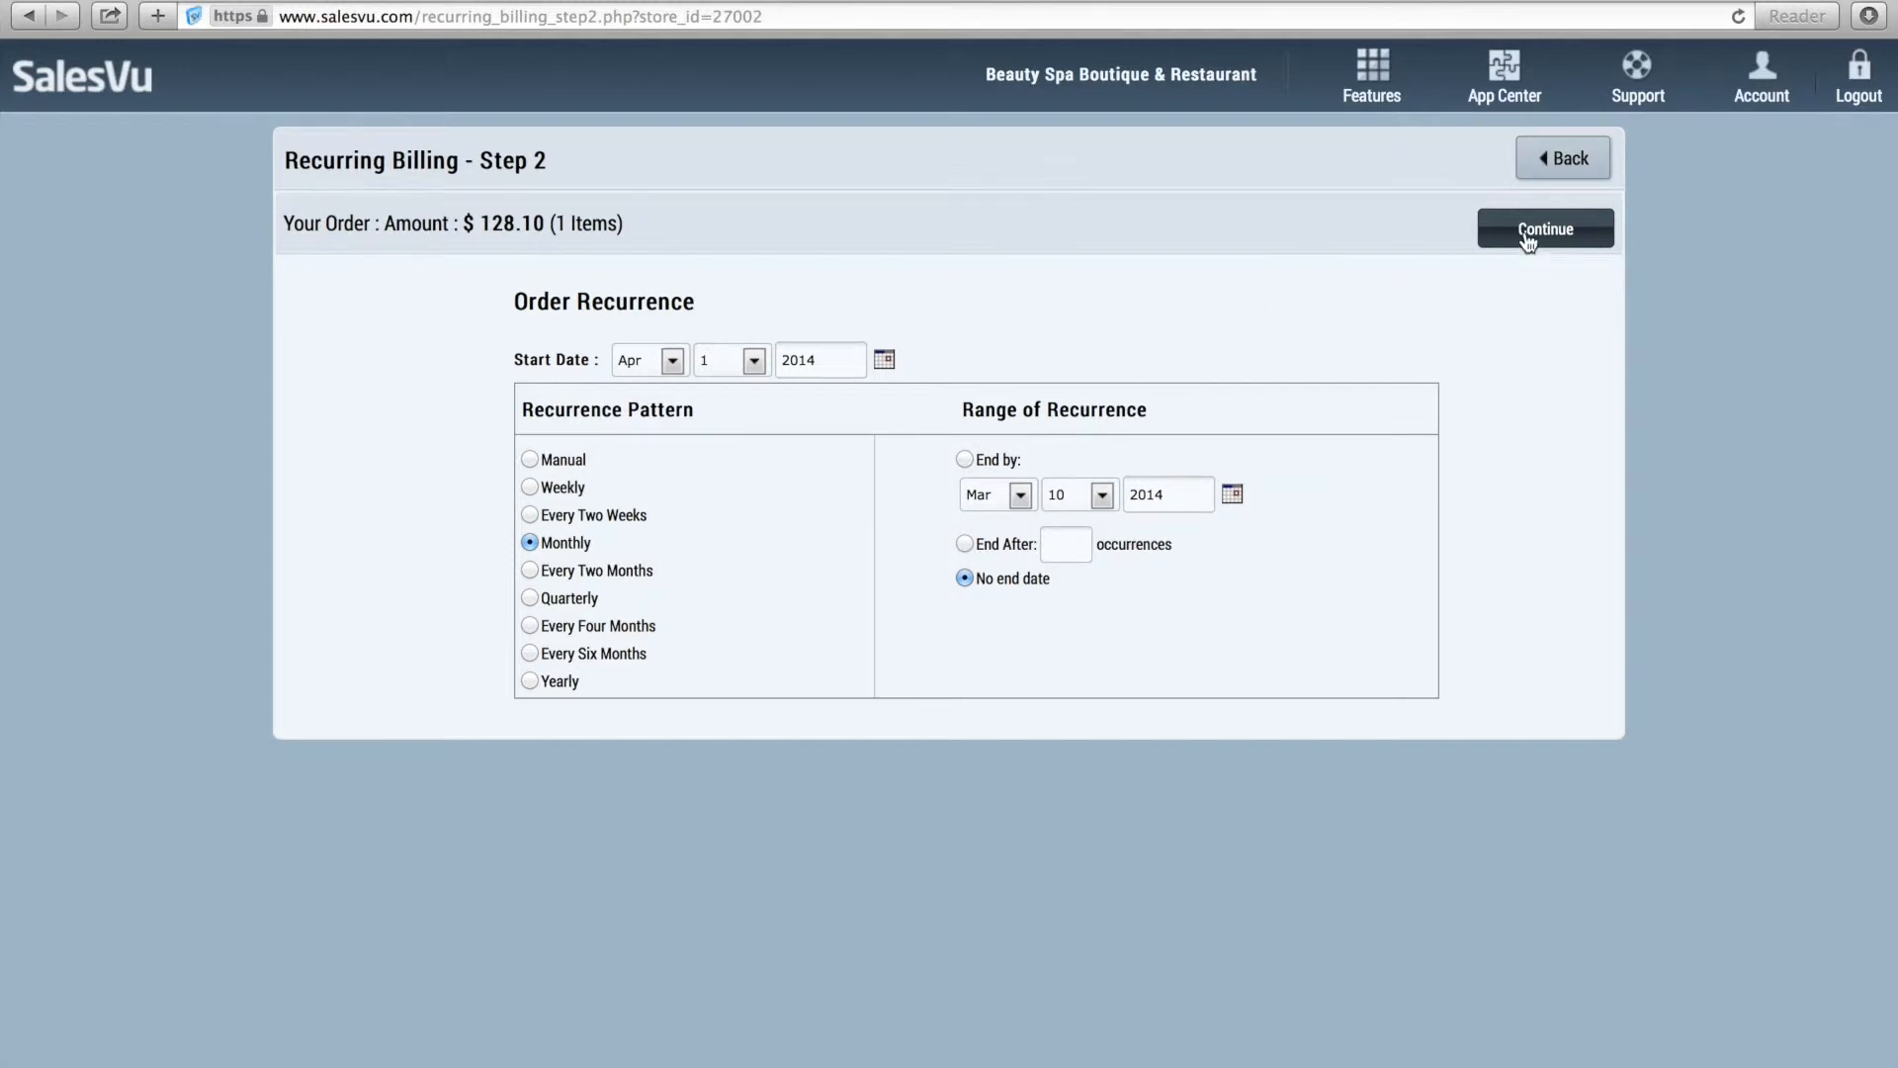
Review and submit the $128.10 monthly Unlimited Monthly Yoga recurring billing
{"action": "left_click", "coordinate": [1544, 228]}
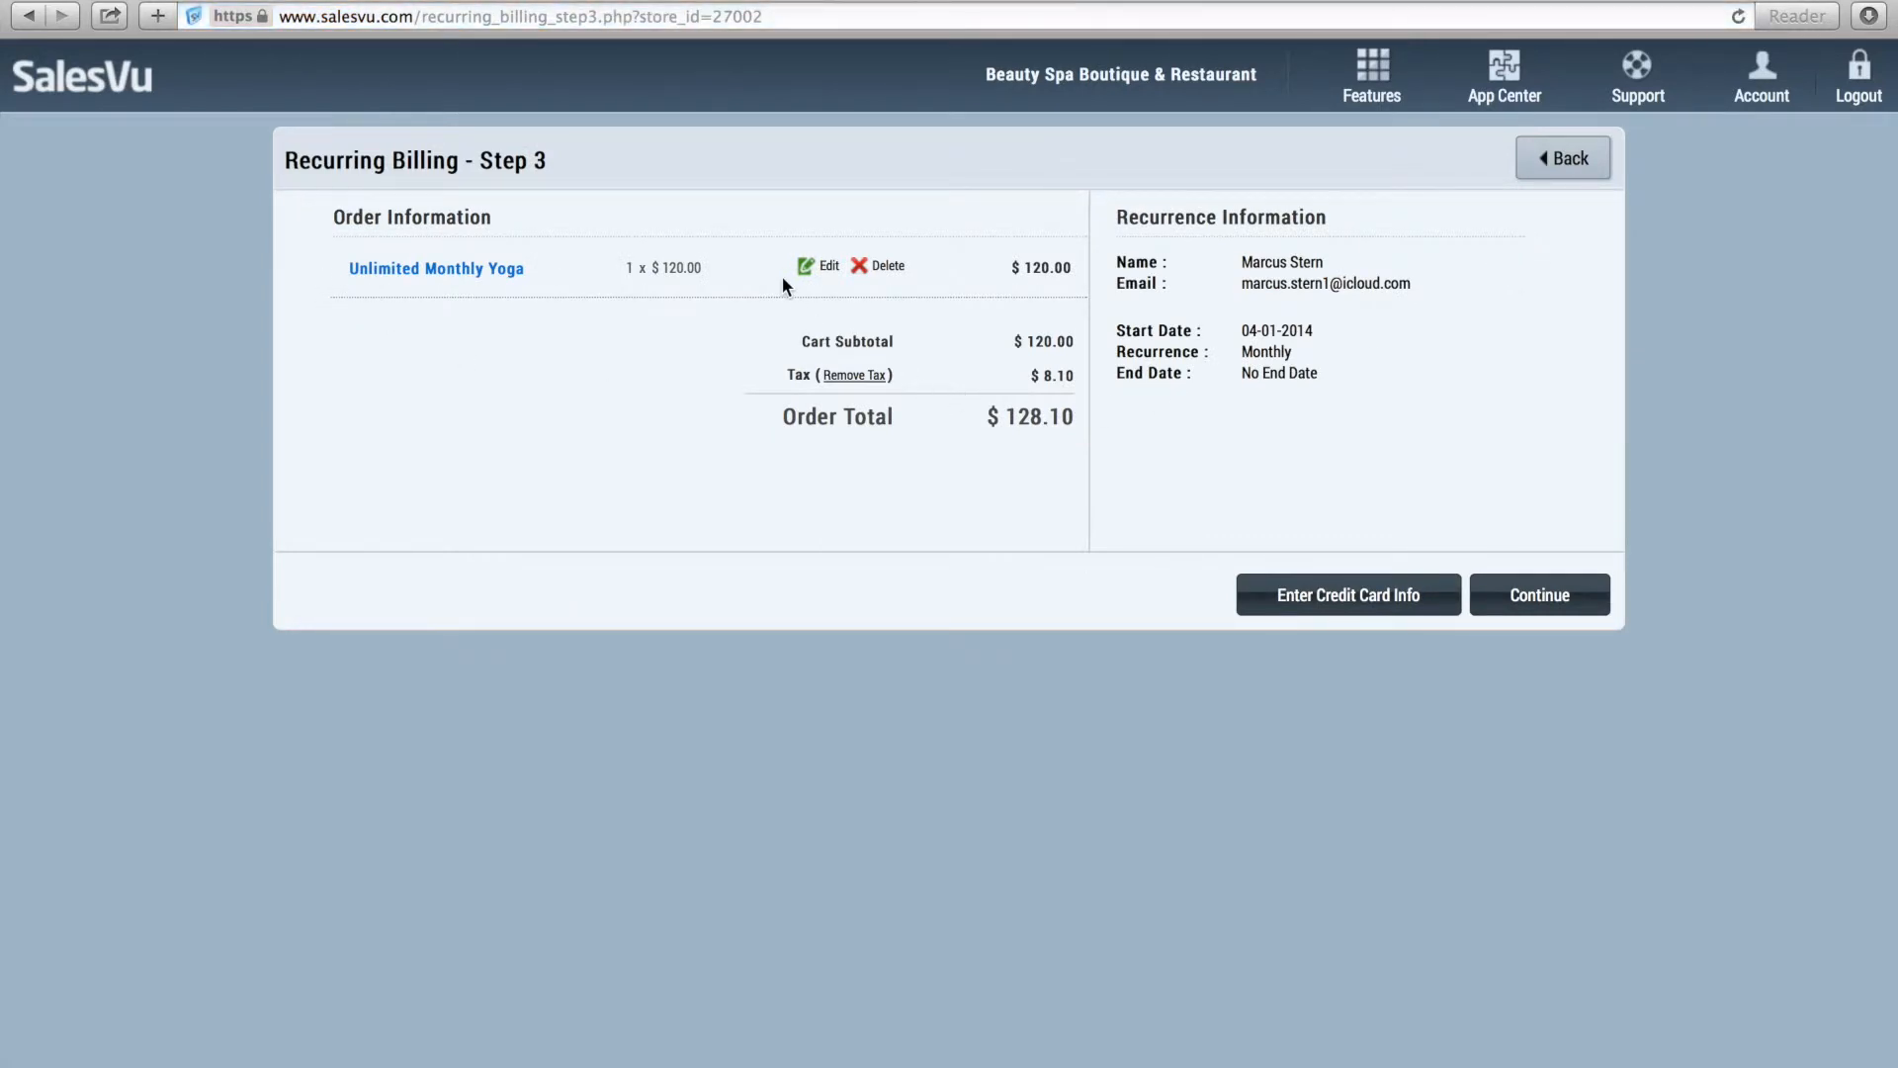
{"action": "mouse_move", "coordinate": [847, 384]}
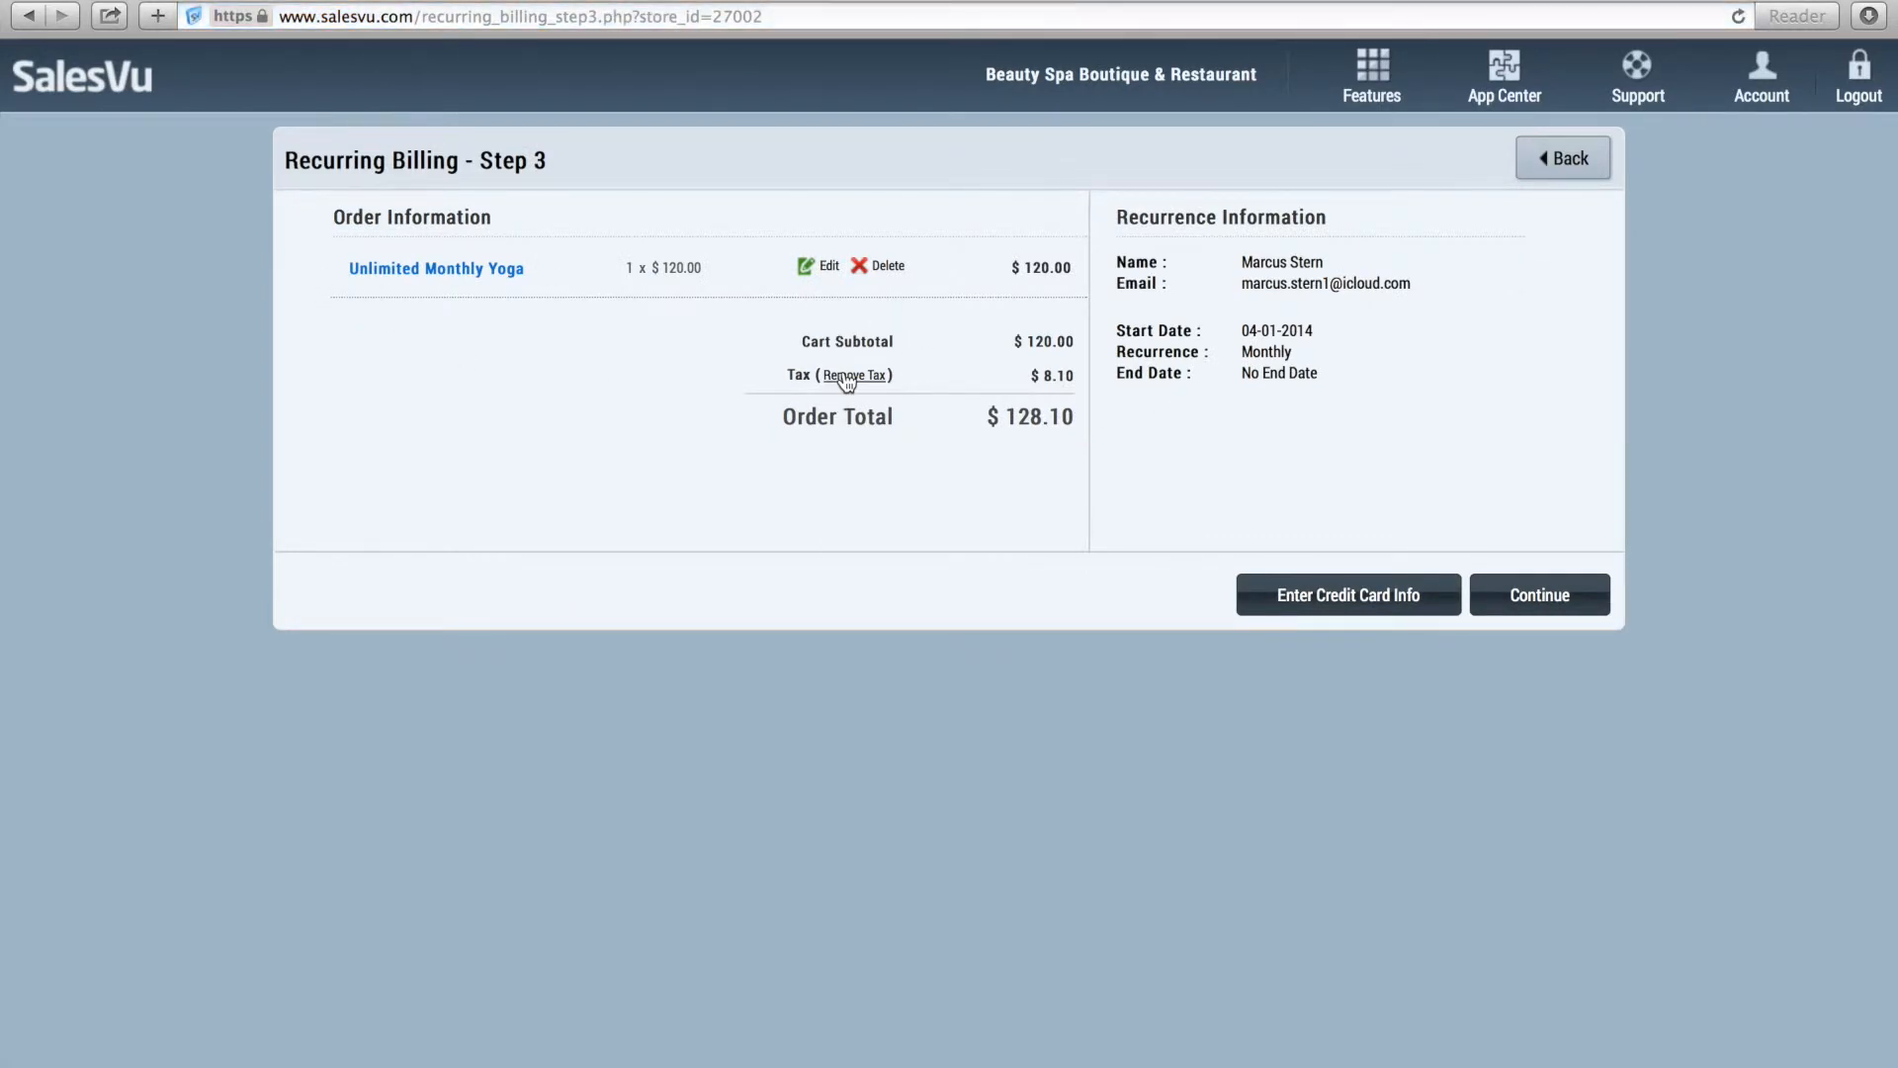
{"action": "mouse_move", "coordinate": [1293, 290]}
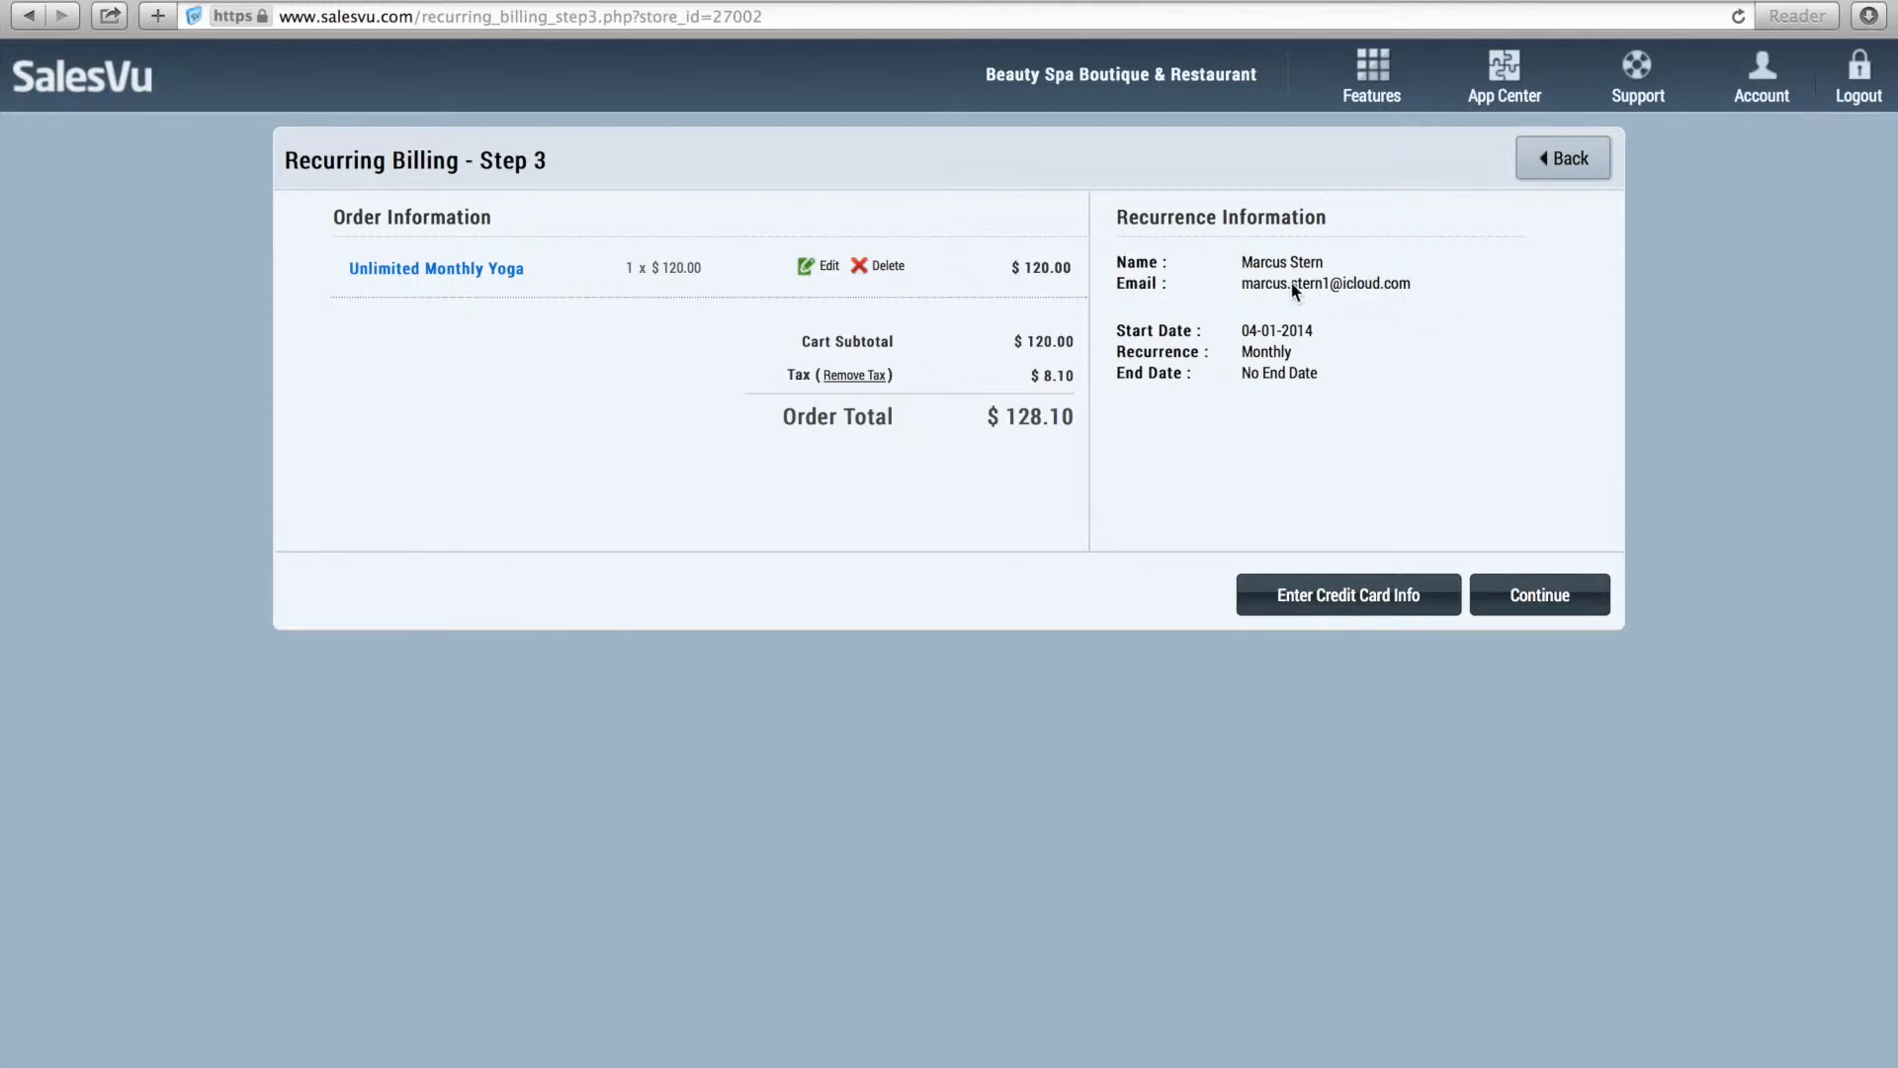
{"action": "mouse_move", "coordinate": [1316, 362]}
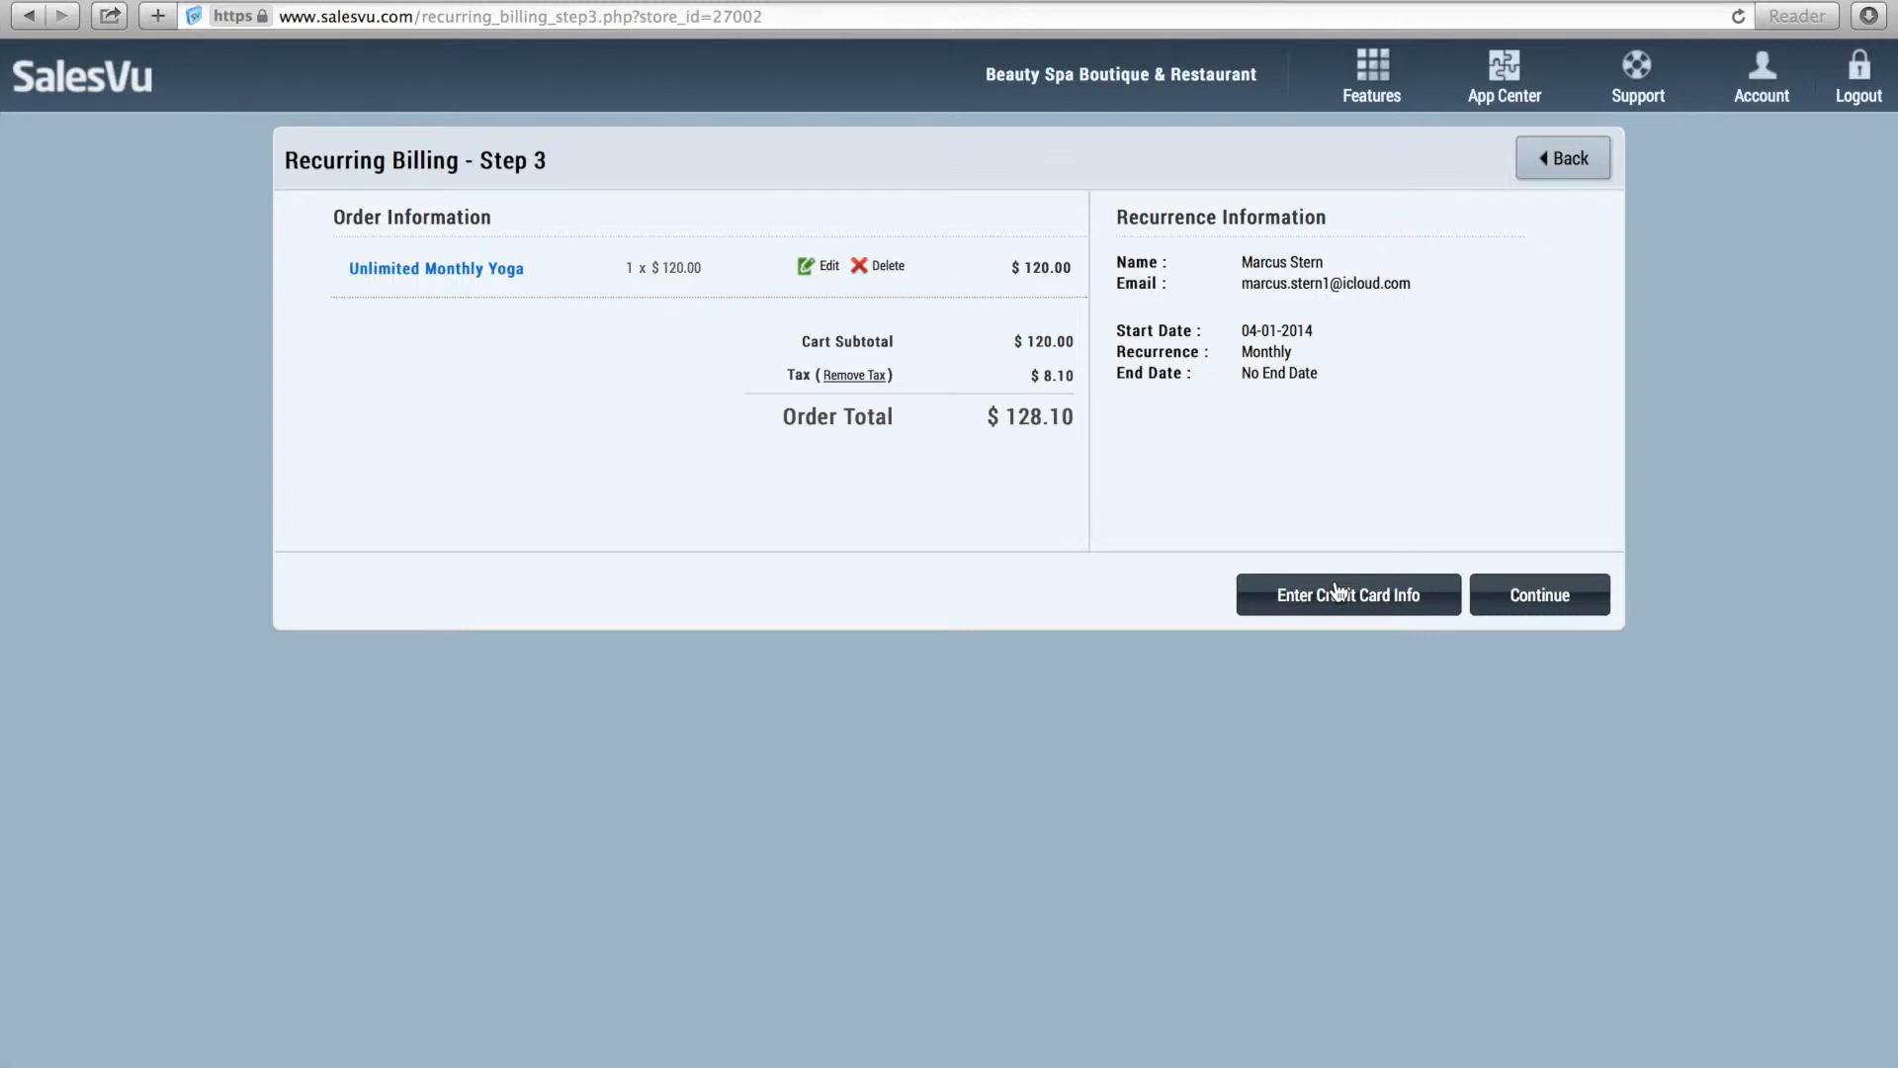
{"action": "mouse_move", "coordinate": [1540, 594]}
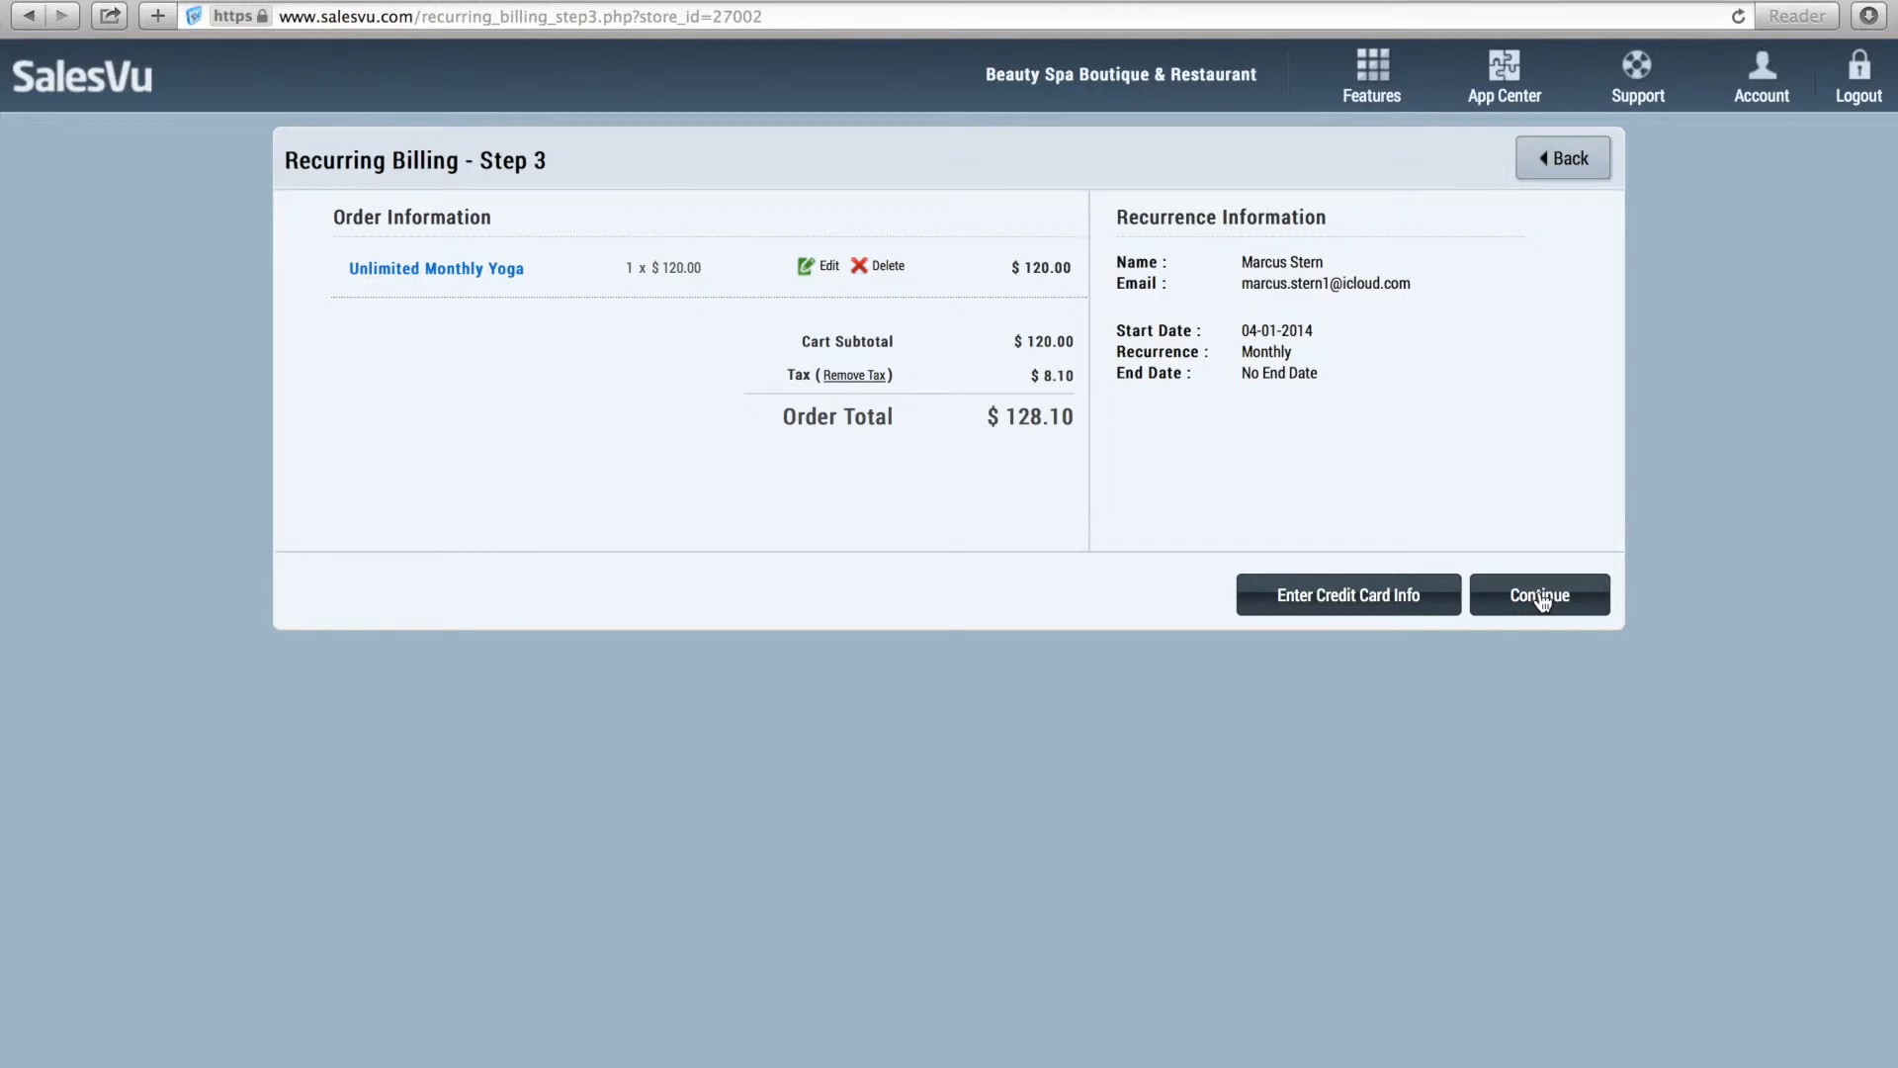
{"action": "left_click", "coordinate": [1537, 595]}
{"action": "type", "text": "i"}
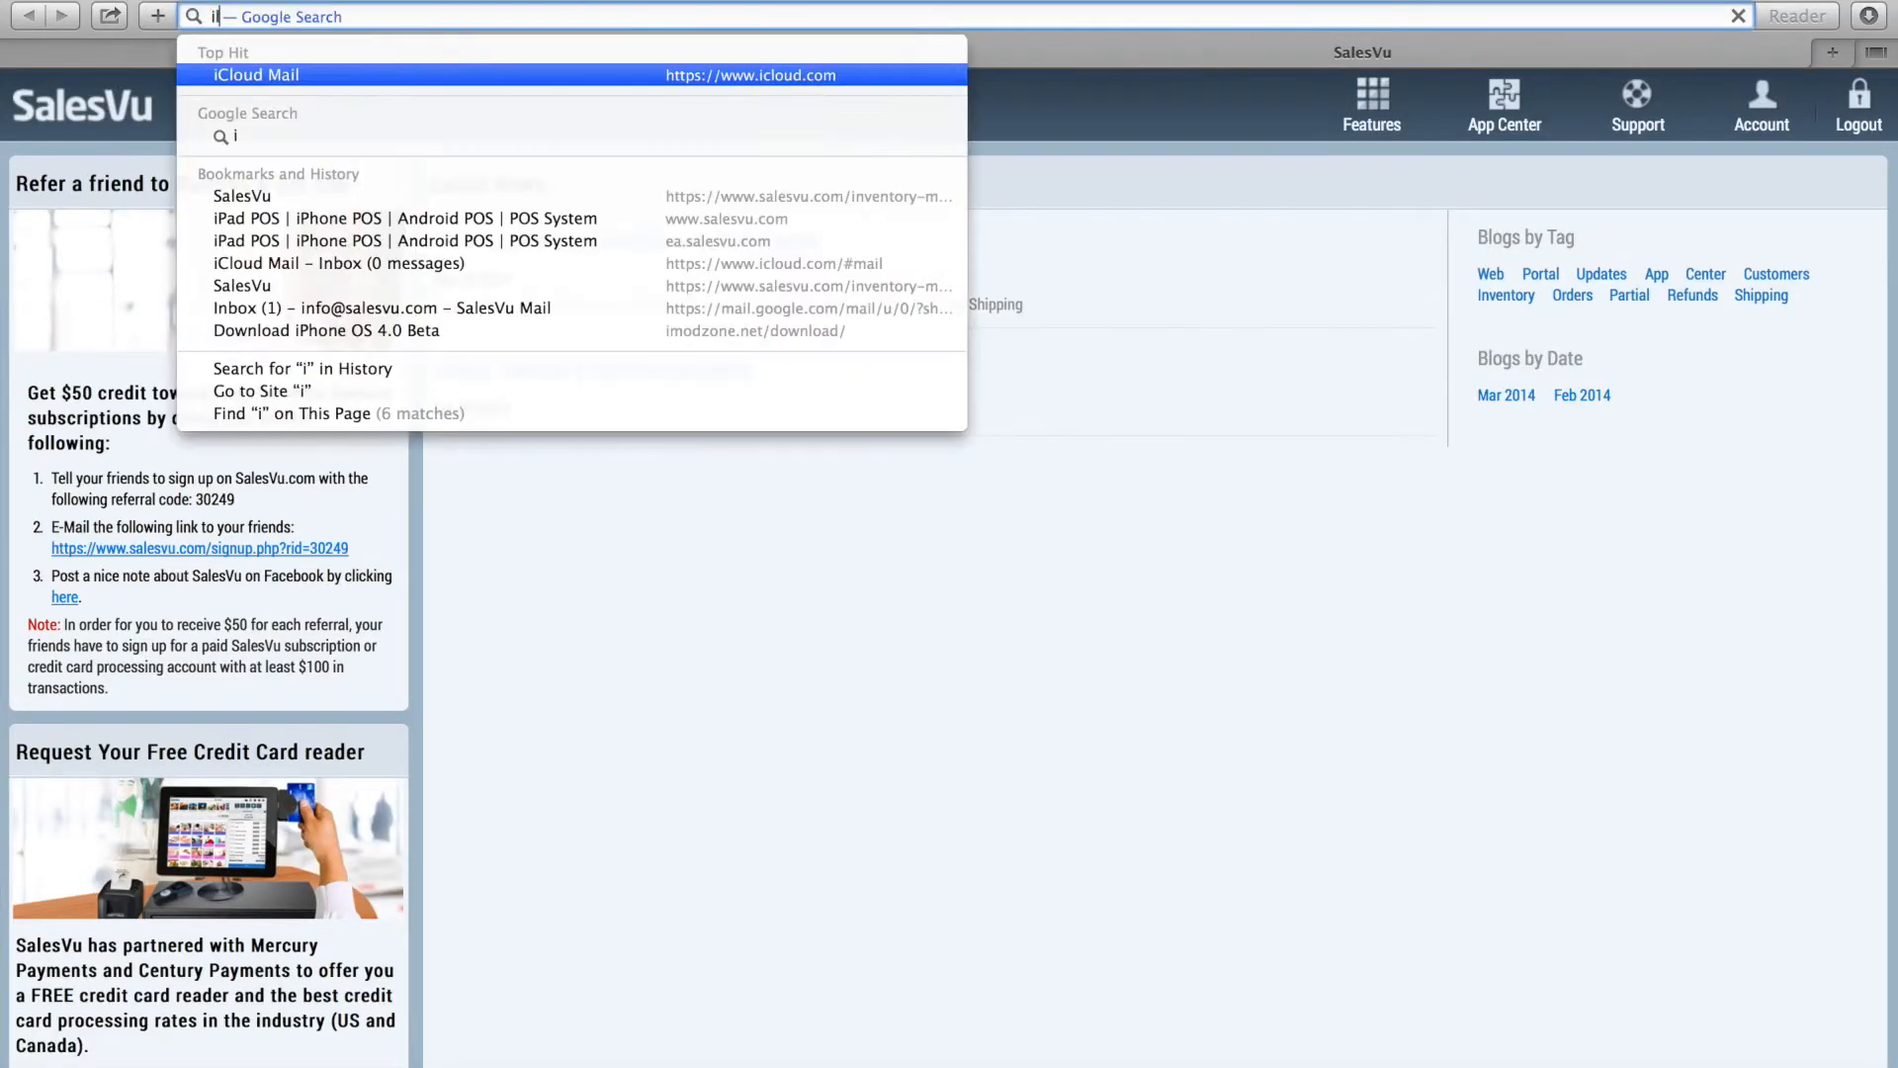
Accept the Billing Agreement email in iCloud Mail and proceed to the card-on-file payment form
{"action": "left_click", "coordinate": [255, 74]}
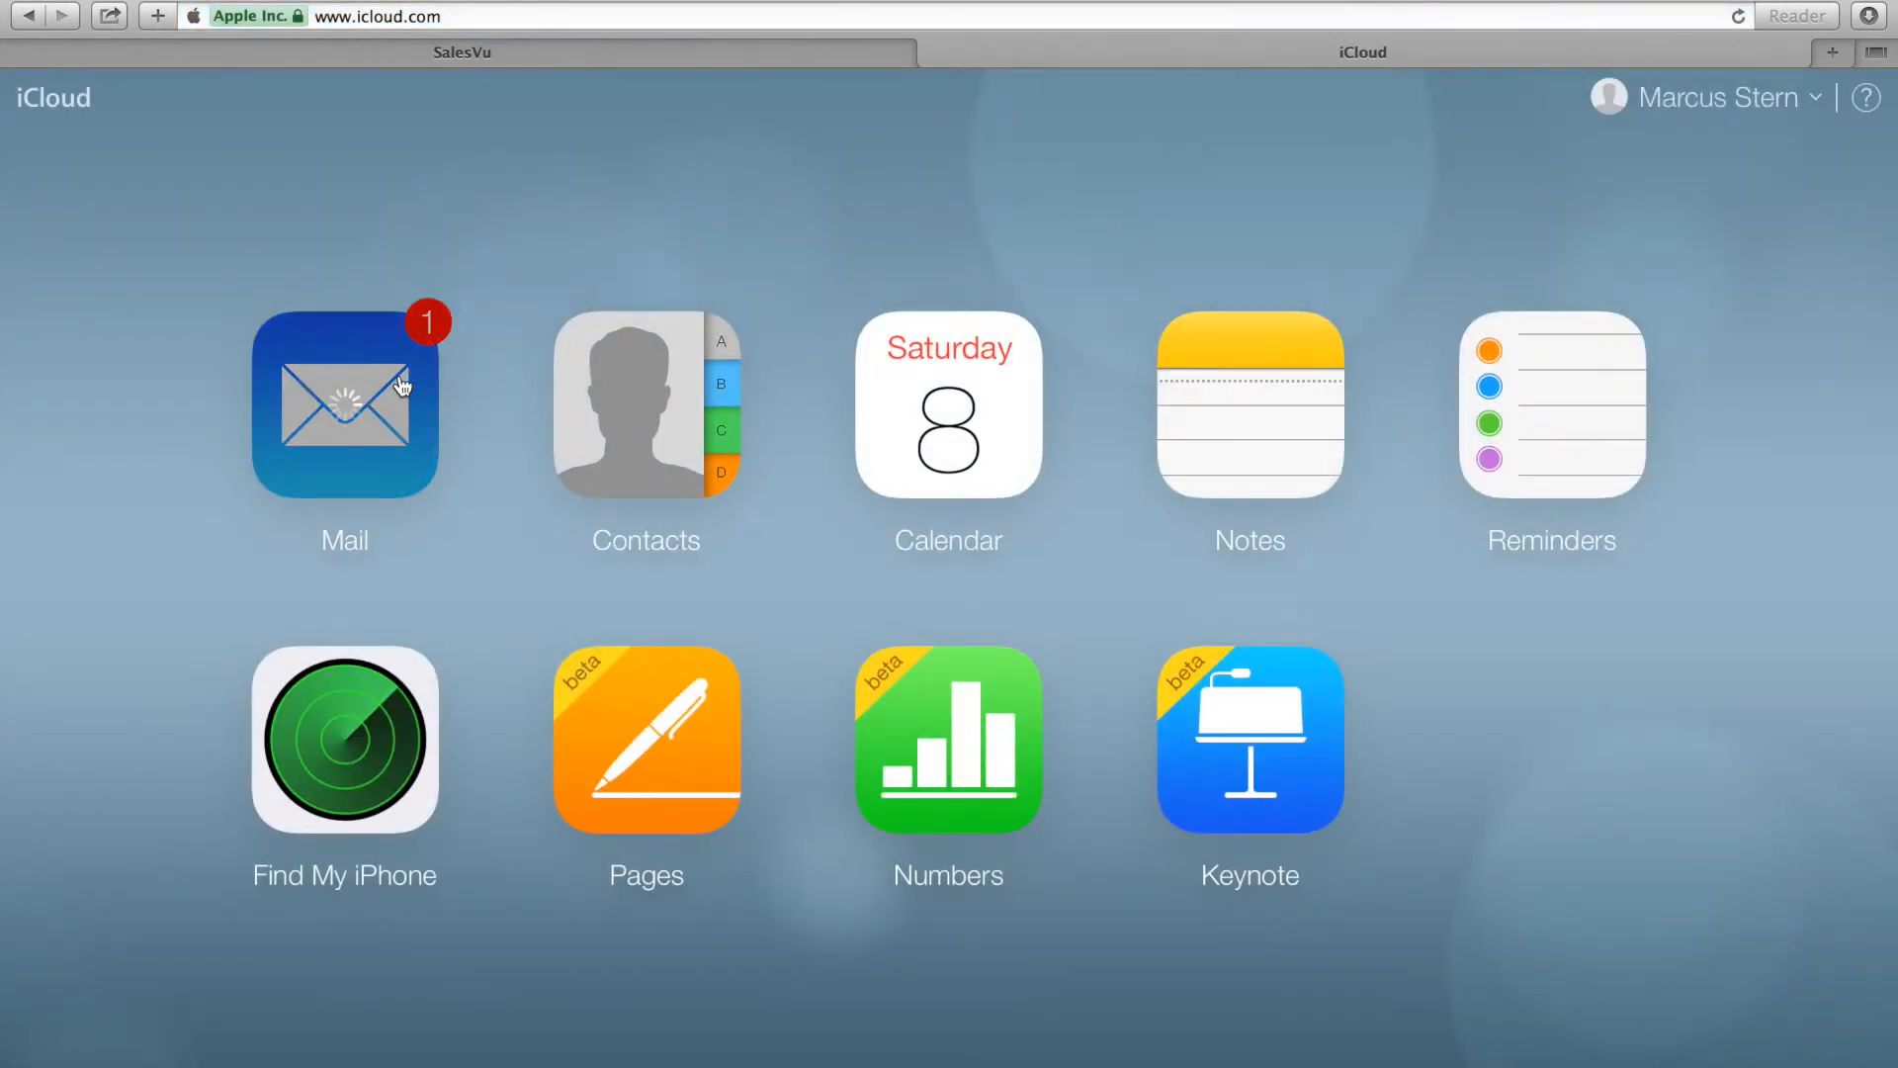
{"action": "left_click", "coordinate": [344, 405]}
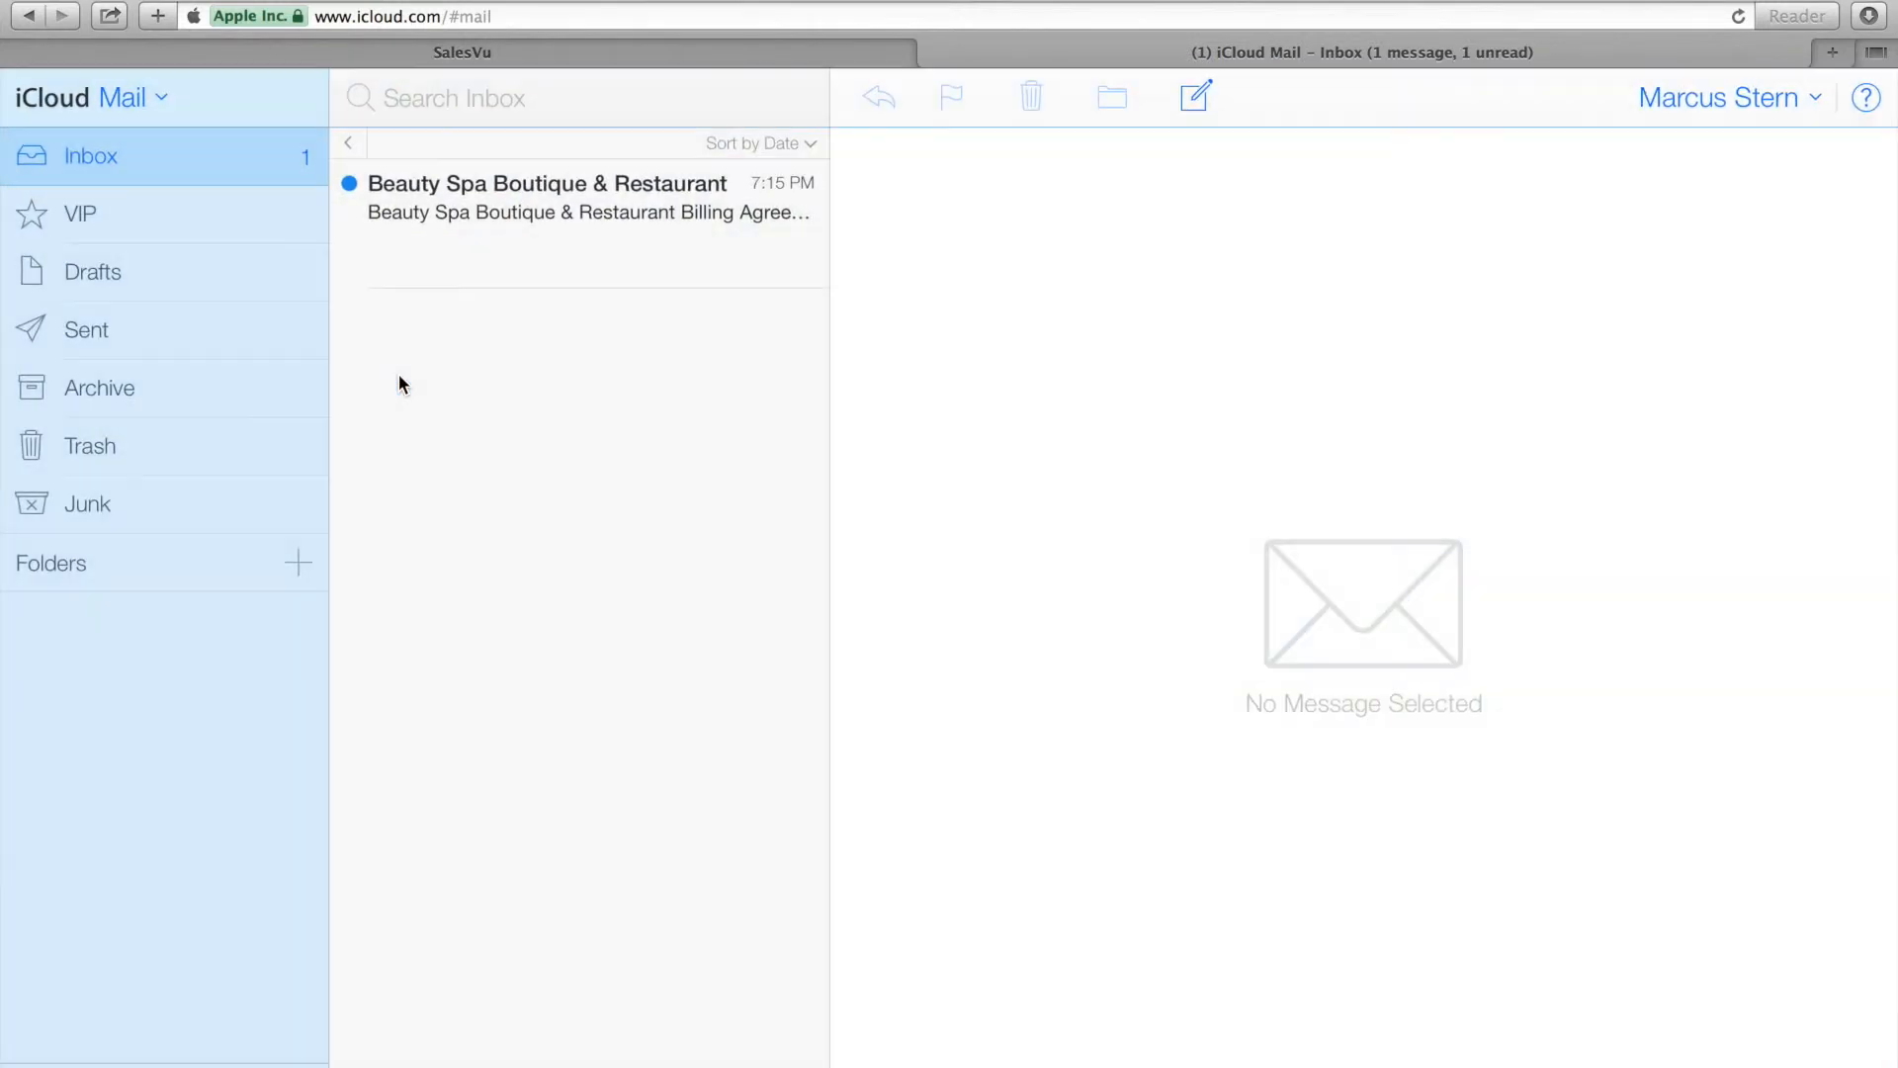
{"action": "mouse_move", "coordinate": [503, 254]}
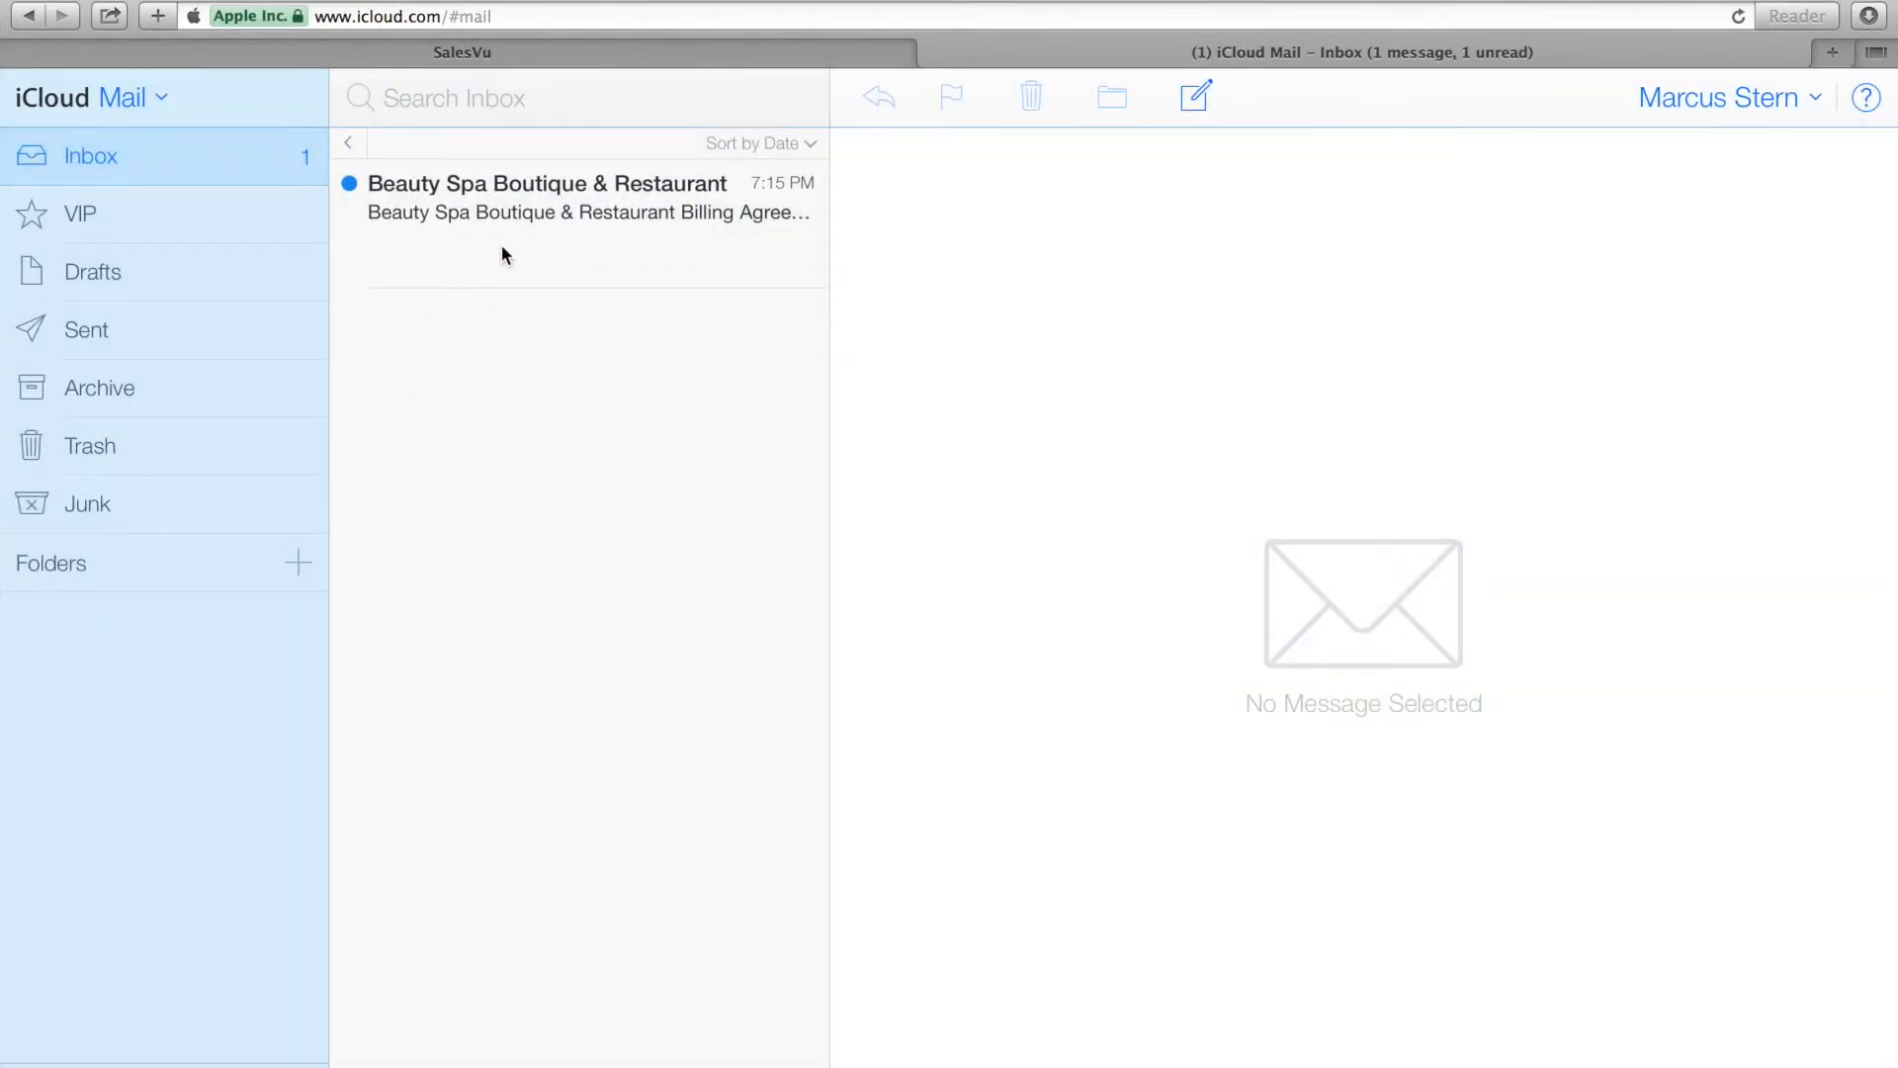
{"action": "left_click", "coordinate": [545, 211]}
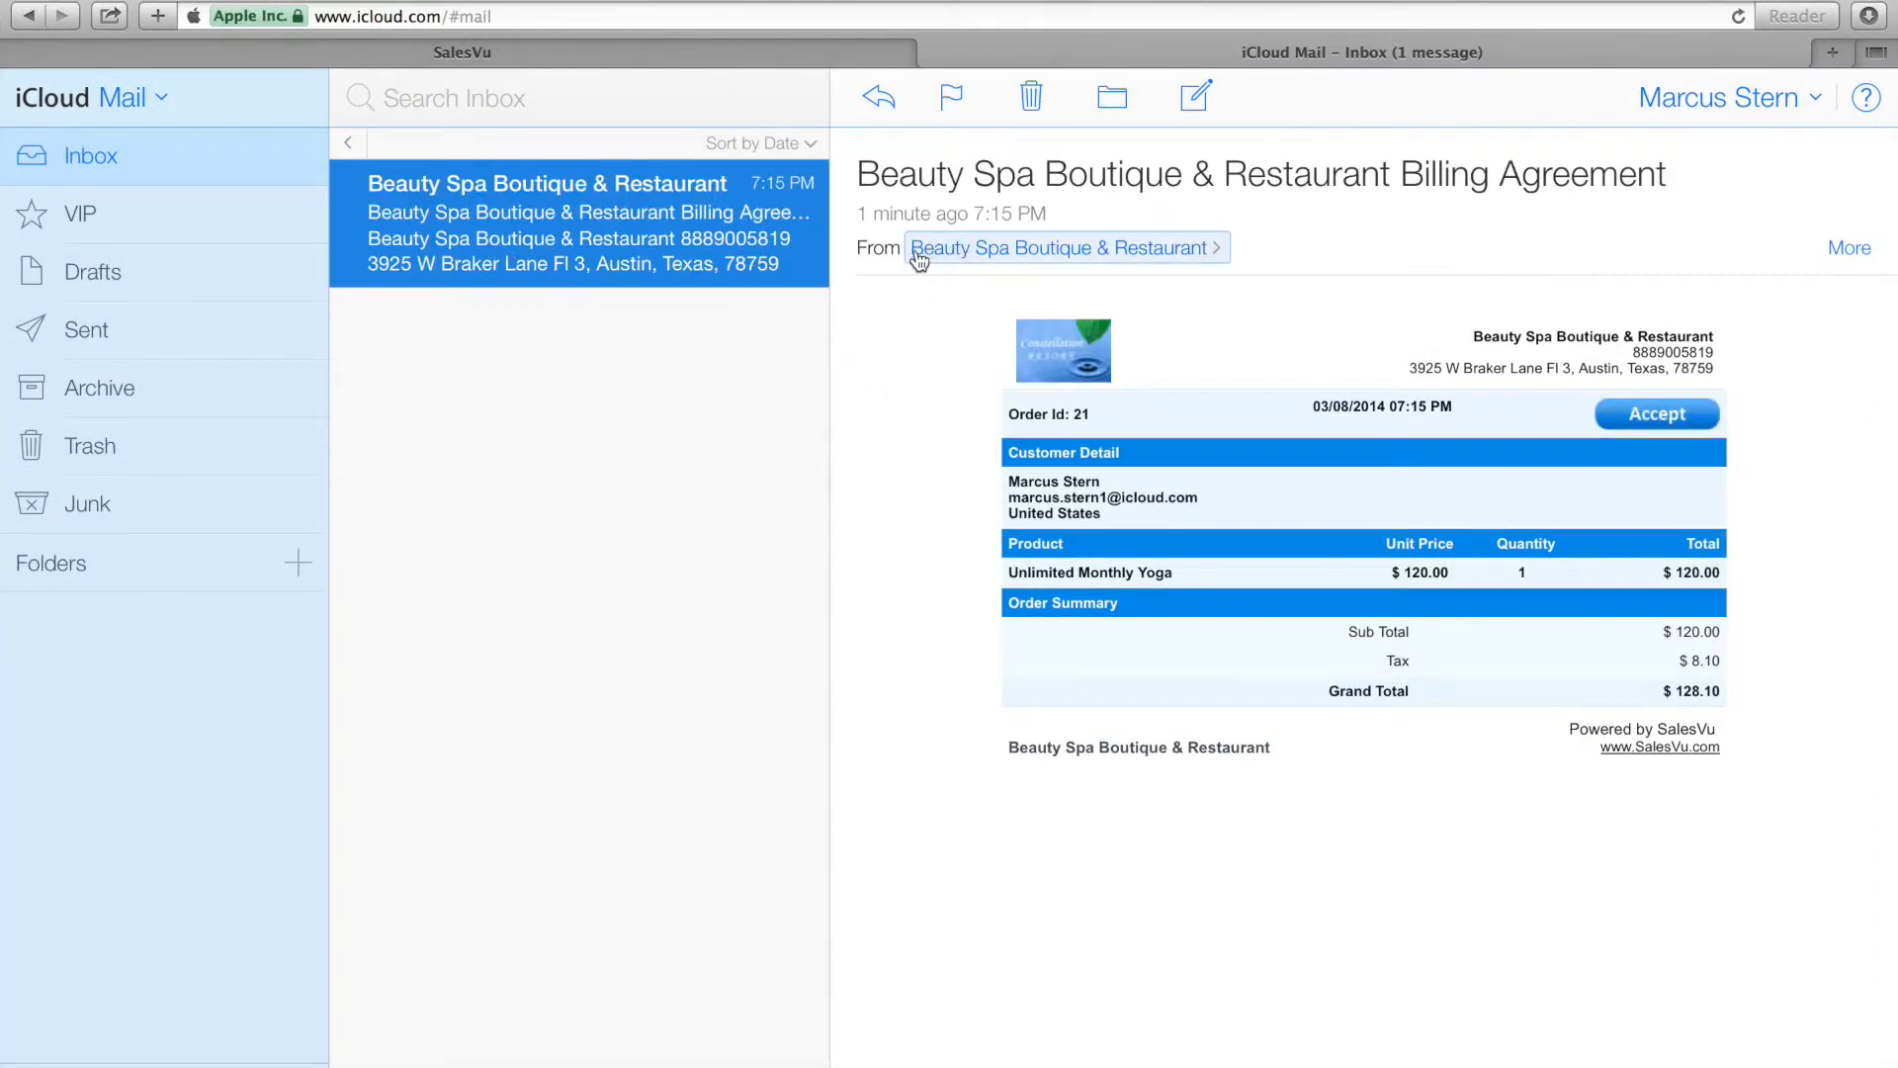
{"action": "mouse_move", "coordinate": [1219, 527]}
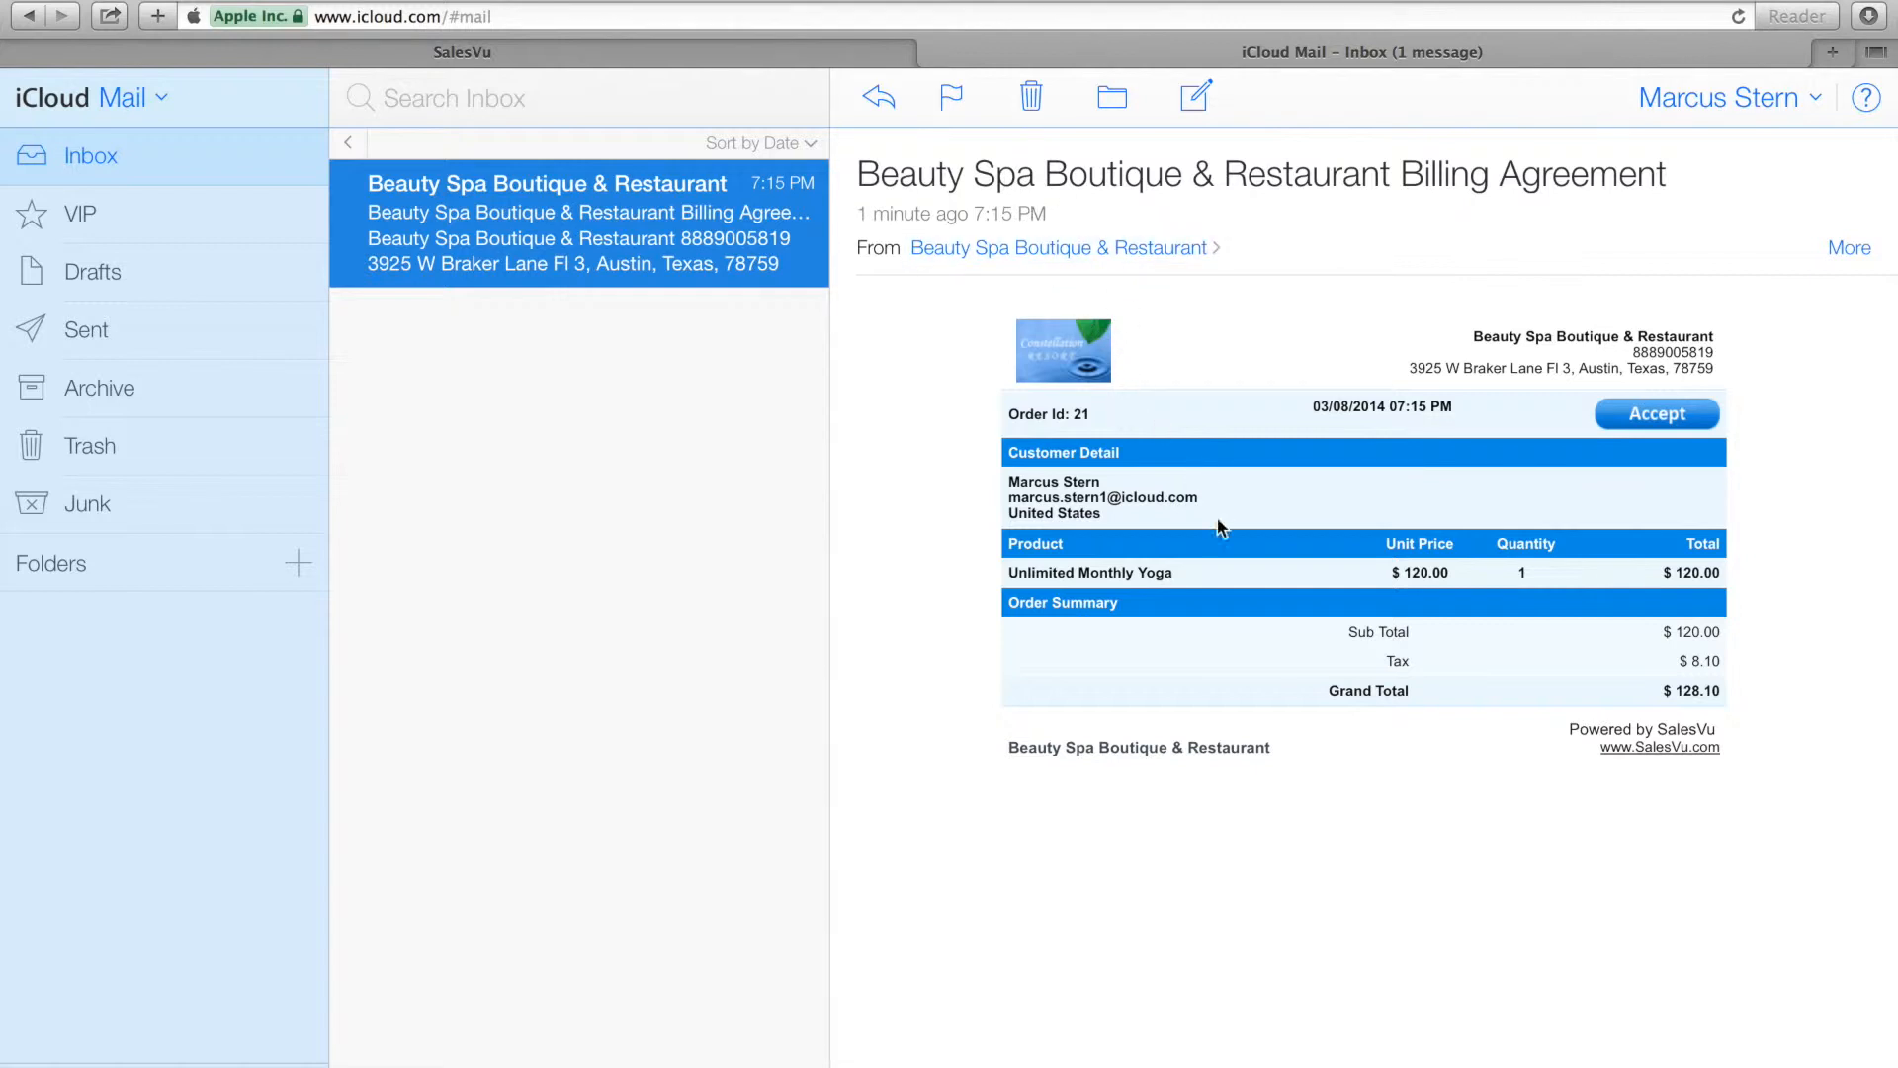
{"action": "mouse_move", "coordinate": [1368, 589]}
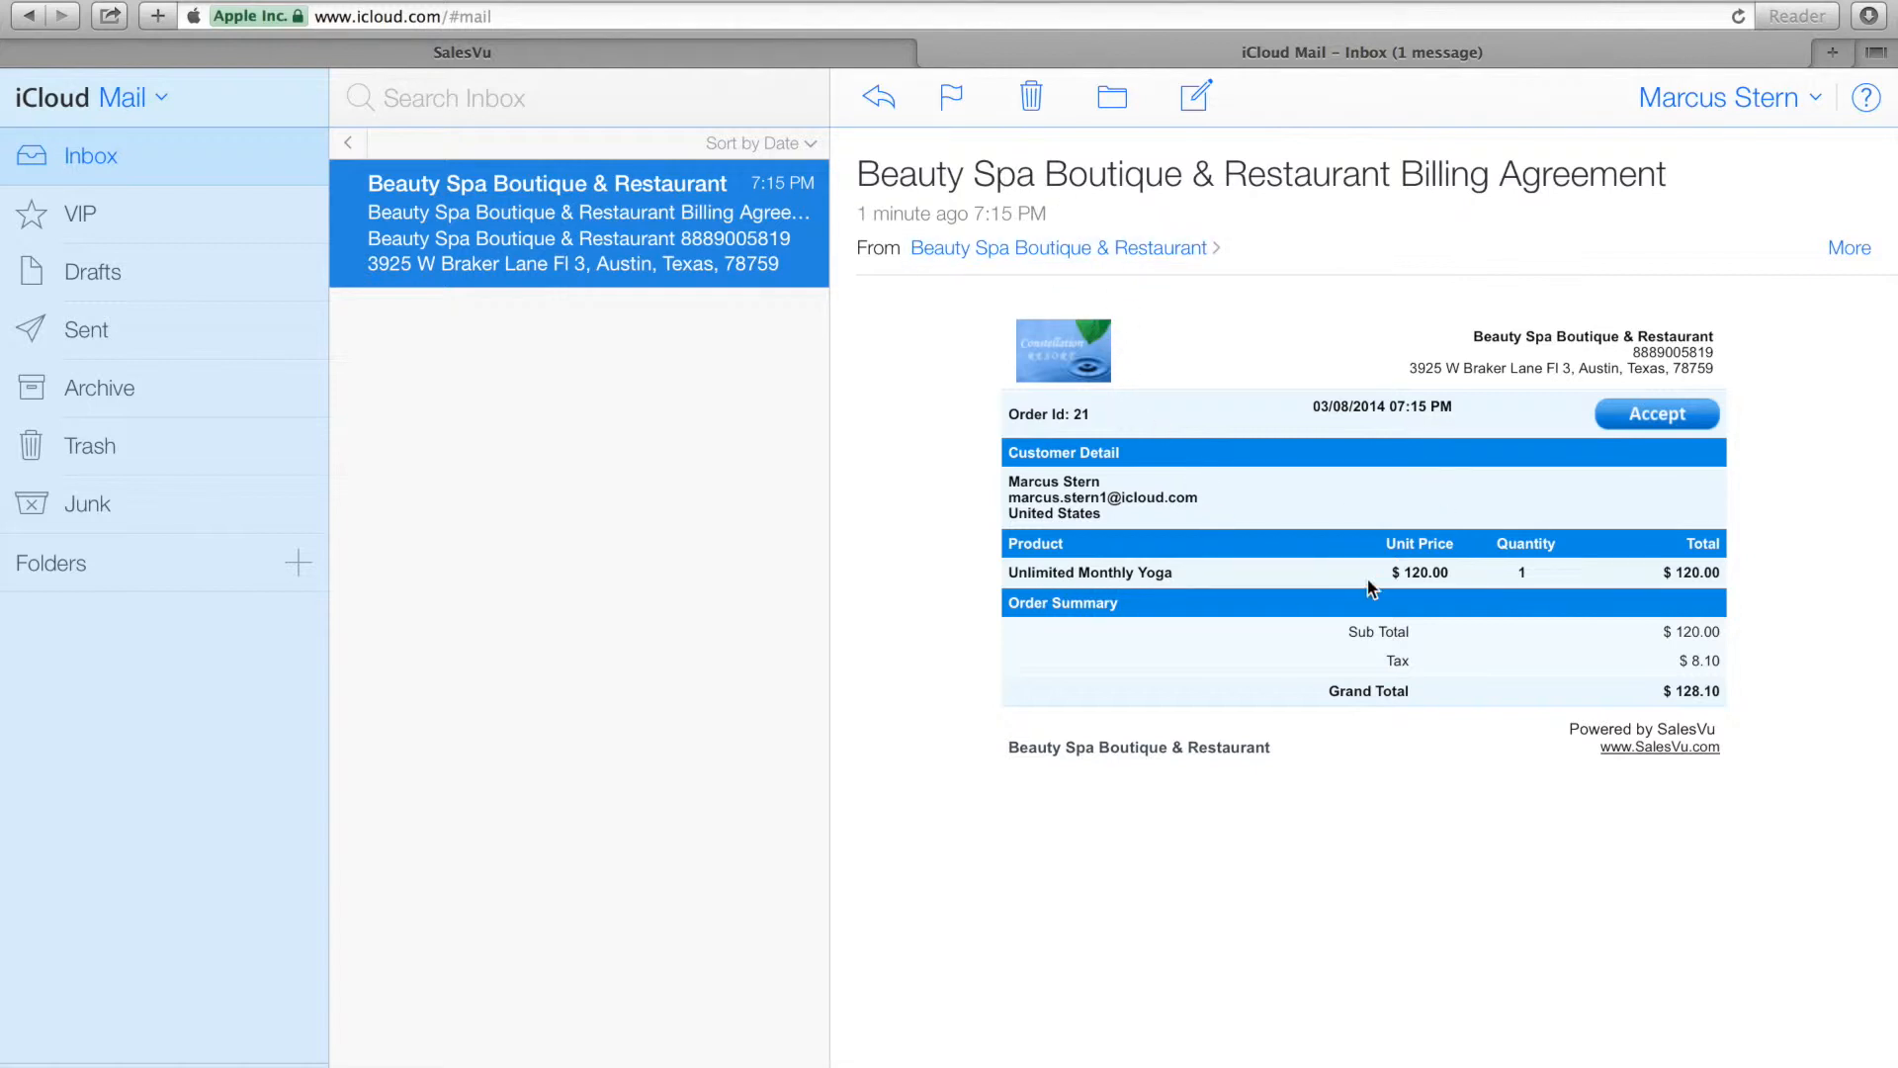
{"action": "mouse_move", "coordinate": [1606, 388]}
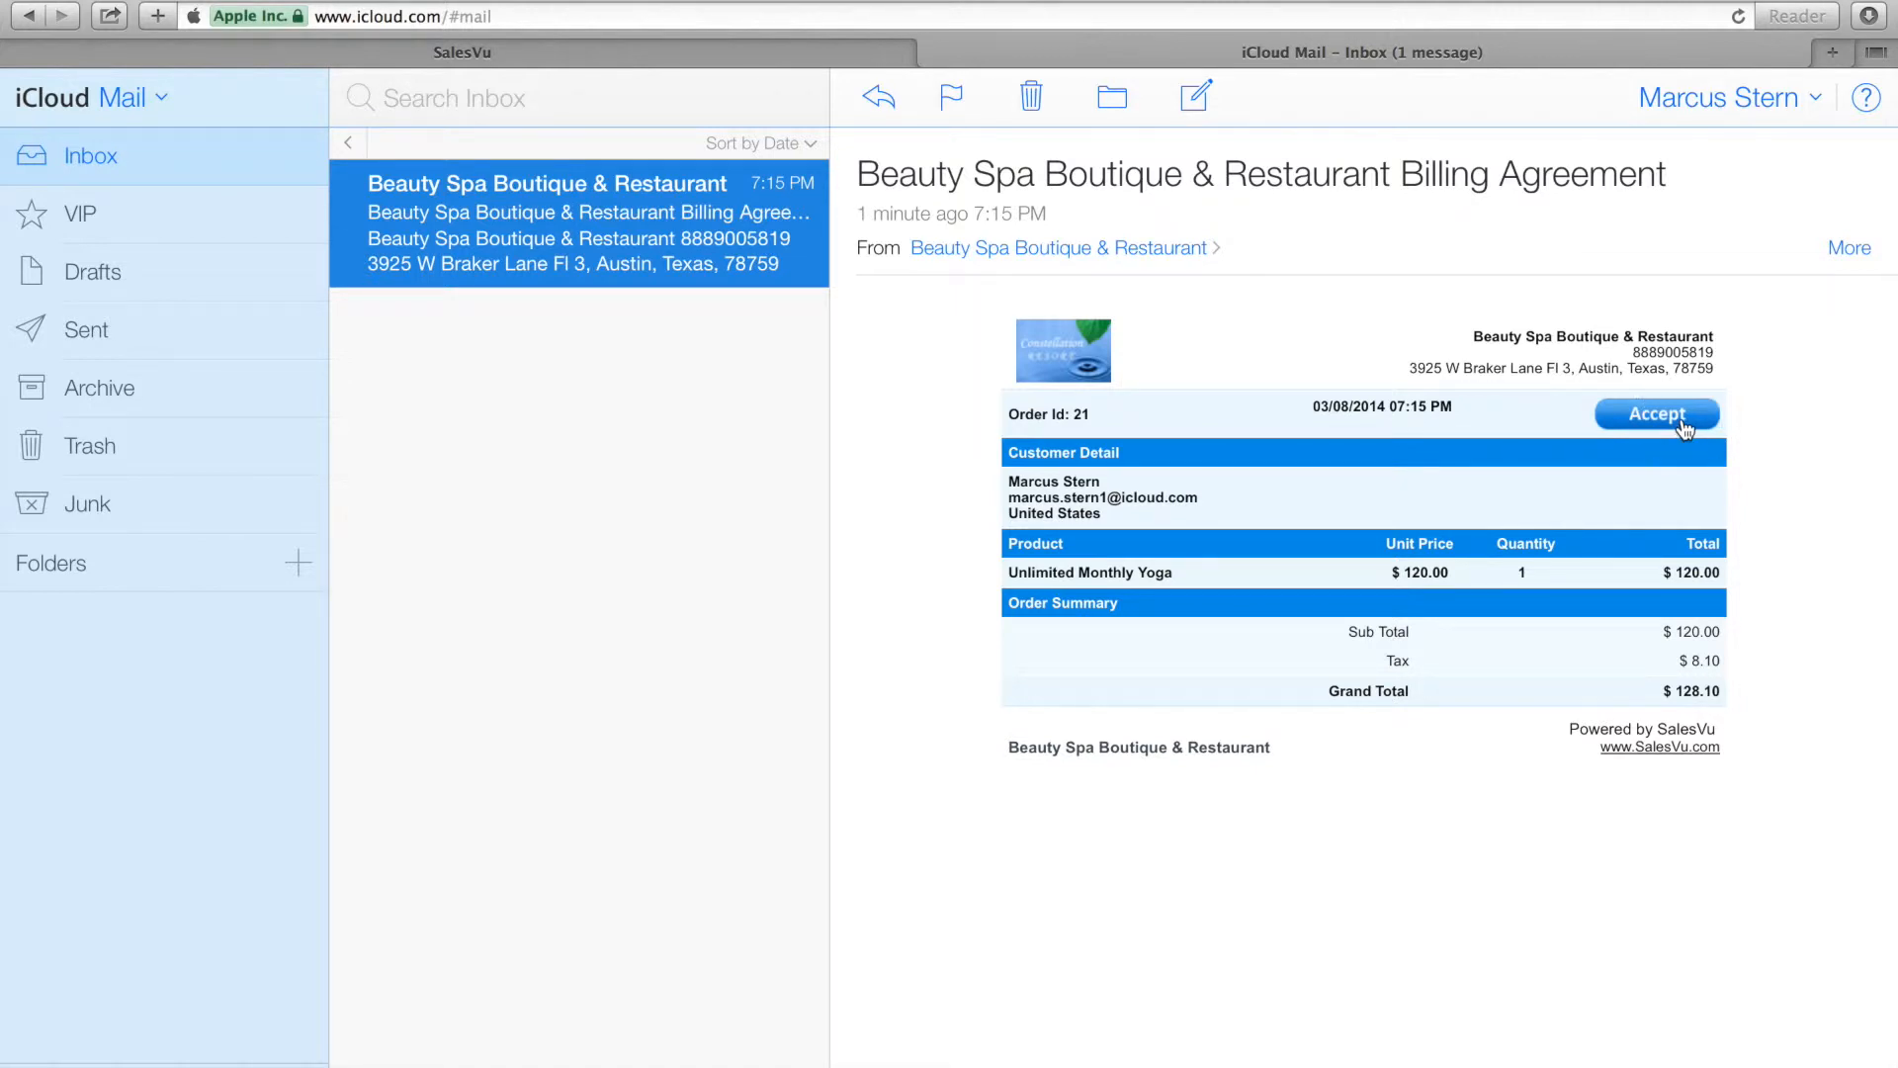
{"action": "left_click", "coordinate": [1656, 413]}
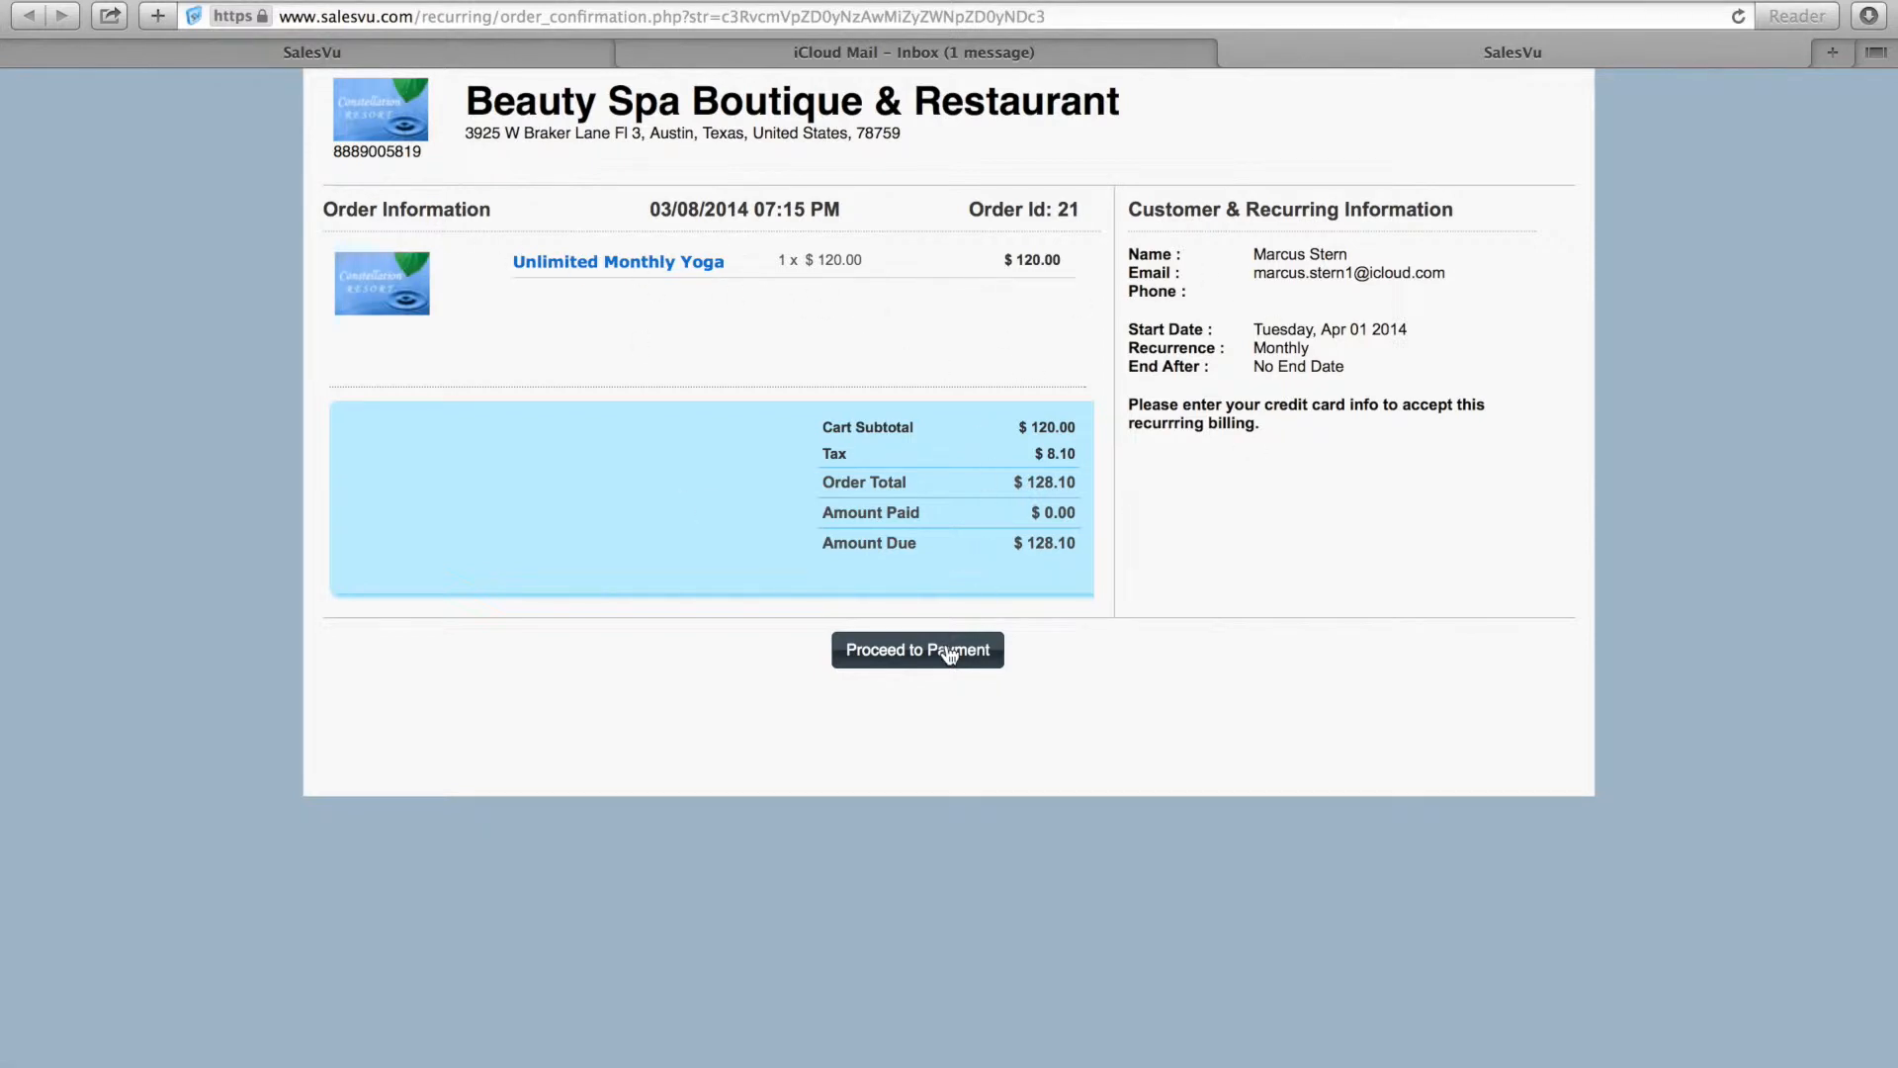
{"action": "left_click", "coordinate": [917, 650]}
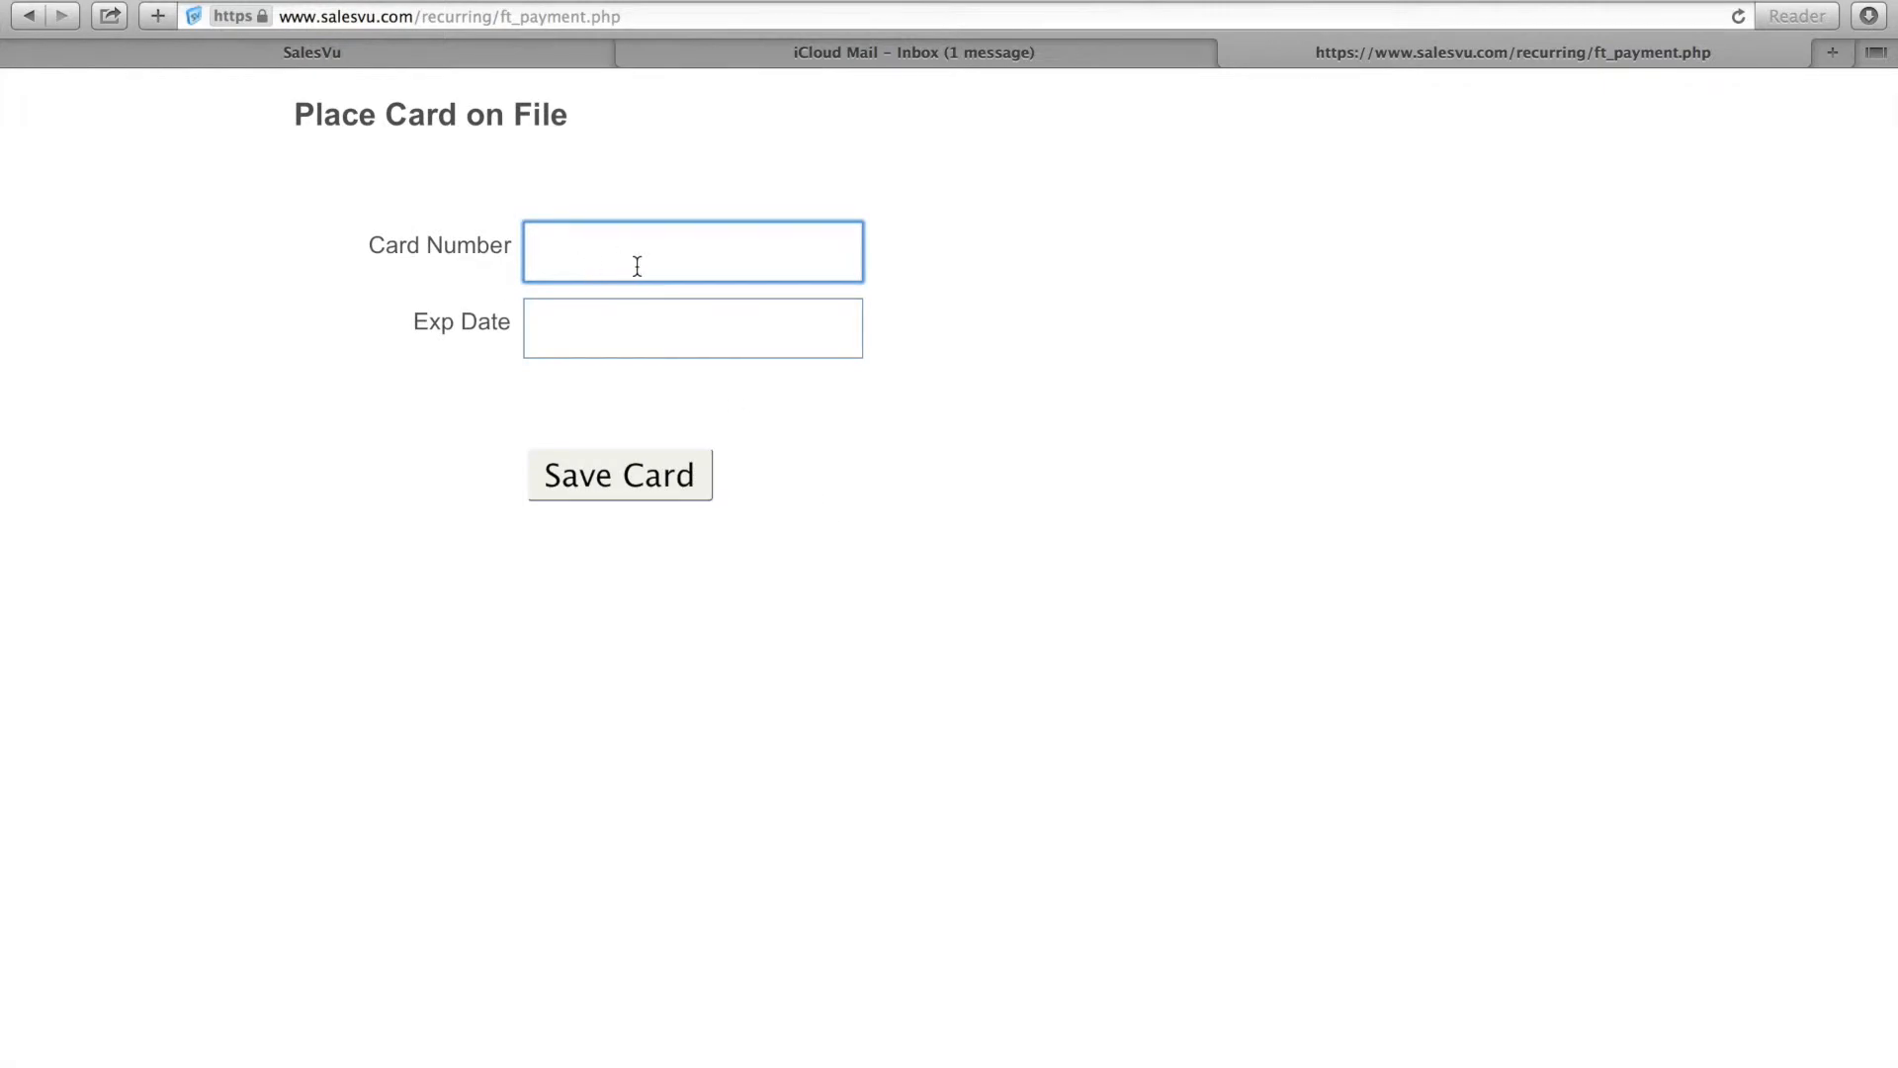
{"action": "mouse_move", "coordinate": [551, 204]}
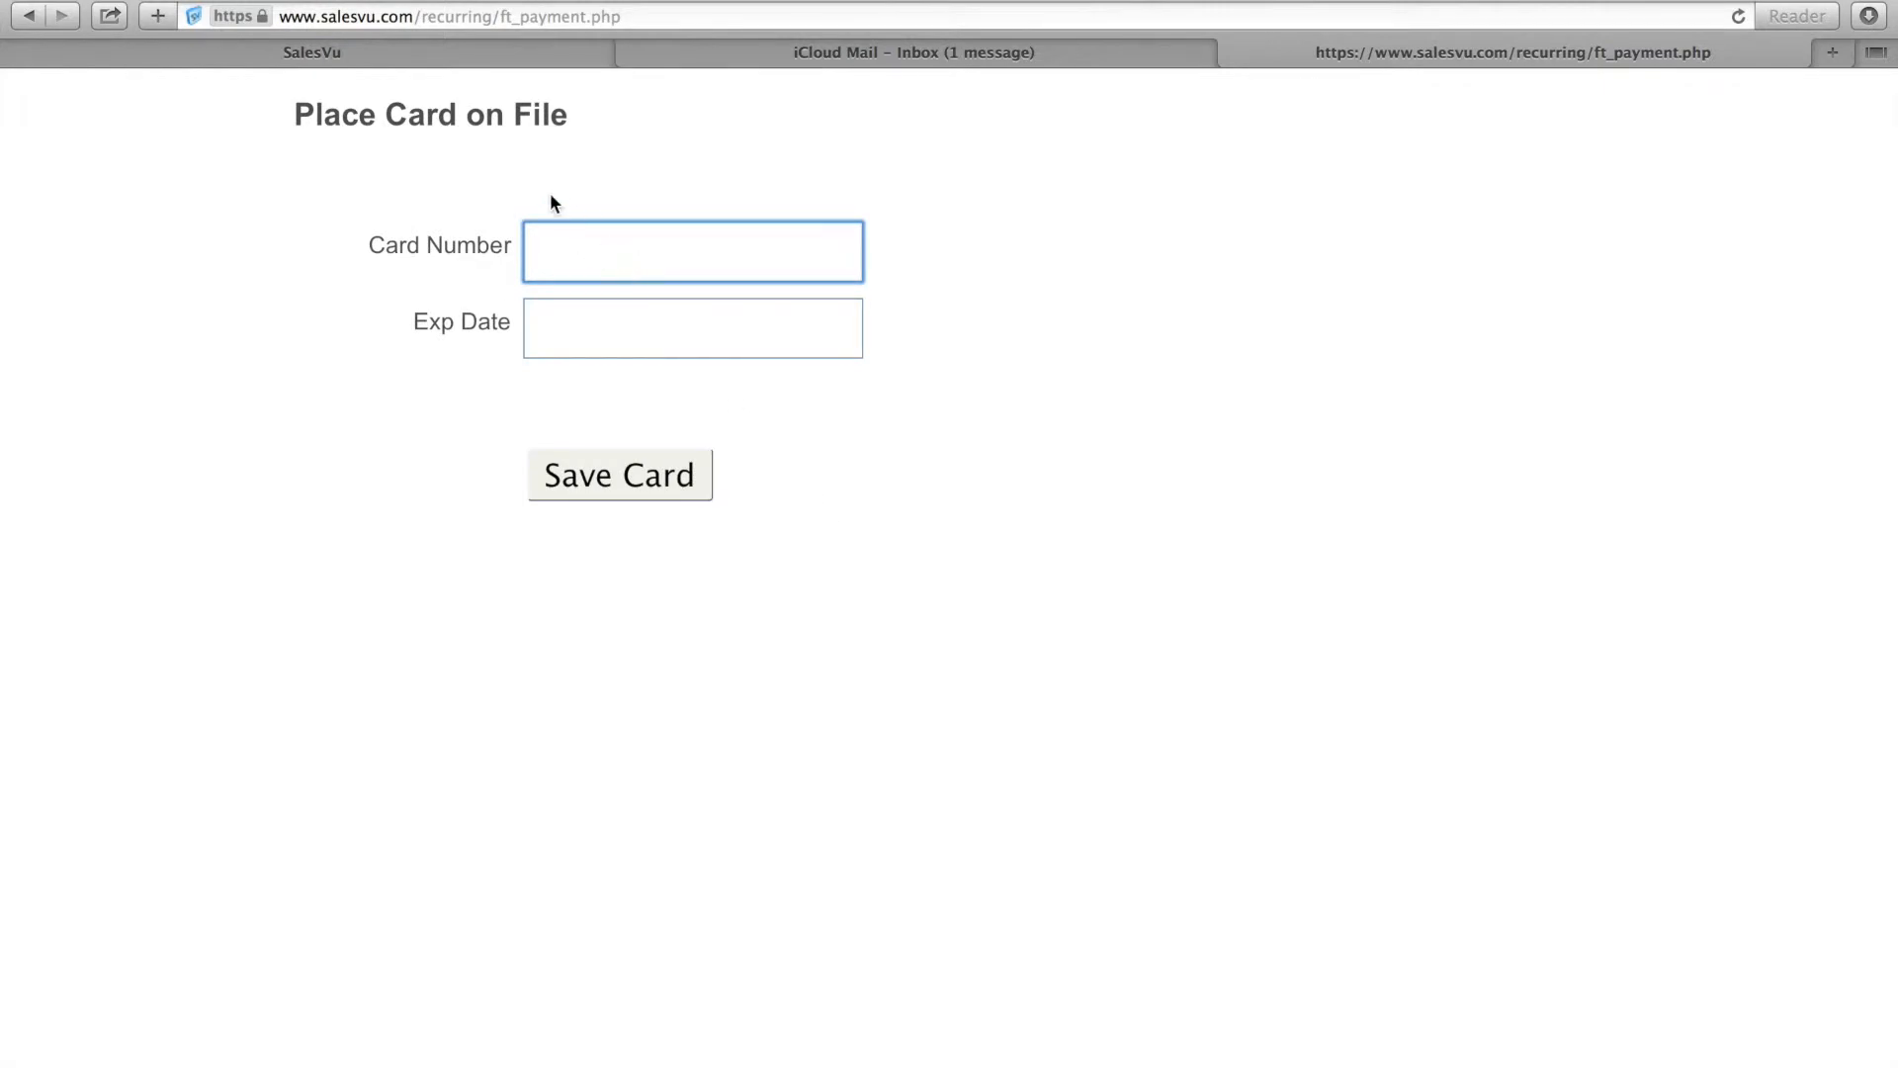
Return to SalesVu and open the Customers page listing all ten customers
{"action": "left_click", "coordinate": [619, 474]}
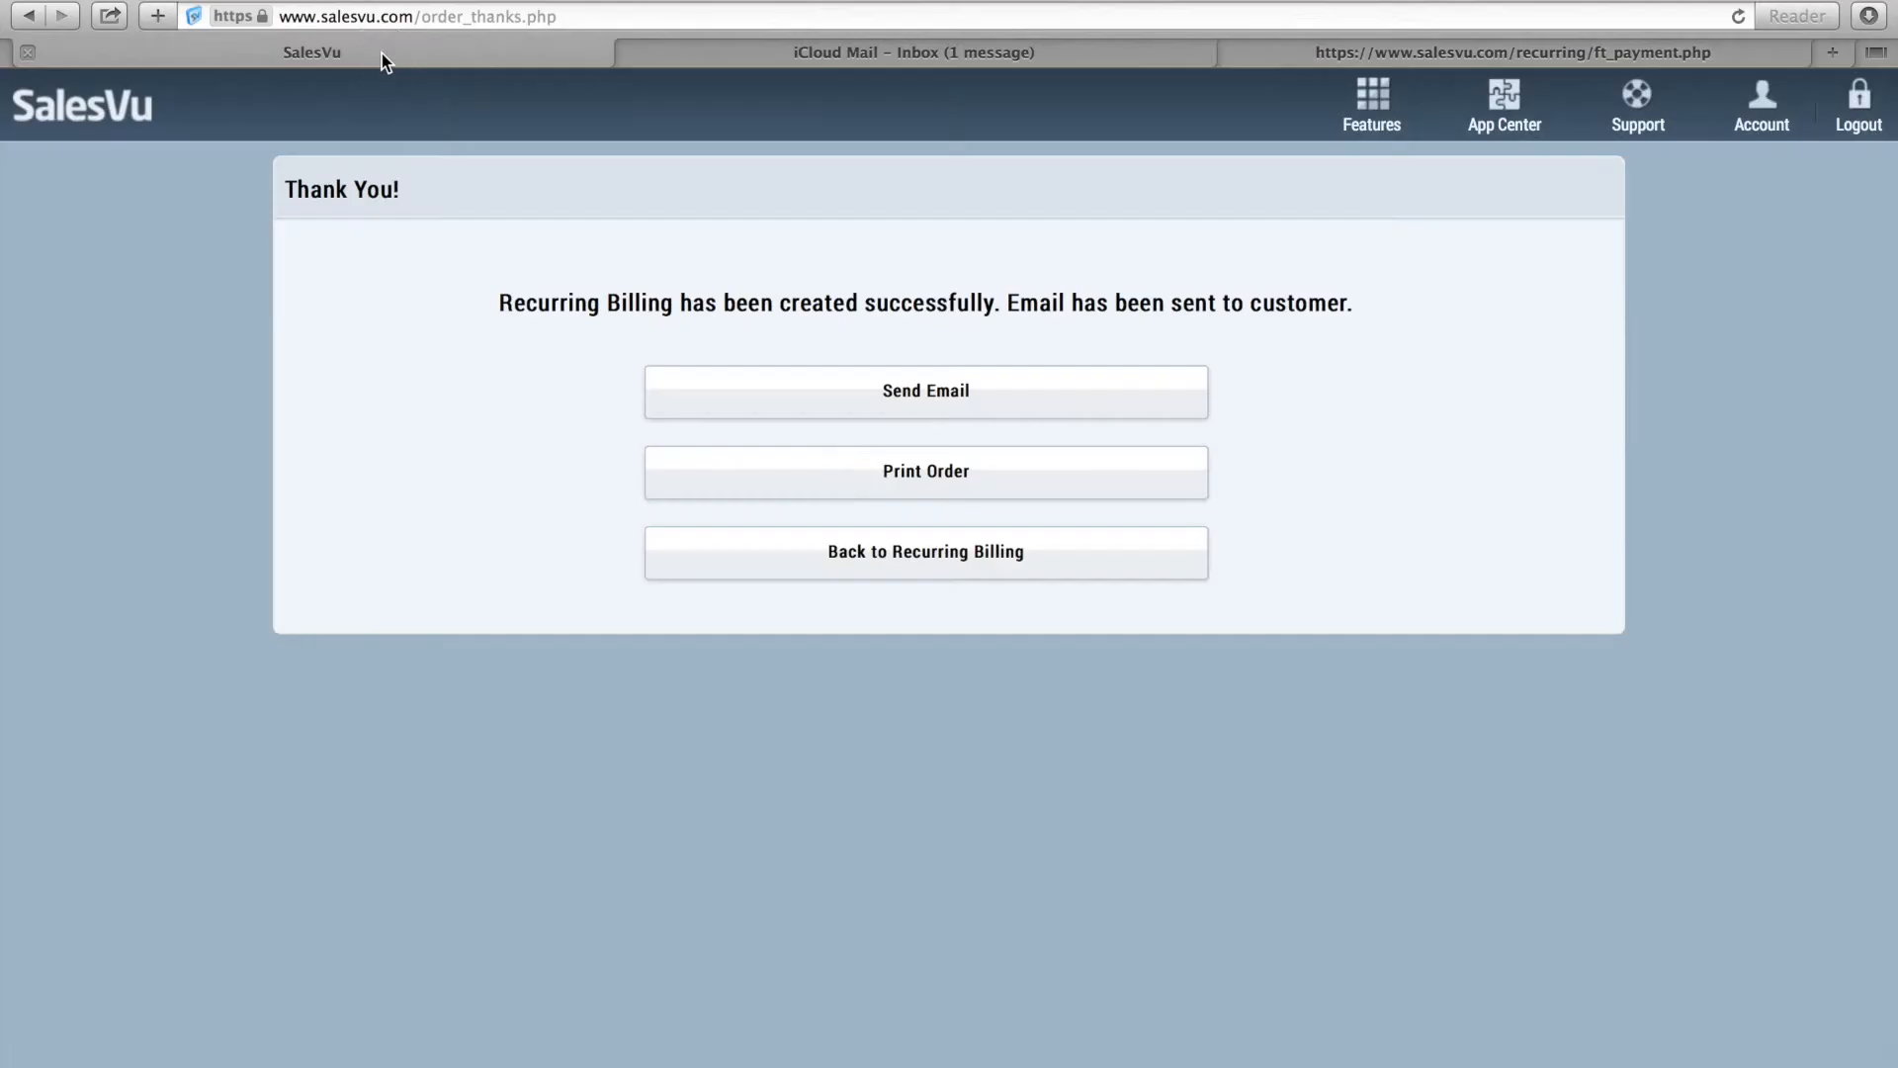
{"action": "mouse_move", "coordinate": [1019, 193]}
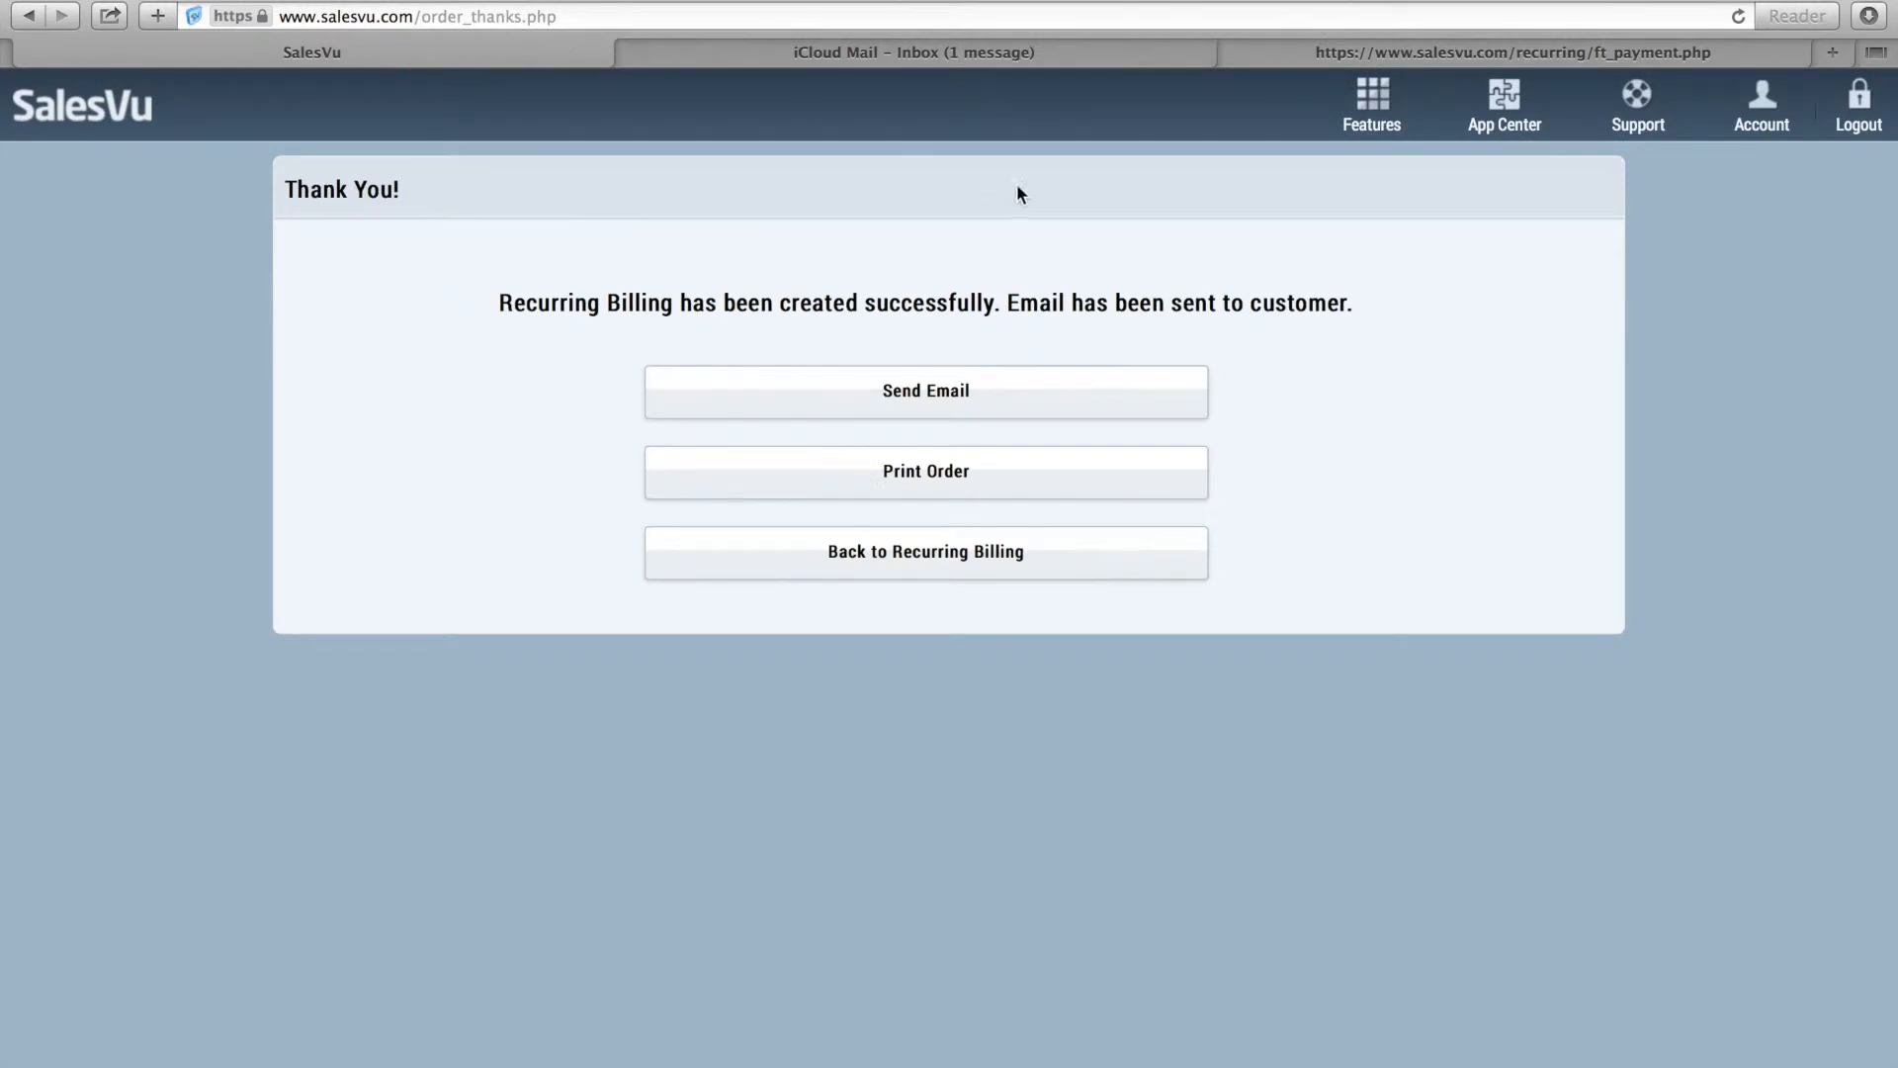
{"action": "left_click", "coordinate": [1370, 106]}
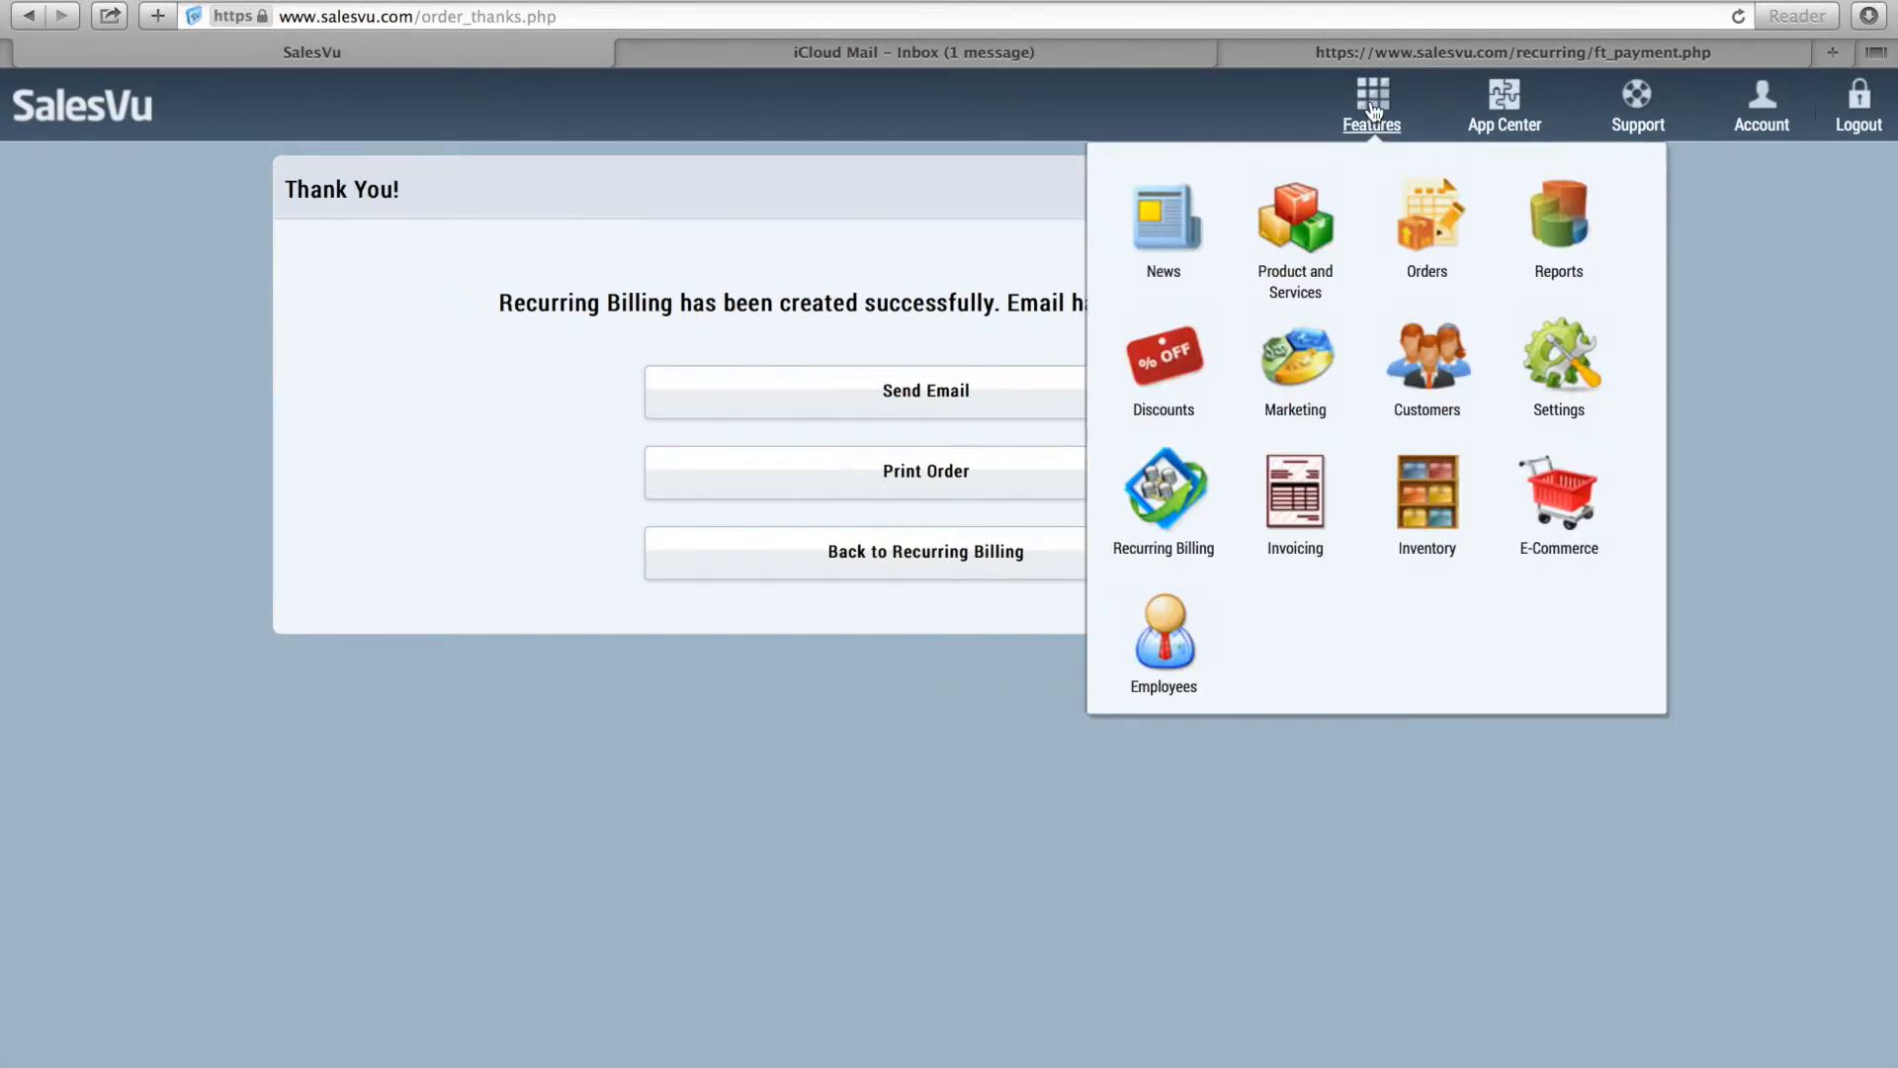
{"action": "mouse_move", "coordinate": [1426, 369]}
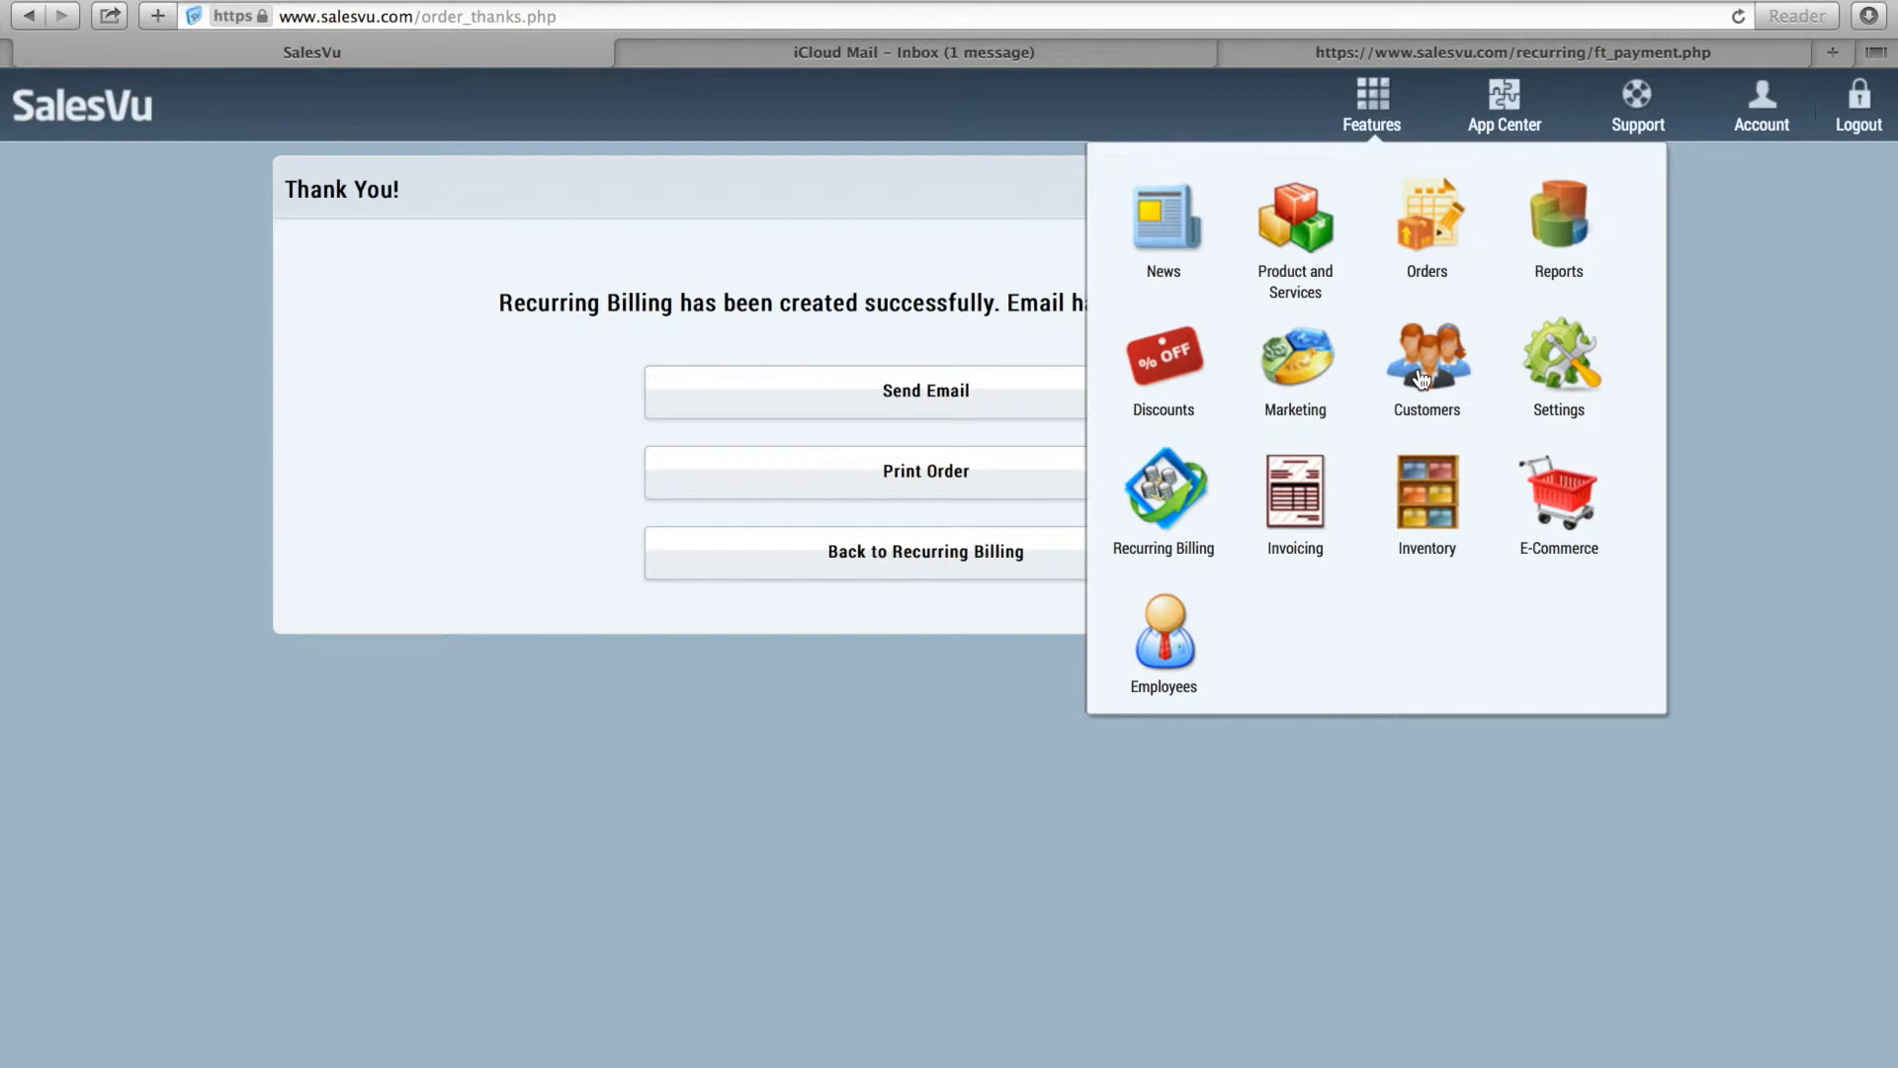
{"action": "left_click", "coordinate": [1425, 360]}
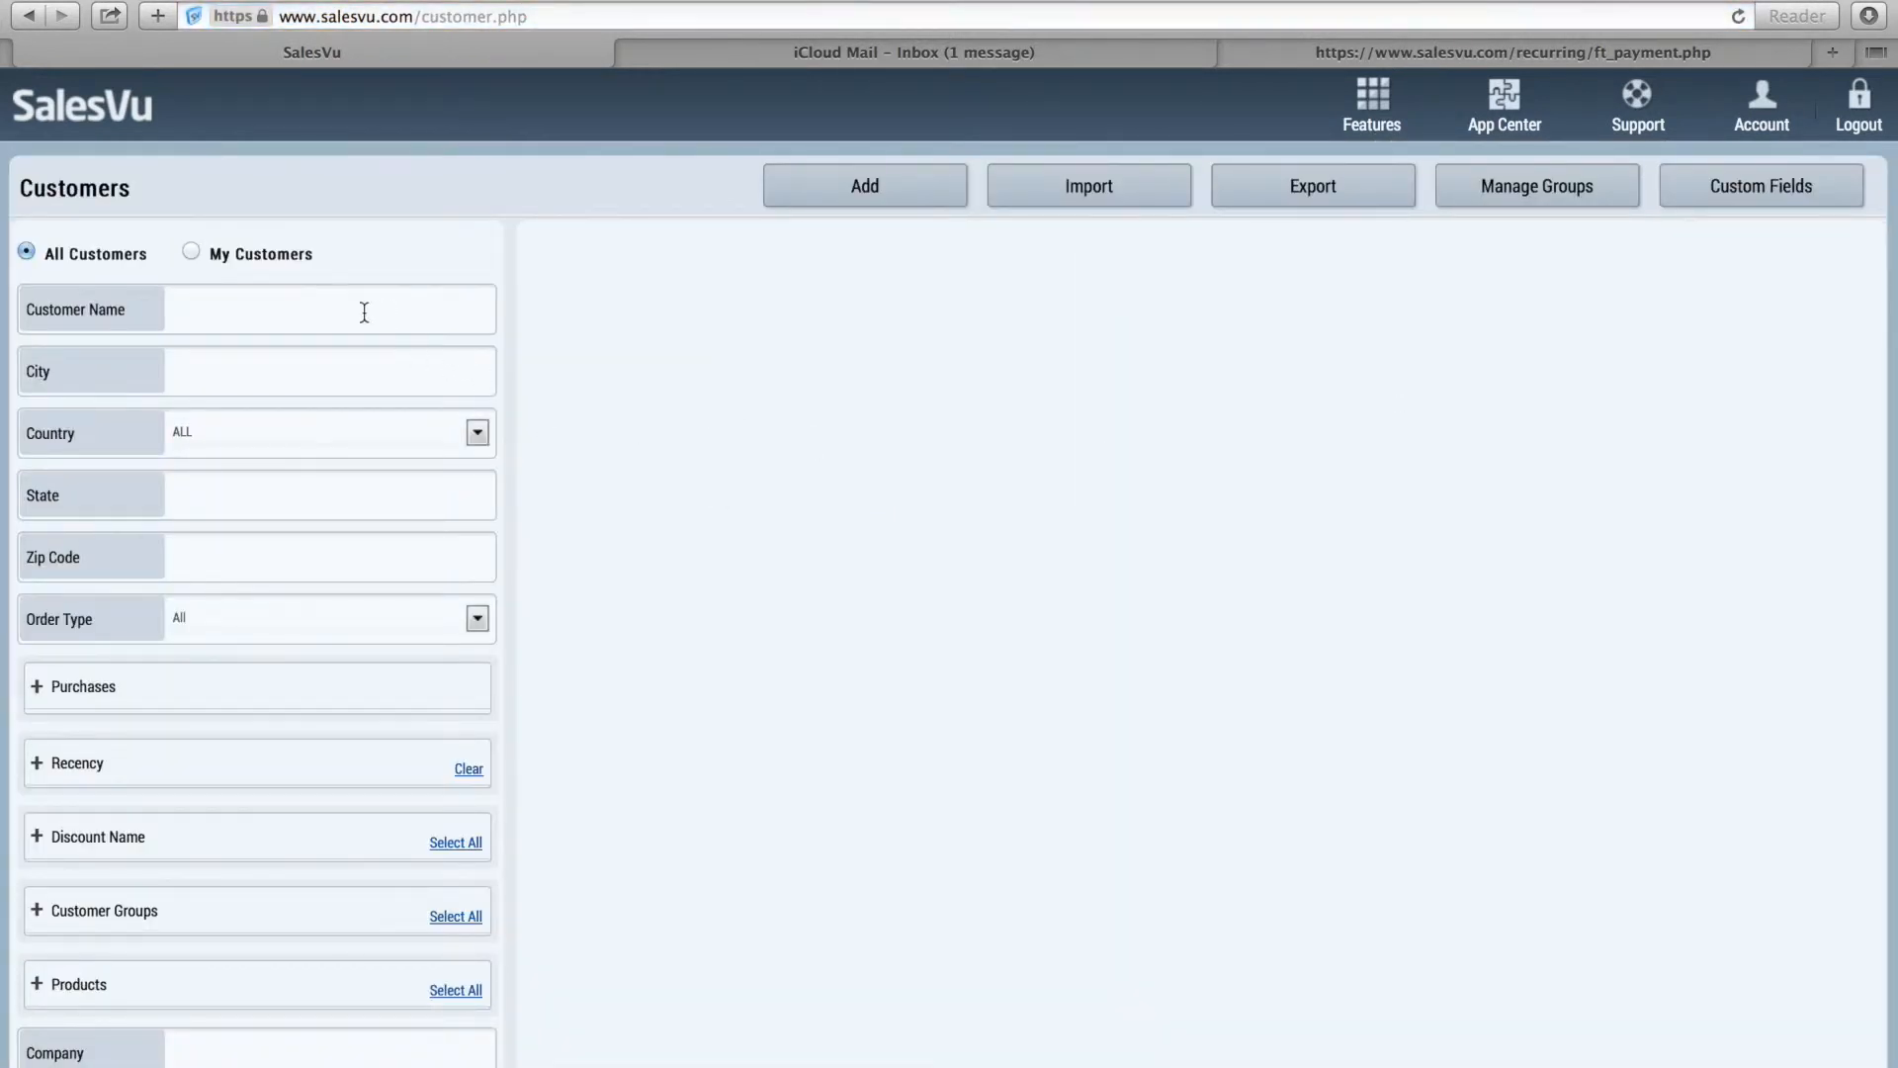
{"action": "scroll", "scroll_direction": "down", "scroll_amount": 3}
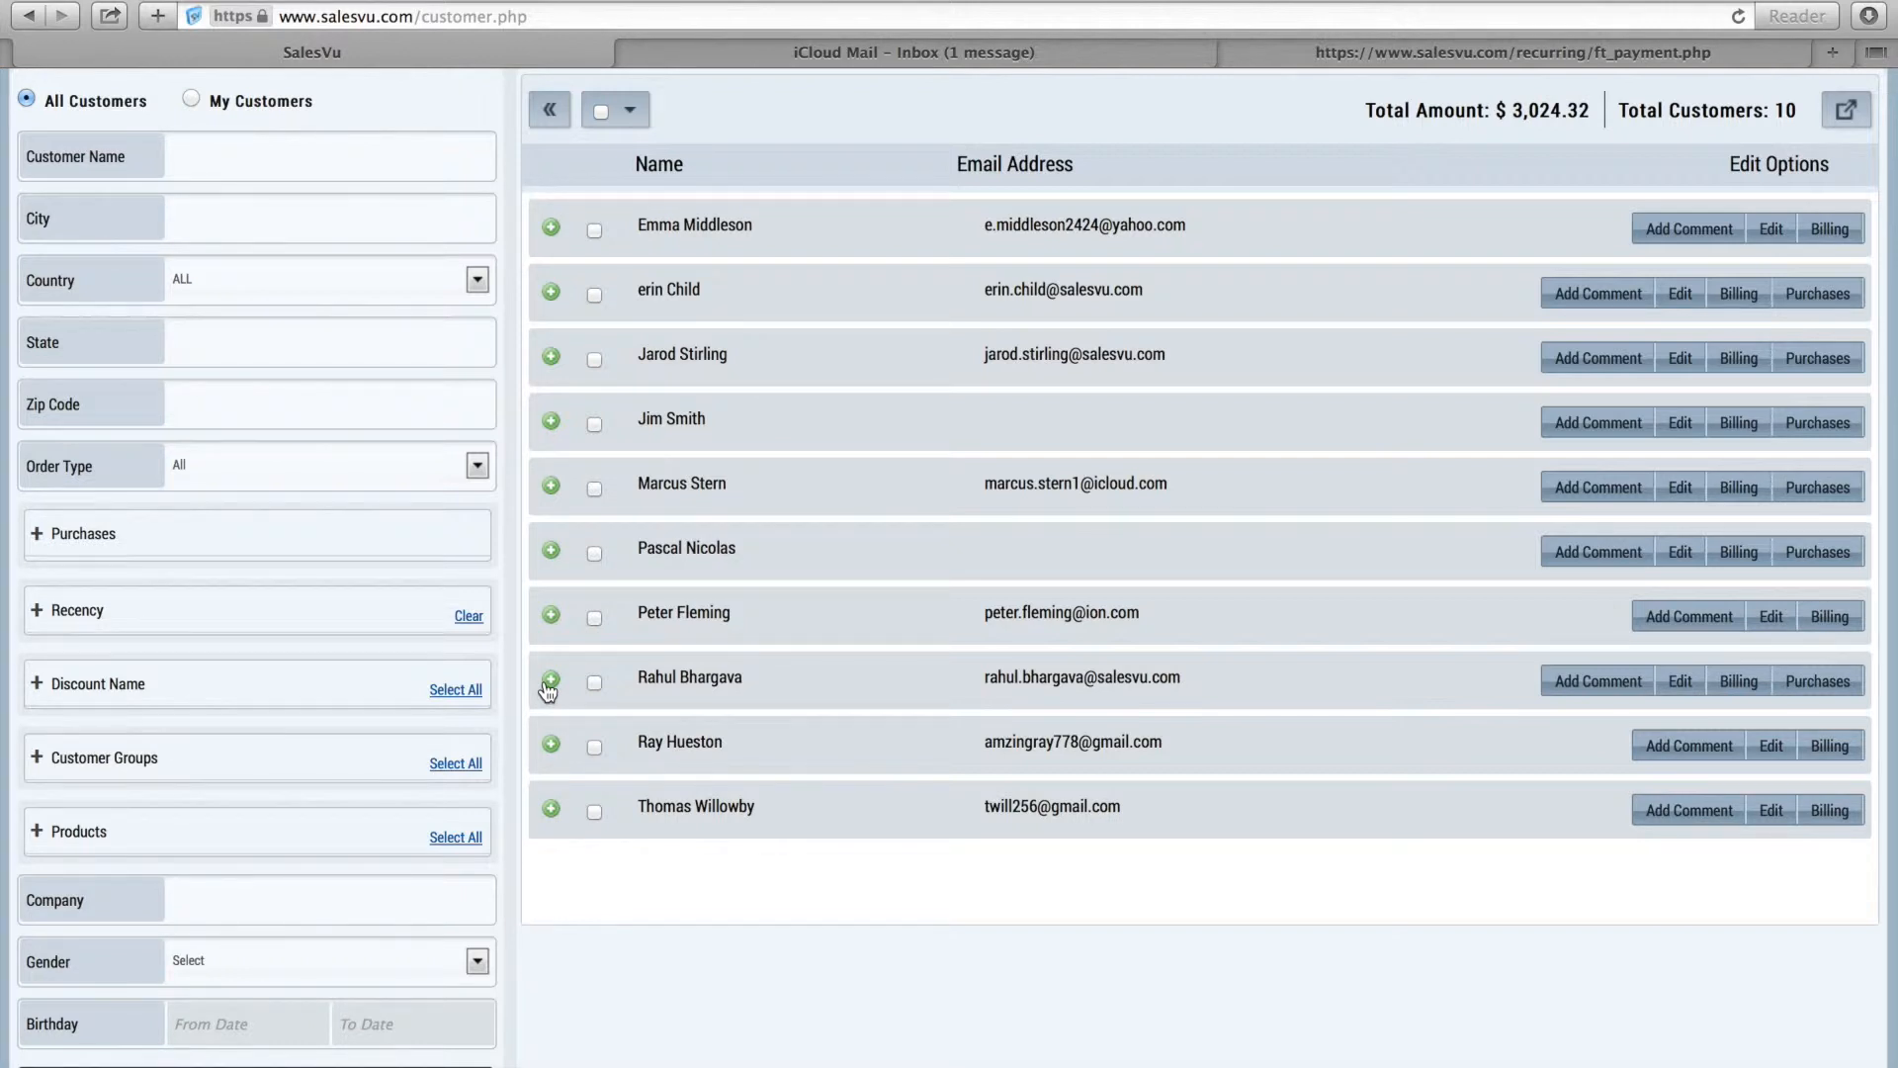
{"action": "left_click", "coordinate": [594, 231]}
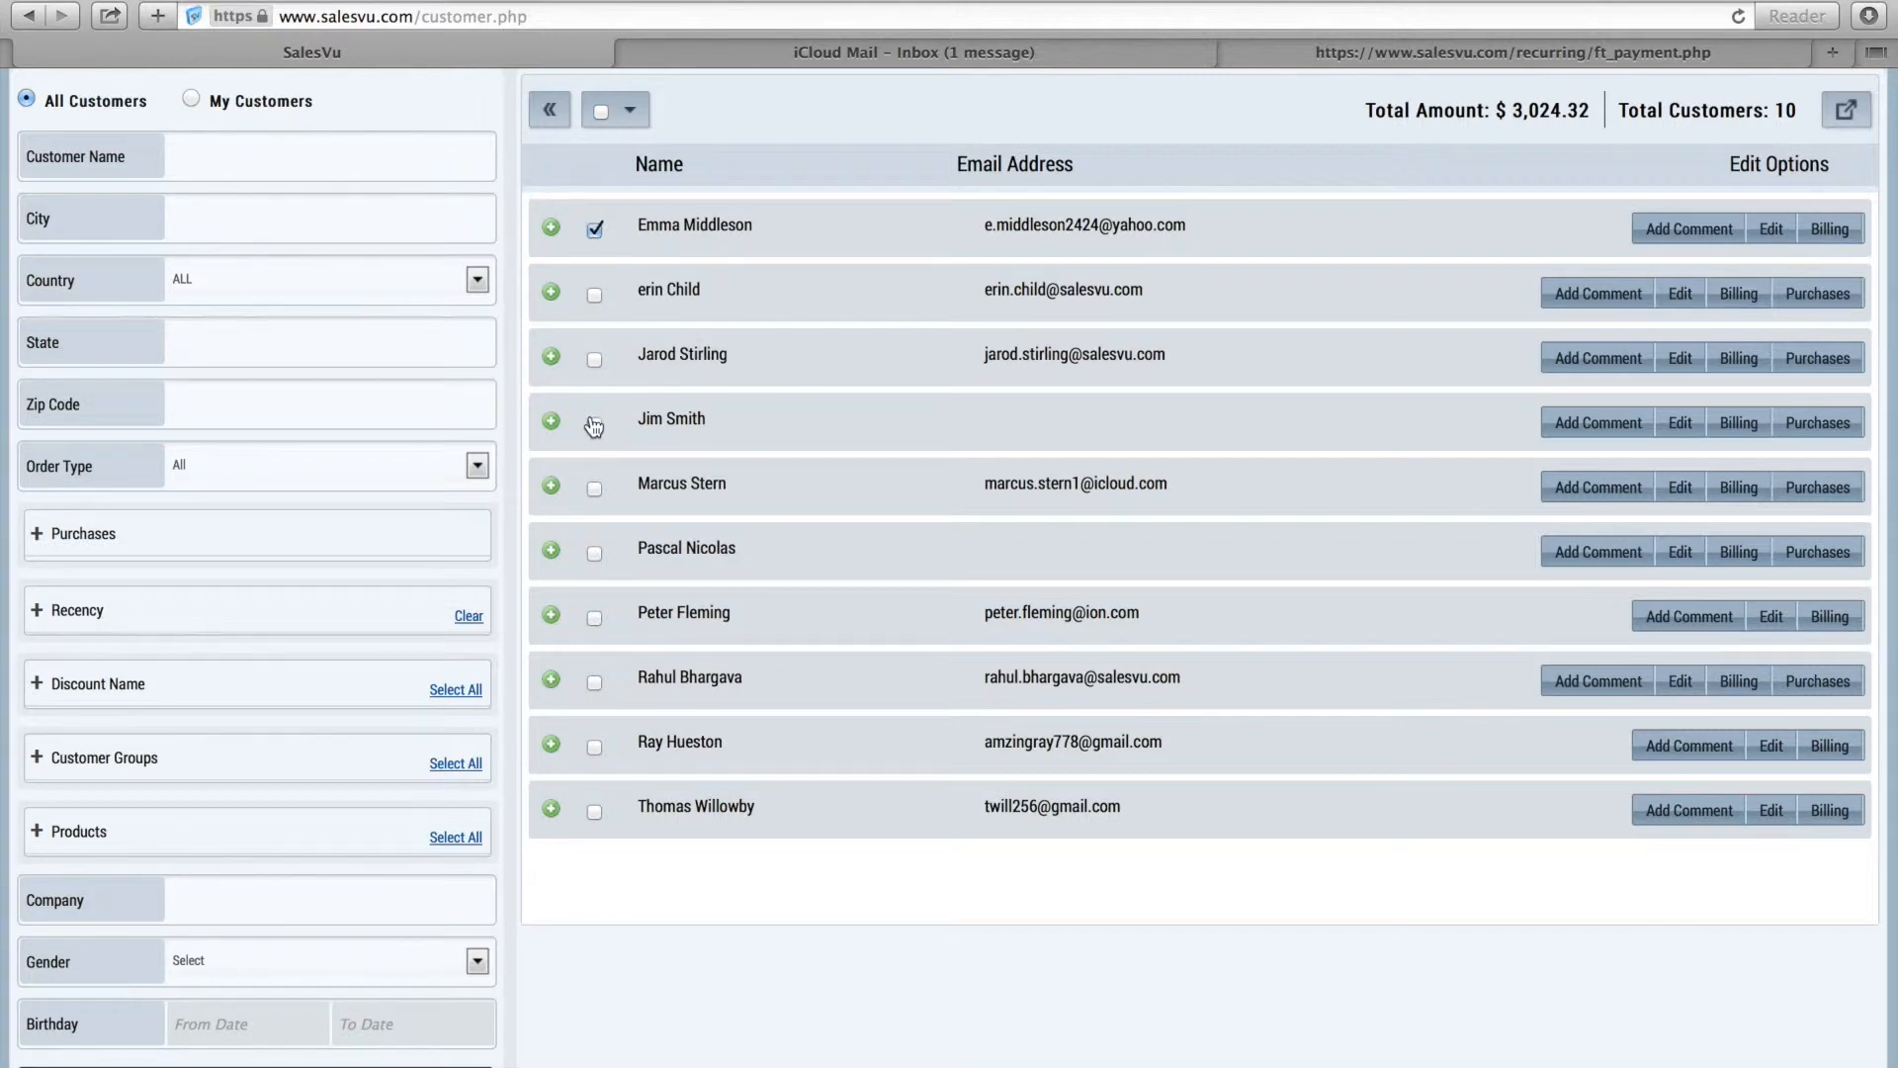
{"action": "left_click", "coordinate": [595, 617]}
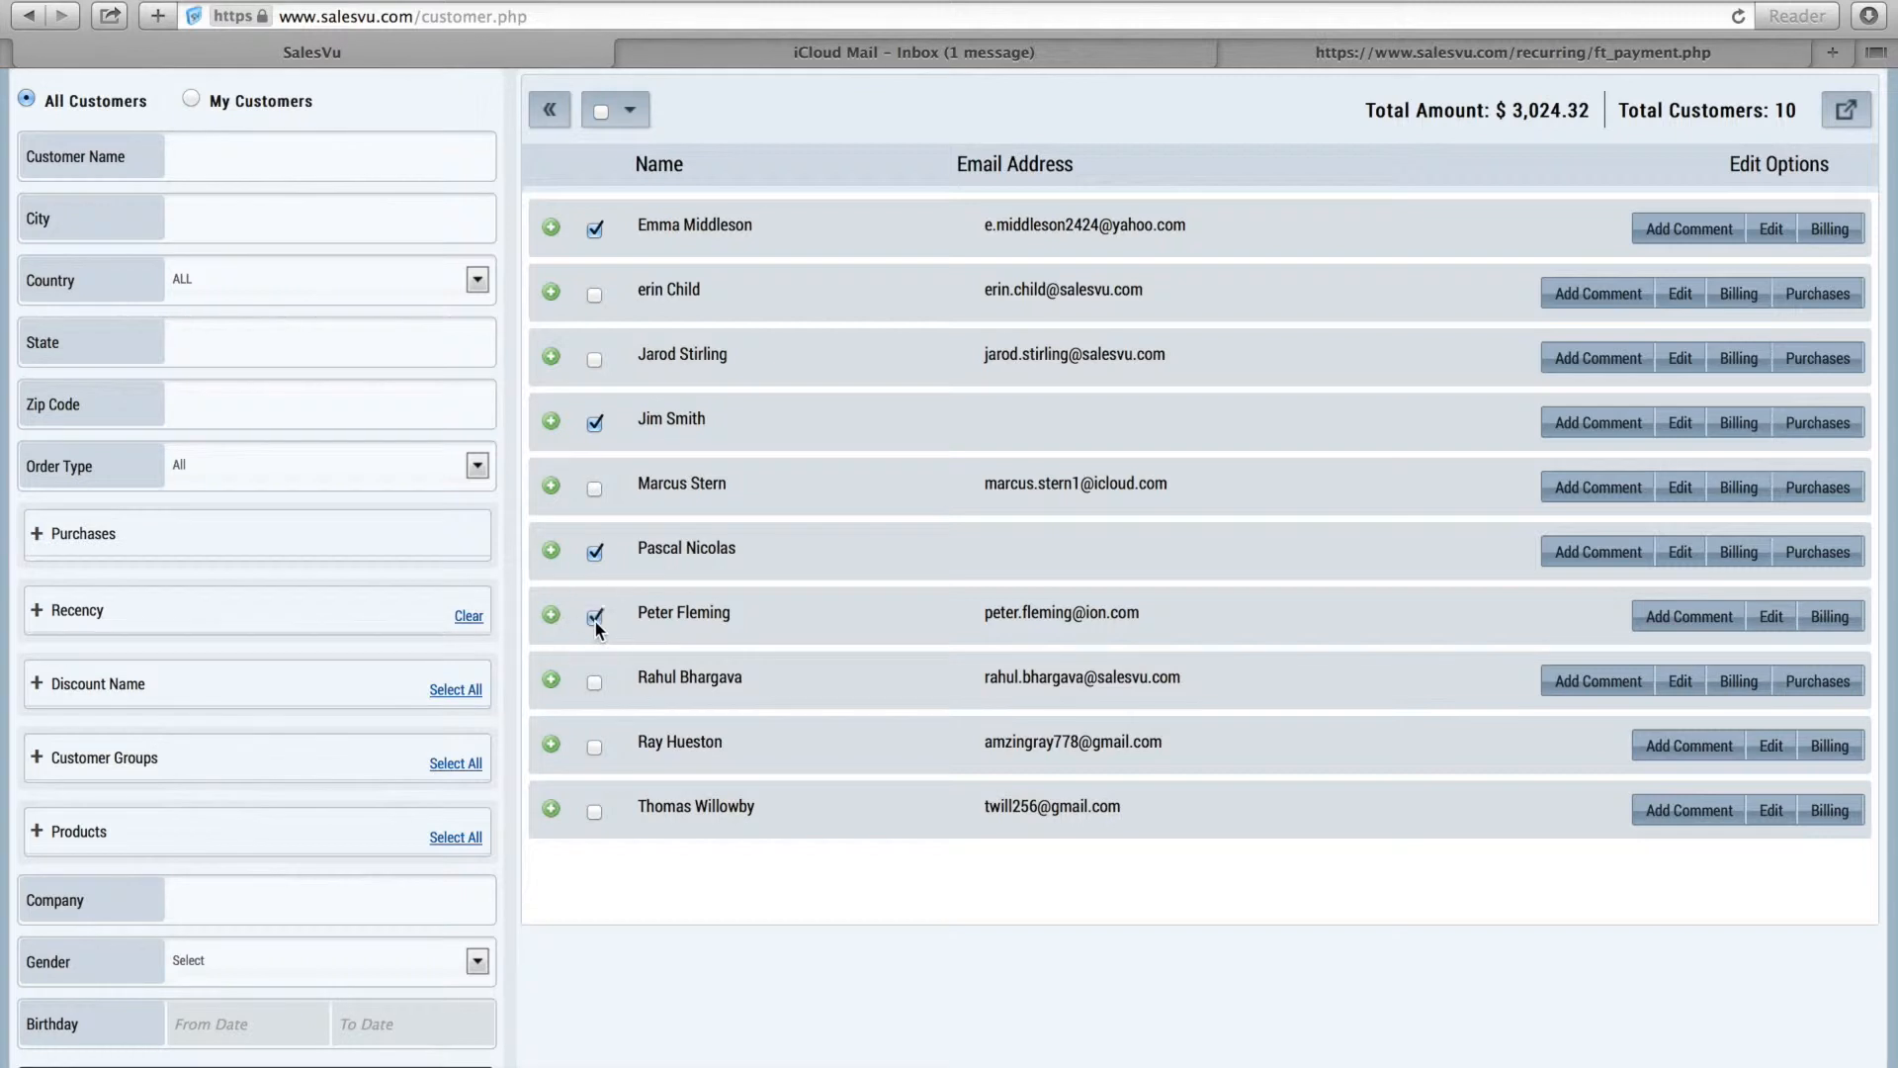
{"action": "left_click", "coordinate": [630, 110]}
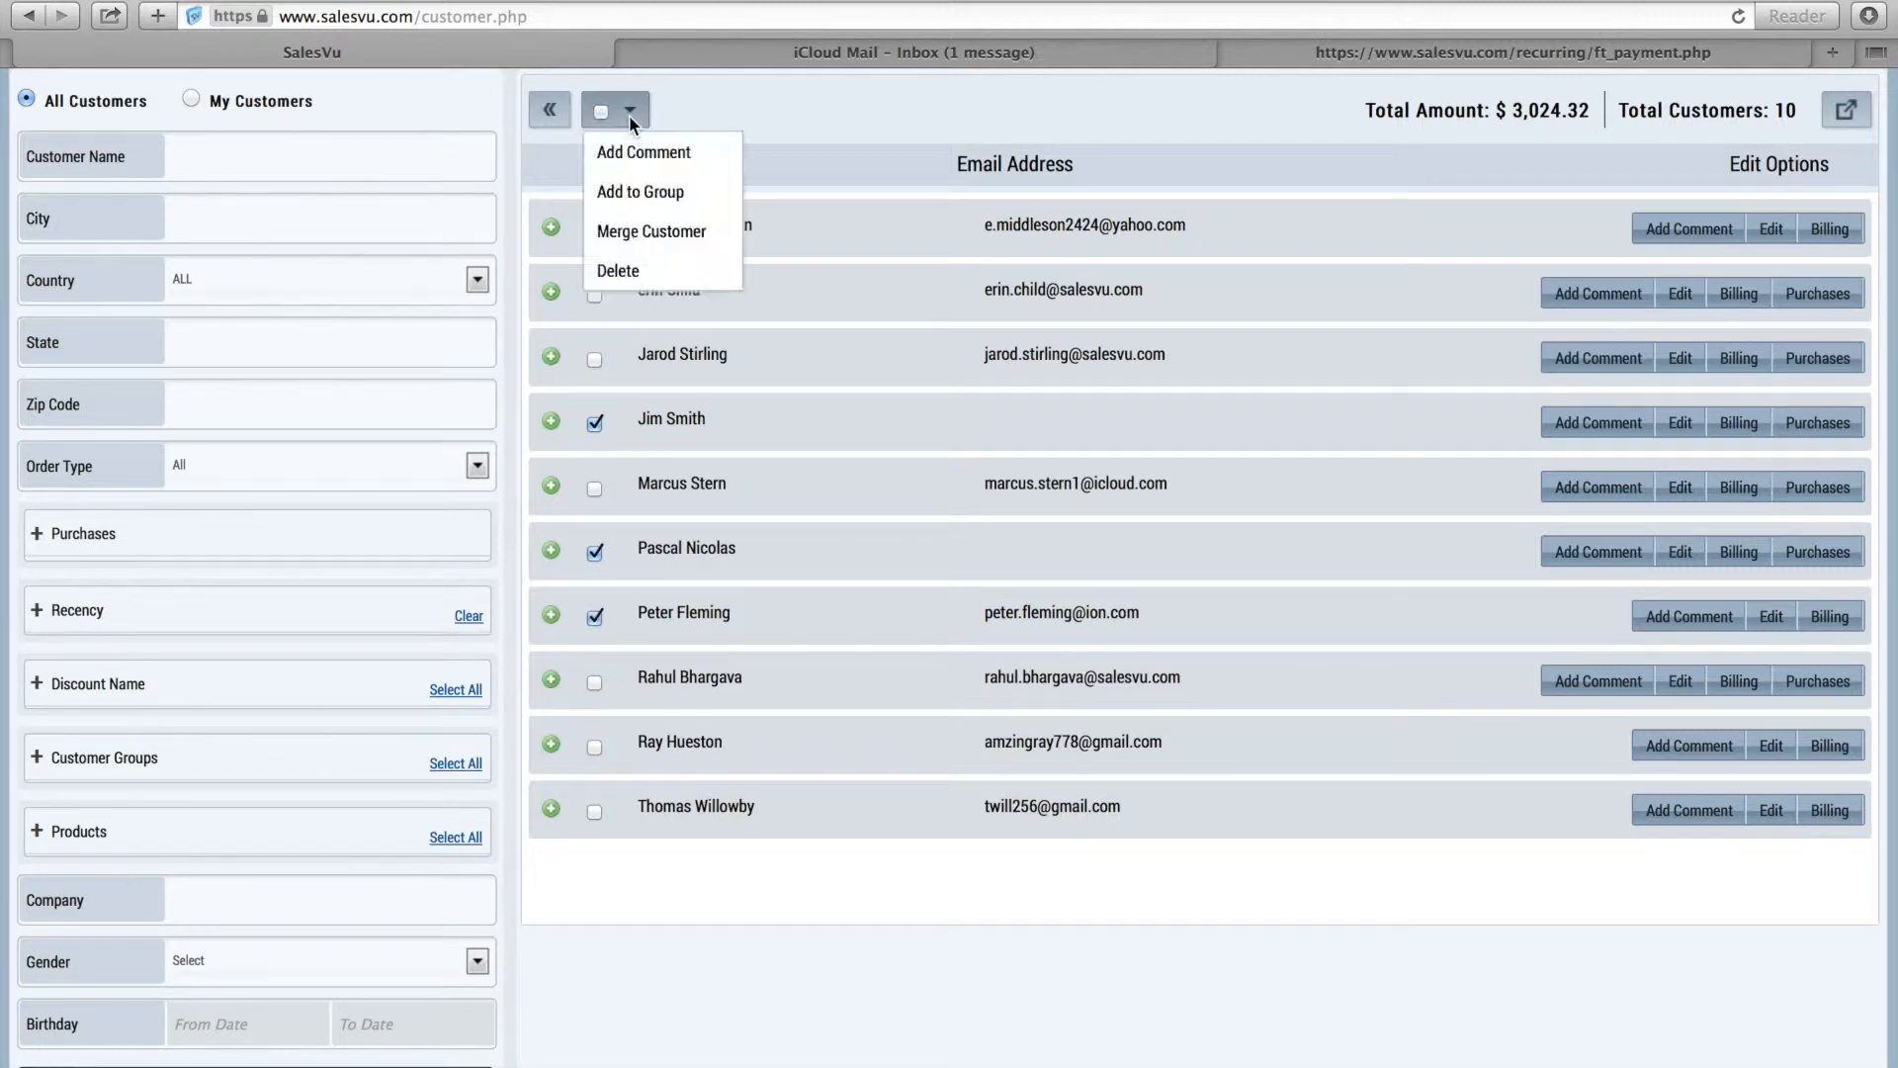
{"action": "left_click", "coordinate": [639, 190]}
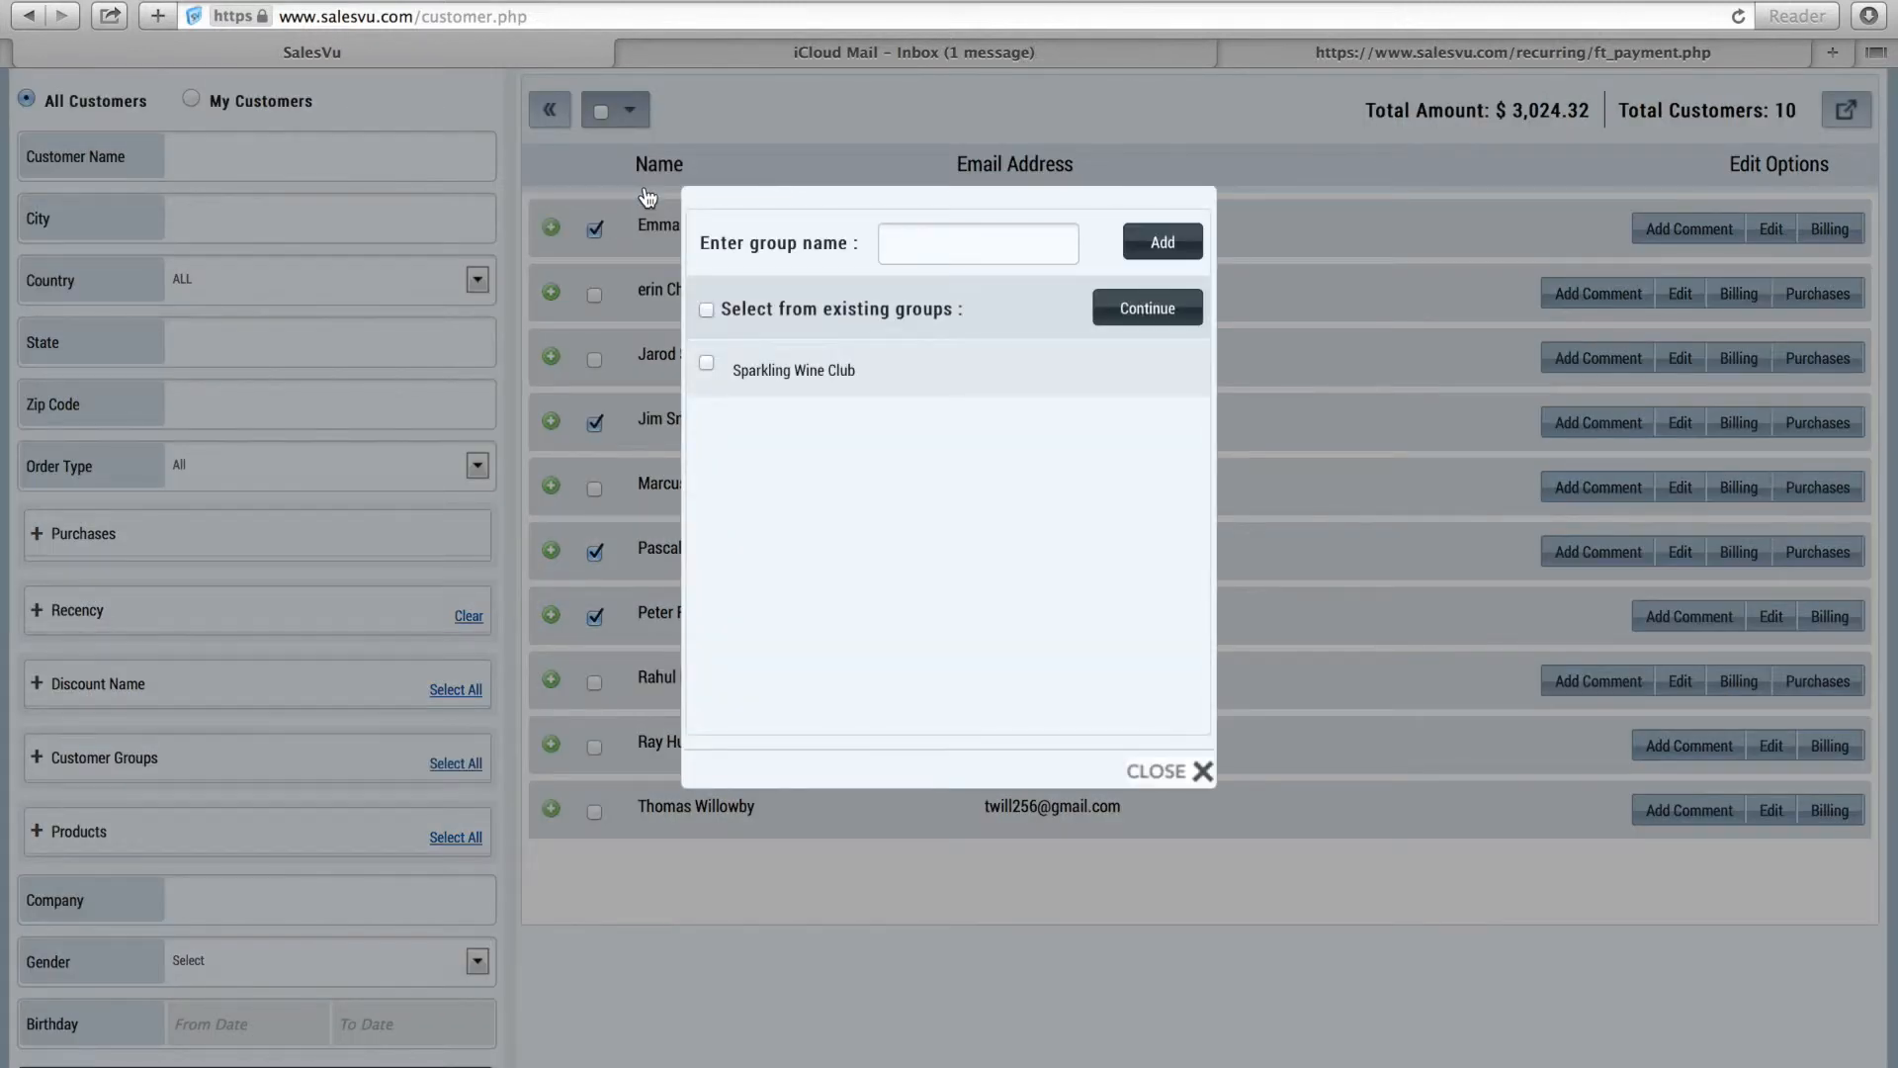
{"action": "left_click", "coordinate": [977, 244]}
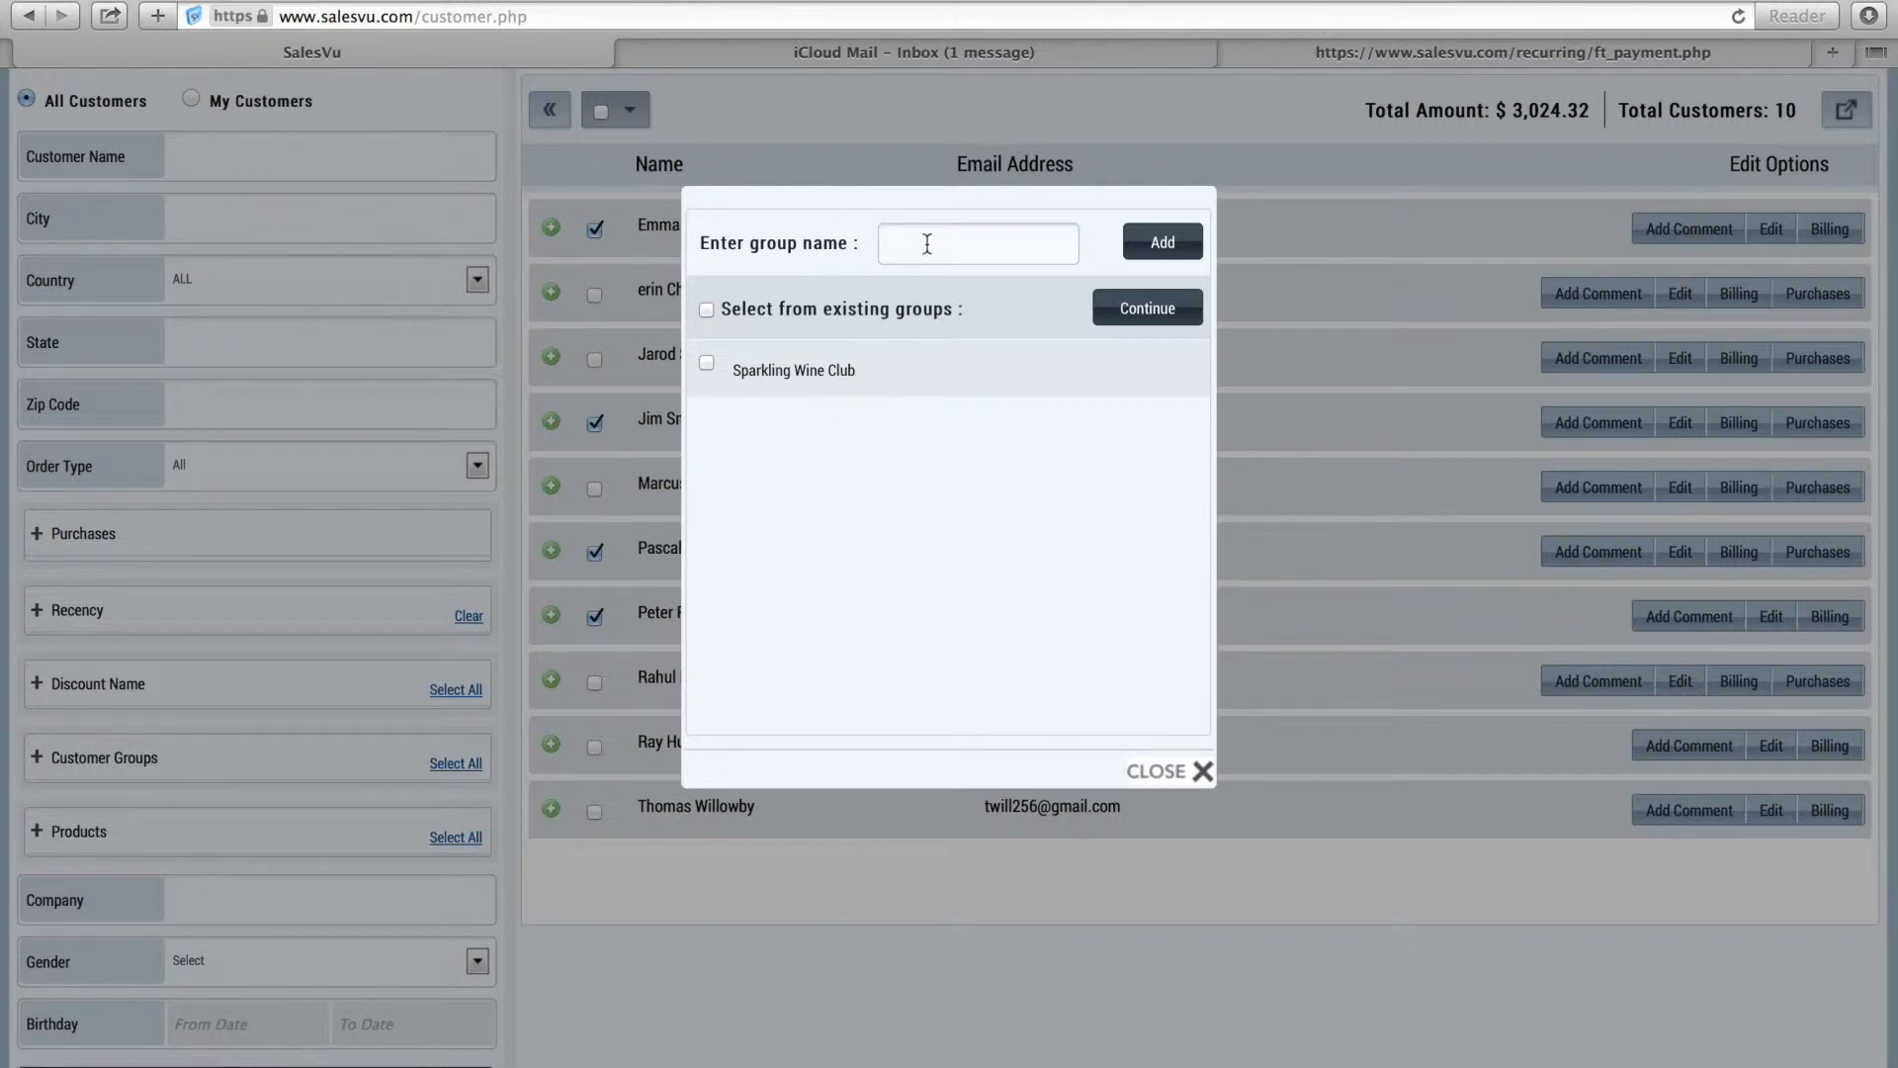
{"action": "type", "text": "Red Wine Club"}
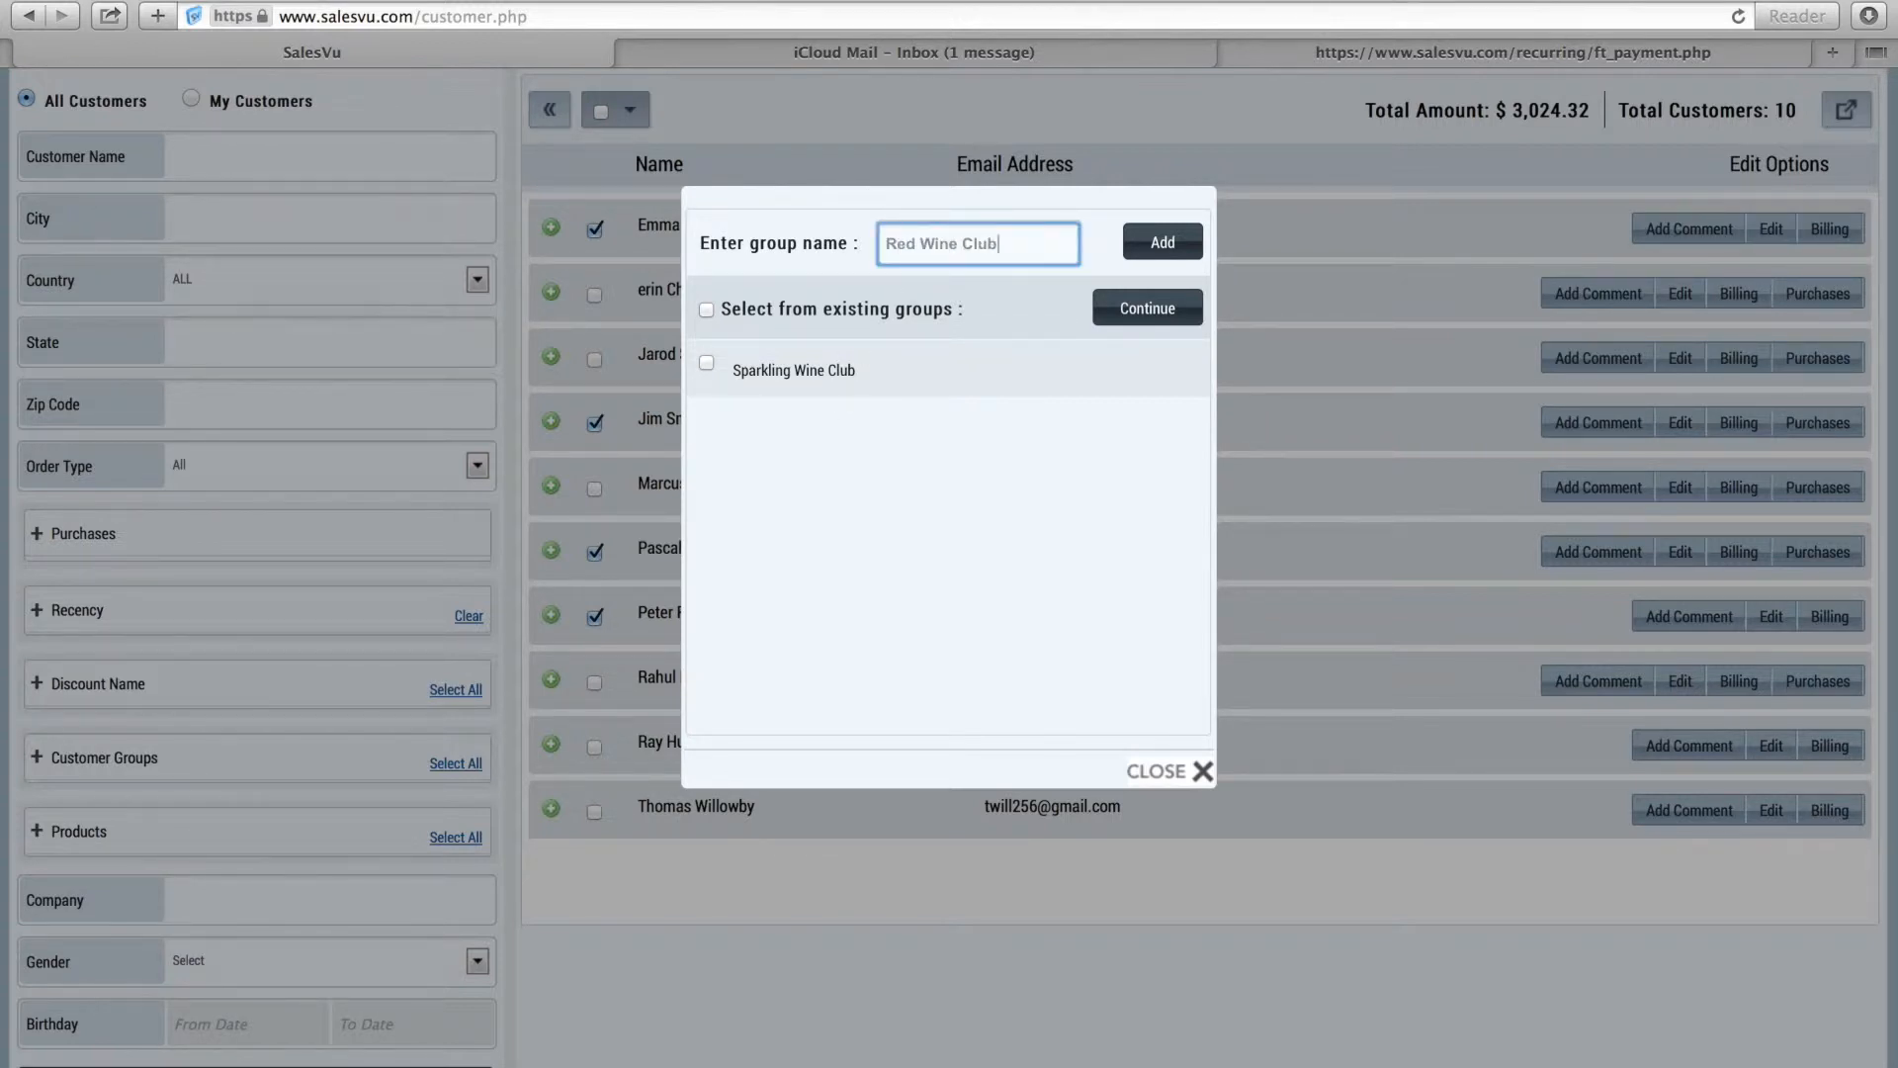
{"action": "left_click", "coordinate": [1158, 242]}
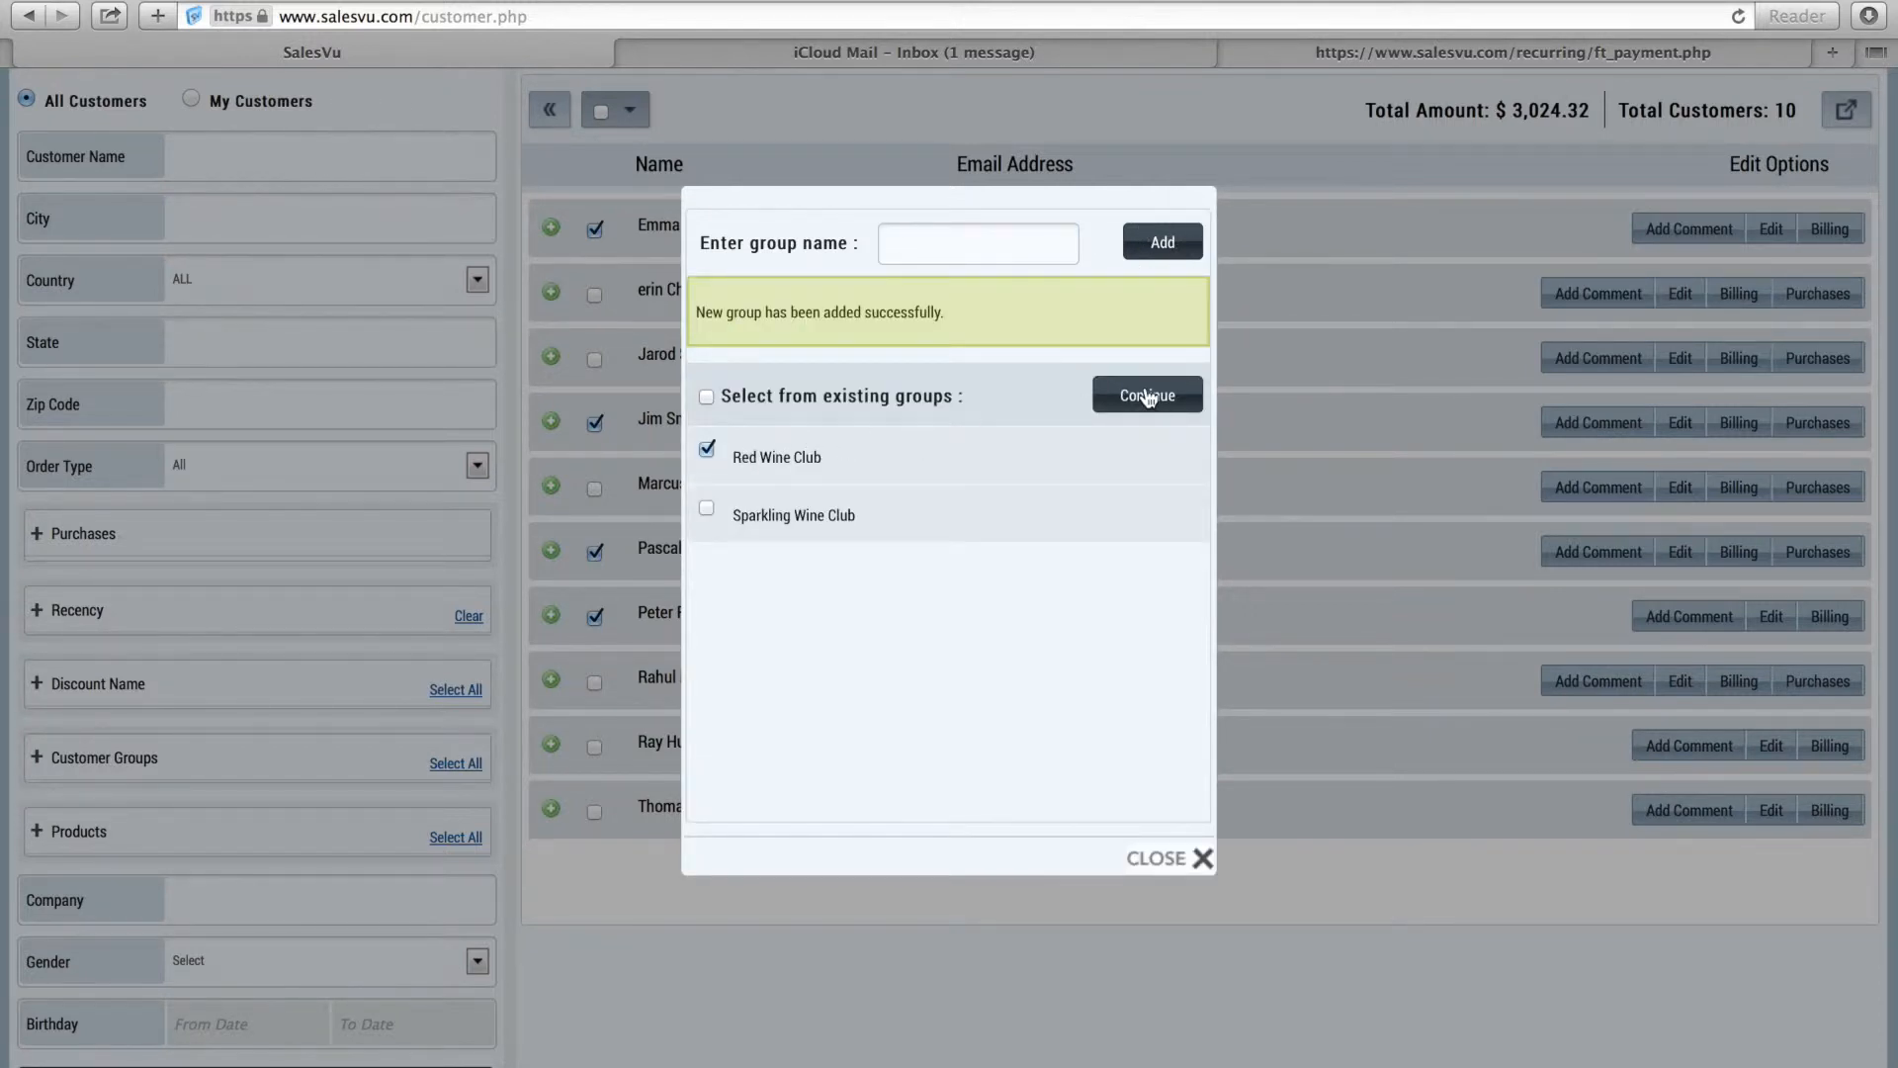
{"action": "left_click", "coordinate": [1147, 395]}
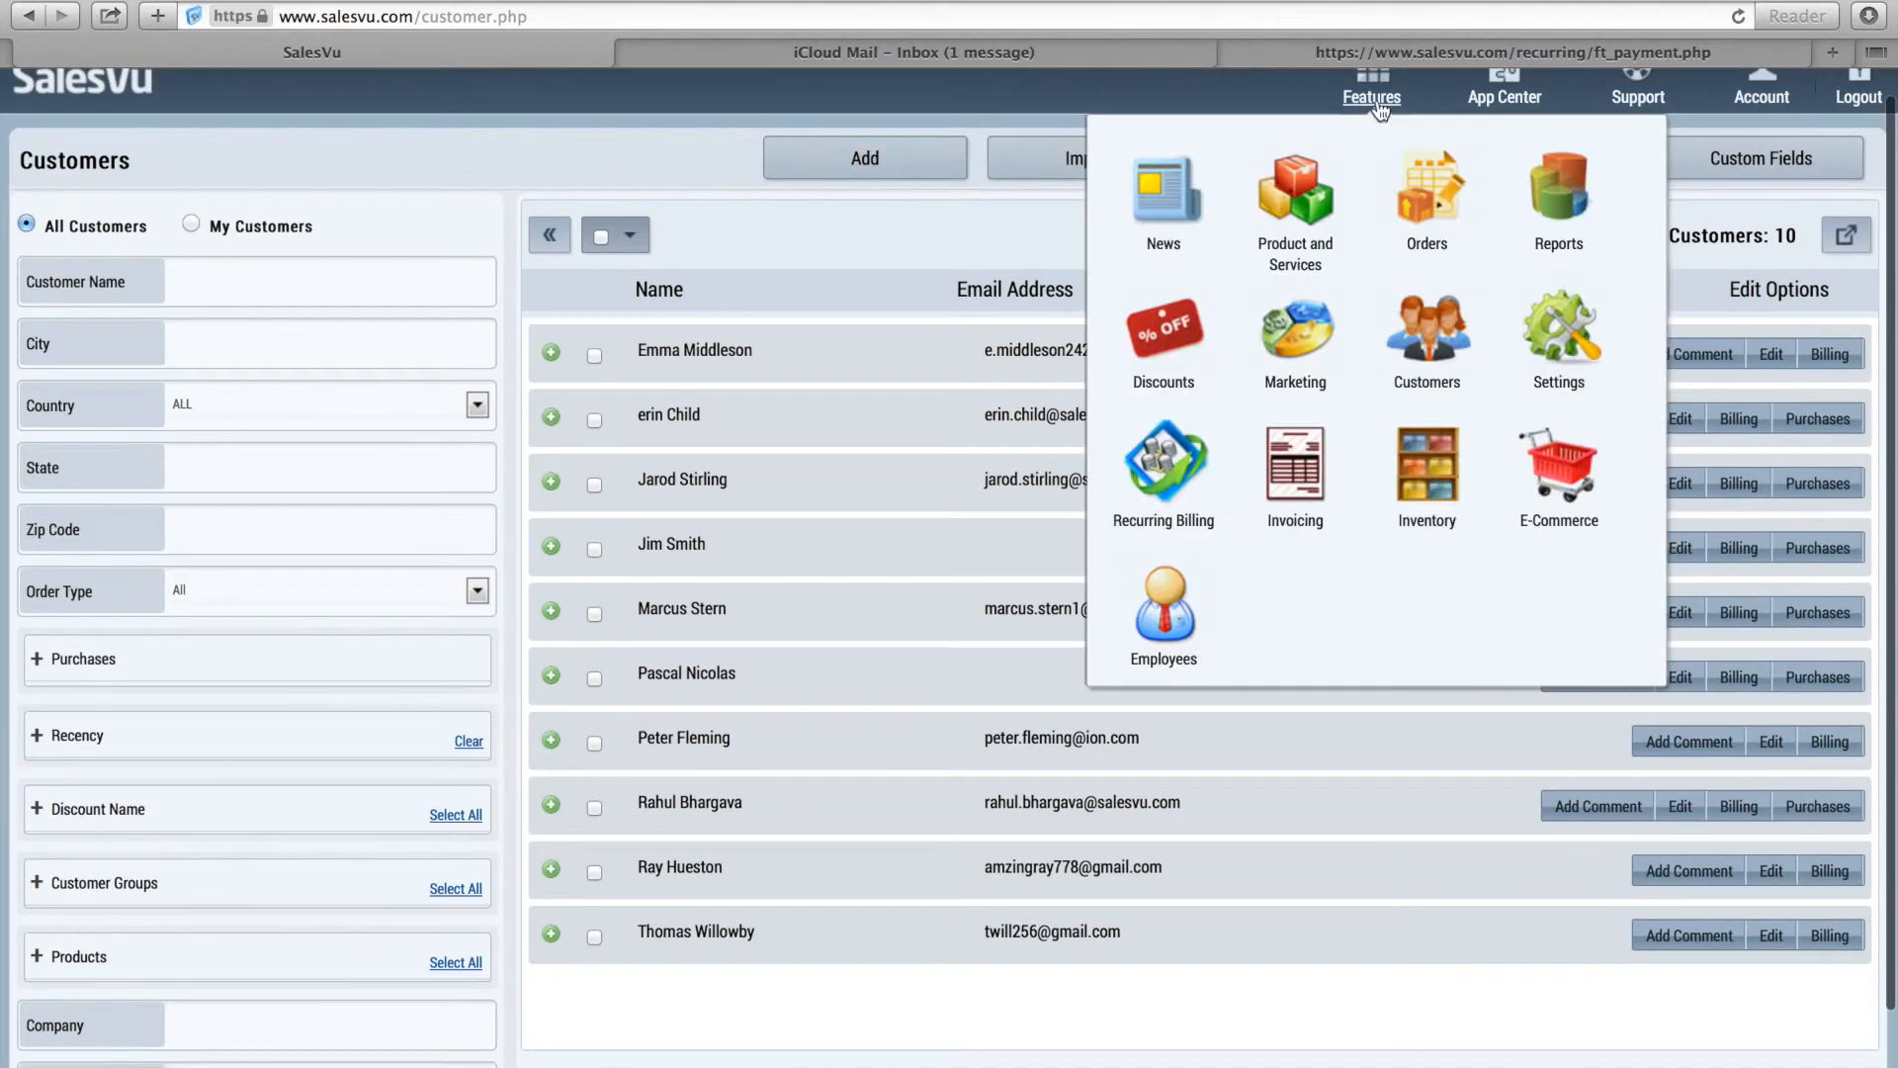
Add a recurring billing for the Red Wine Club group and continue to product selection
{"action": "left_click", "coordinate": [1161, 464]}
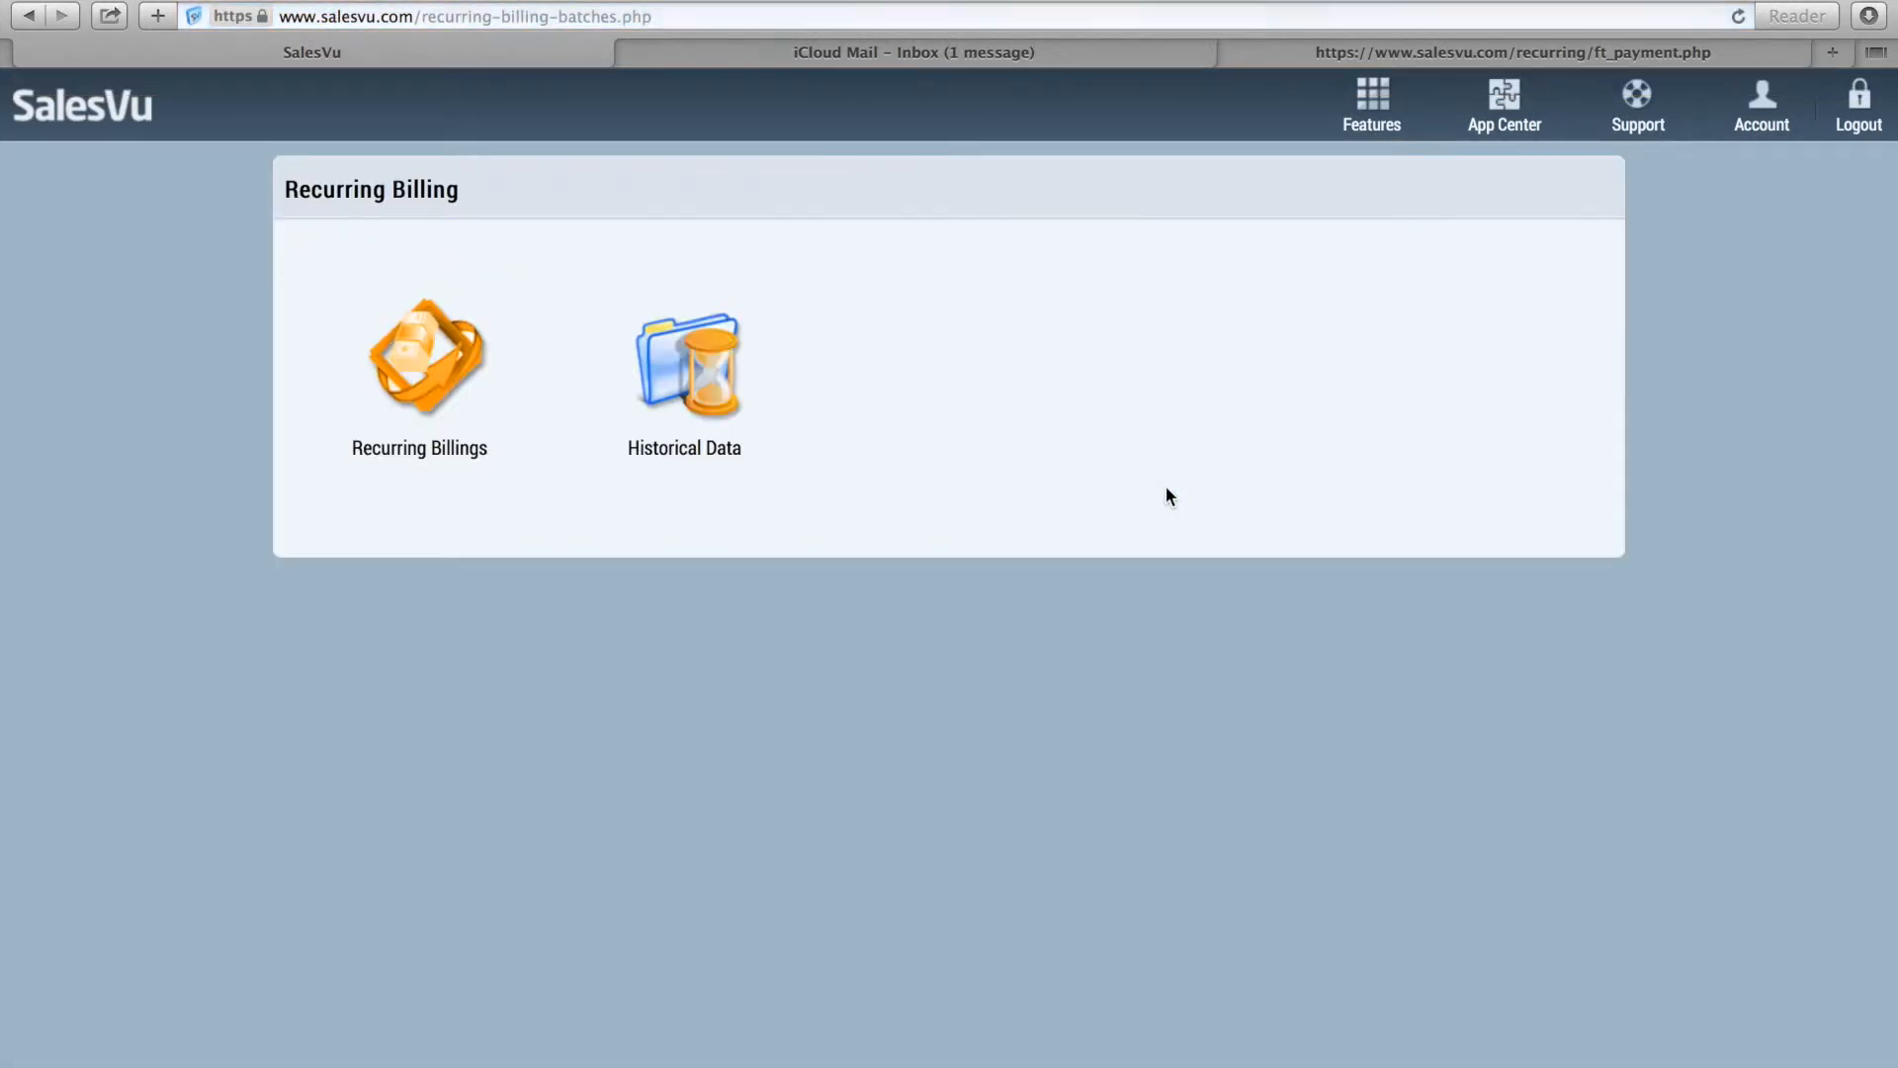
{"action": "left_click", "coordinate": [419, 360]}
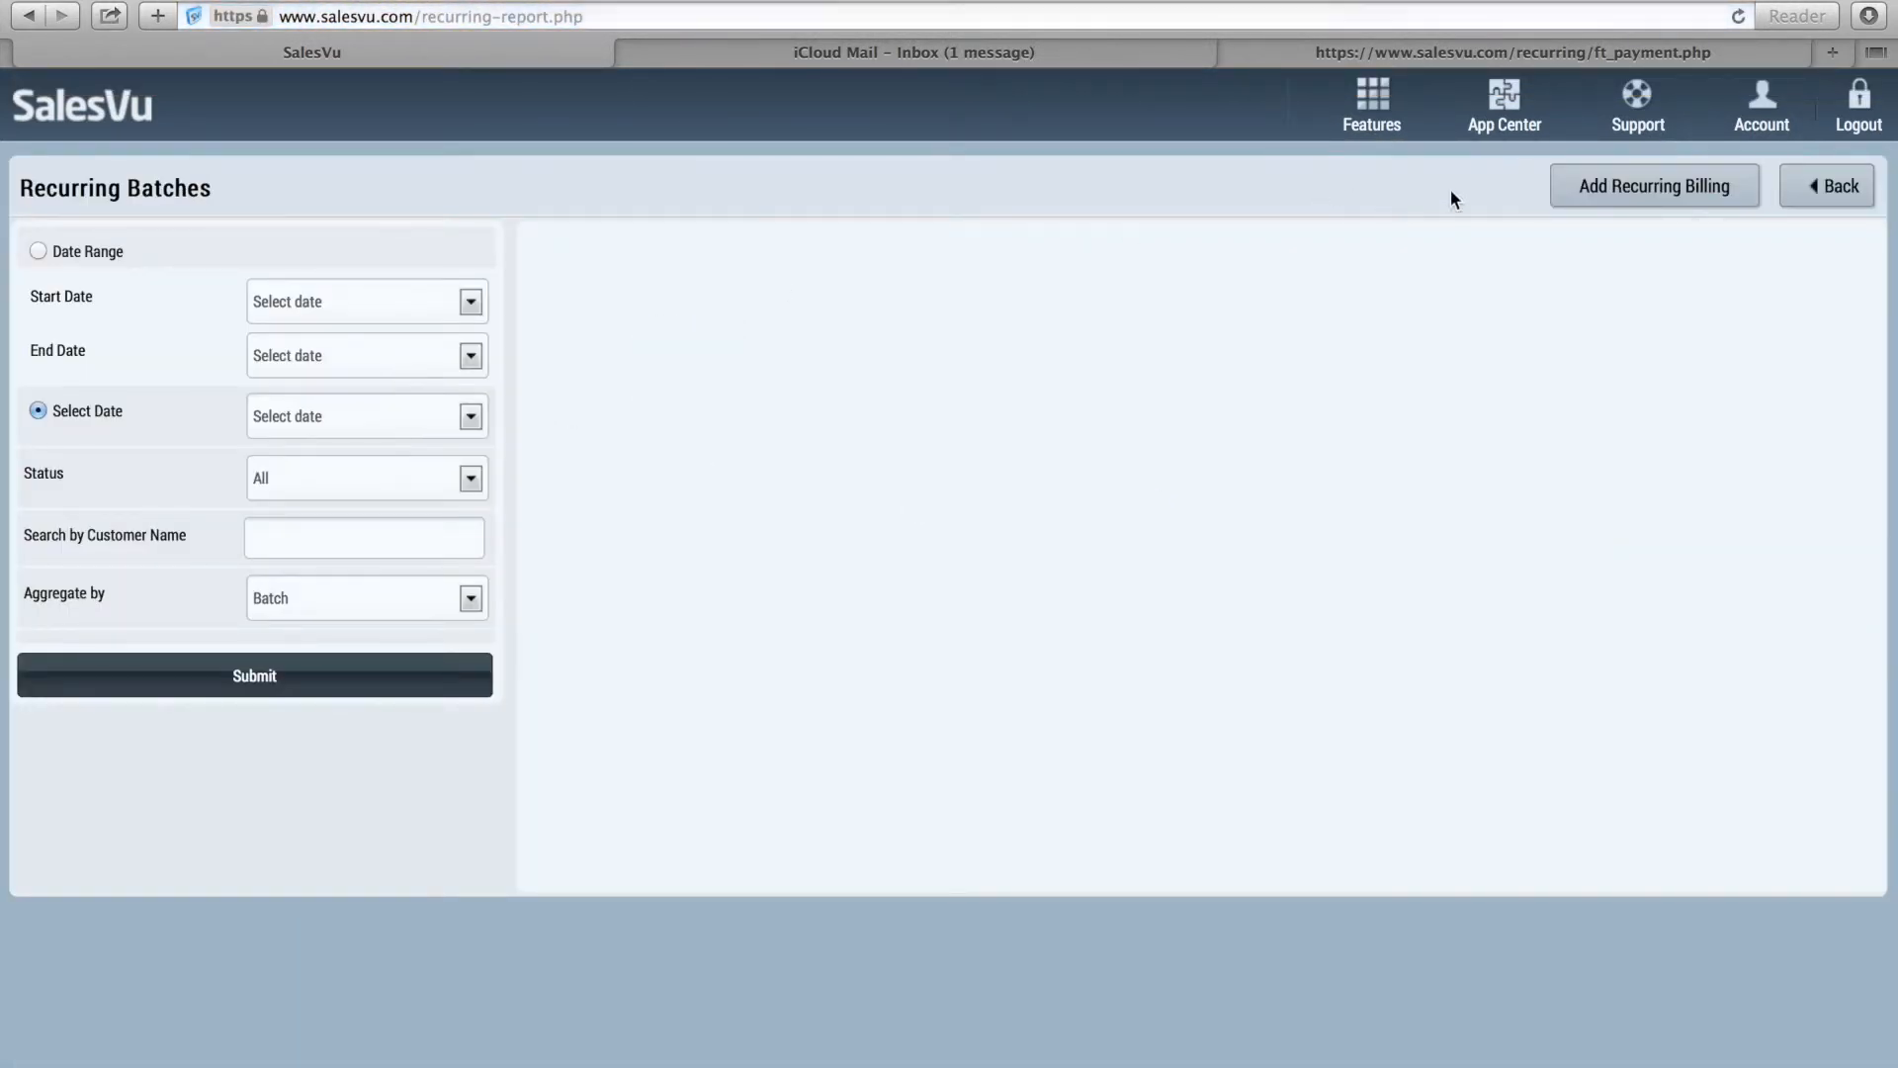
{"action": "mouse_move", "coordinate": [1653, 194]}
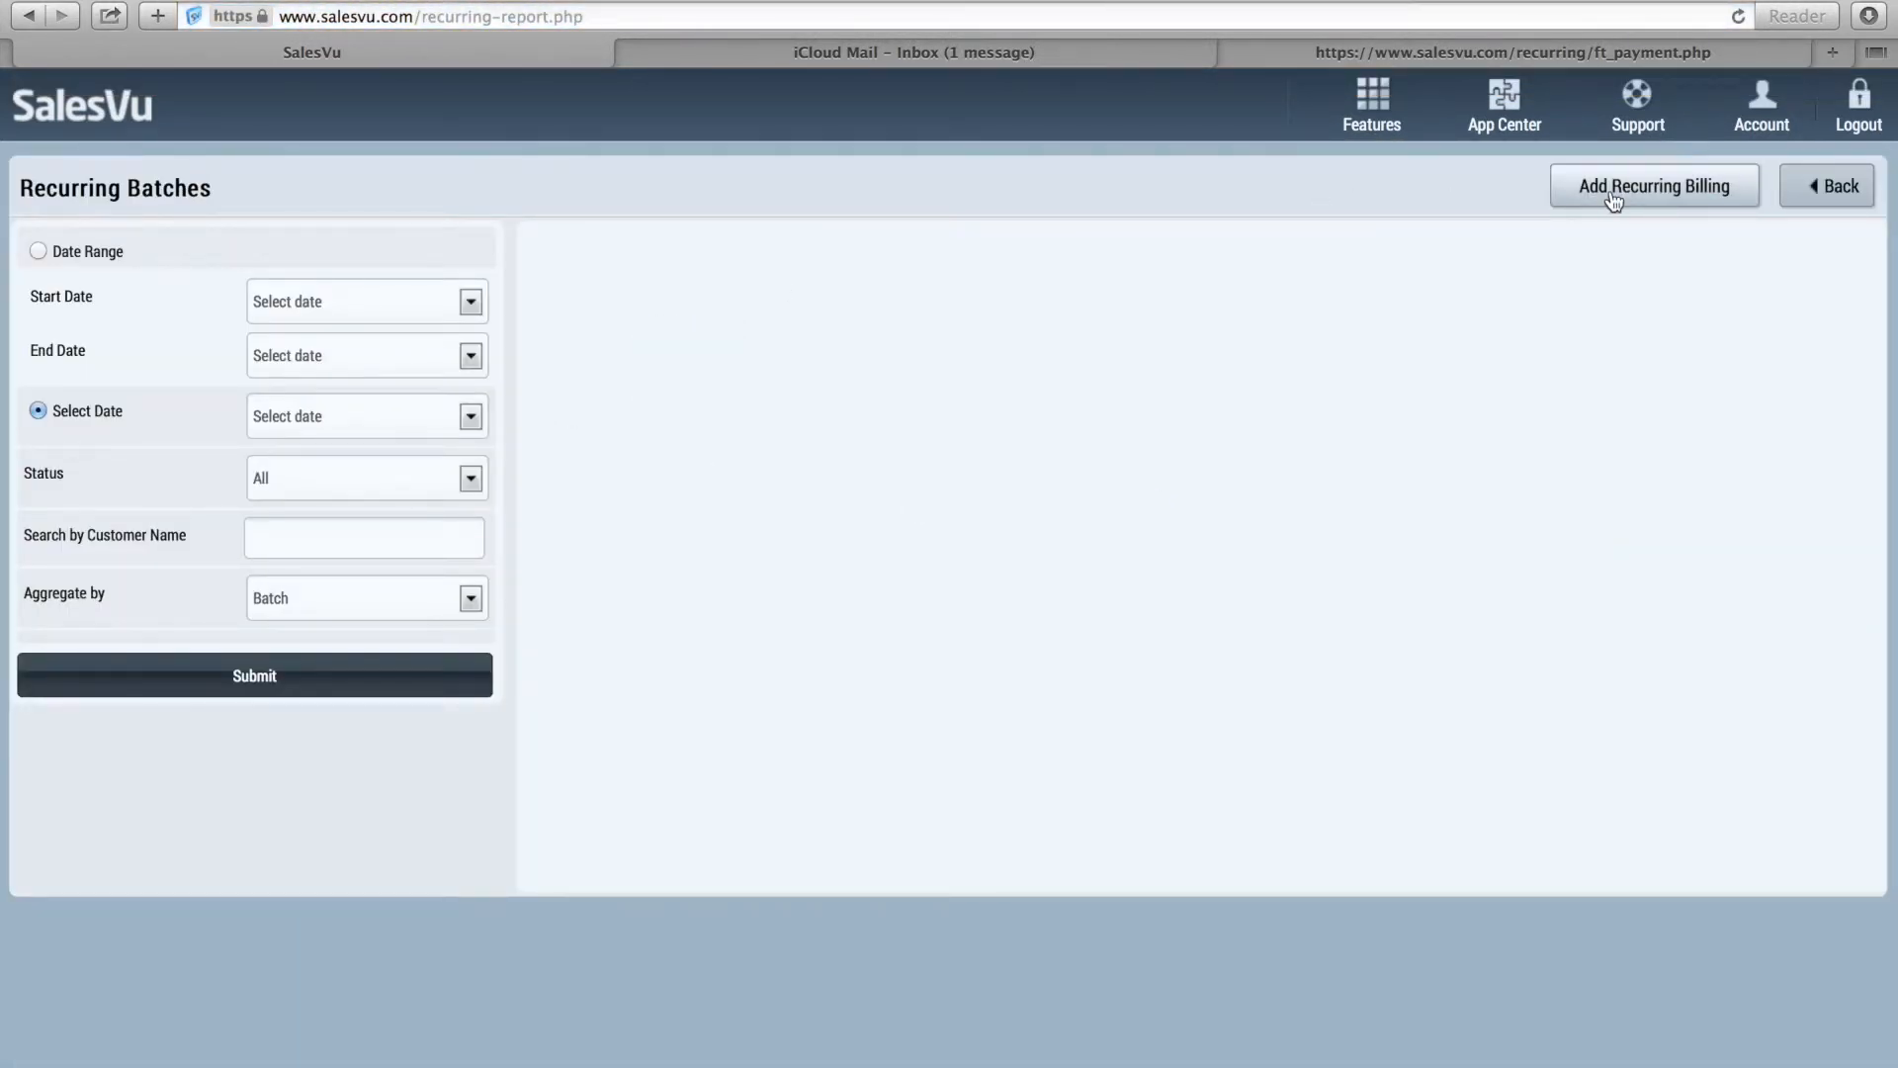
{"action": "left_click", "coordinate": [1654, 184]}
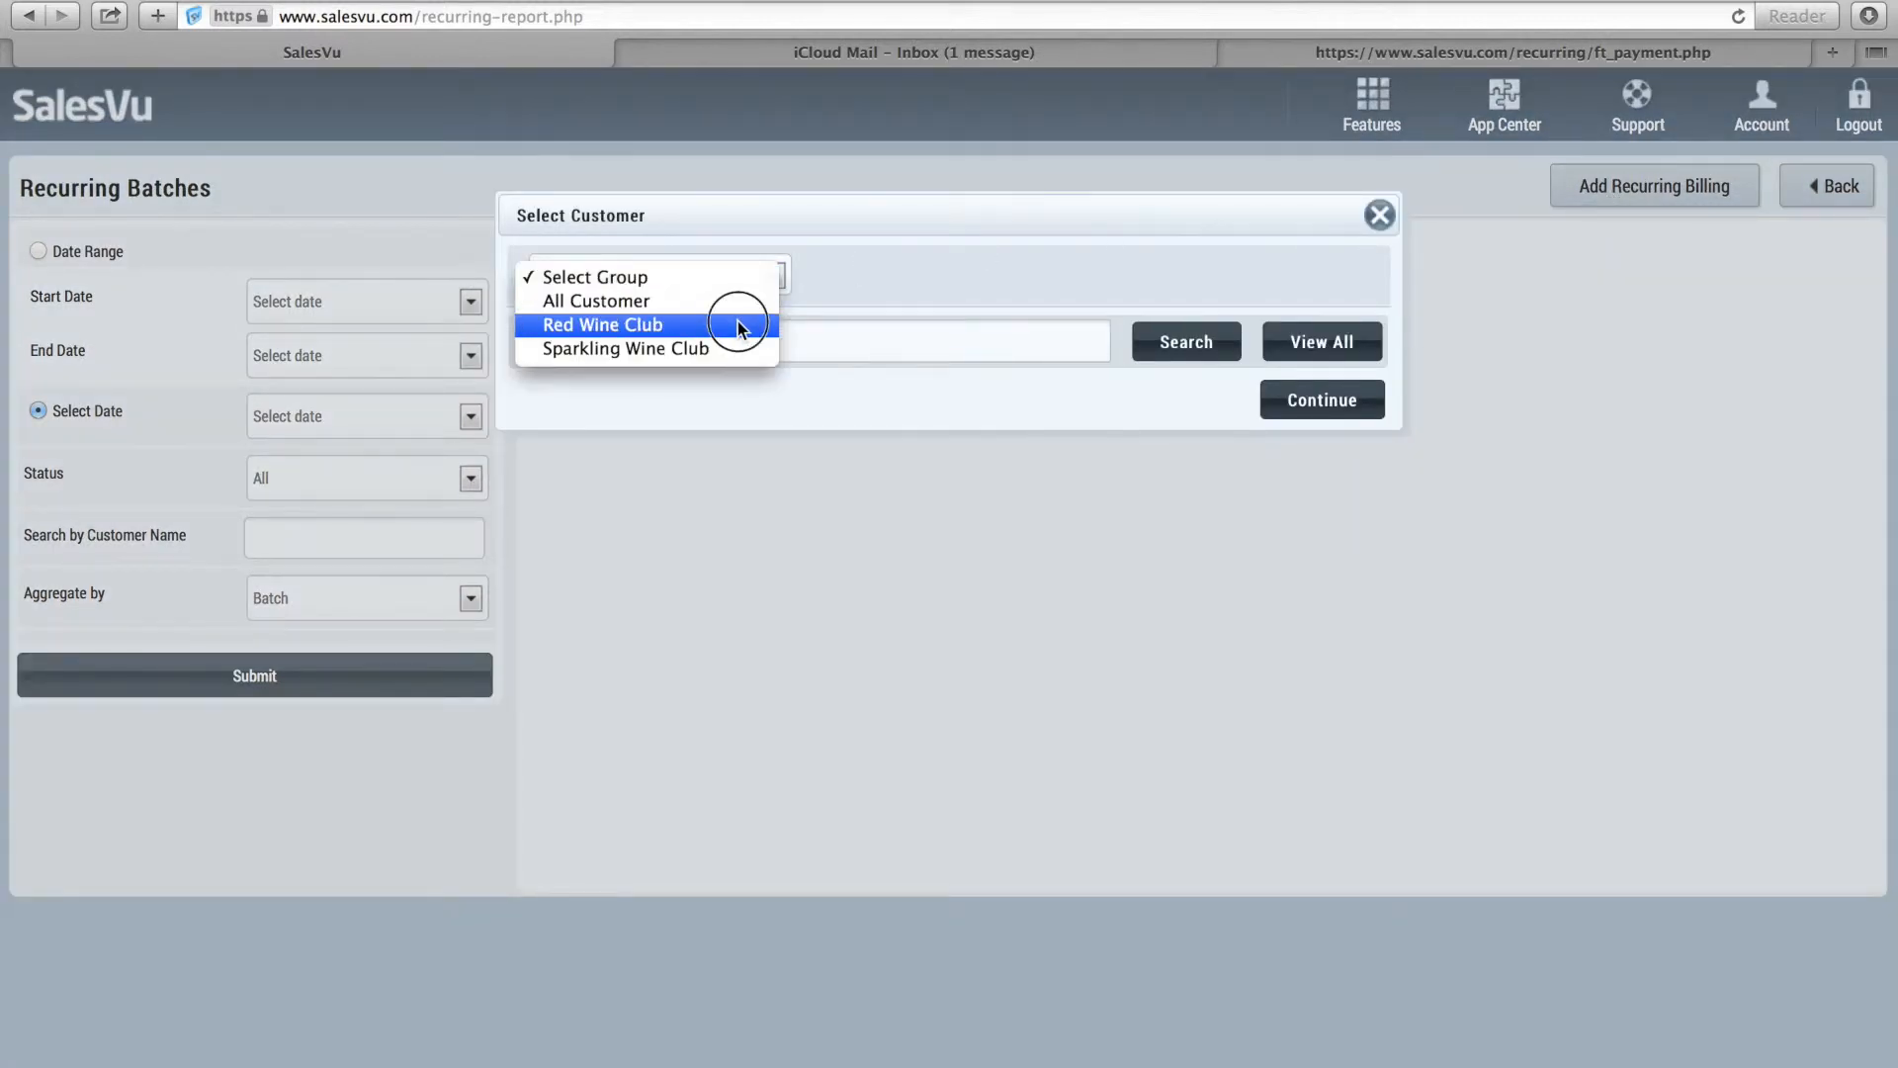
{"action": "left_click", "coordinate": [602, 324]}
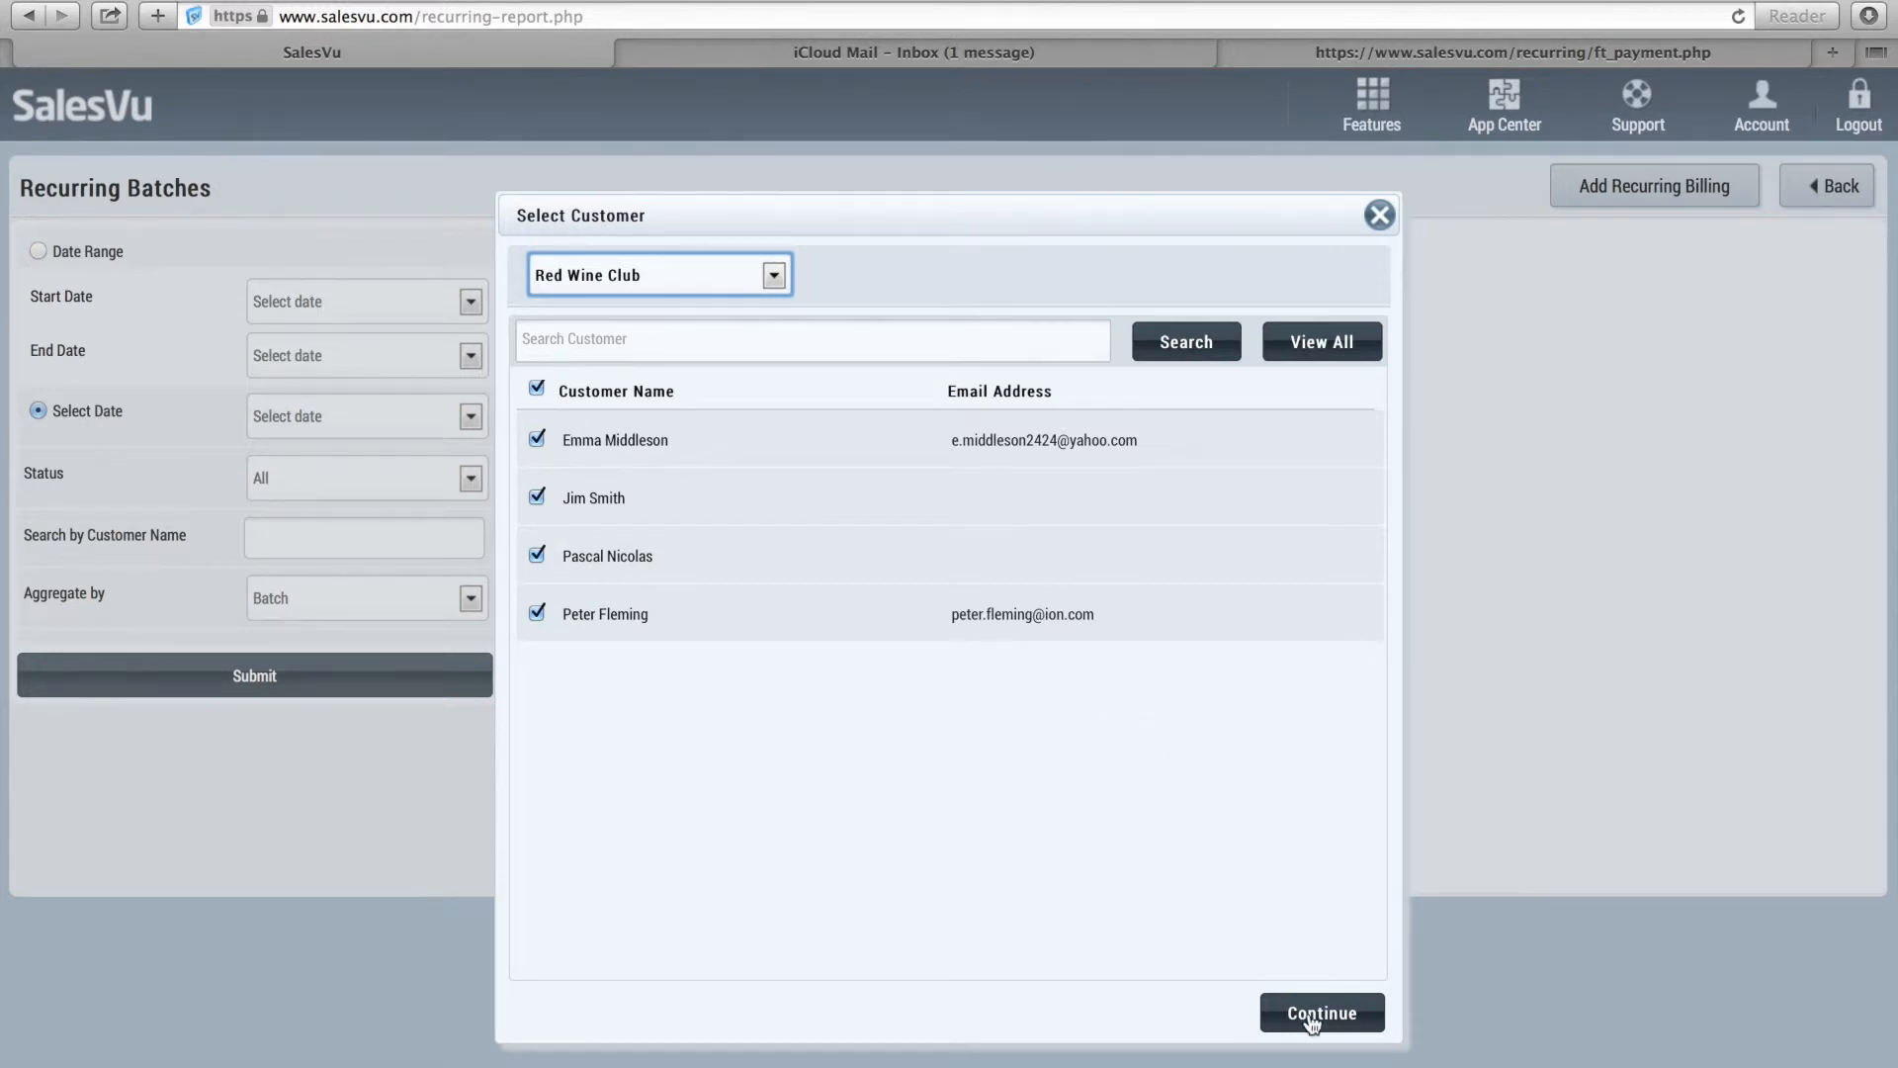
{"action": "left_click", "coordinate": [1321, 1013]}
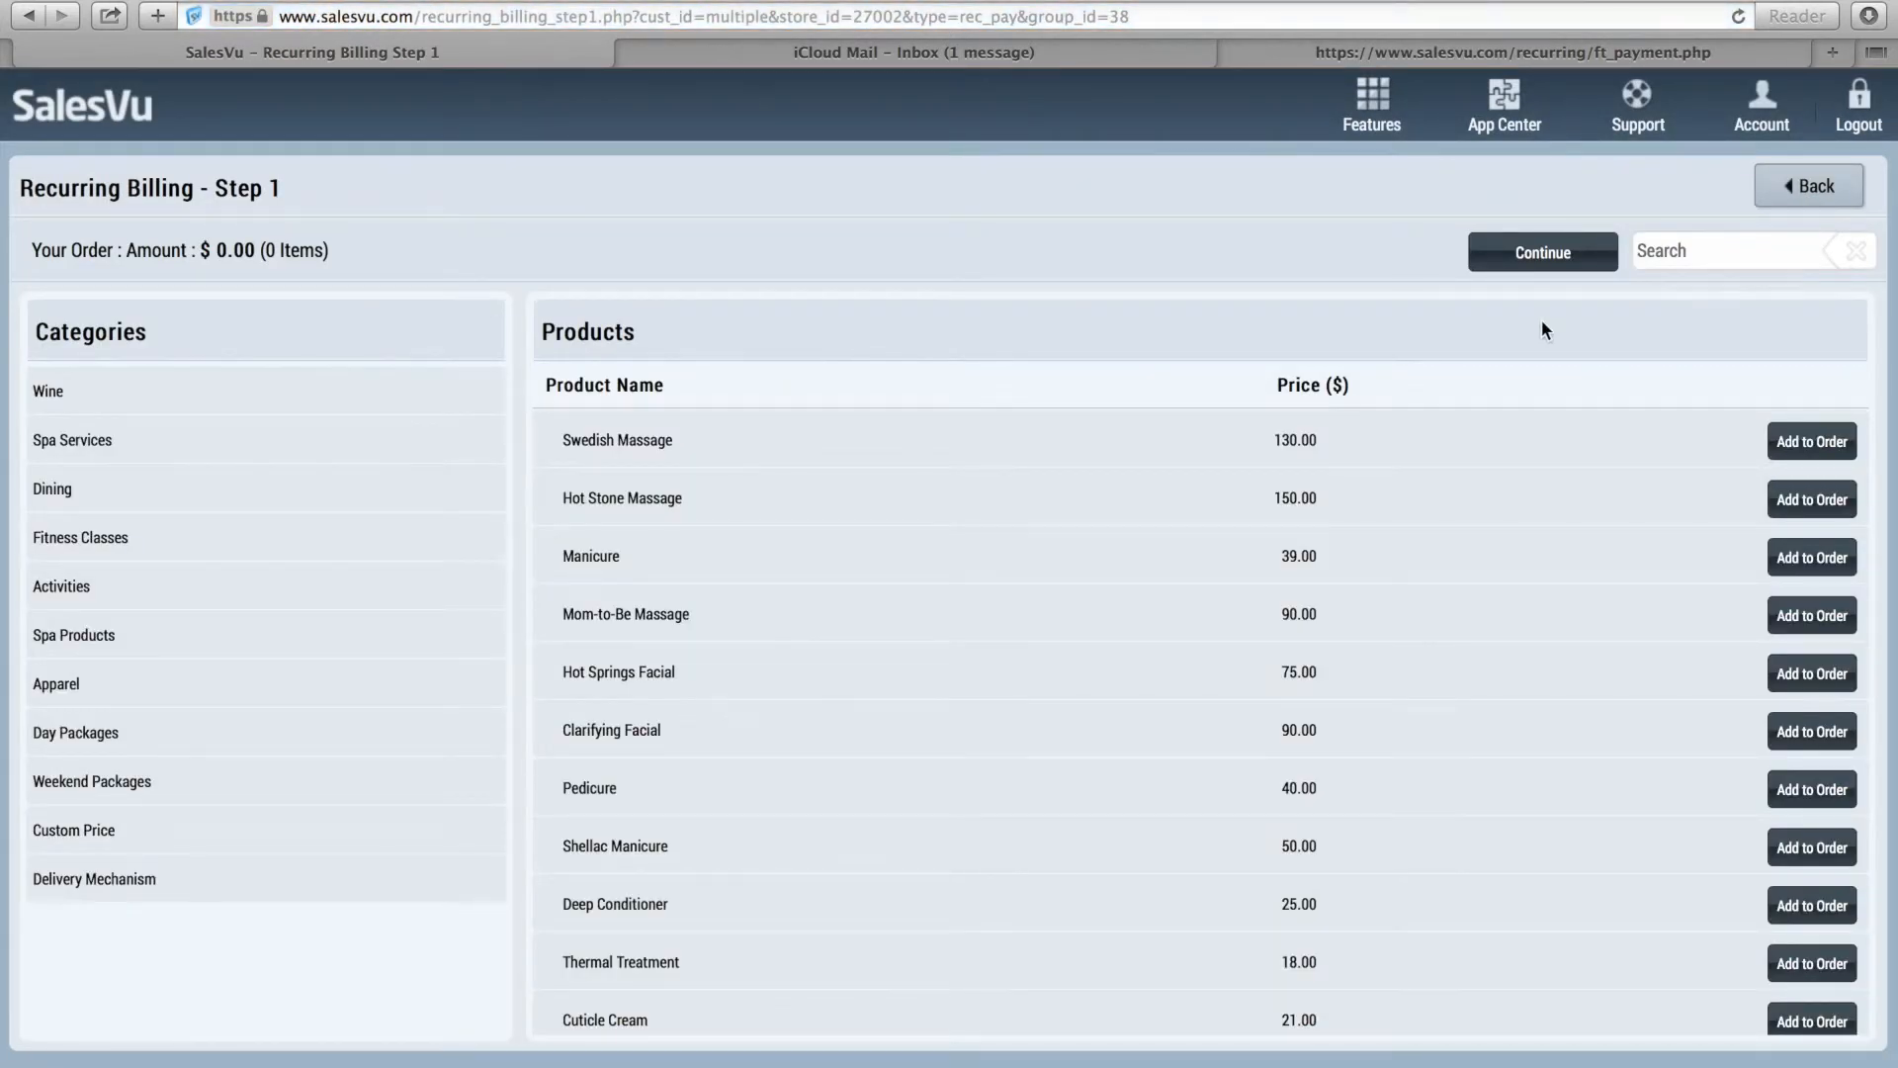
Search 'sil', add one Silverado Cabernet ($74.73) to the order, and check out
{"action": "type", "text": "sil"}
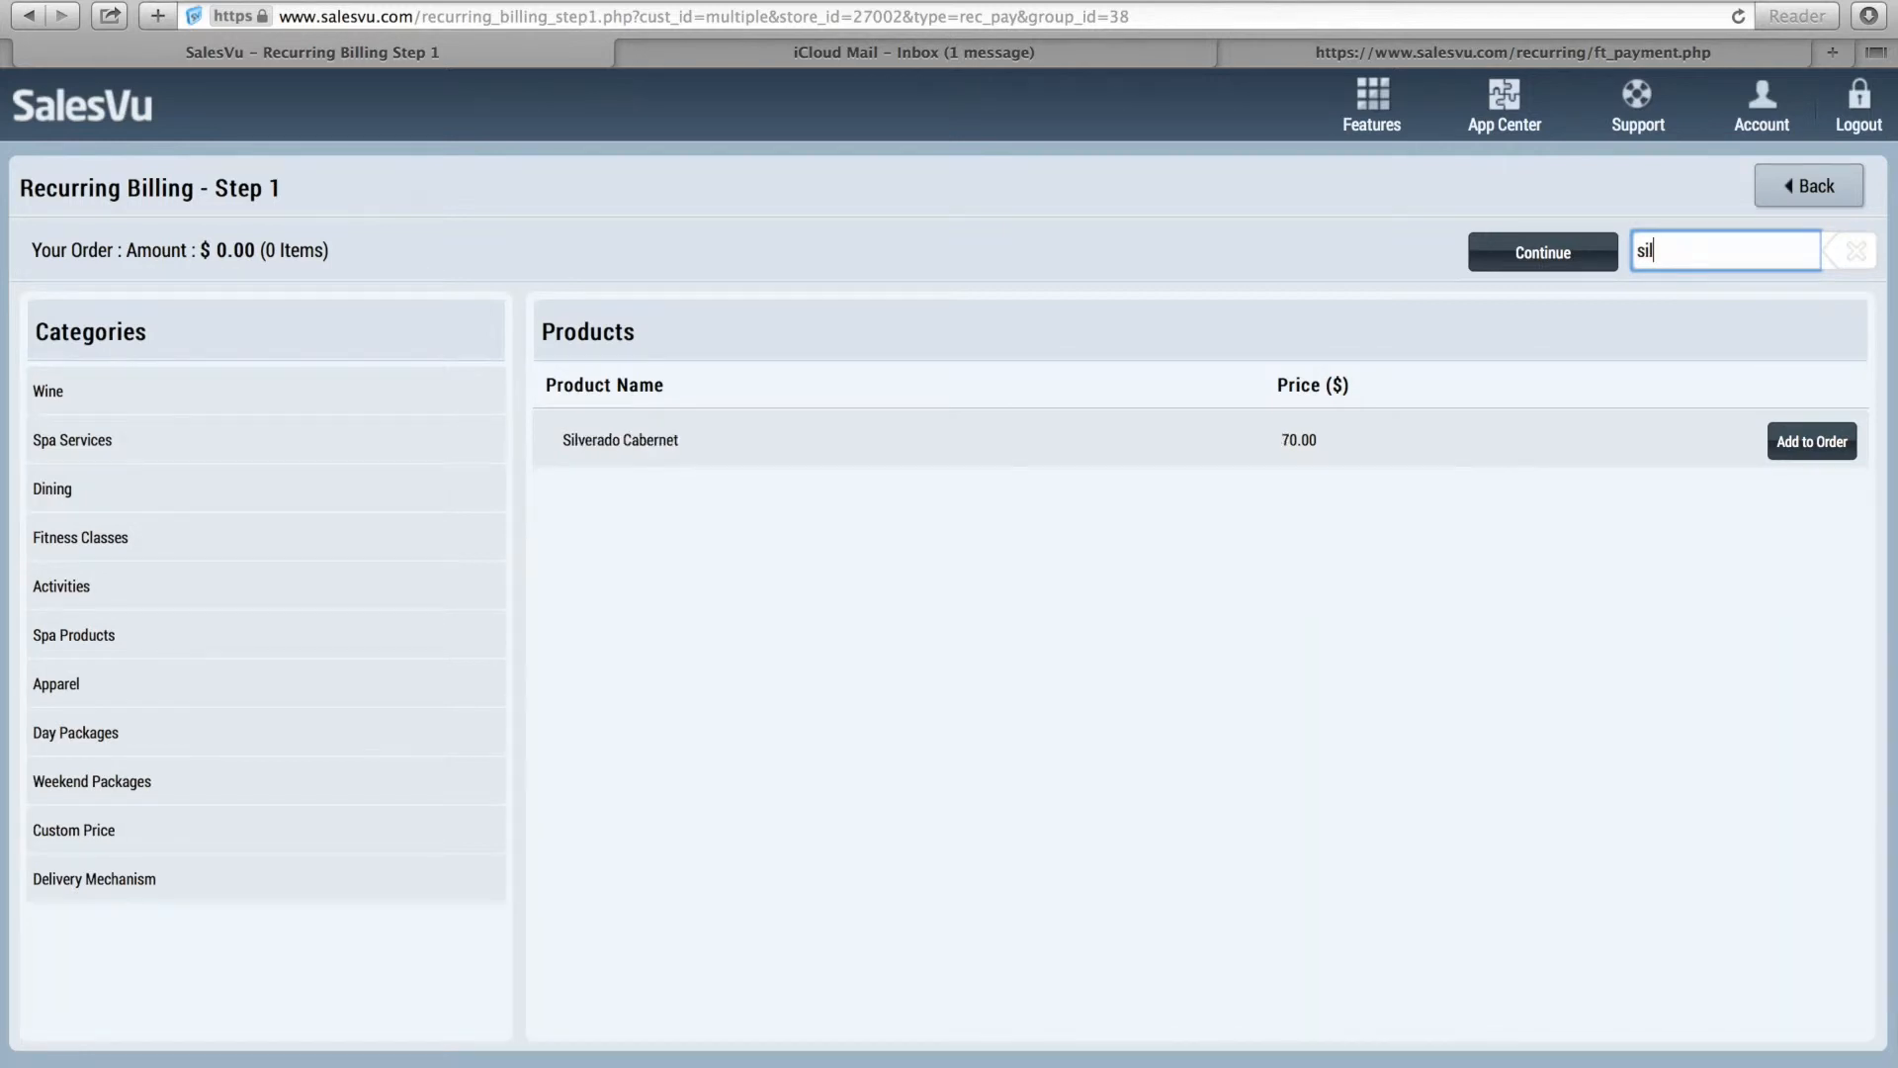
{"action": "mouse_move", "coordinate": [1729, 425]}
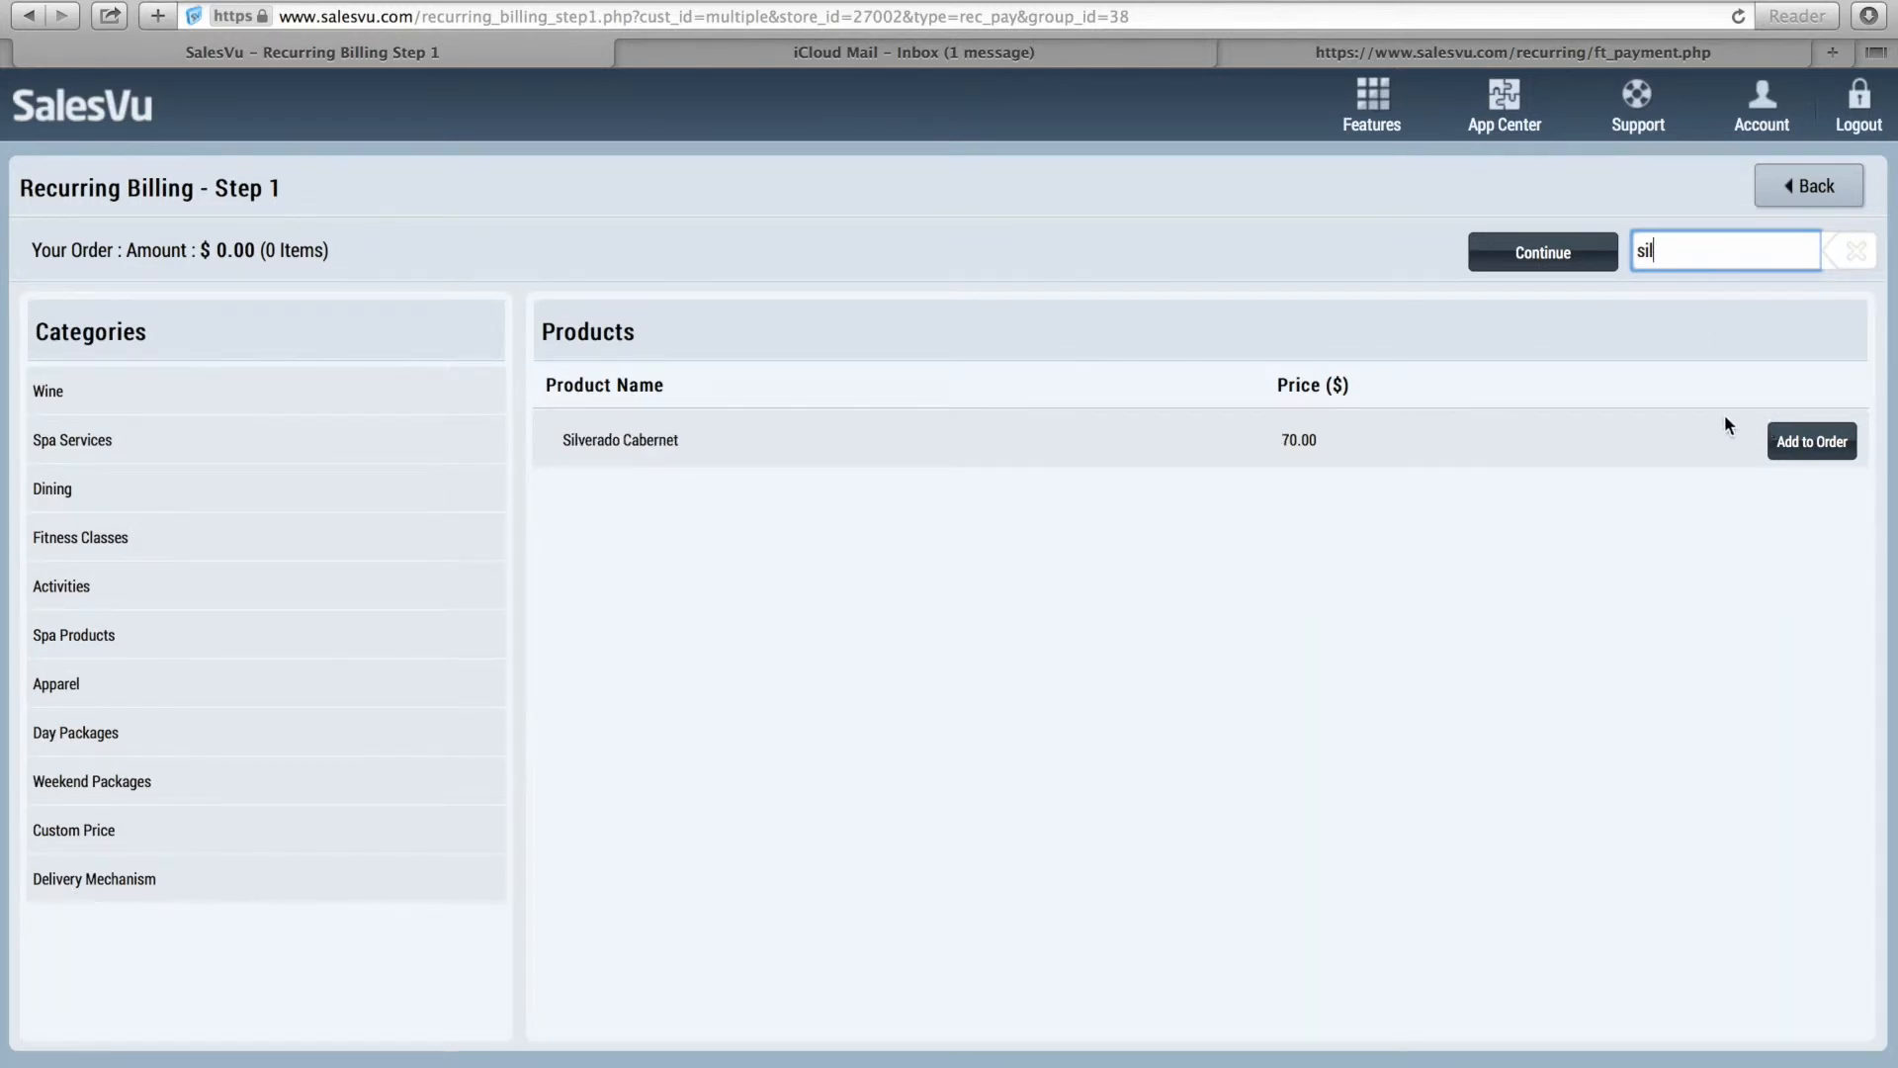
{"action": "mouse_move", "coordinate": [1711, 419]}
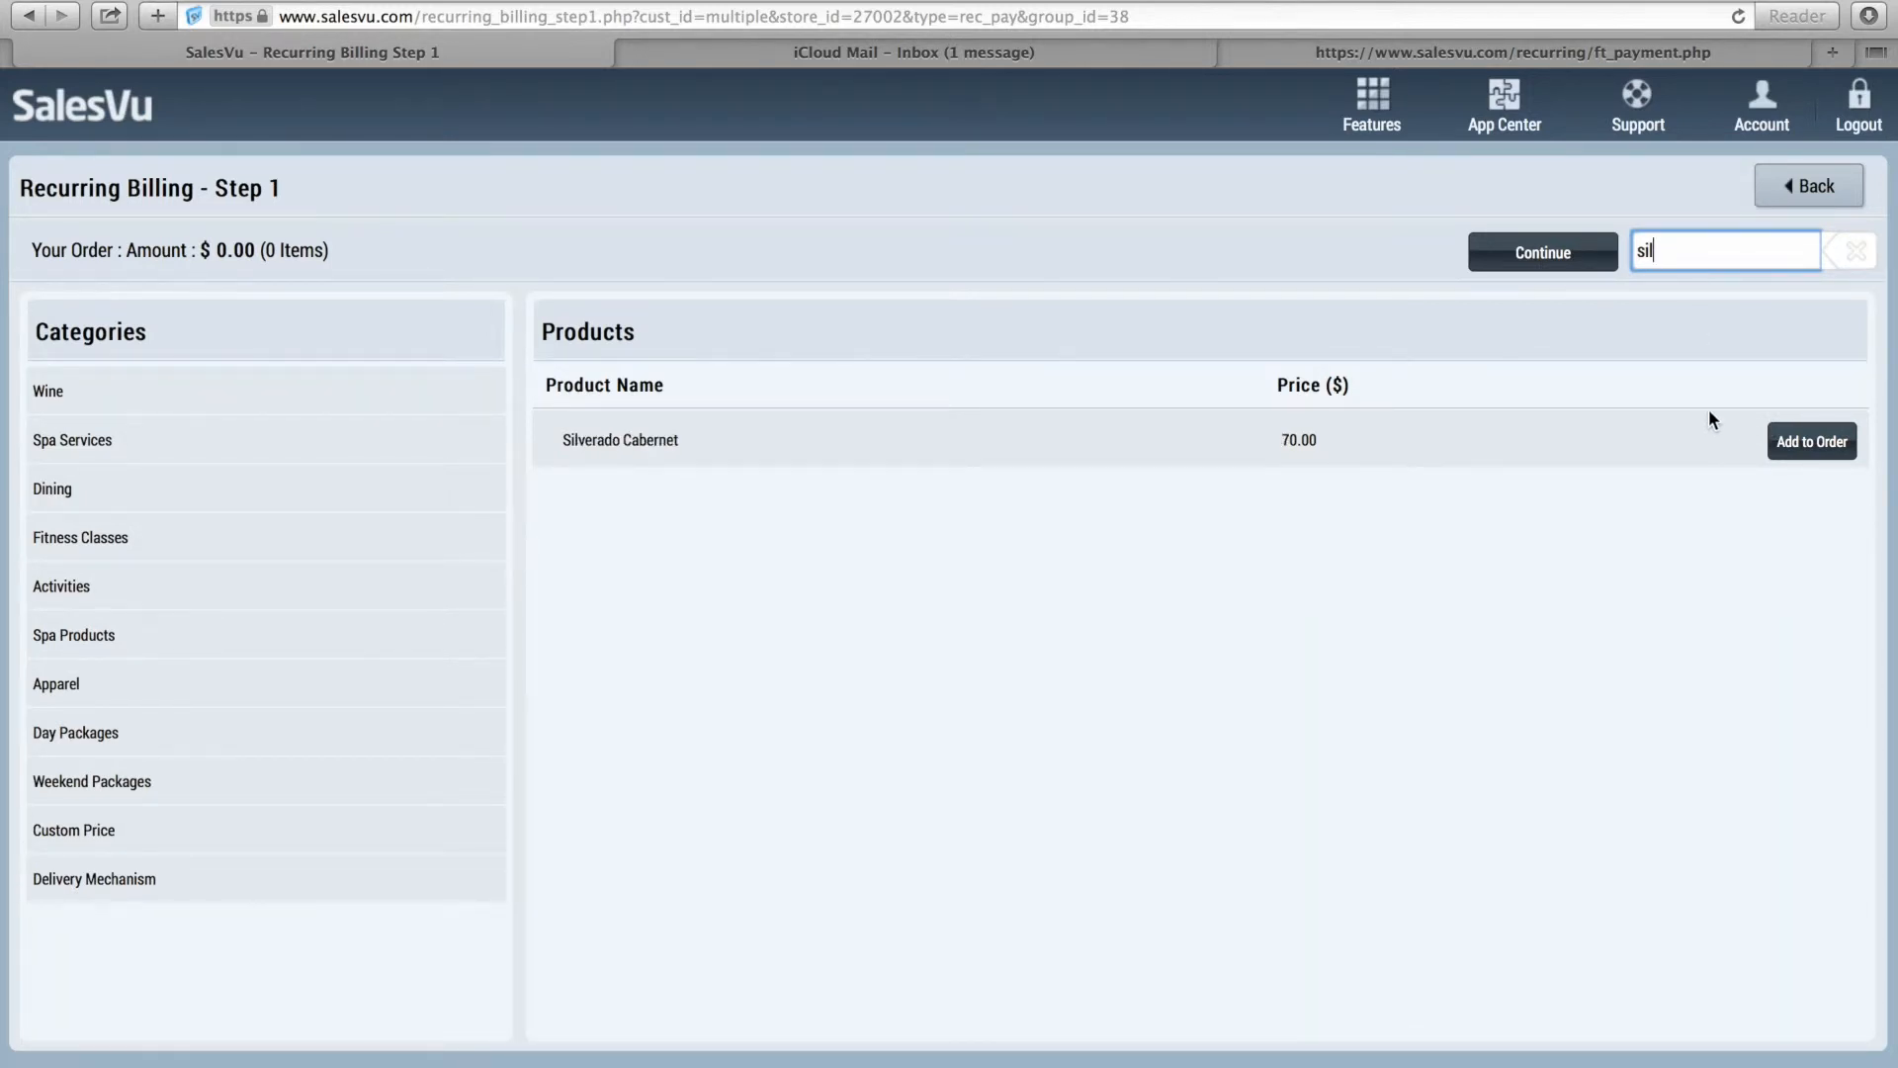
{"action": "left_click", "coordinate": [1812, 441]}
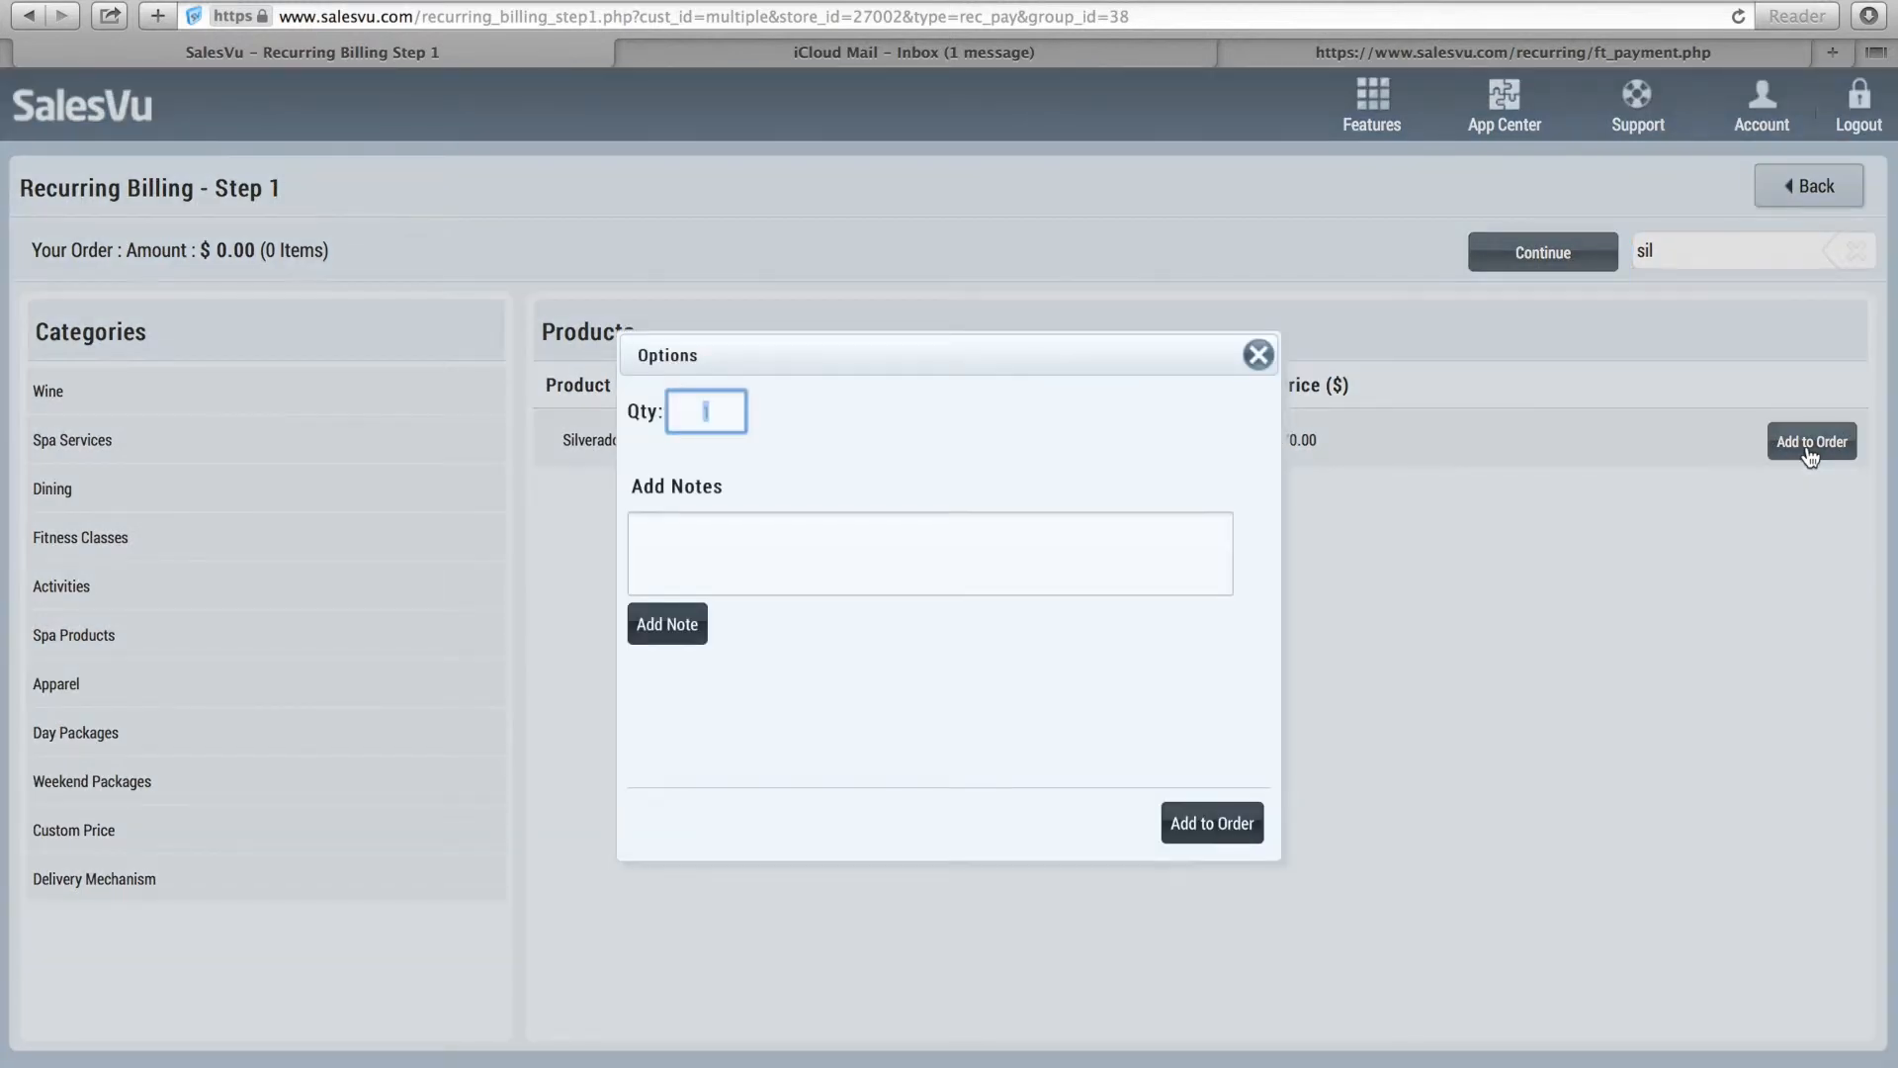
{"action": "left_click", "coordinate": [1210, 823]}
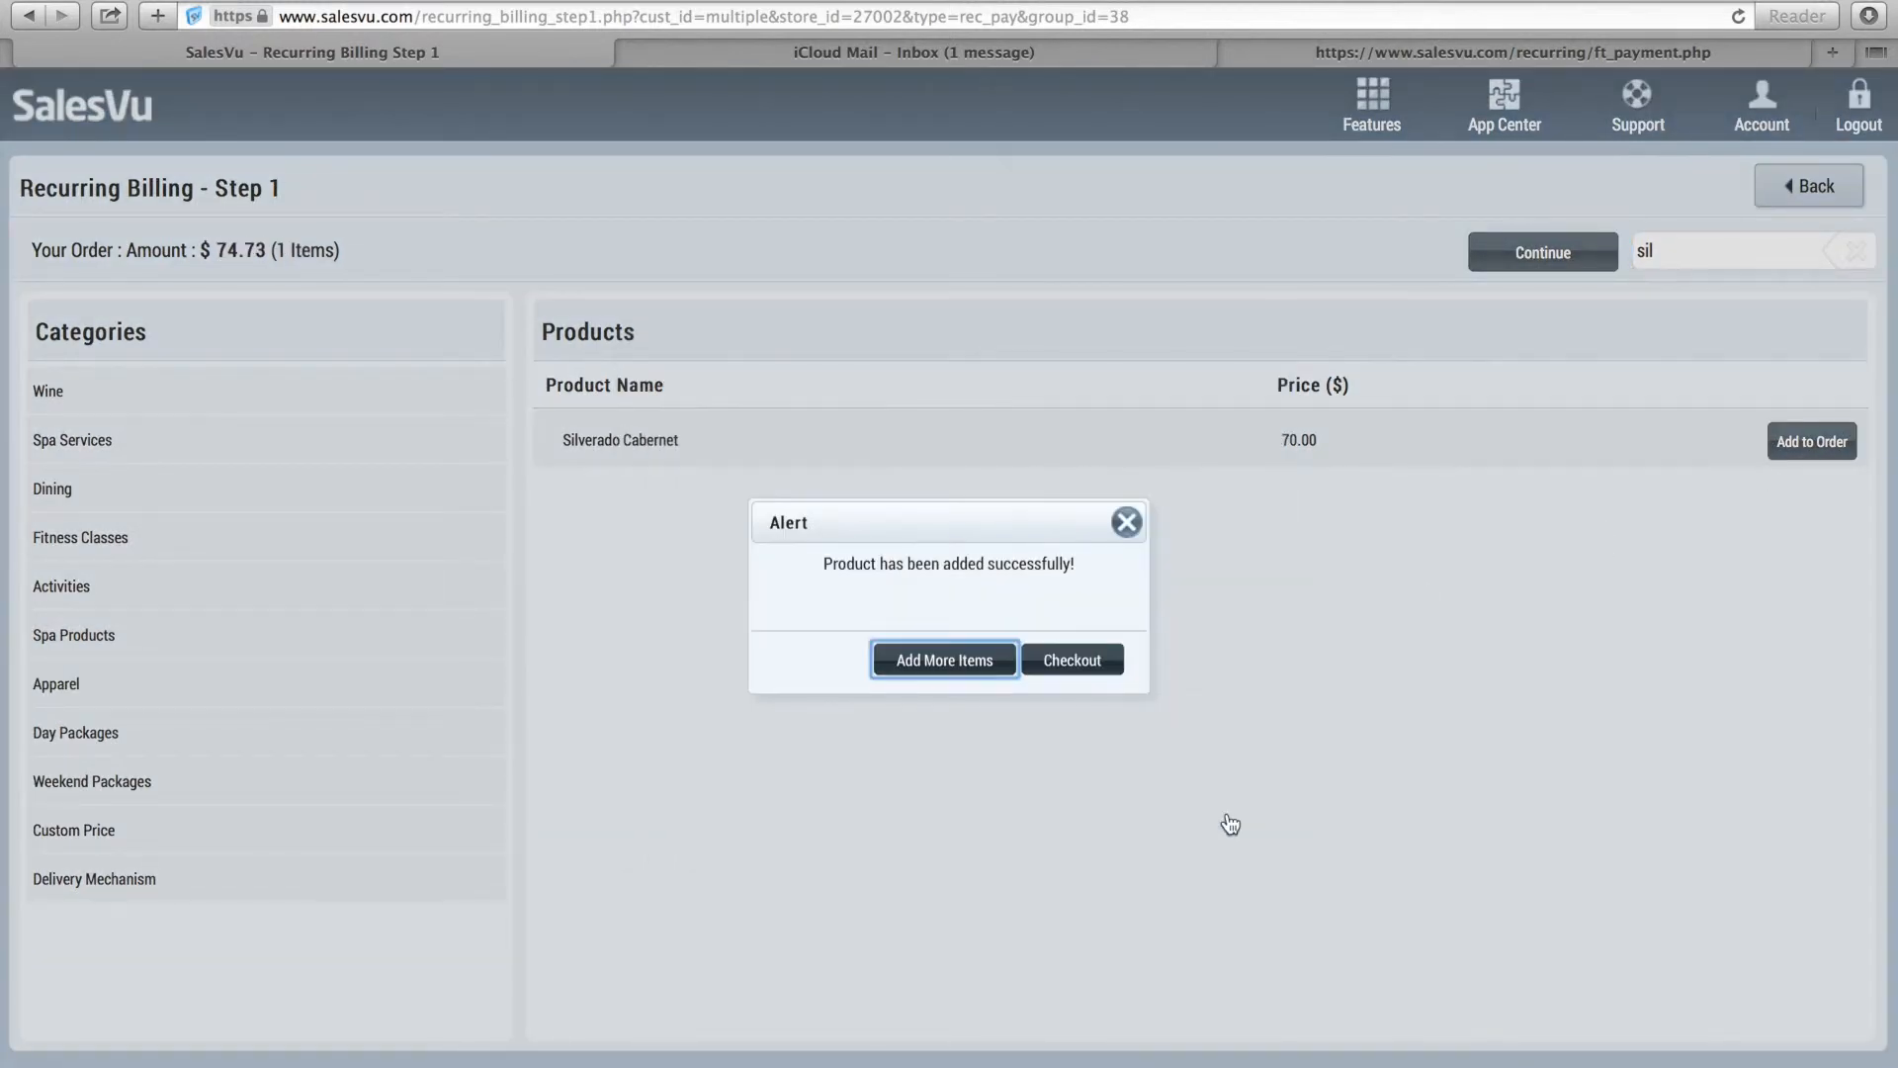
{"action": "left_click", "coordinate": [1069, 659]}
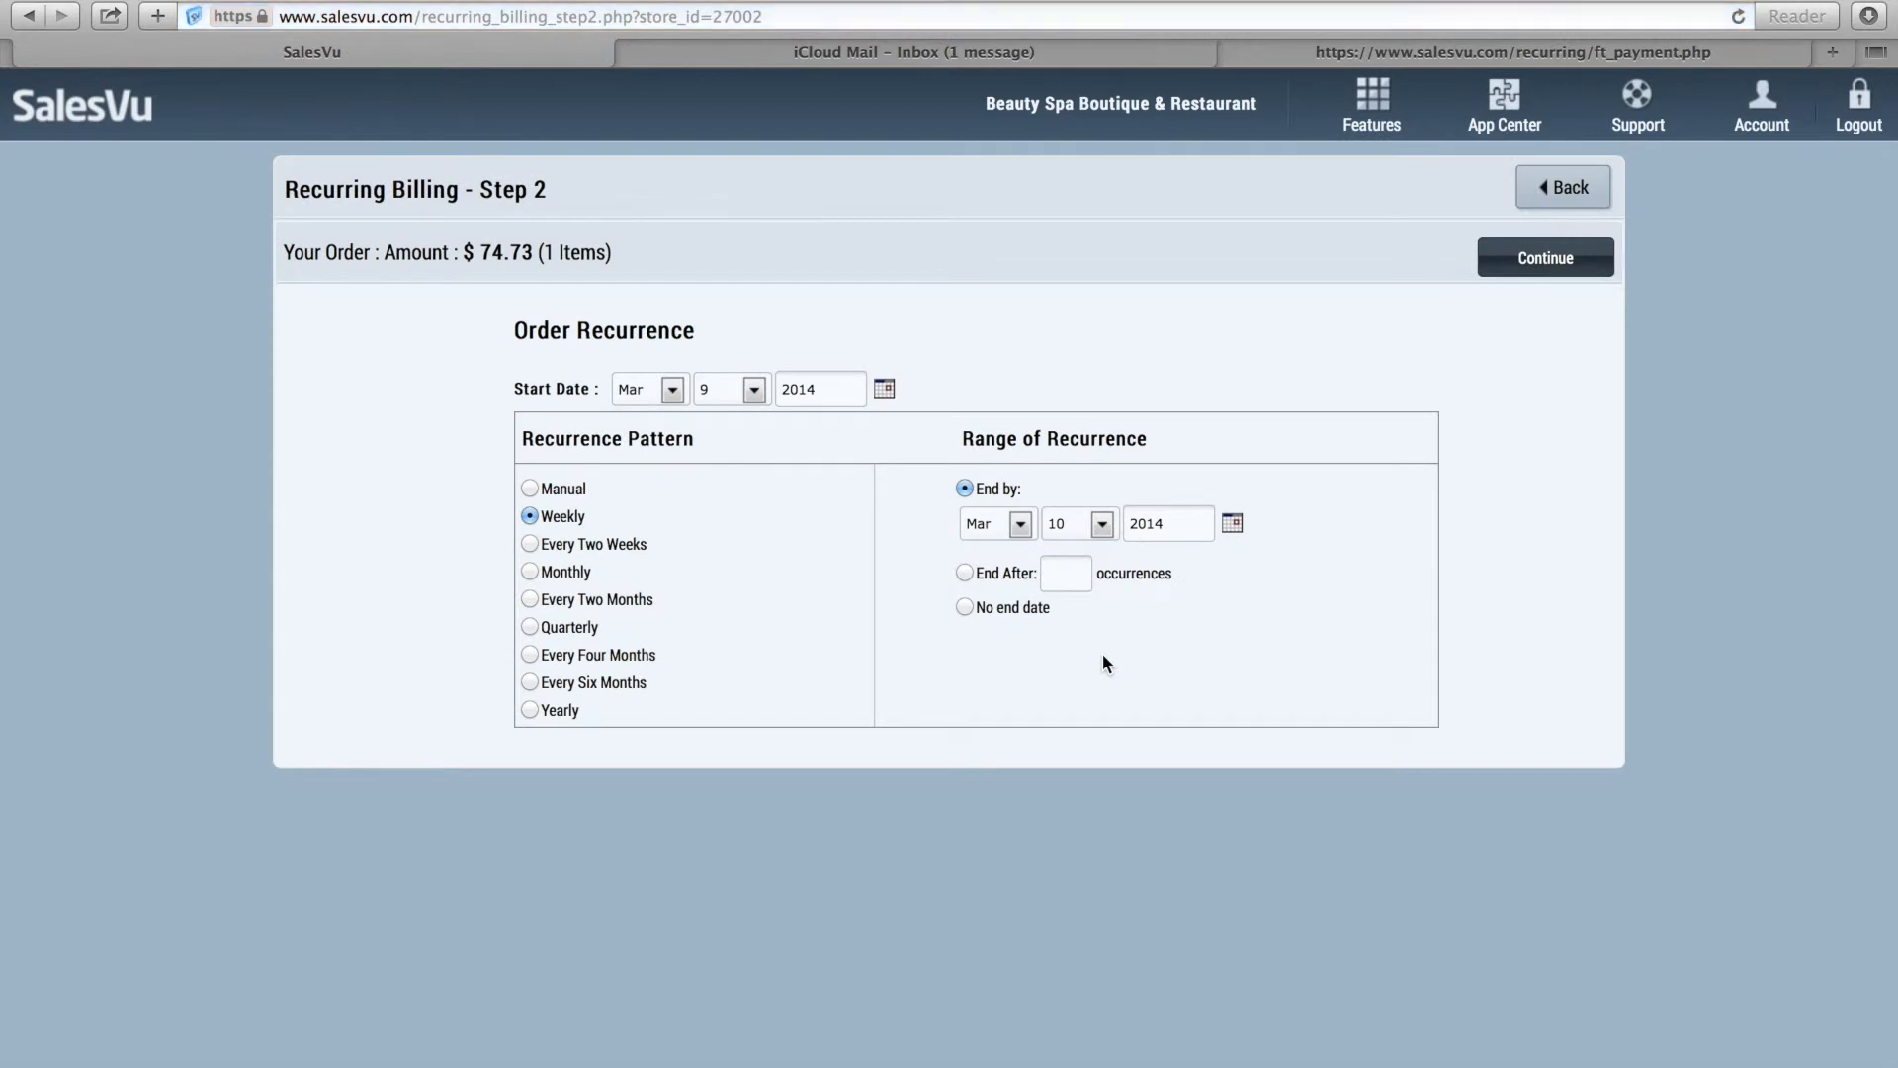
{"action": "mouse_move", "coordinate": [611, 688]}
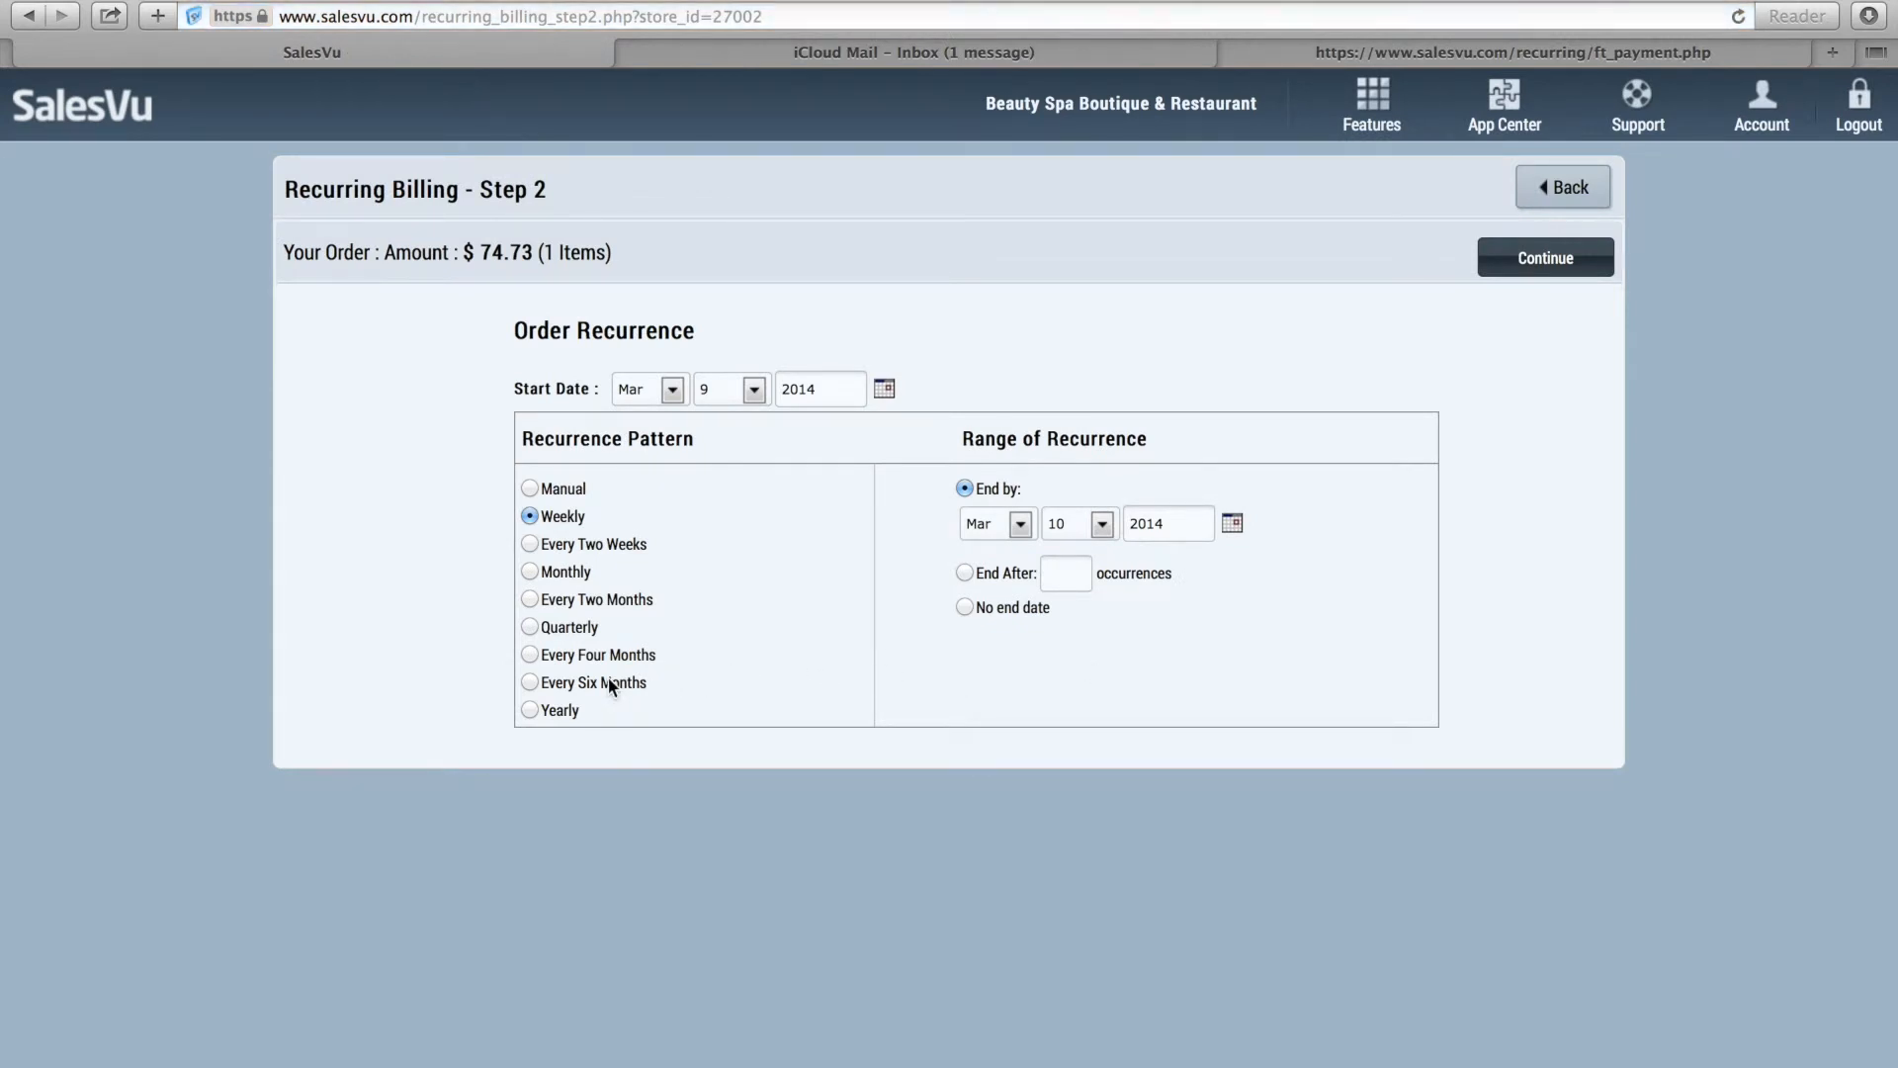
{"action": "mouse_move", "coordinate": [562, 543]}
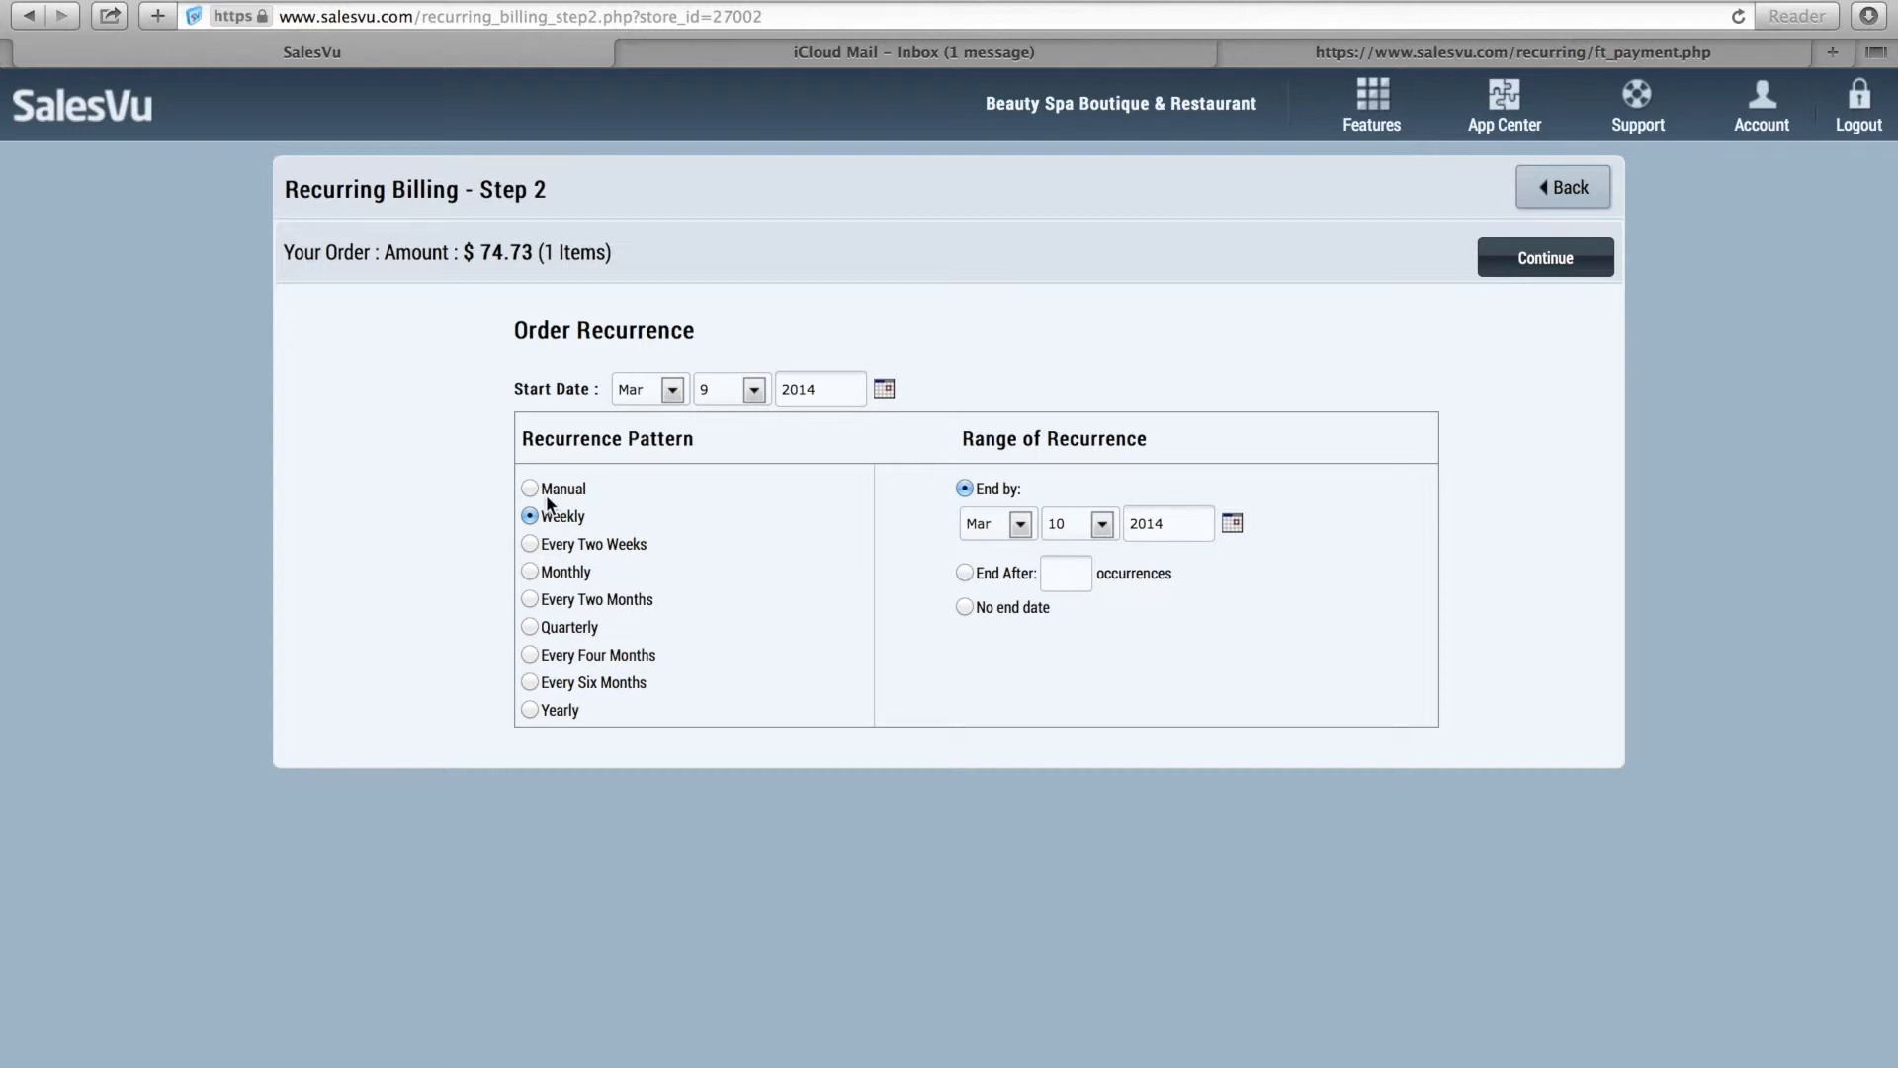
Set the Red Wine Club order's recurrence to Manual and reach the $74.73 Step 3 review
{"action": "left_click", "coordinate": [528, 487]}
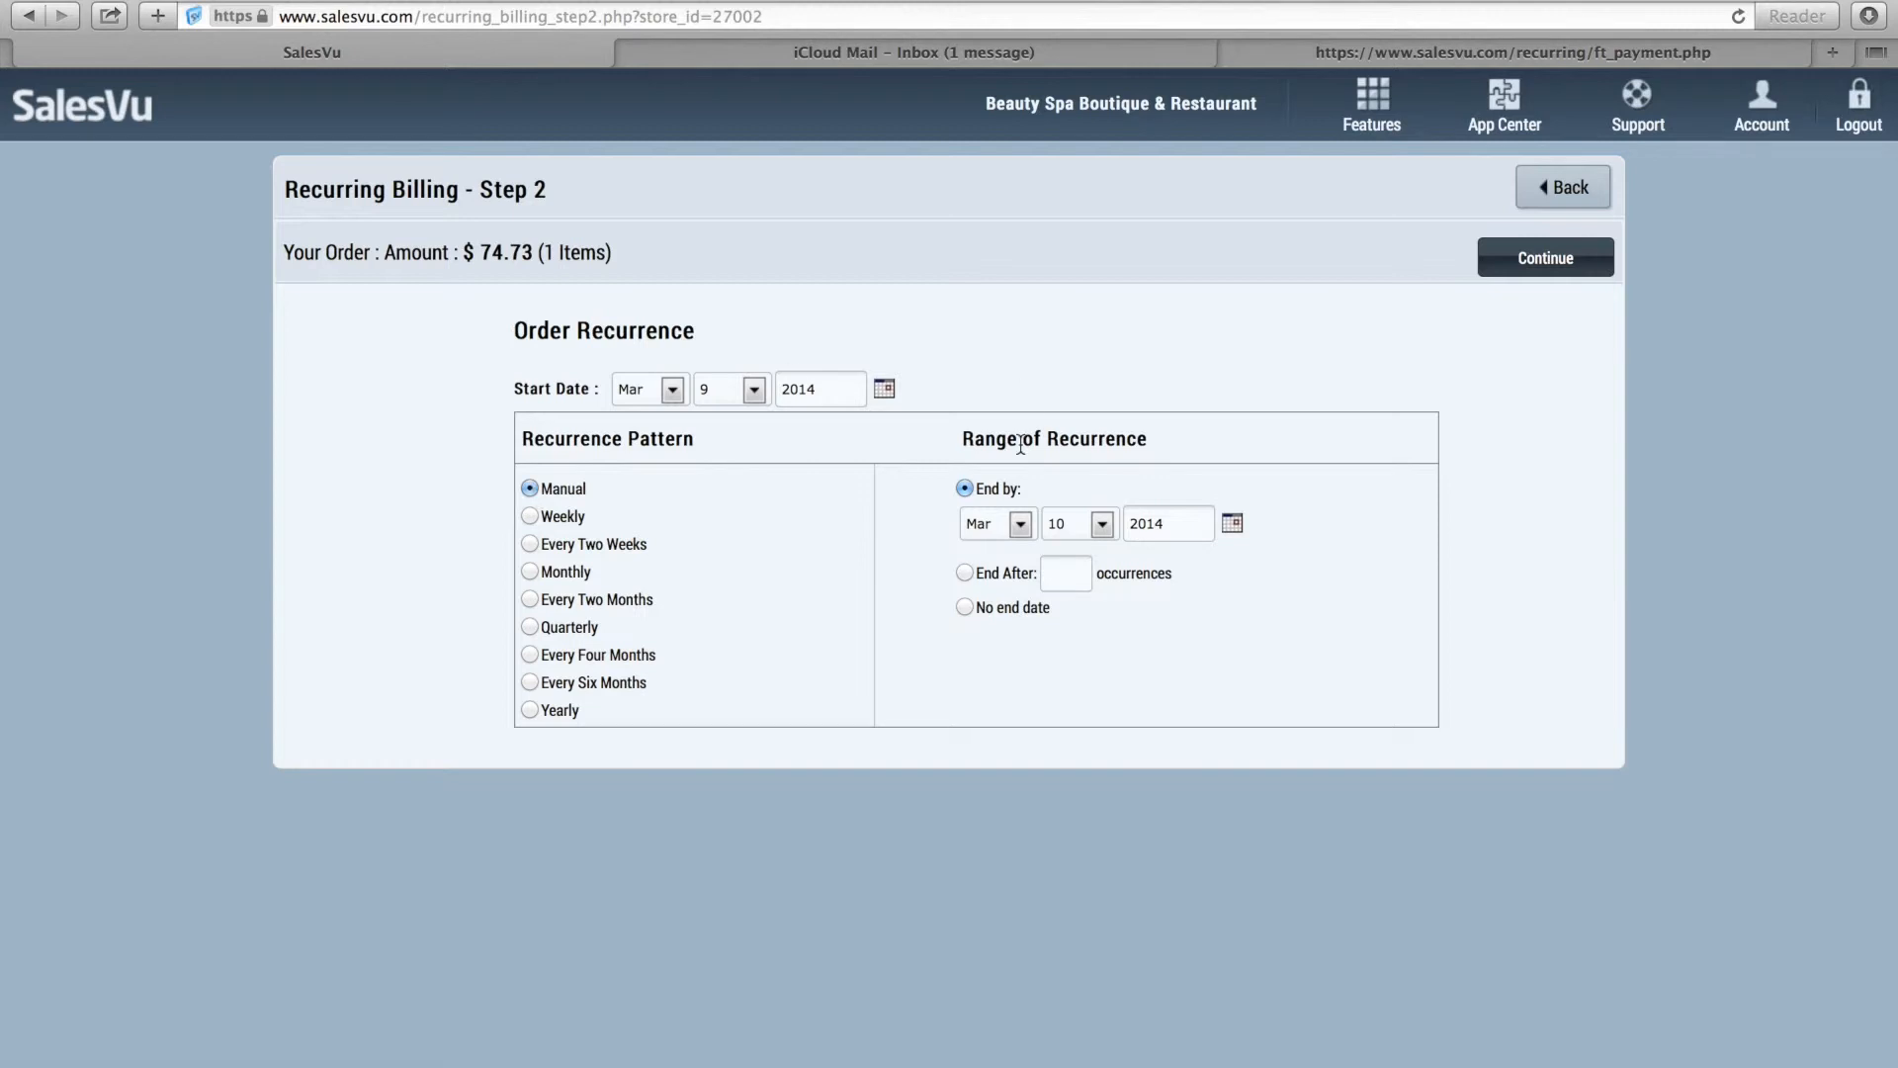
{"action": "mouse_move", "coordinate": [1446, 312]}
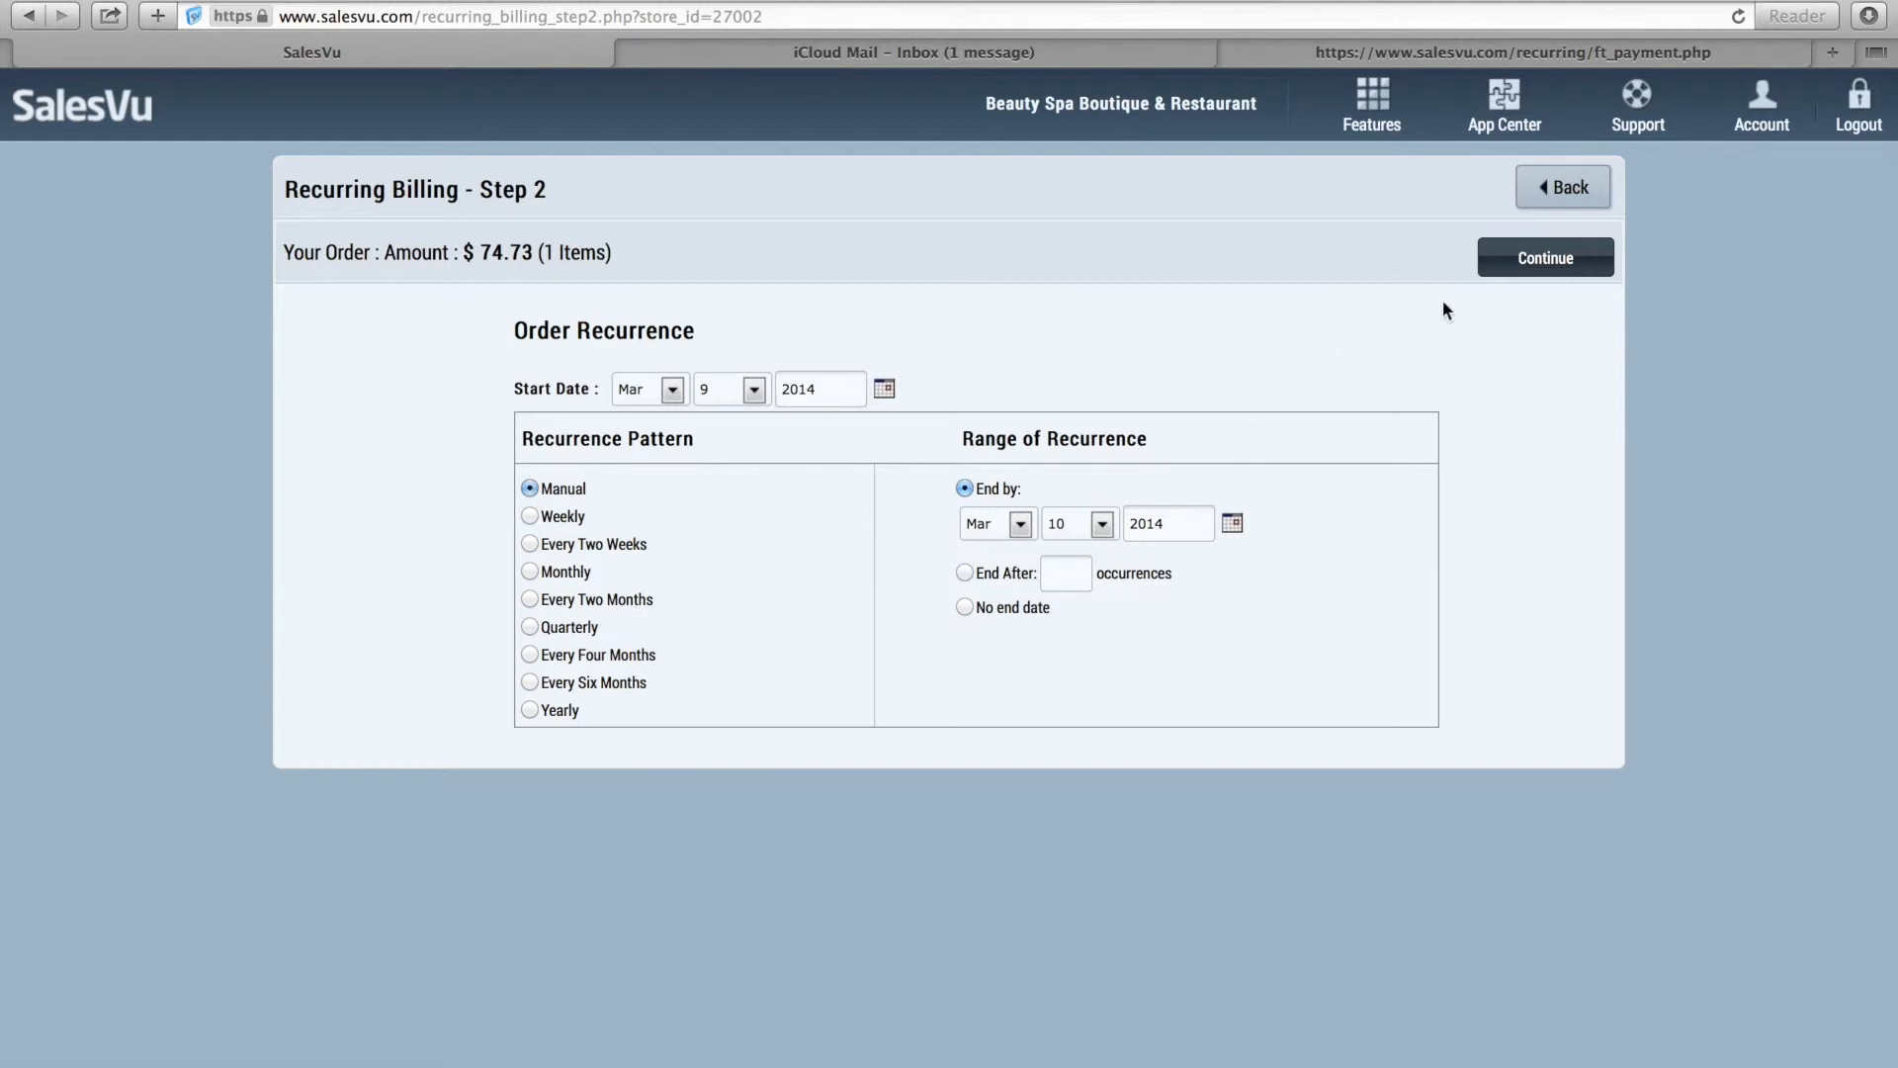
{"action": "left_click", "coordinate": [1545, 257]}
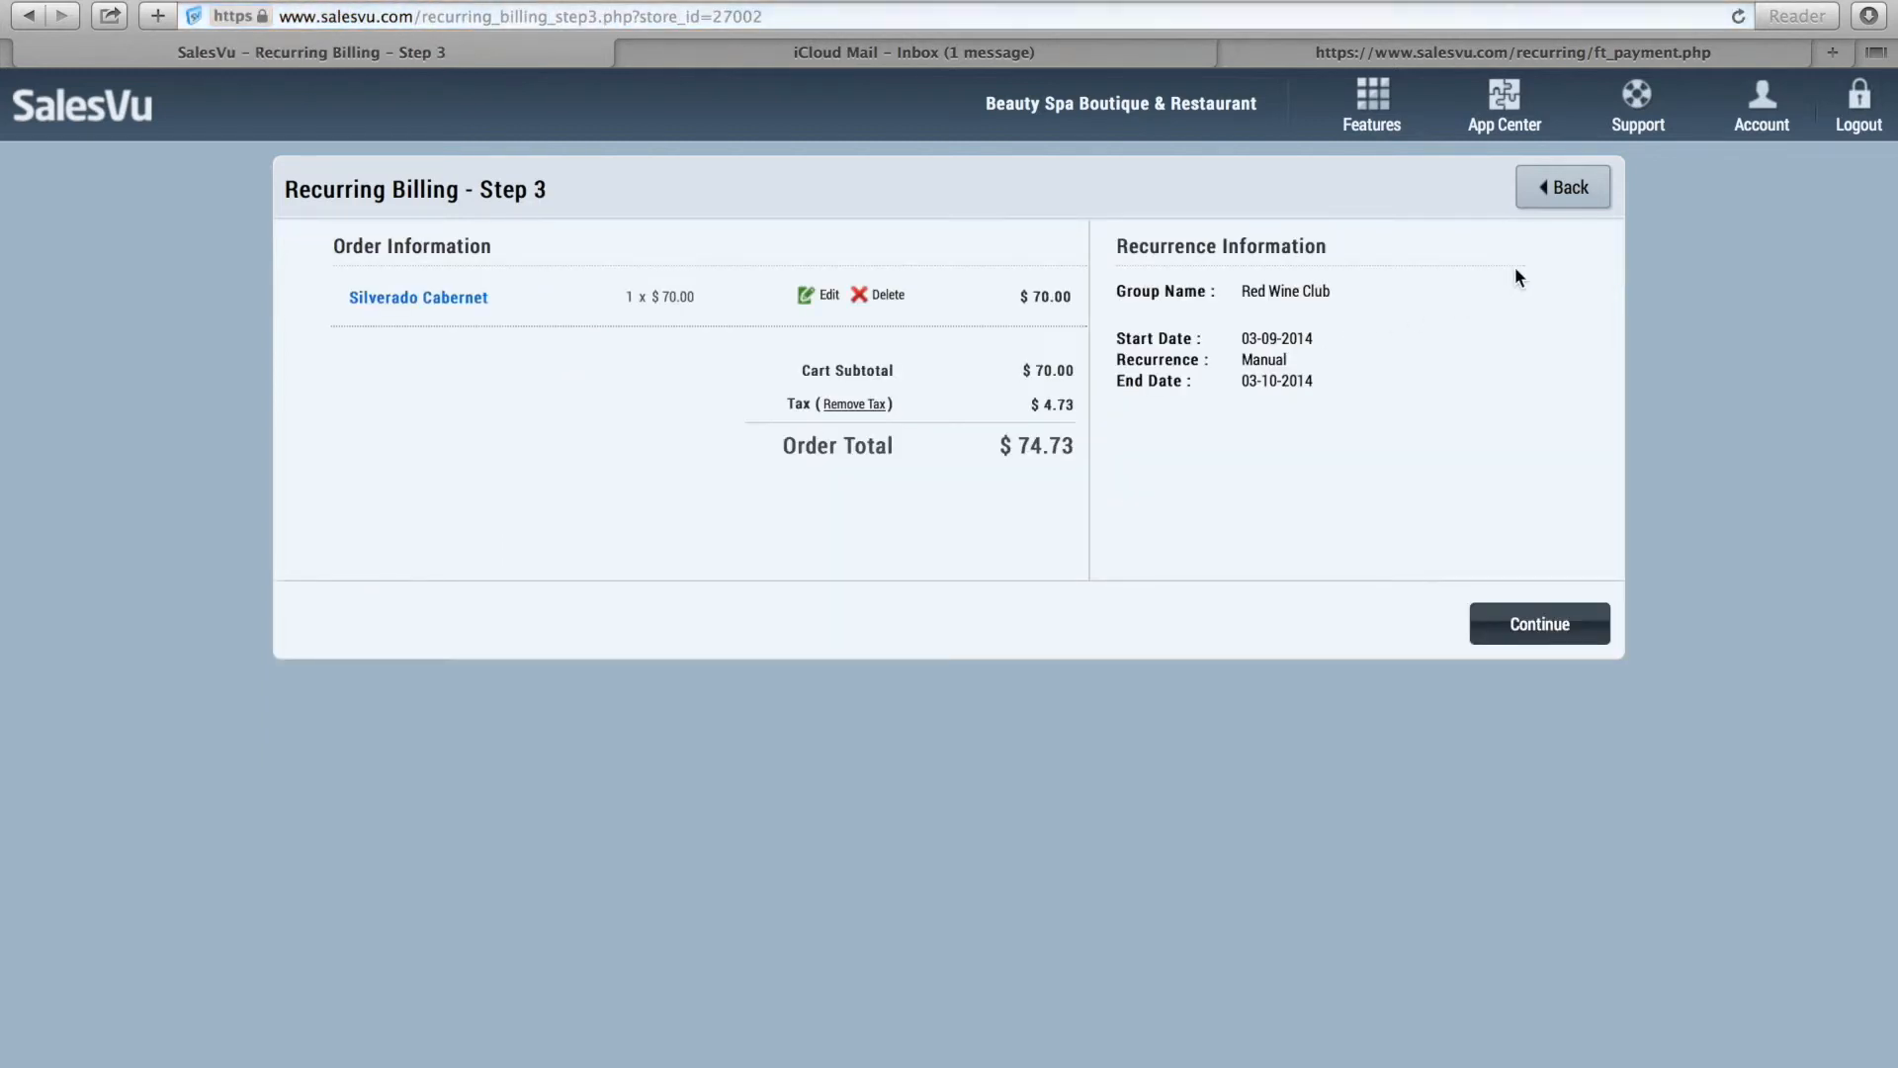
{"action": "mouse_move", "coordinate": [1452, 378]}
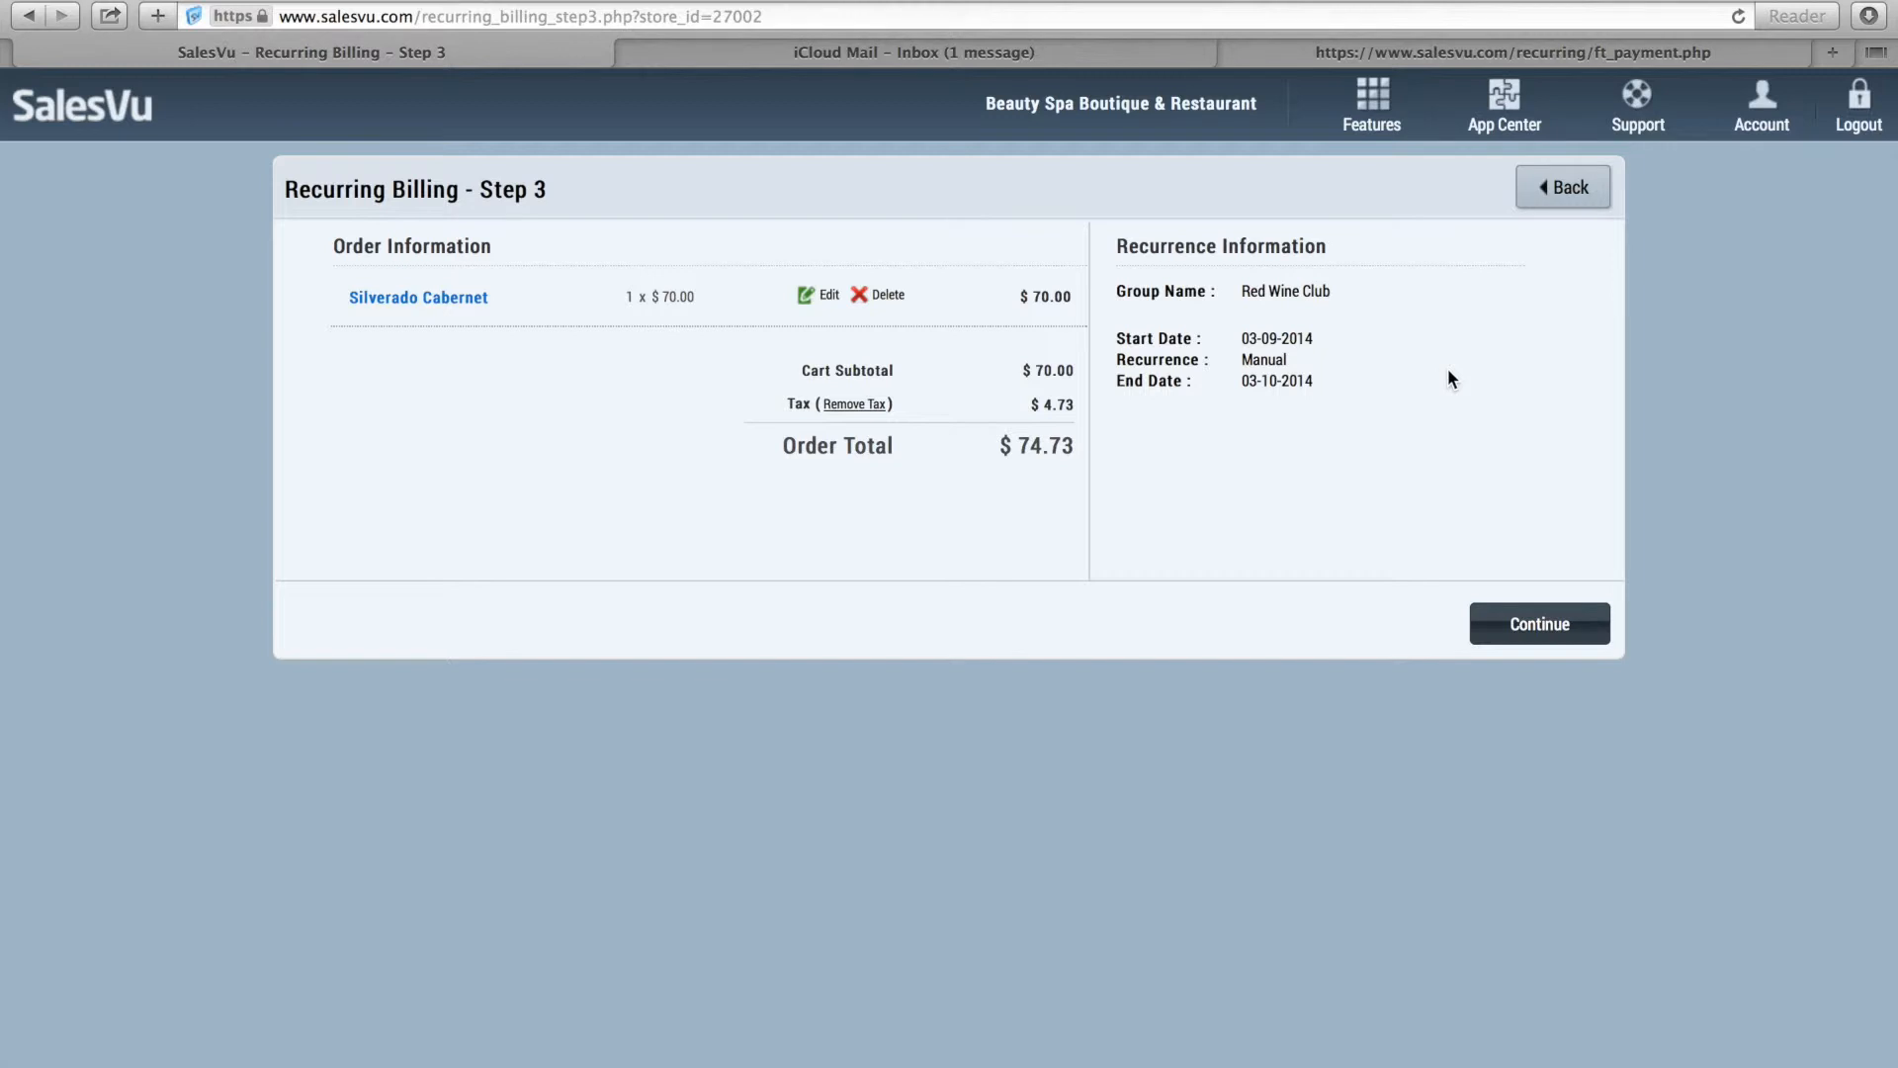
Confirm the $74.73 Red Wine Club order, creating the recurring billing and emailing customers
{"action": "left_click", "coordinate": [1538, 624]}
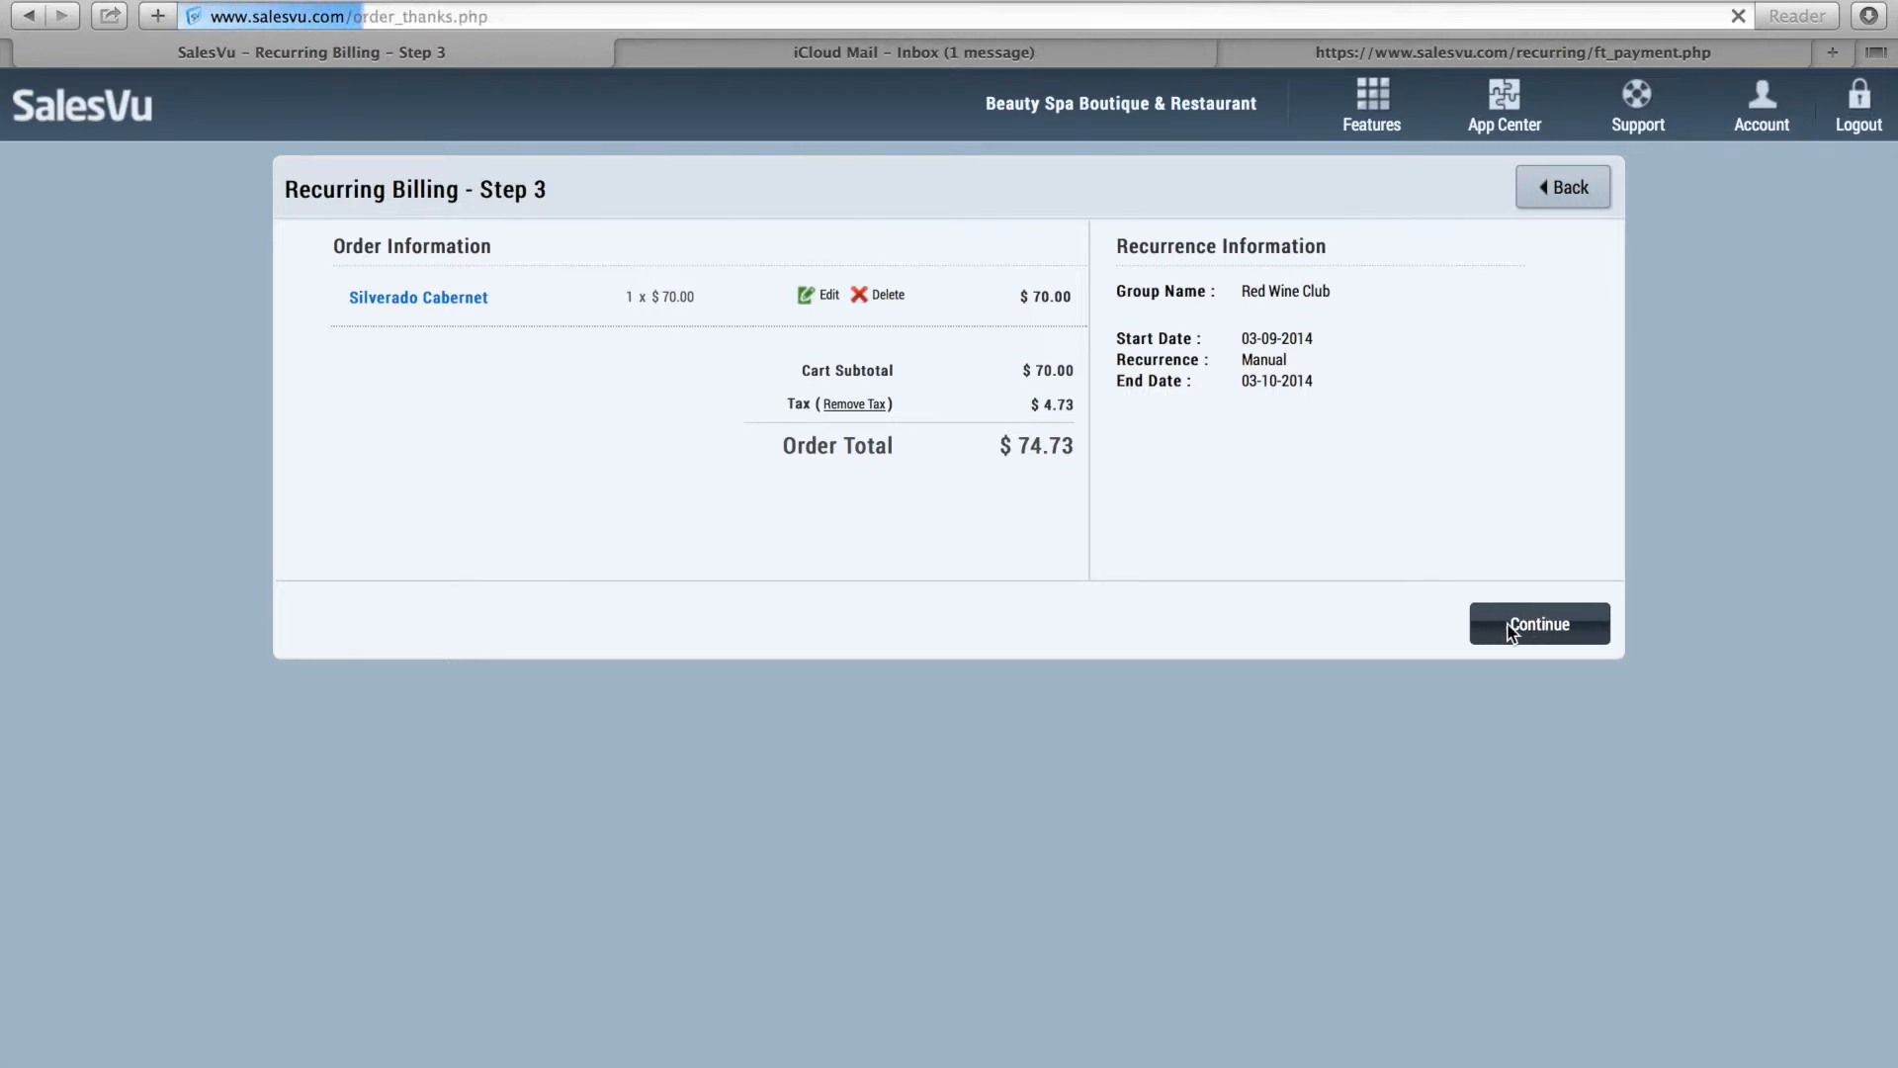
{"action": "left_click", "coordinate": [1538, 624]}
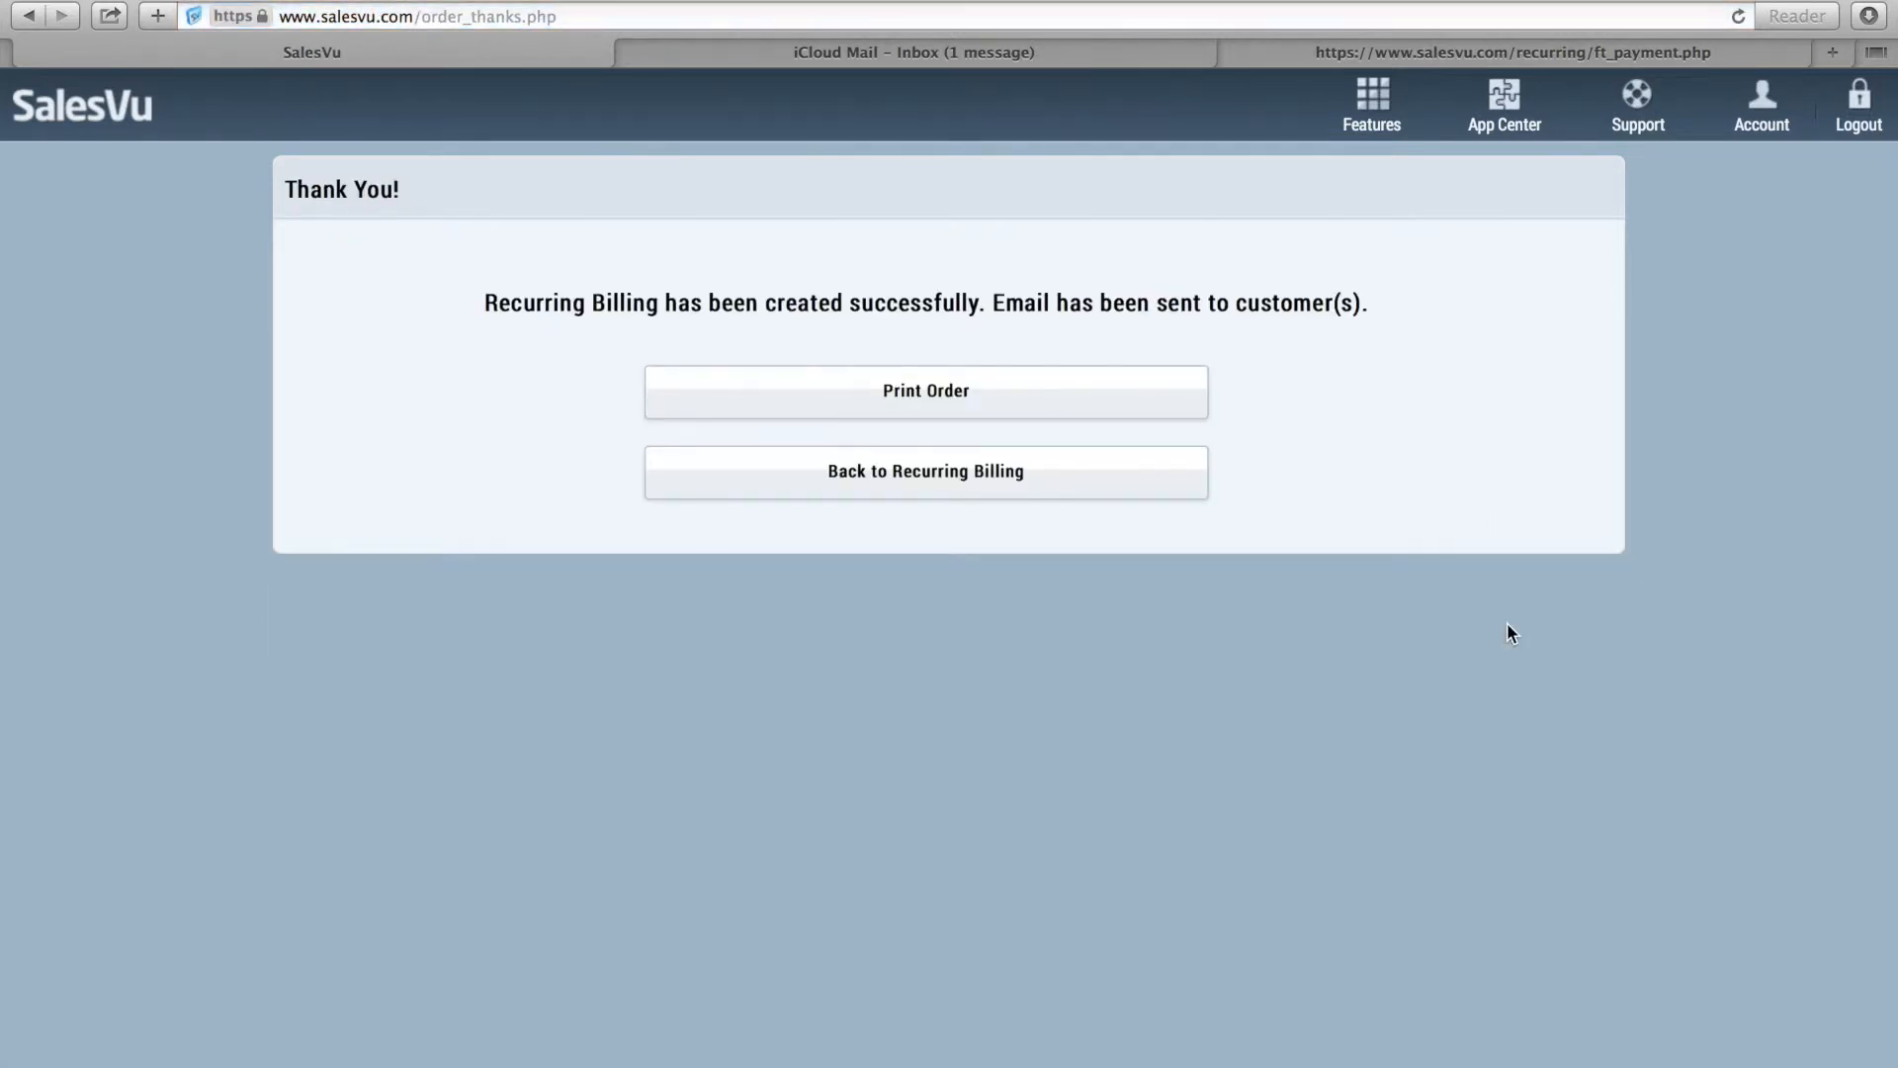
{"action": "mouse_move", "coordinate": [1083, 492]}
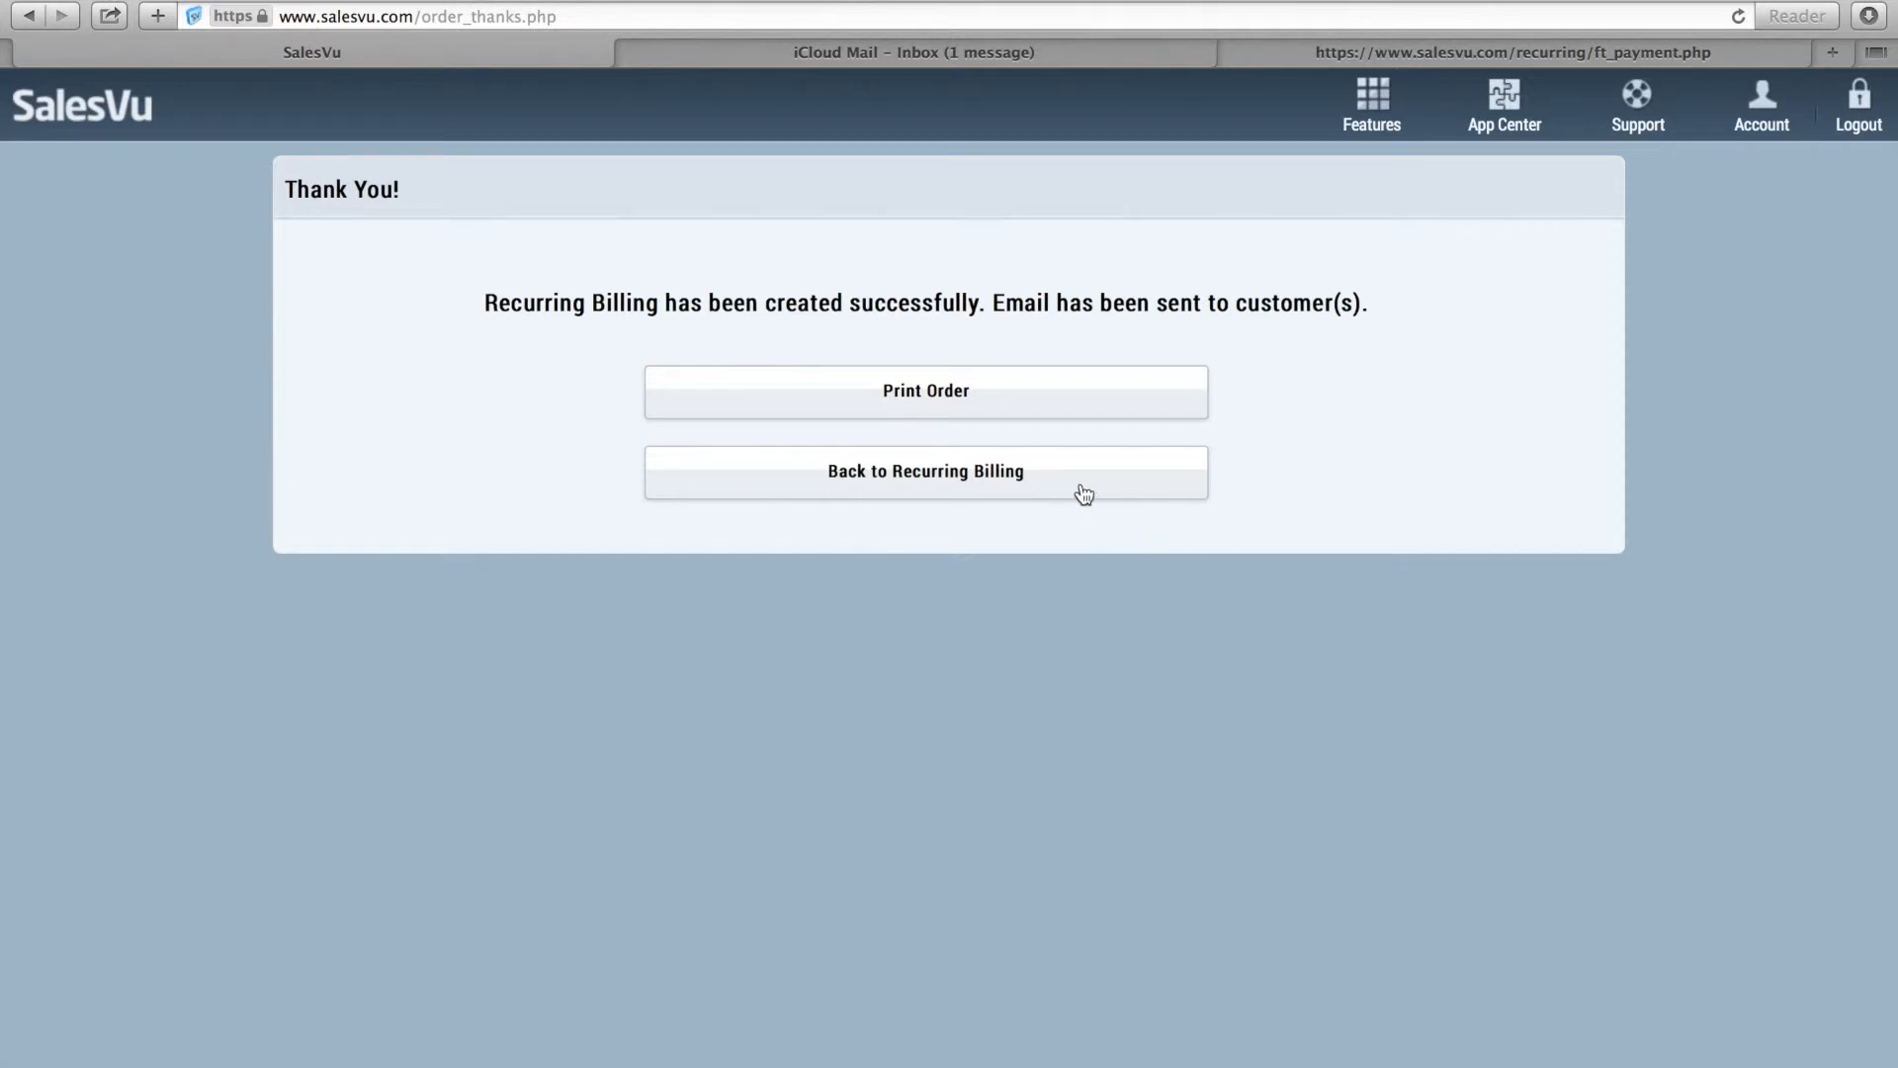
{"action": "left_click", "coordinate": [1370, 106]}
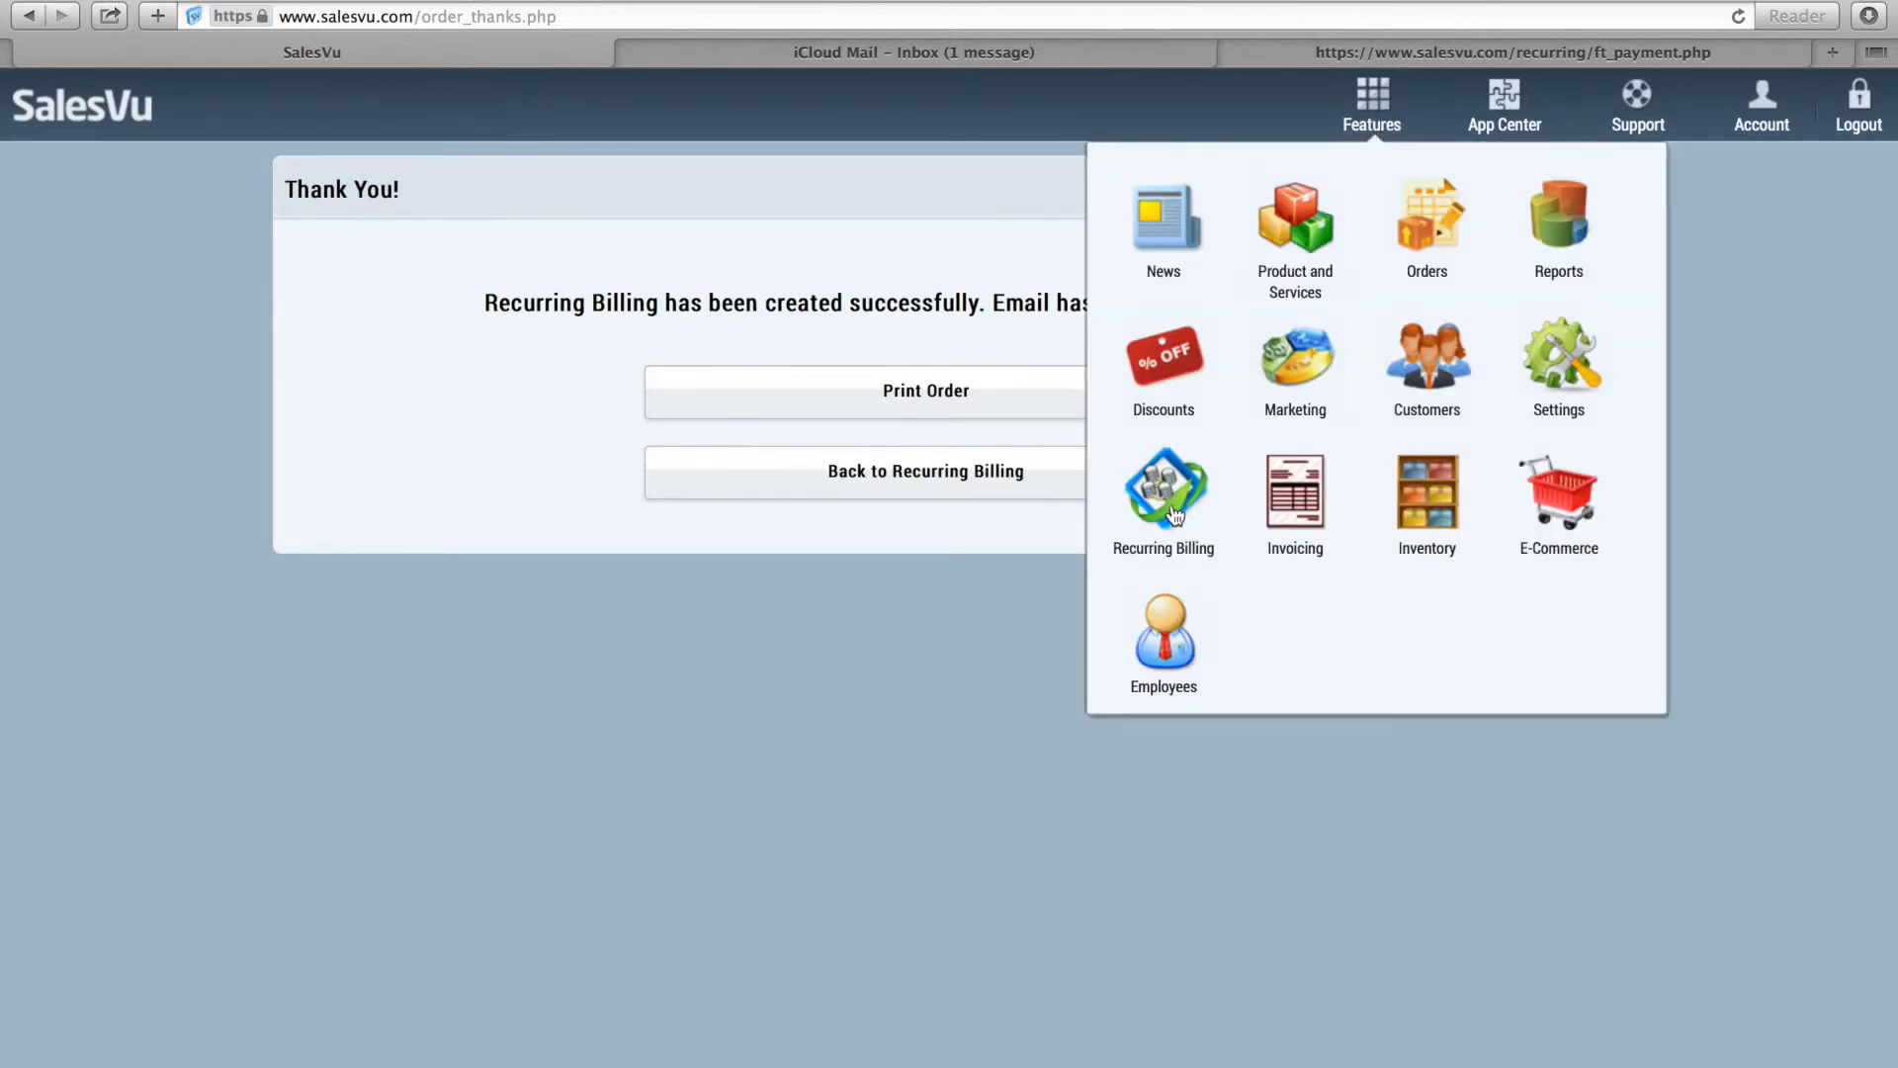
{"action": "left_click", "coordinate": [1163, 496]}
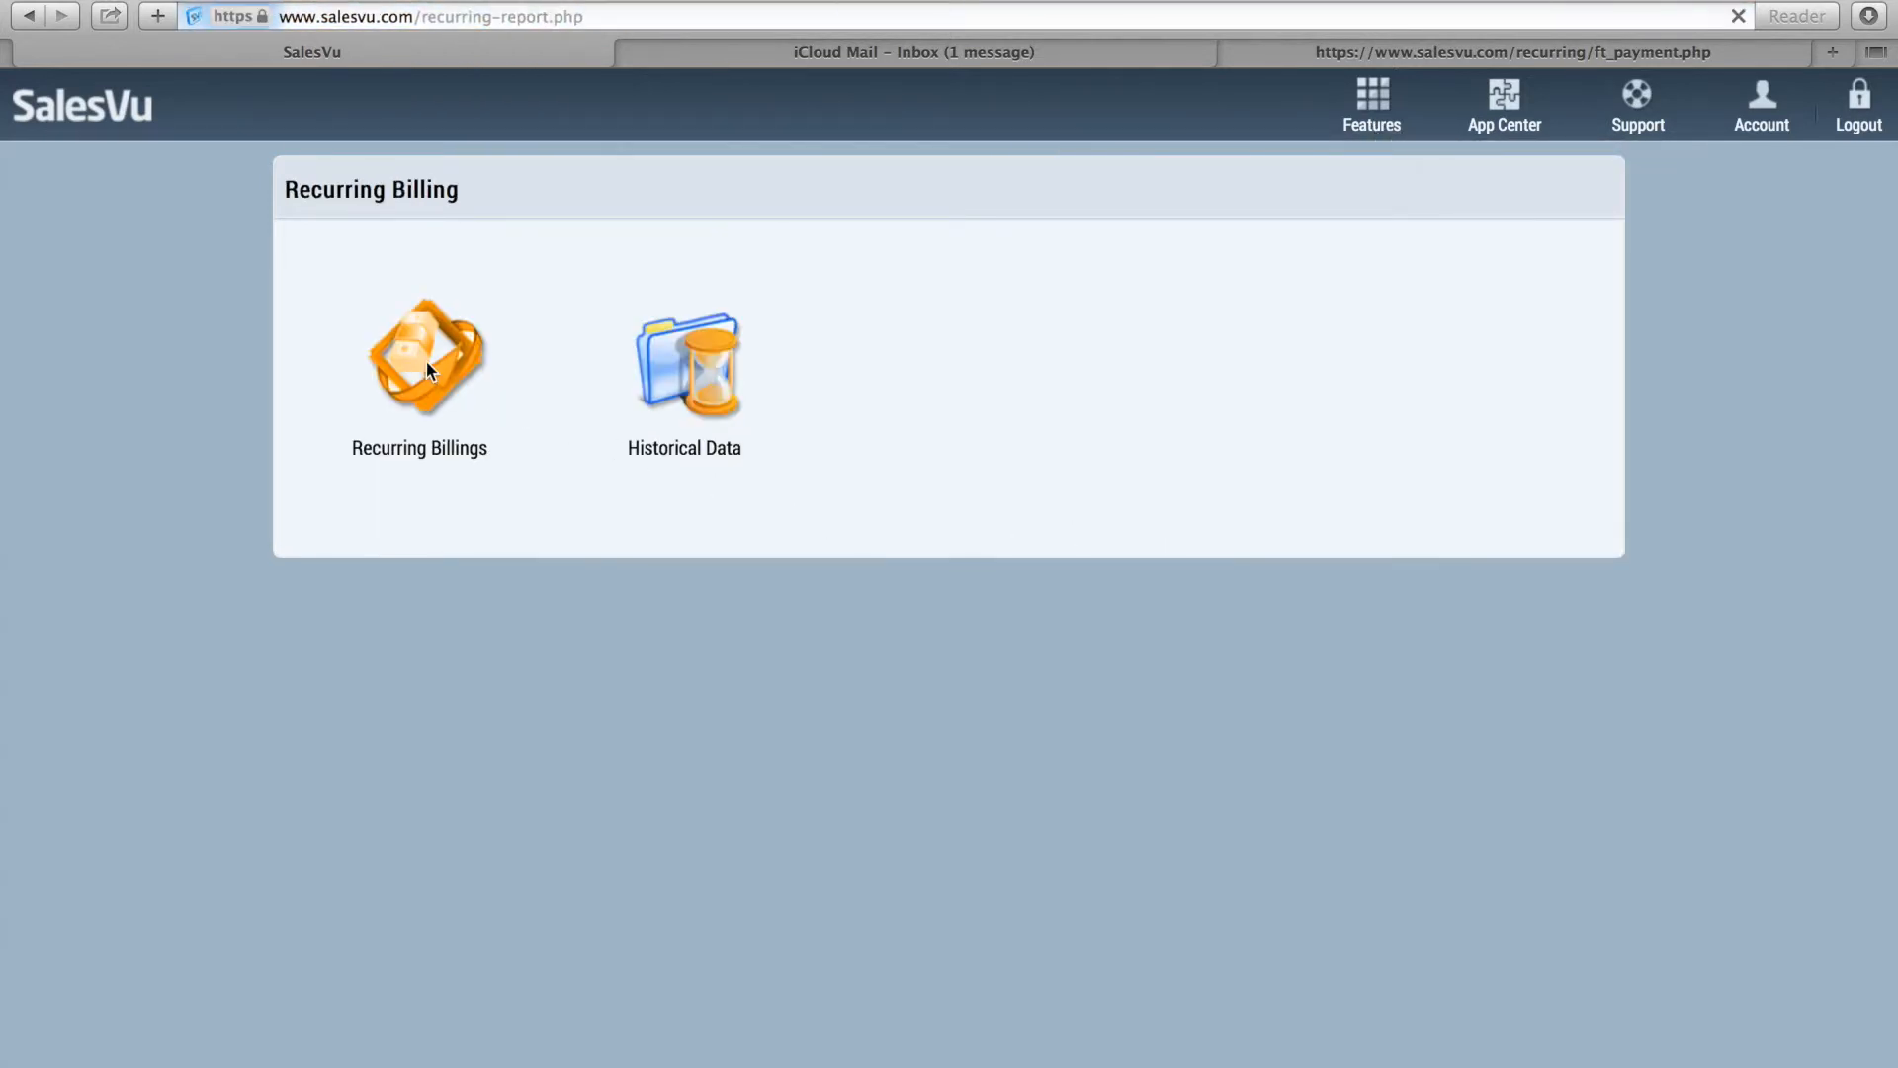
{"action": "left_click", "coordinate": [419, 356]}
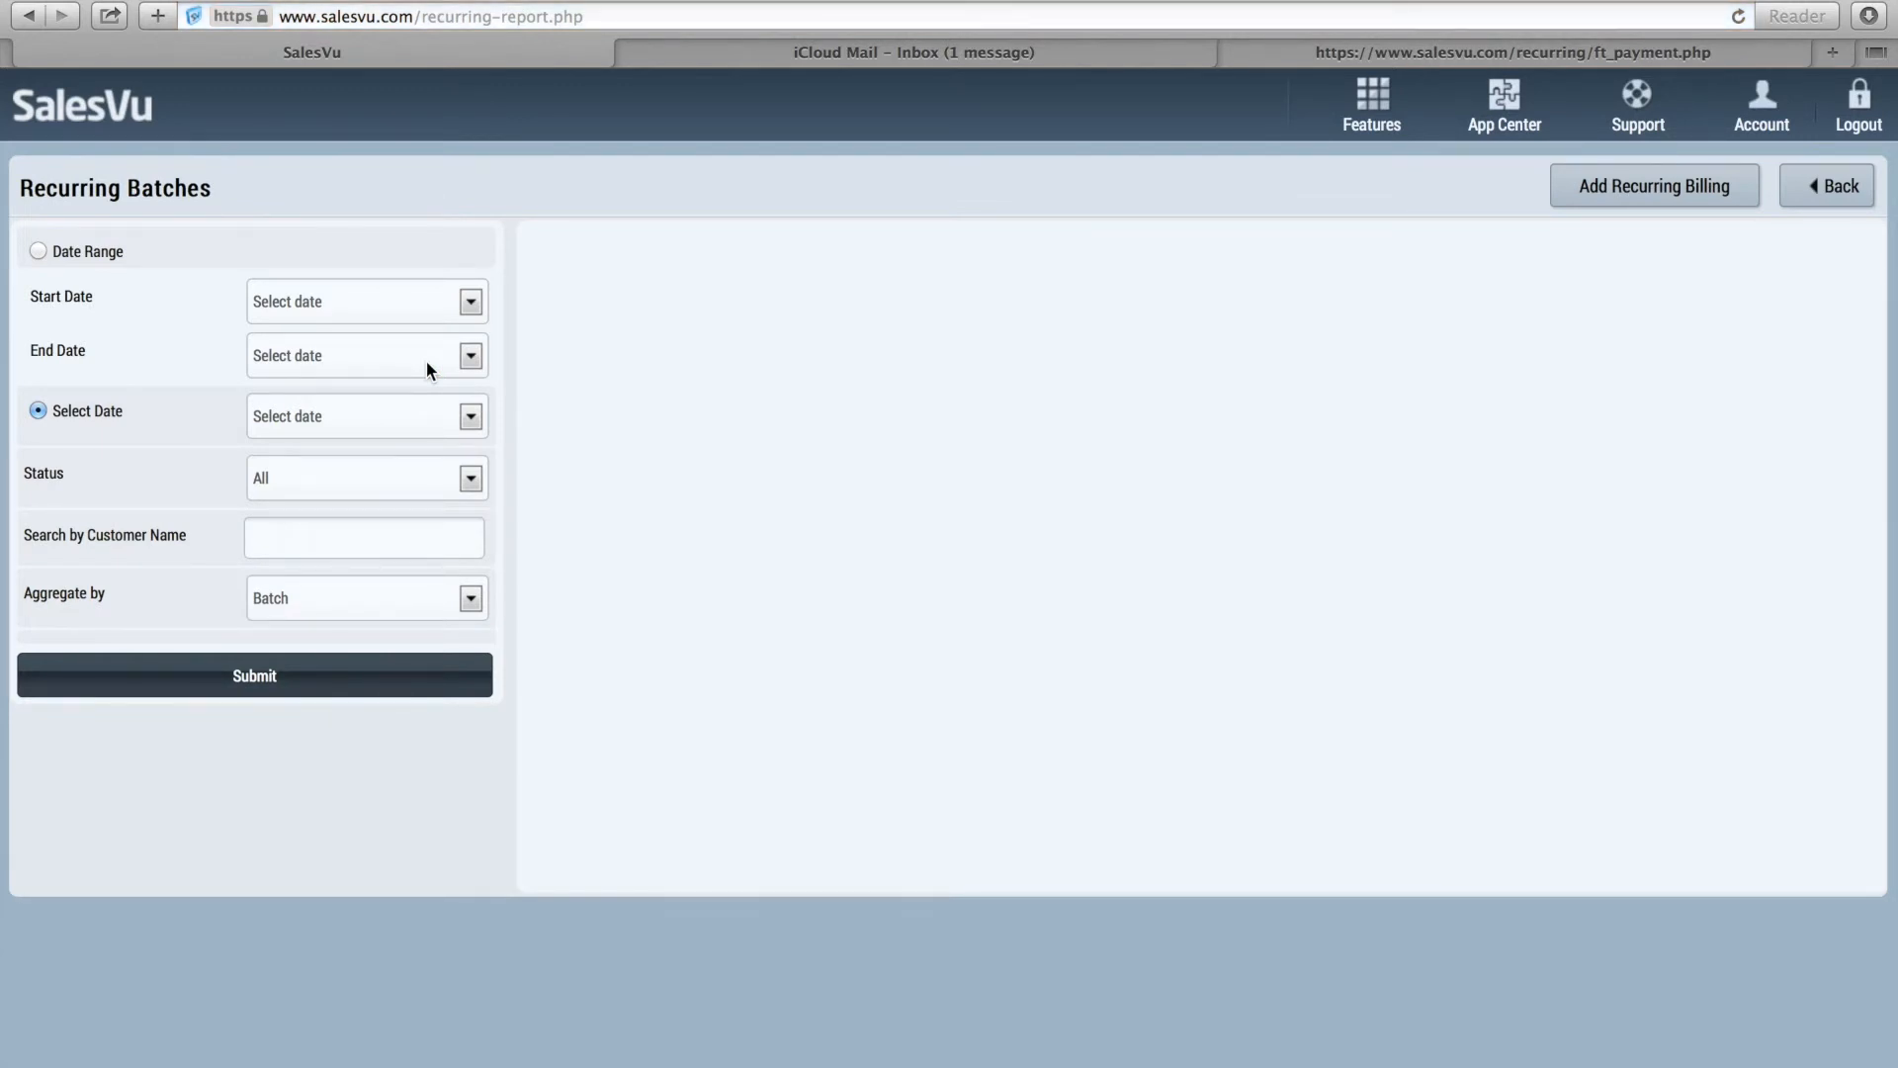
{"action": "mouse_move", "coordinate": [405, 397]}
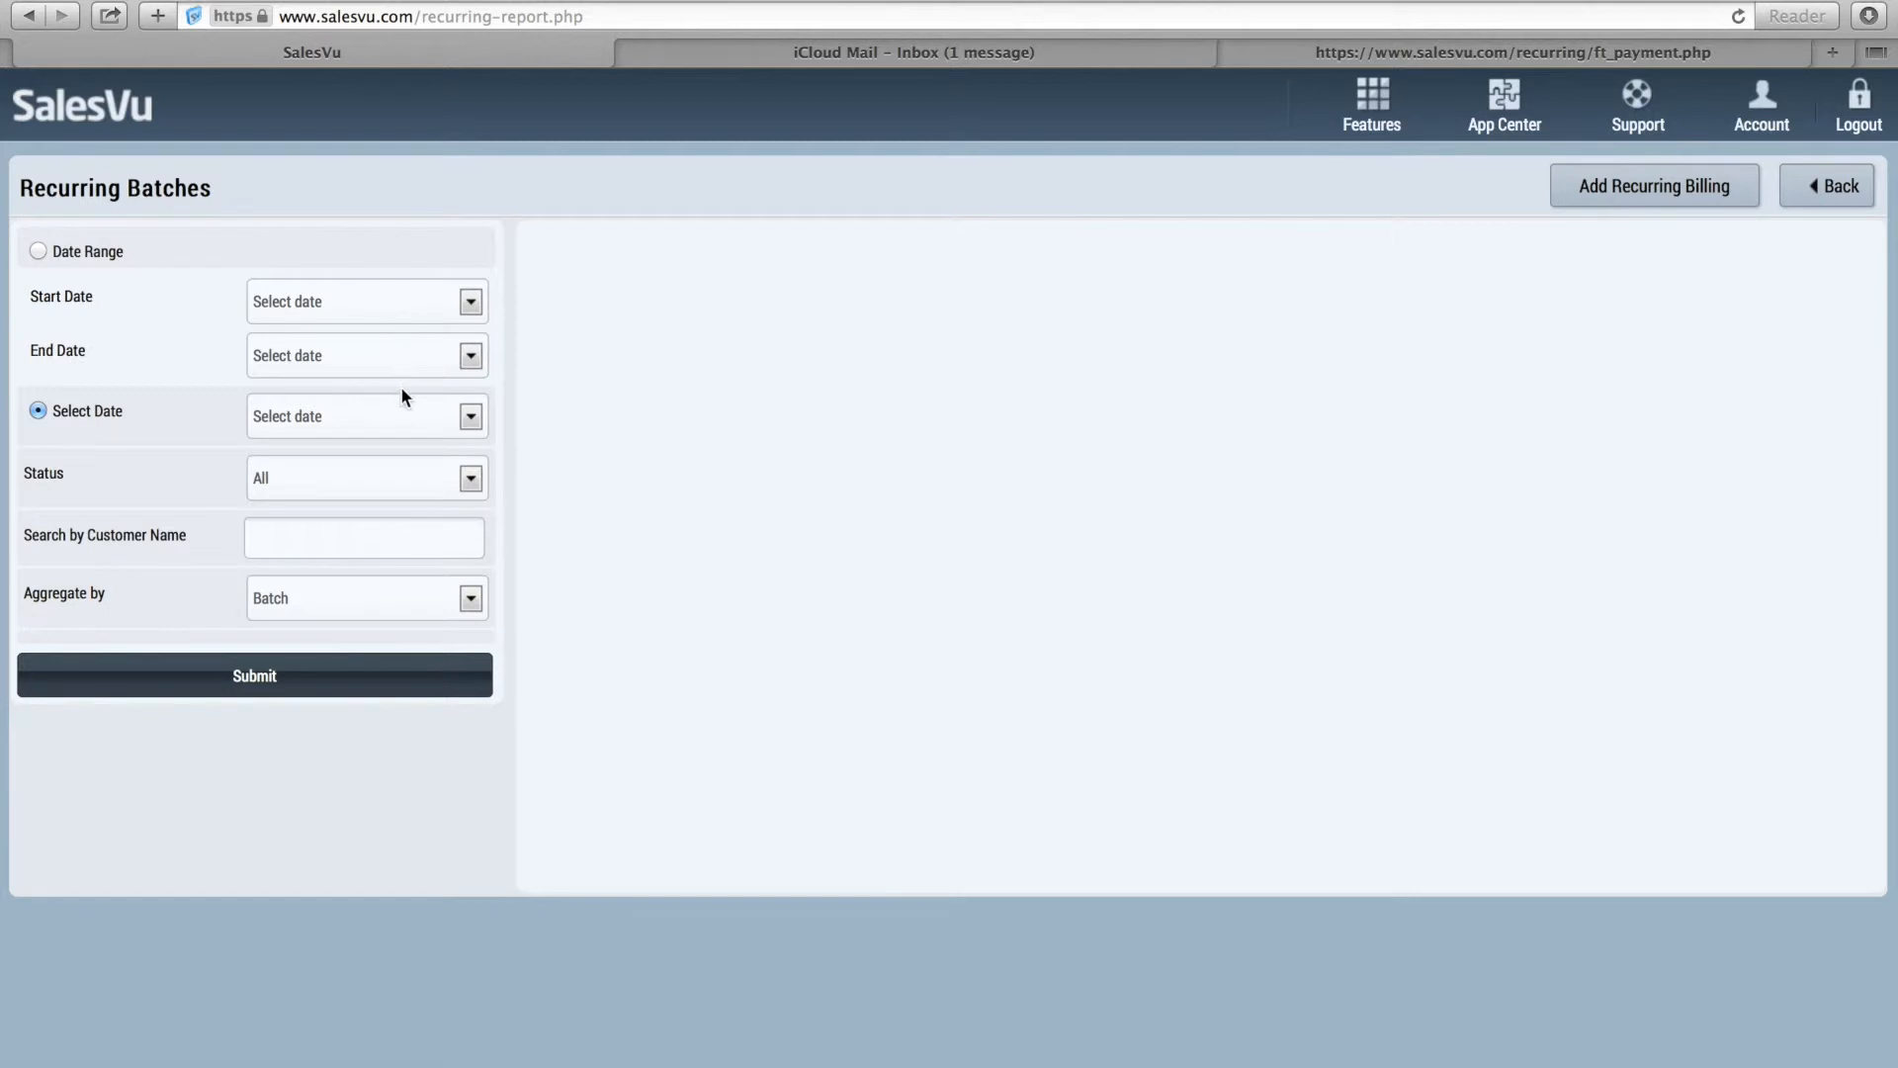
{"action": "left_click", "coordinate": [363, 536]}
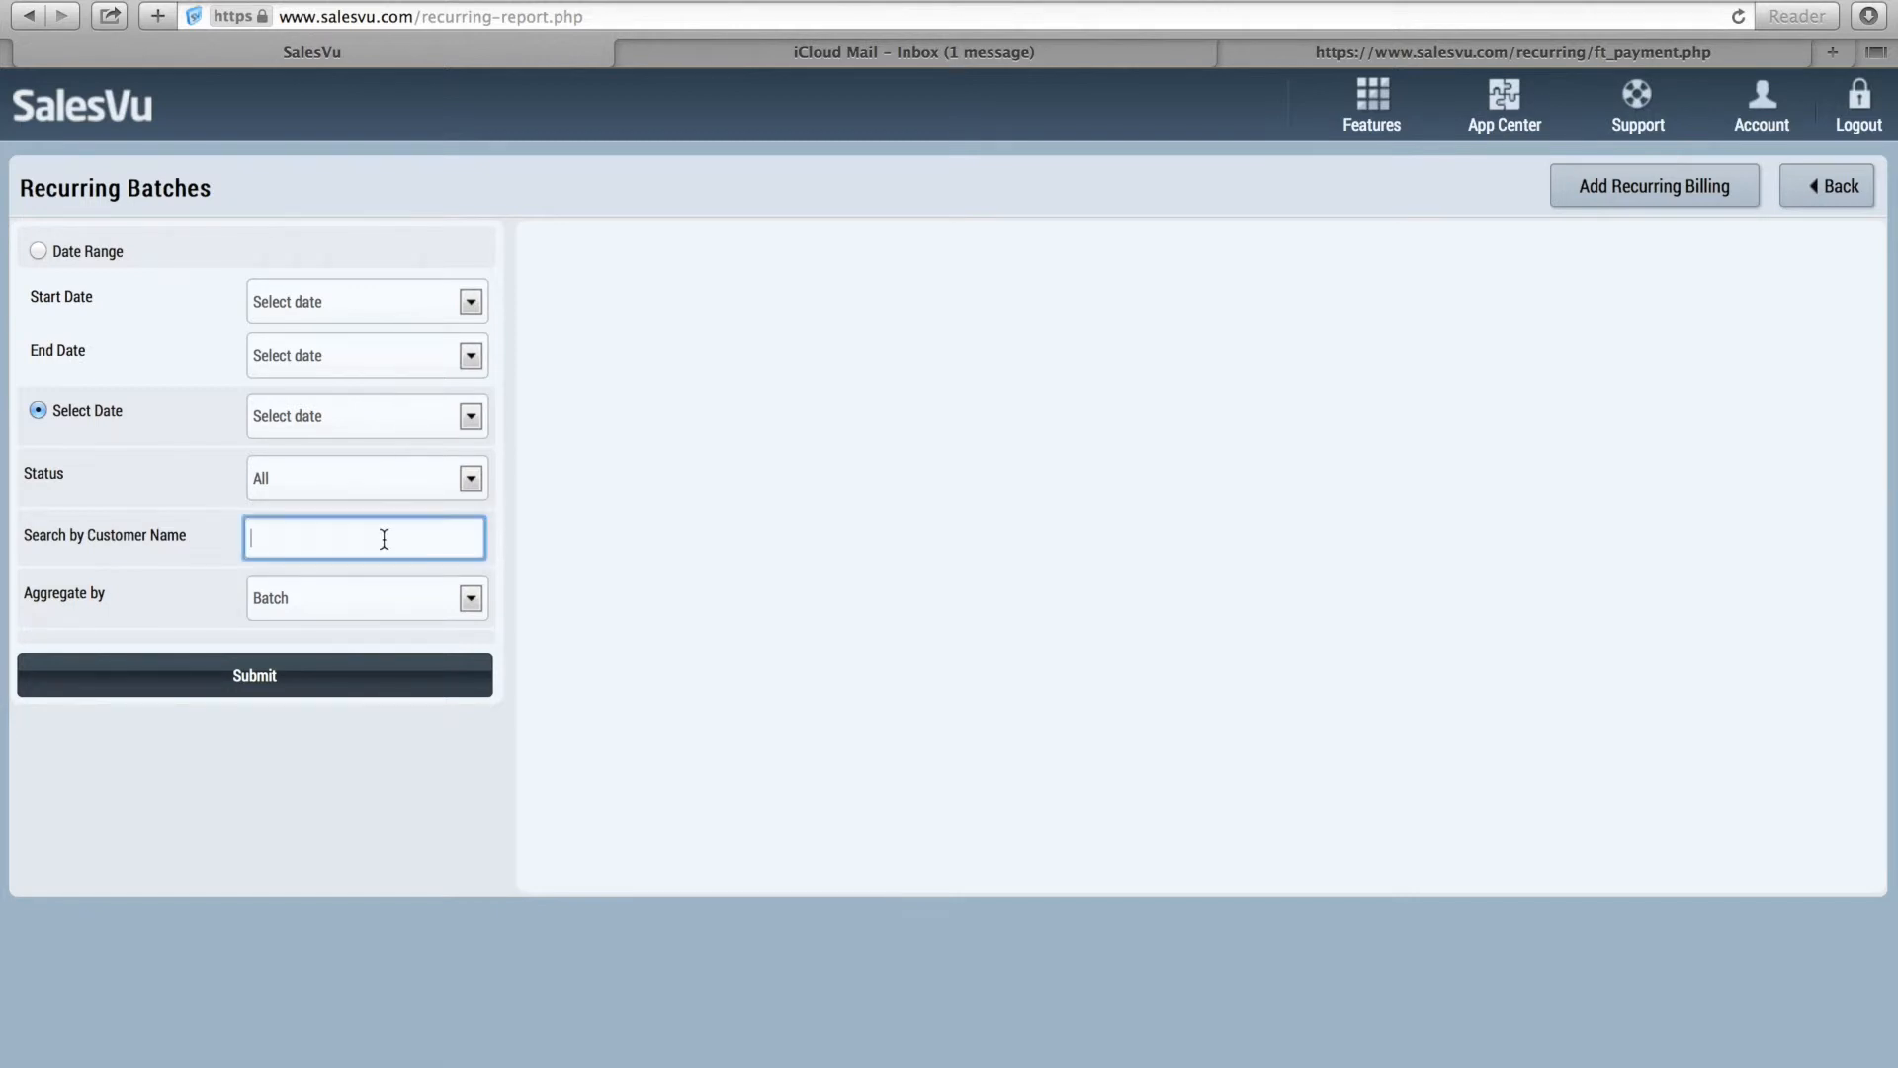
{"action": "type", "text": "marcu"}
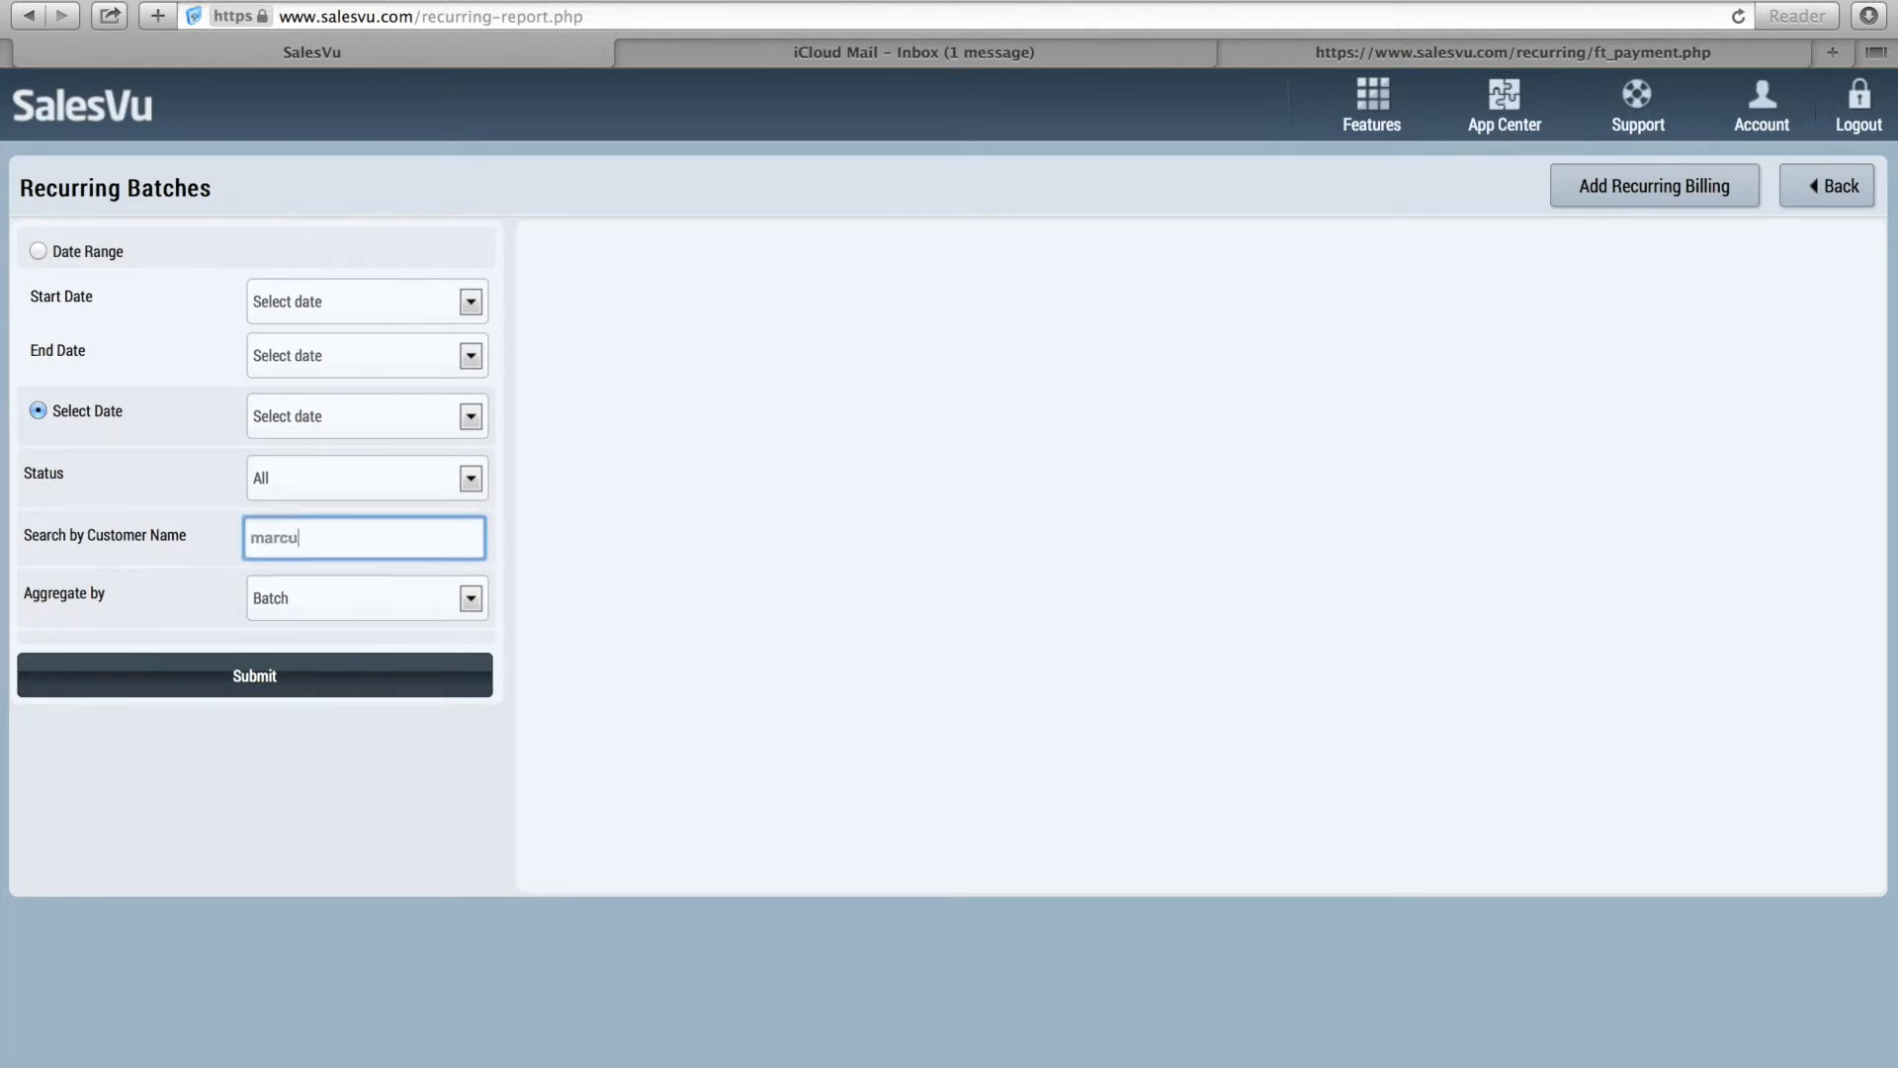
{"action": "type", "text": "s"}
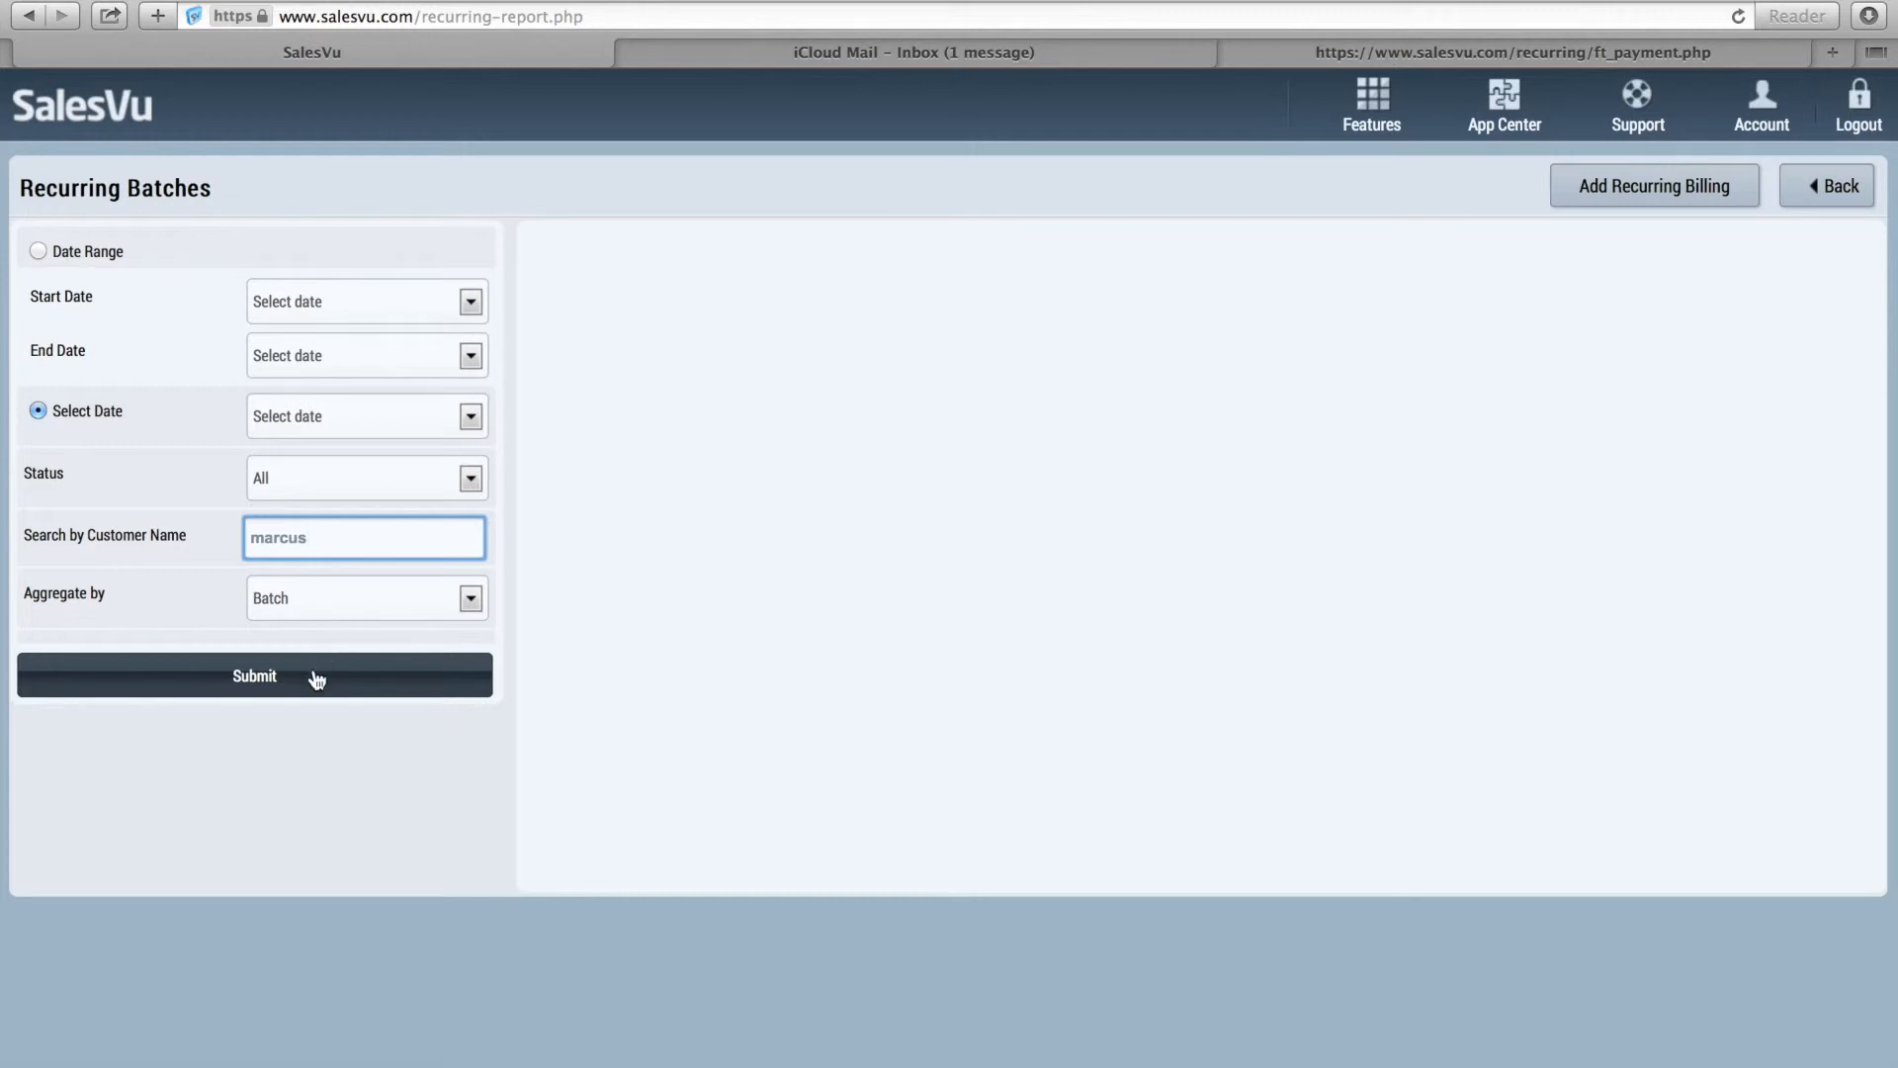
{"action": "left_click", "coordinate": [254, 676]}
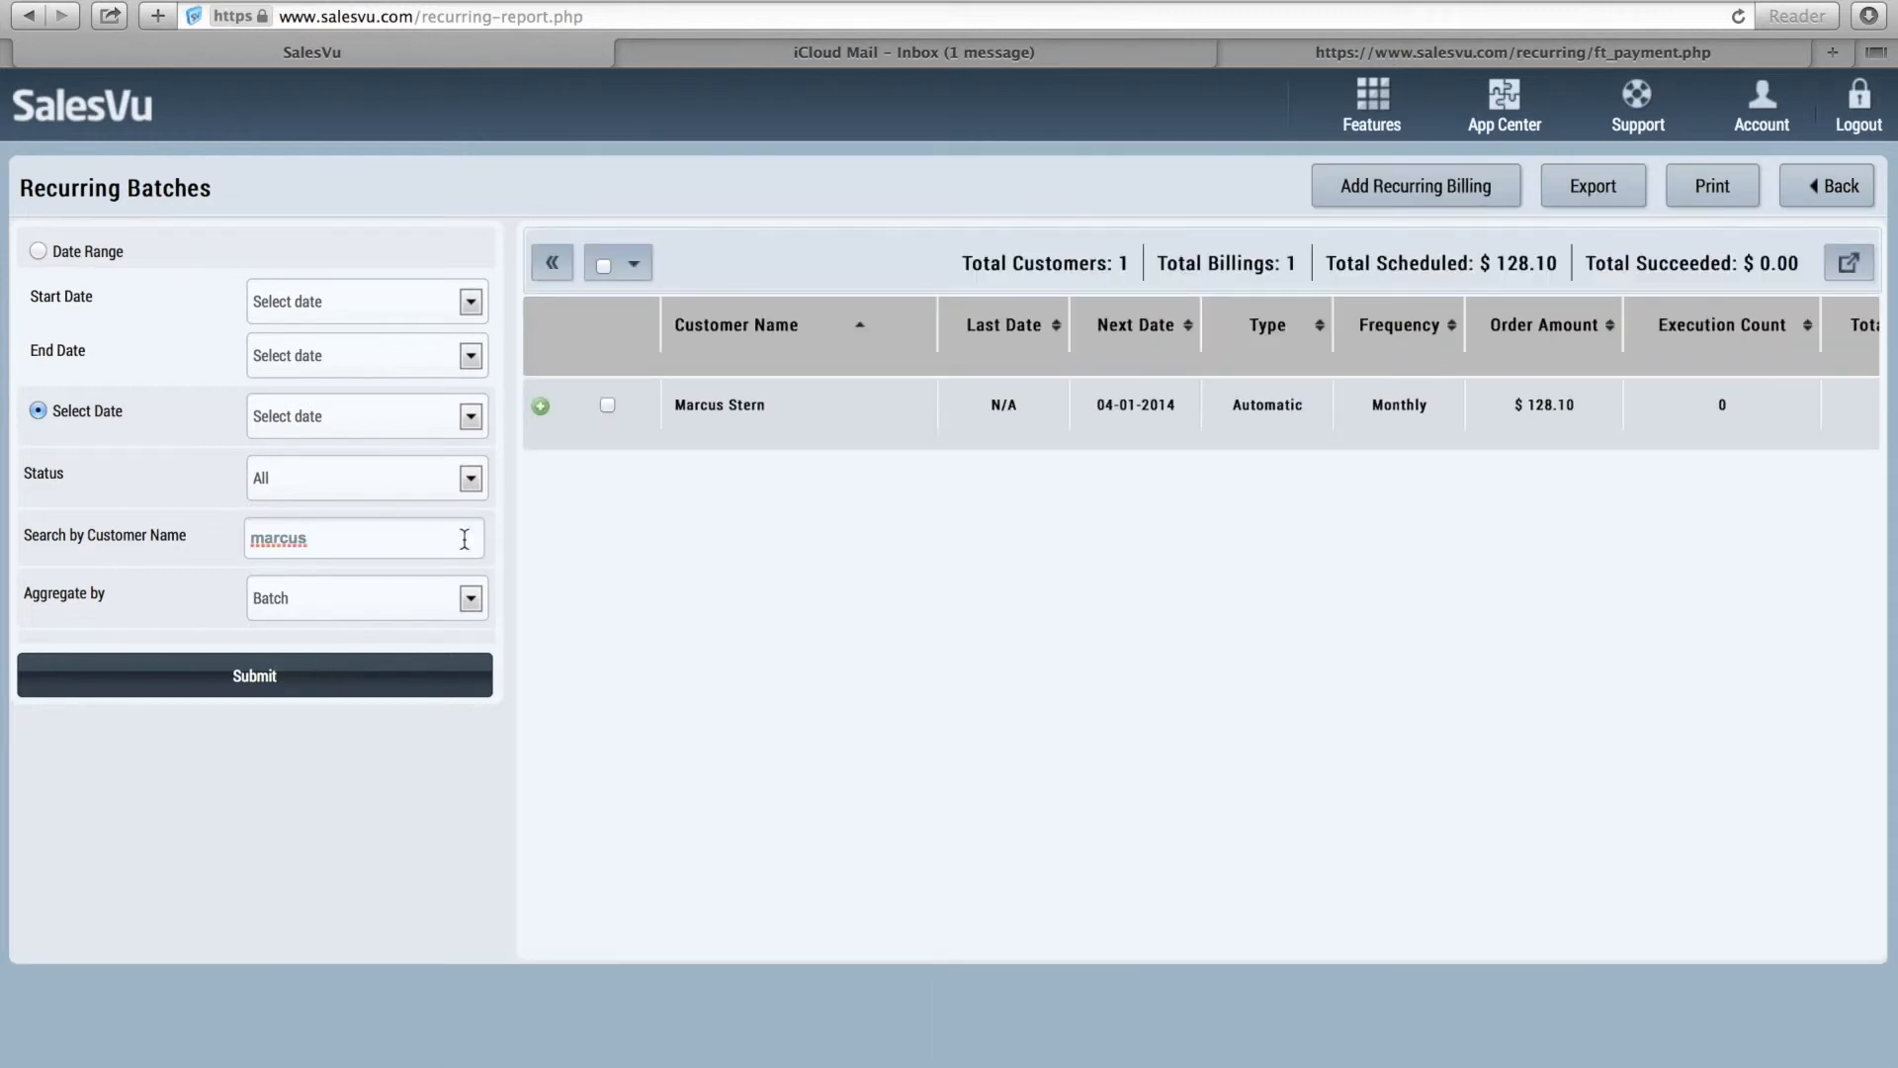
{"action": "mouse_move", "coordinate": [719, 404]}
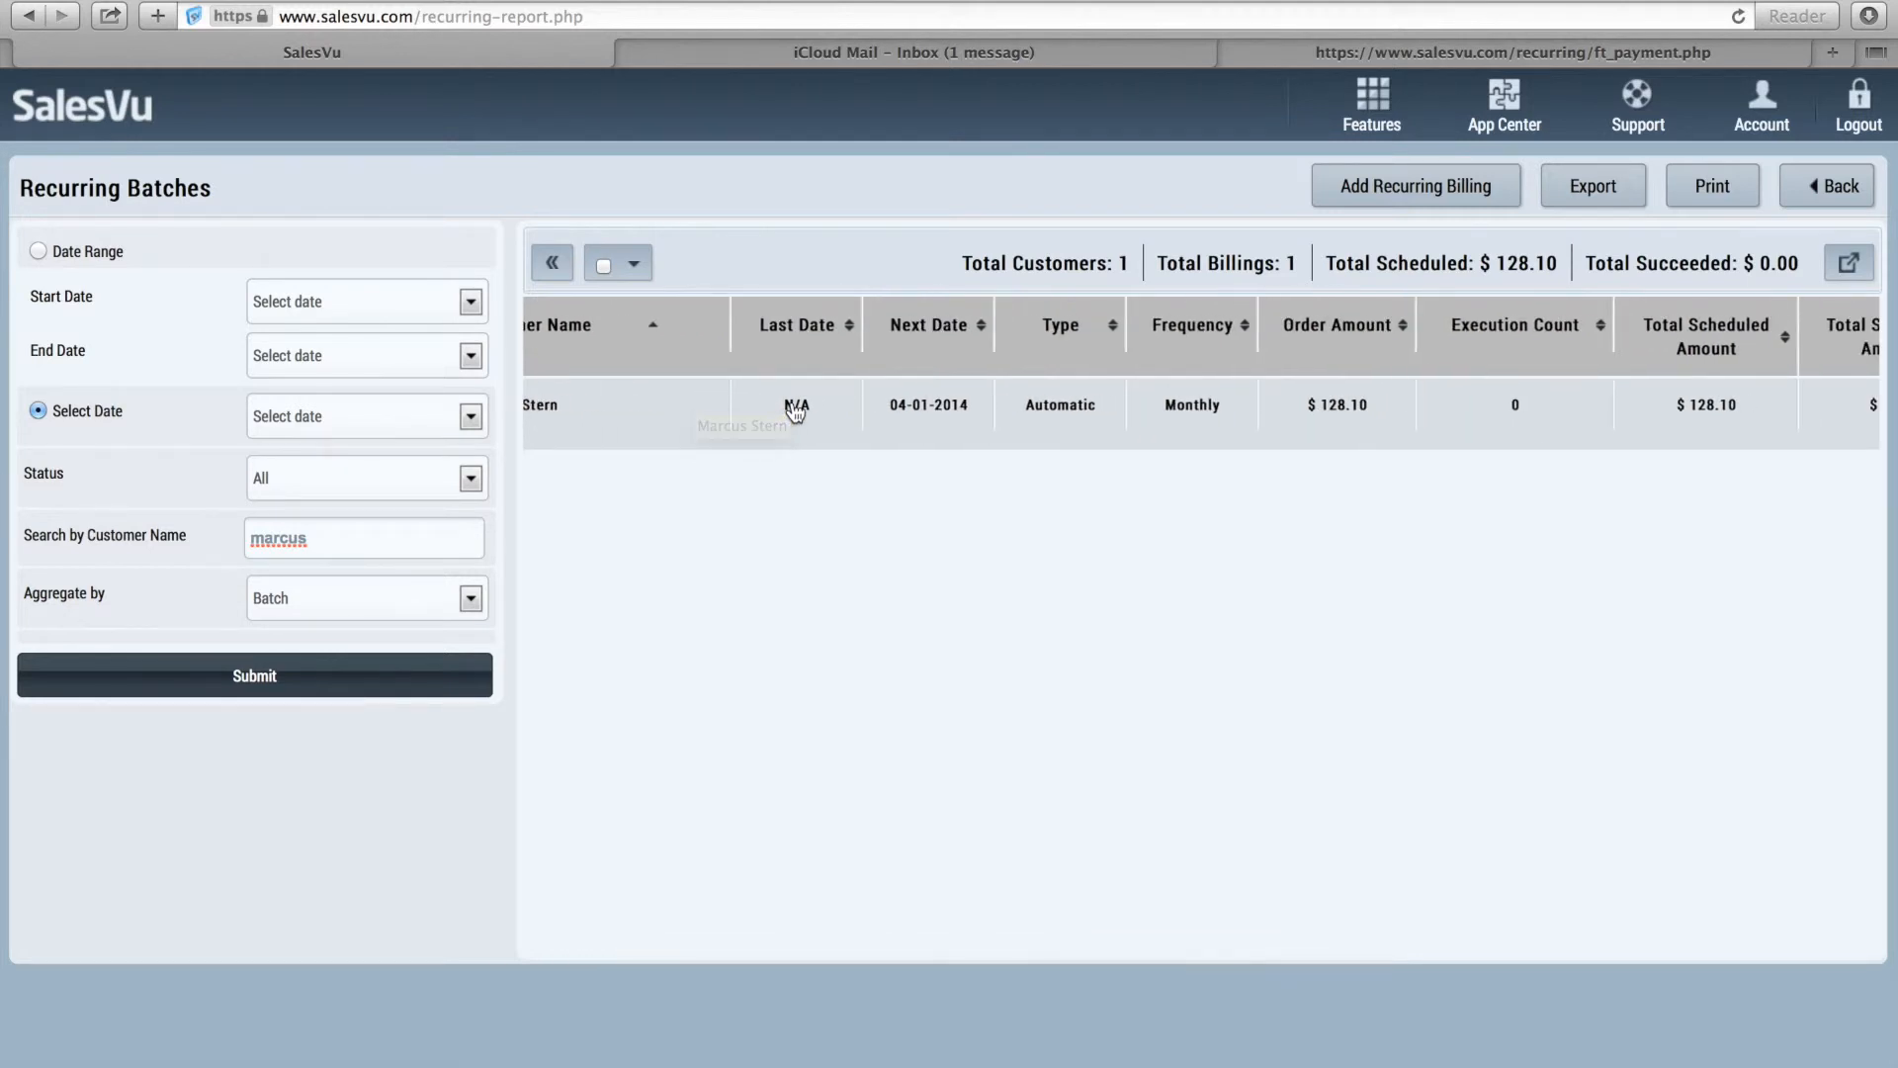
{"action": "mouse_move", "coordinate": [932, 415]}
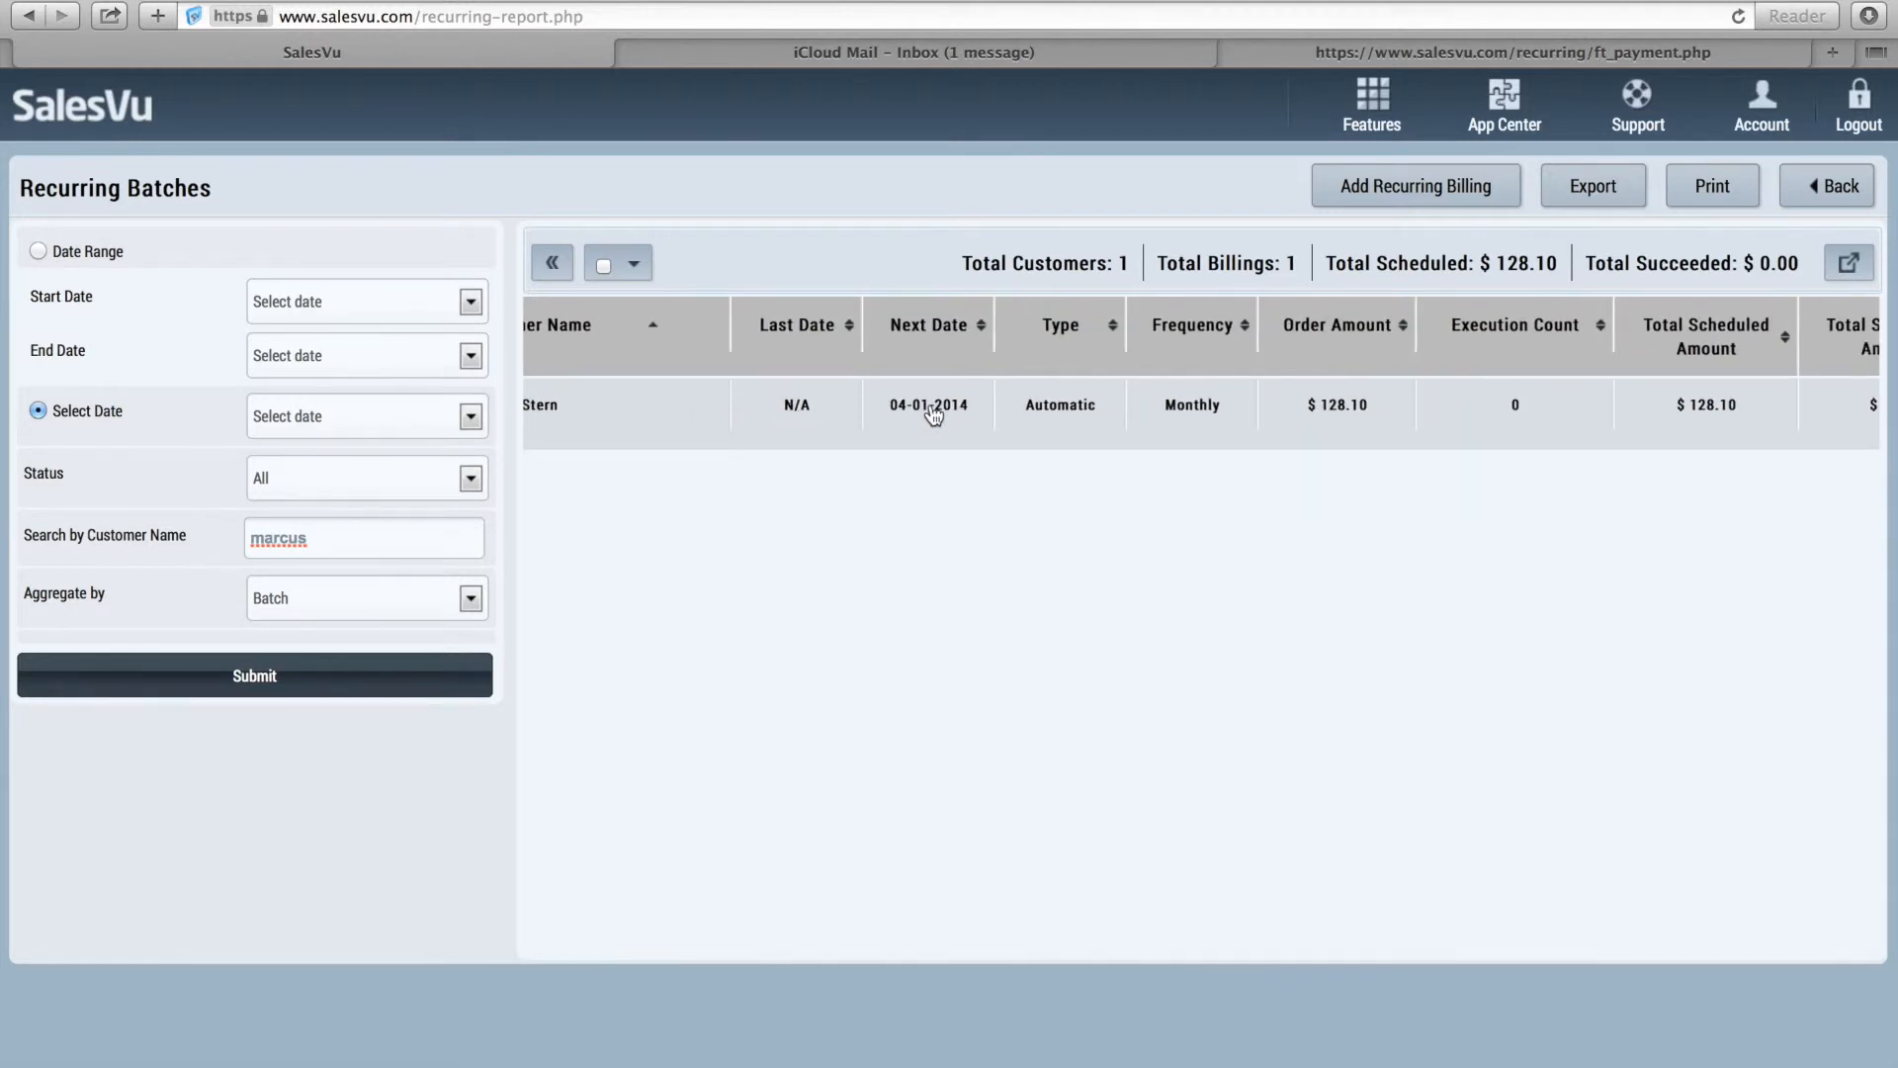
{"action": "mouse_move", "coordinate": [1058, 411]}
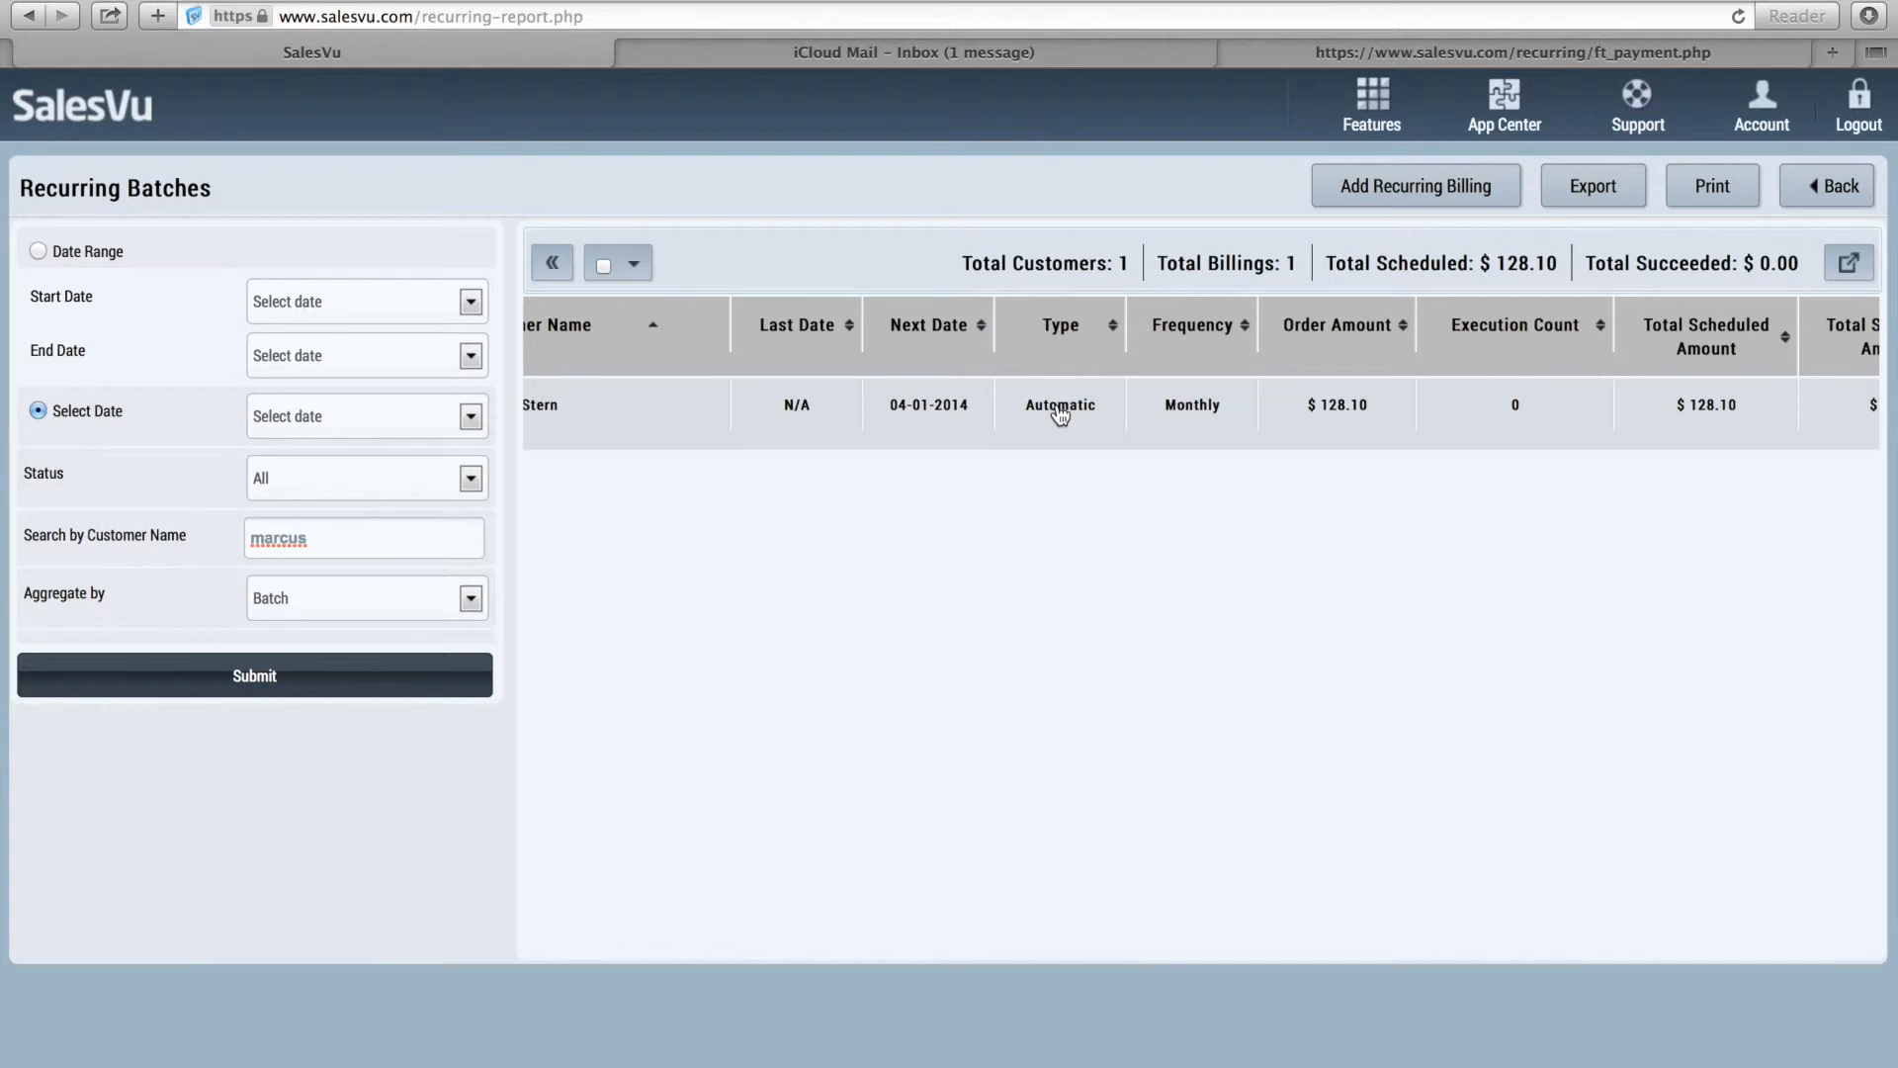
{"action": "mouse_move", "coordinate": [1191, 412]}
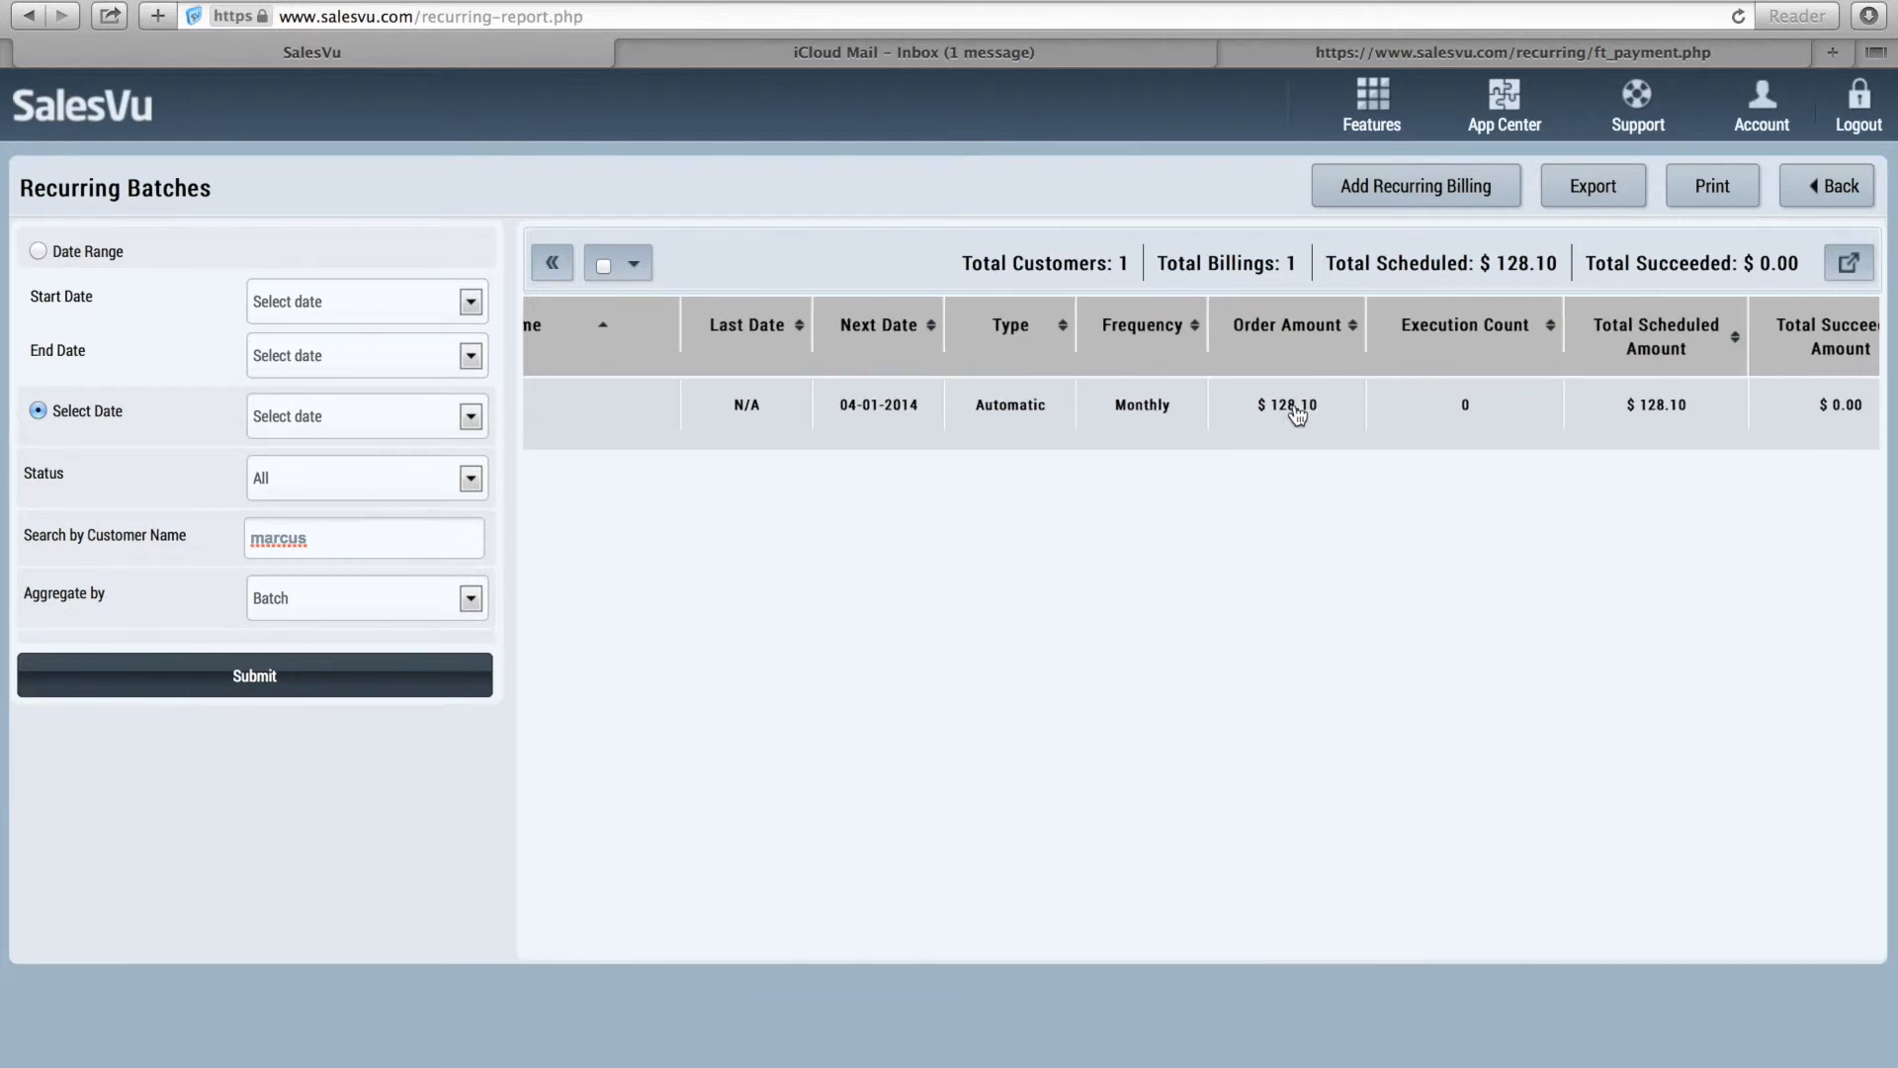
{"action": "scroll", "scroll_direction": "right", "scroll_amount": 3}
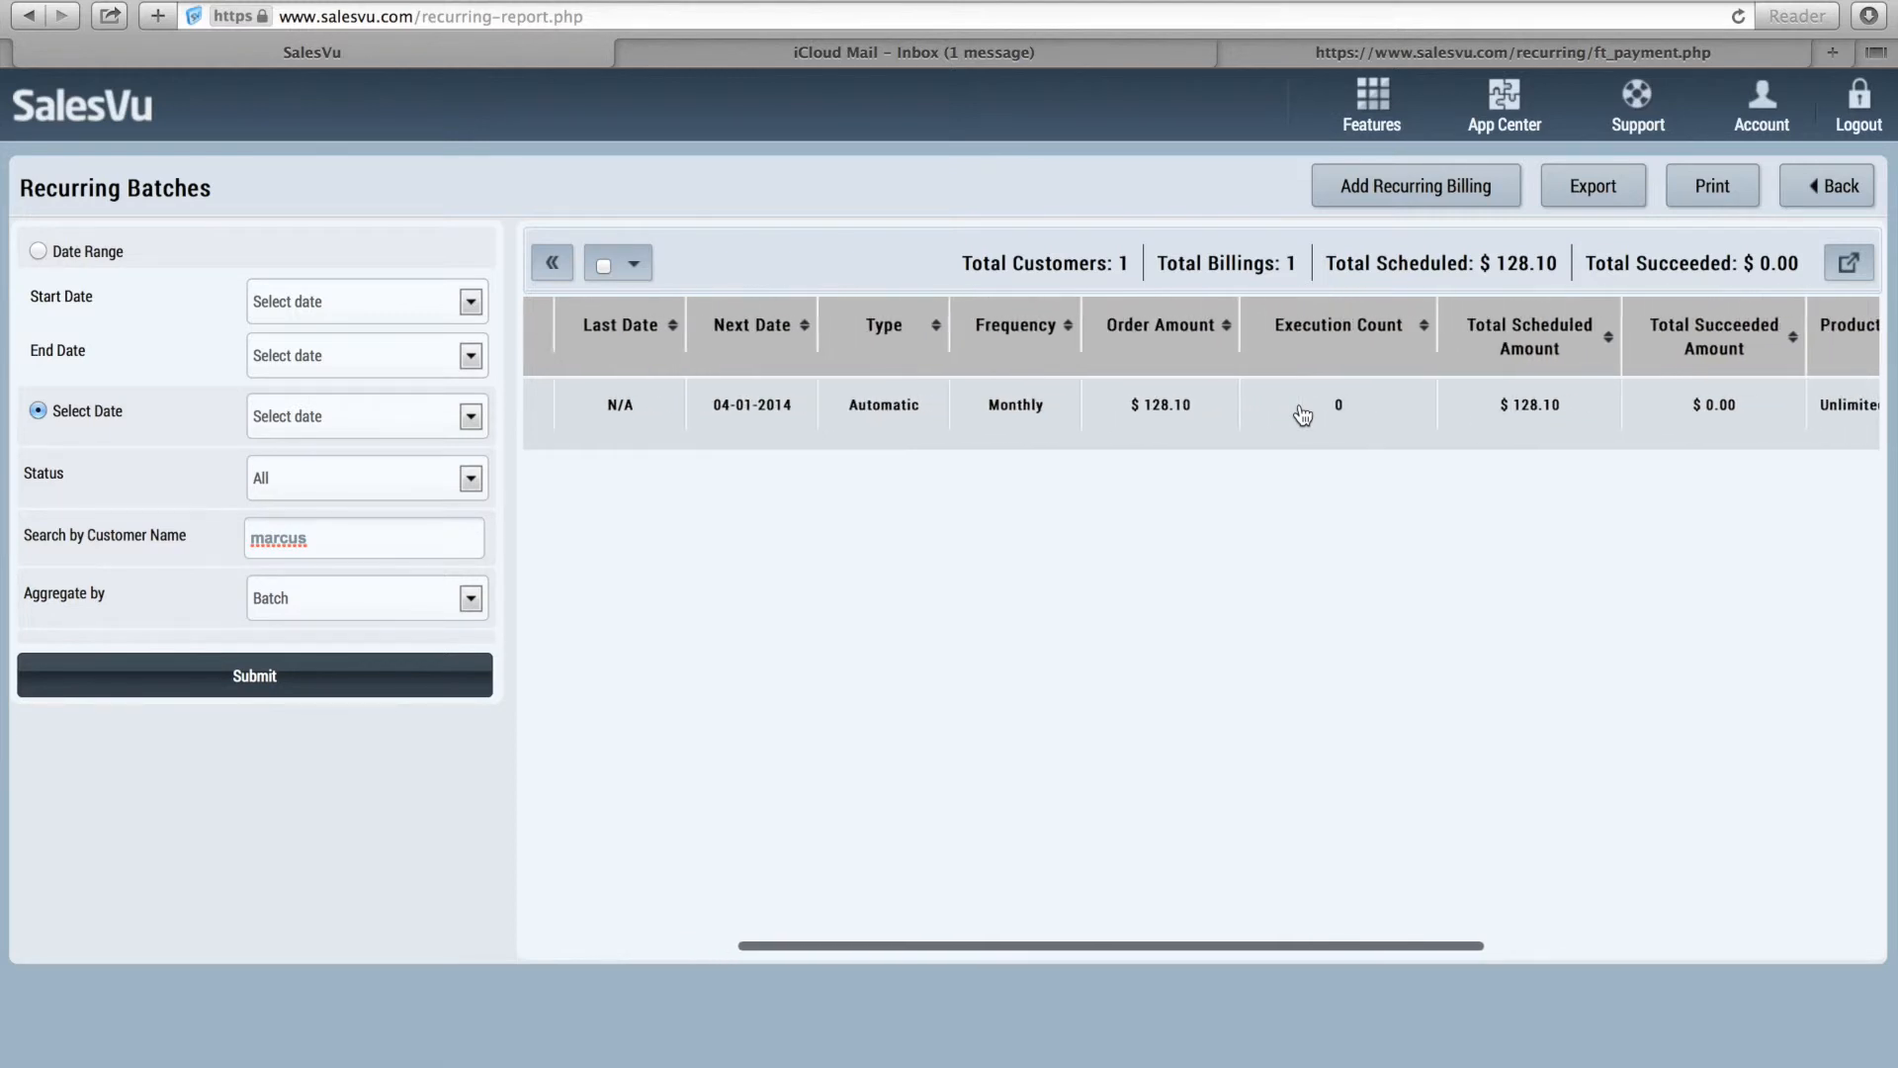
{"action": "scroll", "scroll_direction": "right", "scroll_amount": 3}
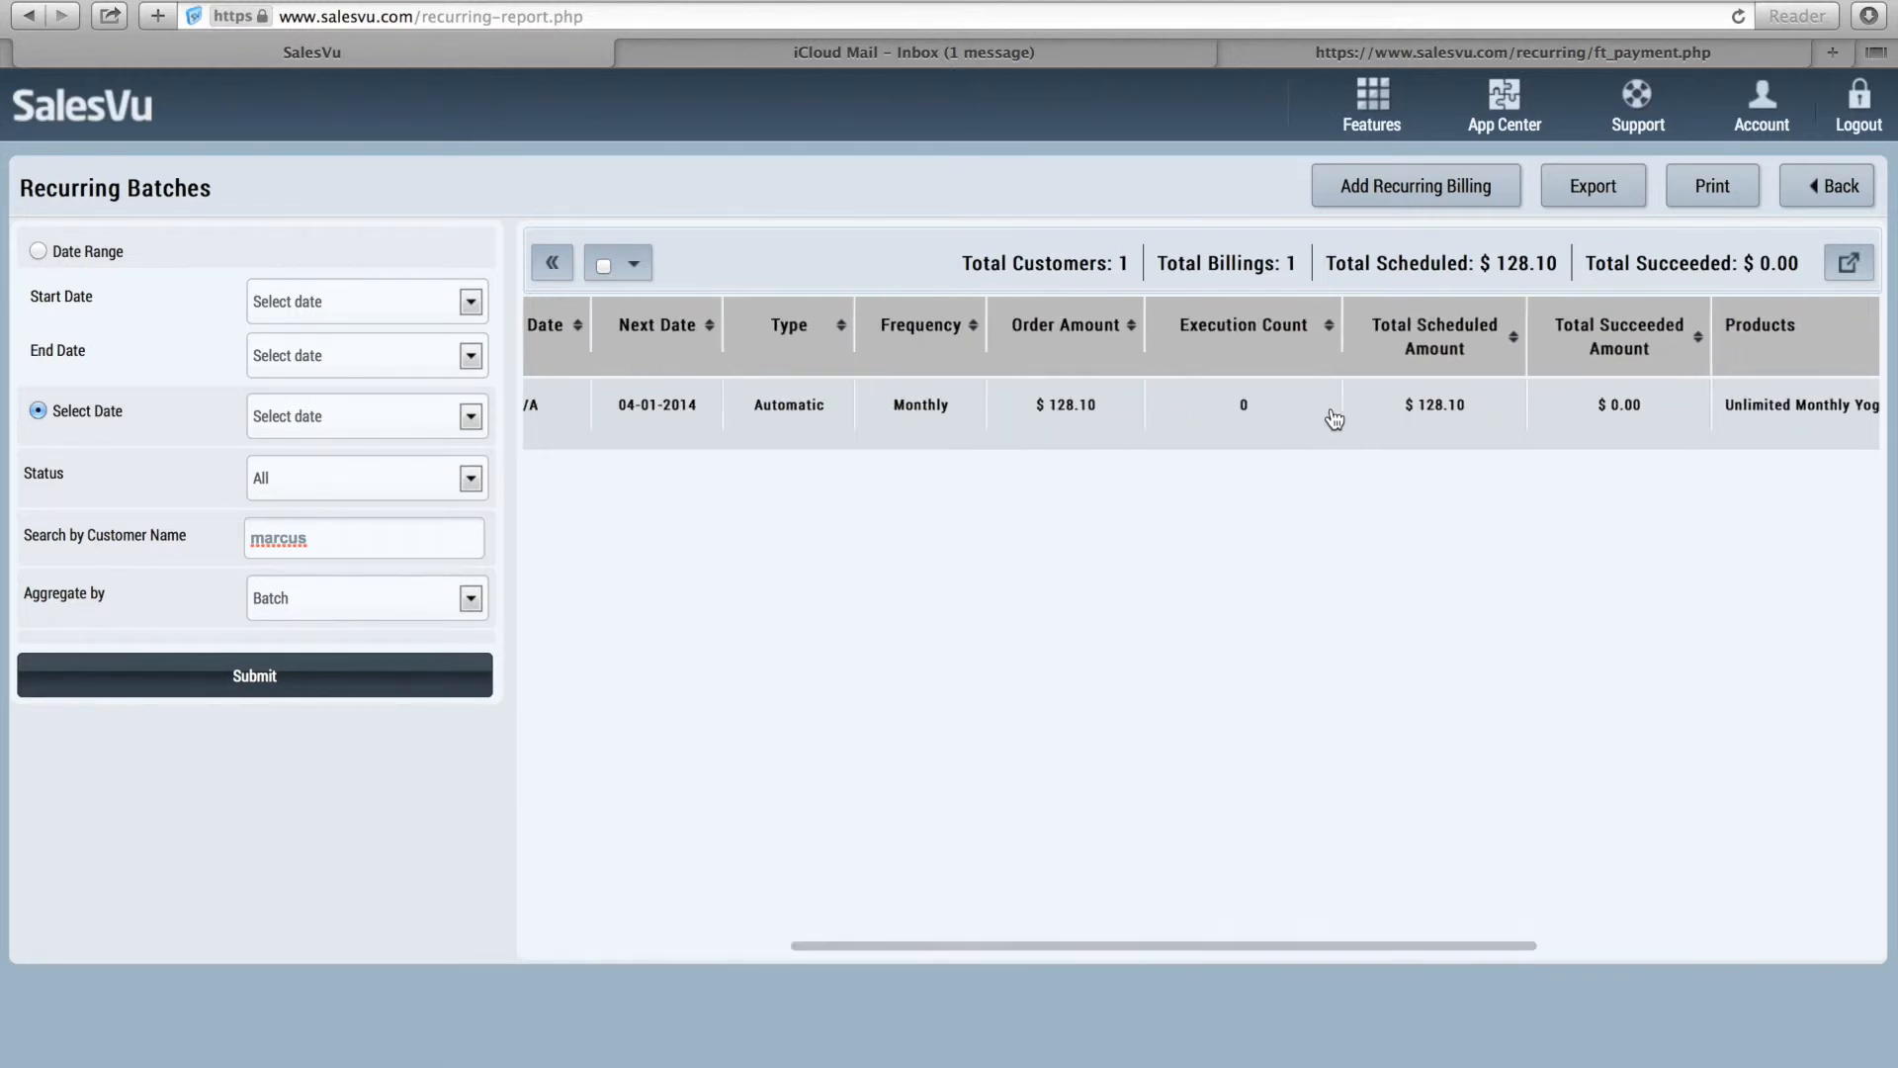
{"action": "mouse_move", "coordinate": [1424, 417]}
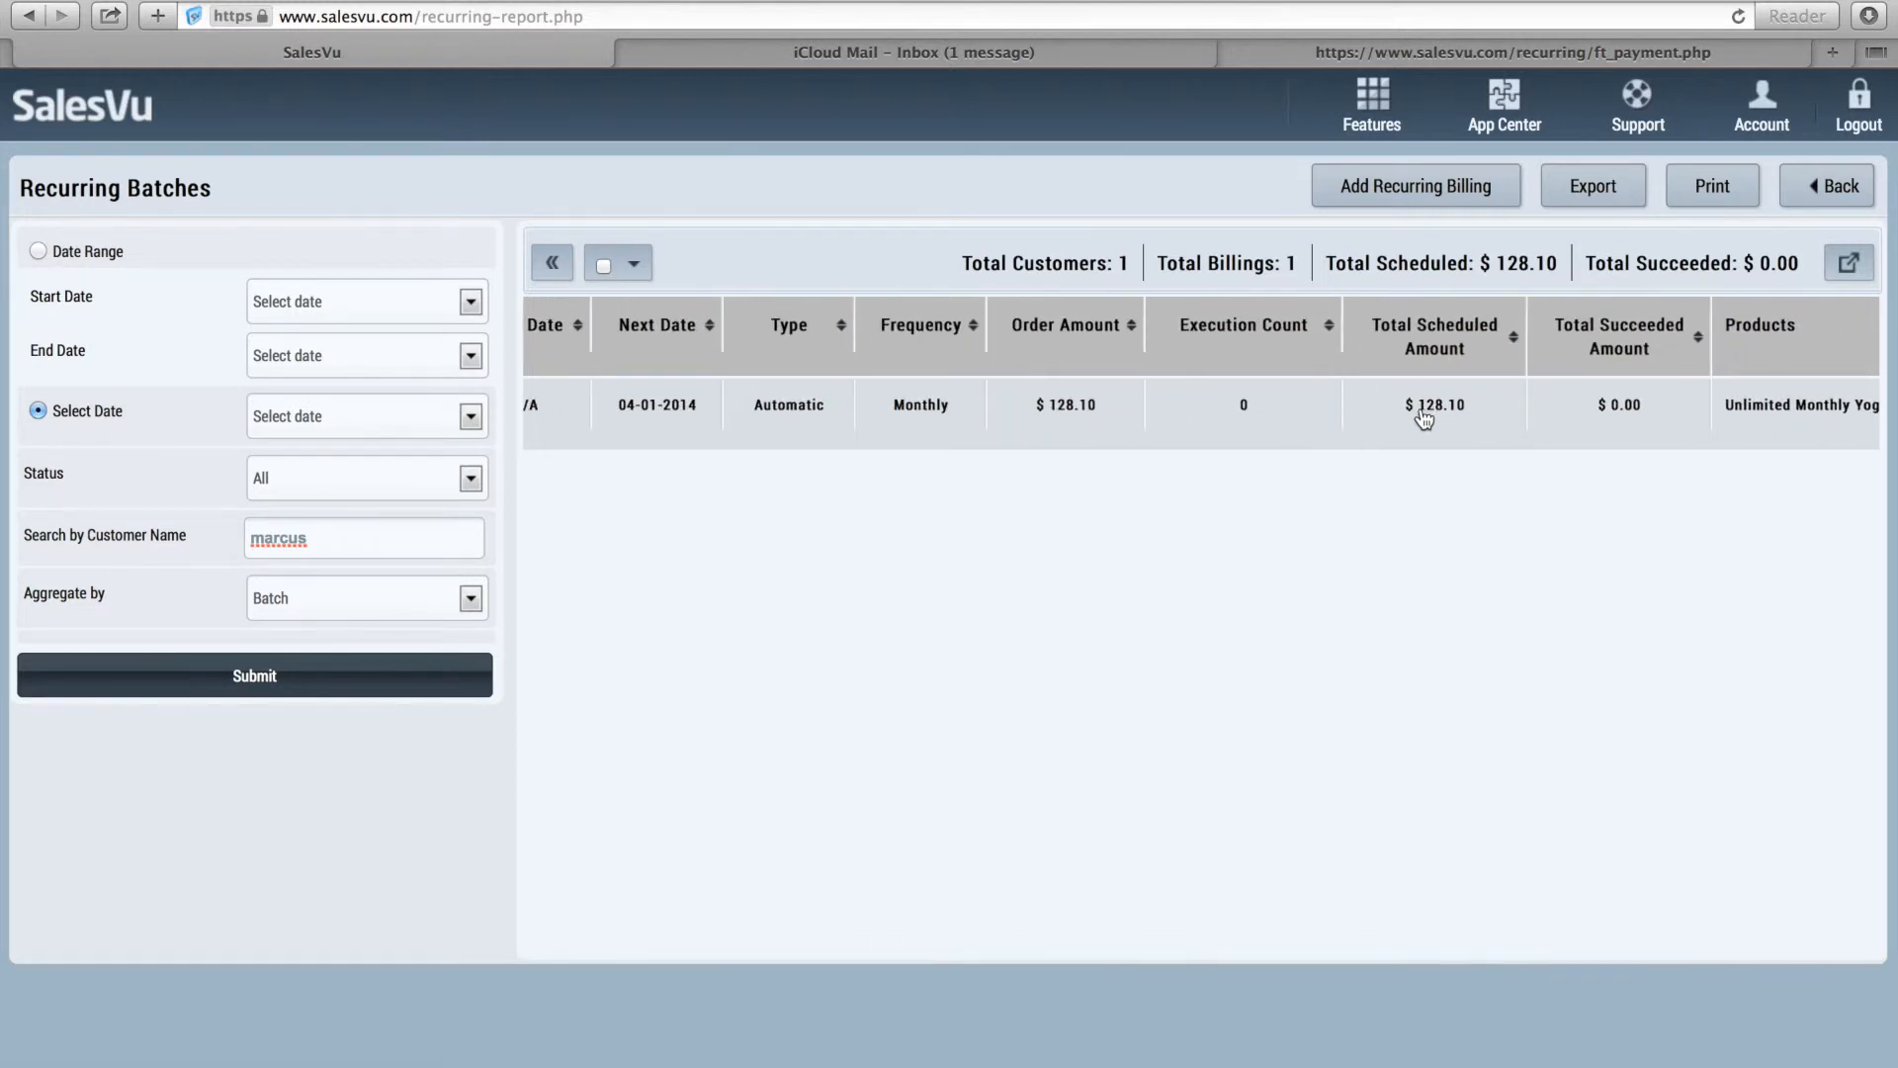
{"action": "scroll", "scroll_direction": "right", "scroll_amount": 3}
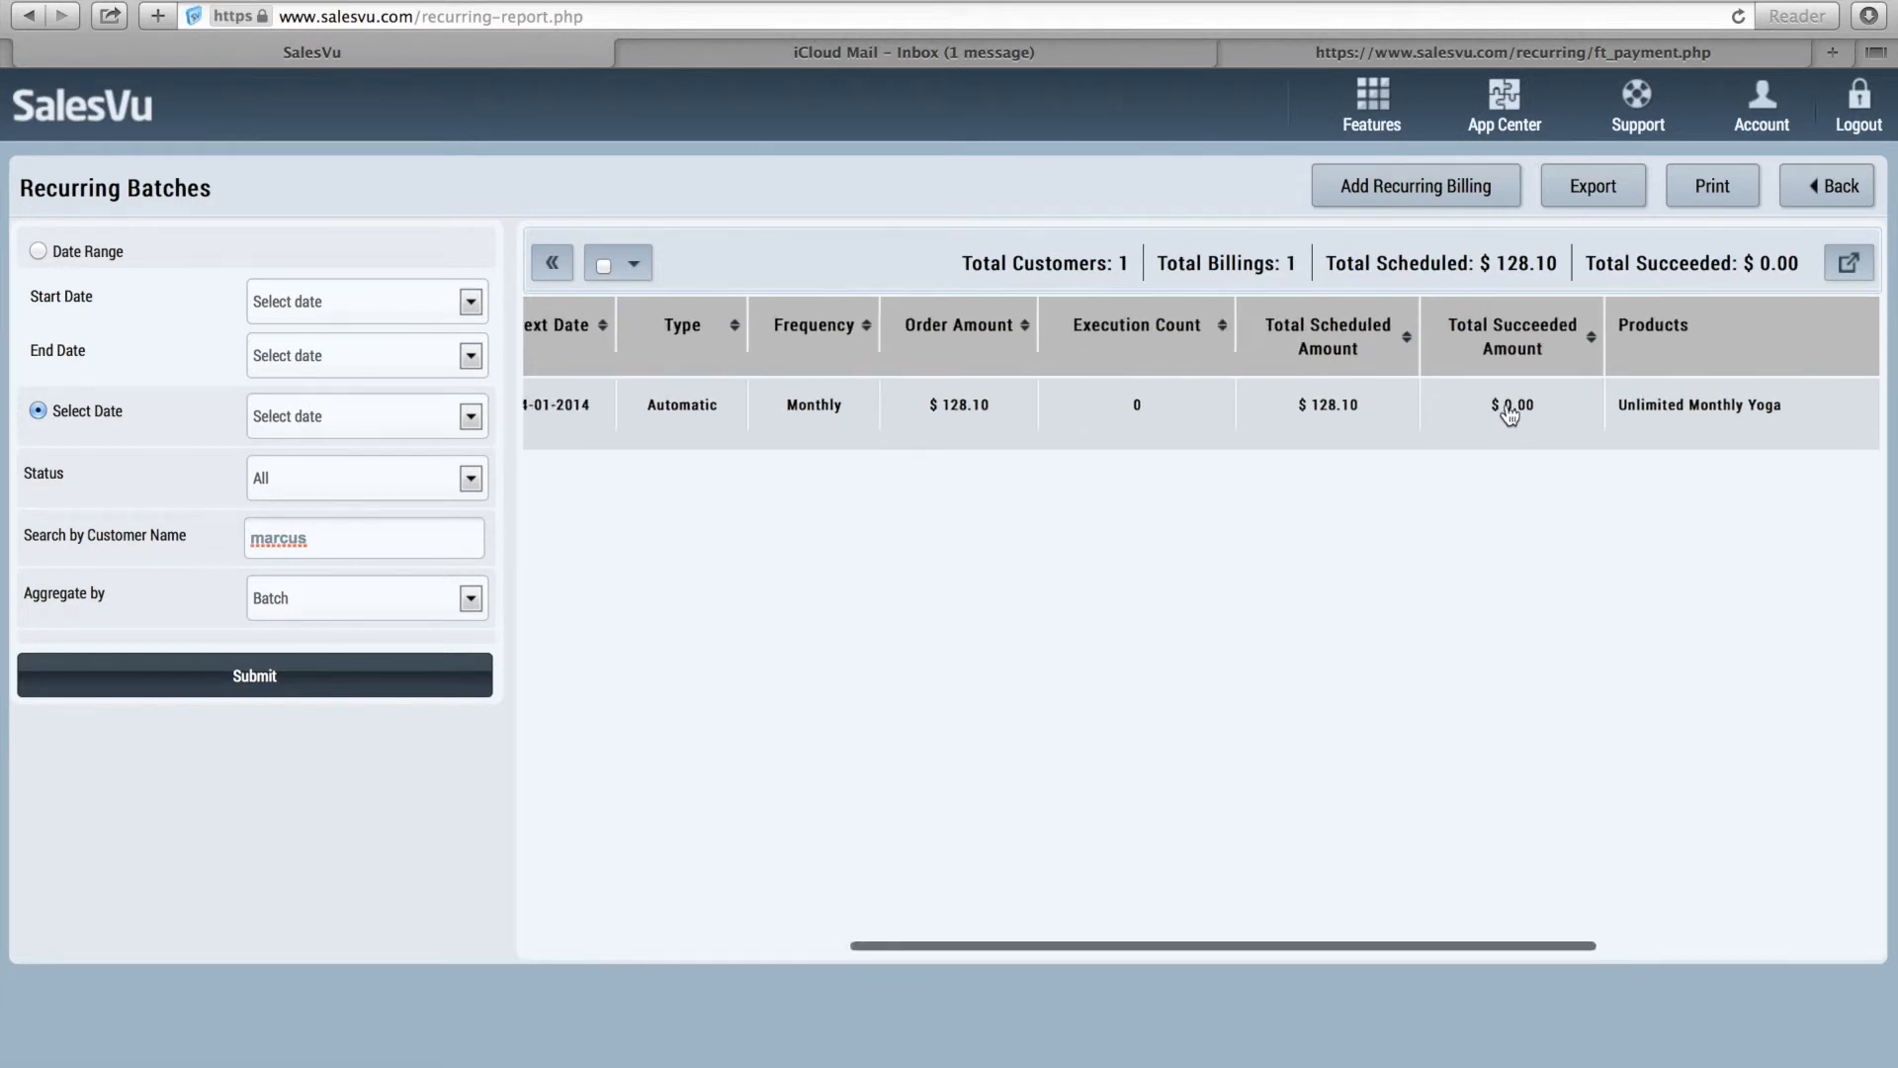
{"action": "scroll", "scroll_direction": "right", "scroll_amount": 3}
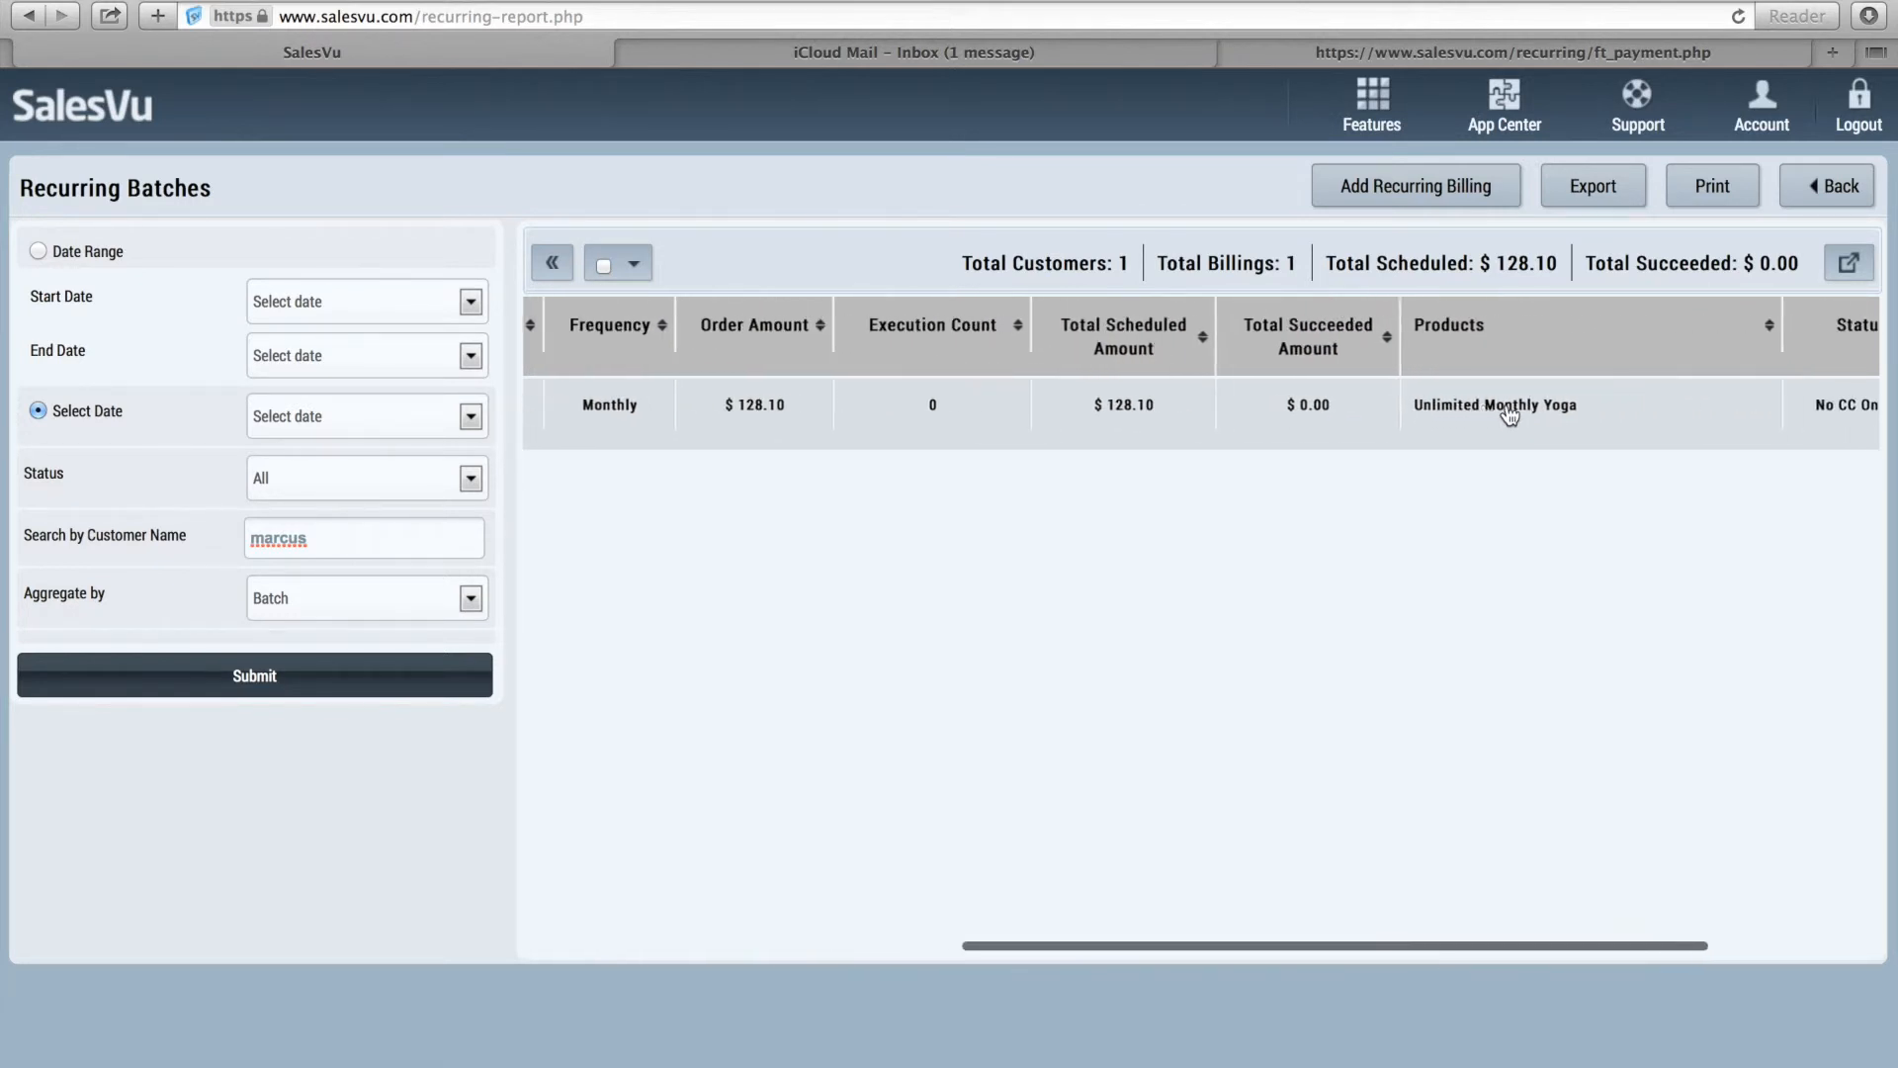
{"action": "scroll", "scroll_direction": "right", "scroll_amount": 3}
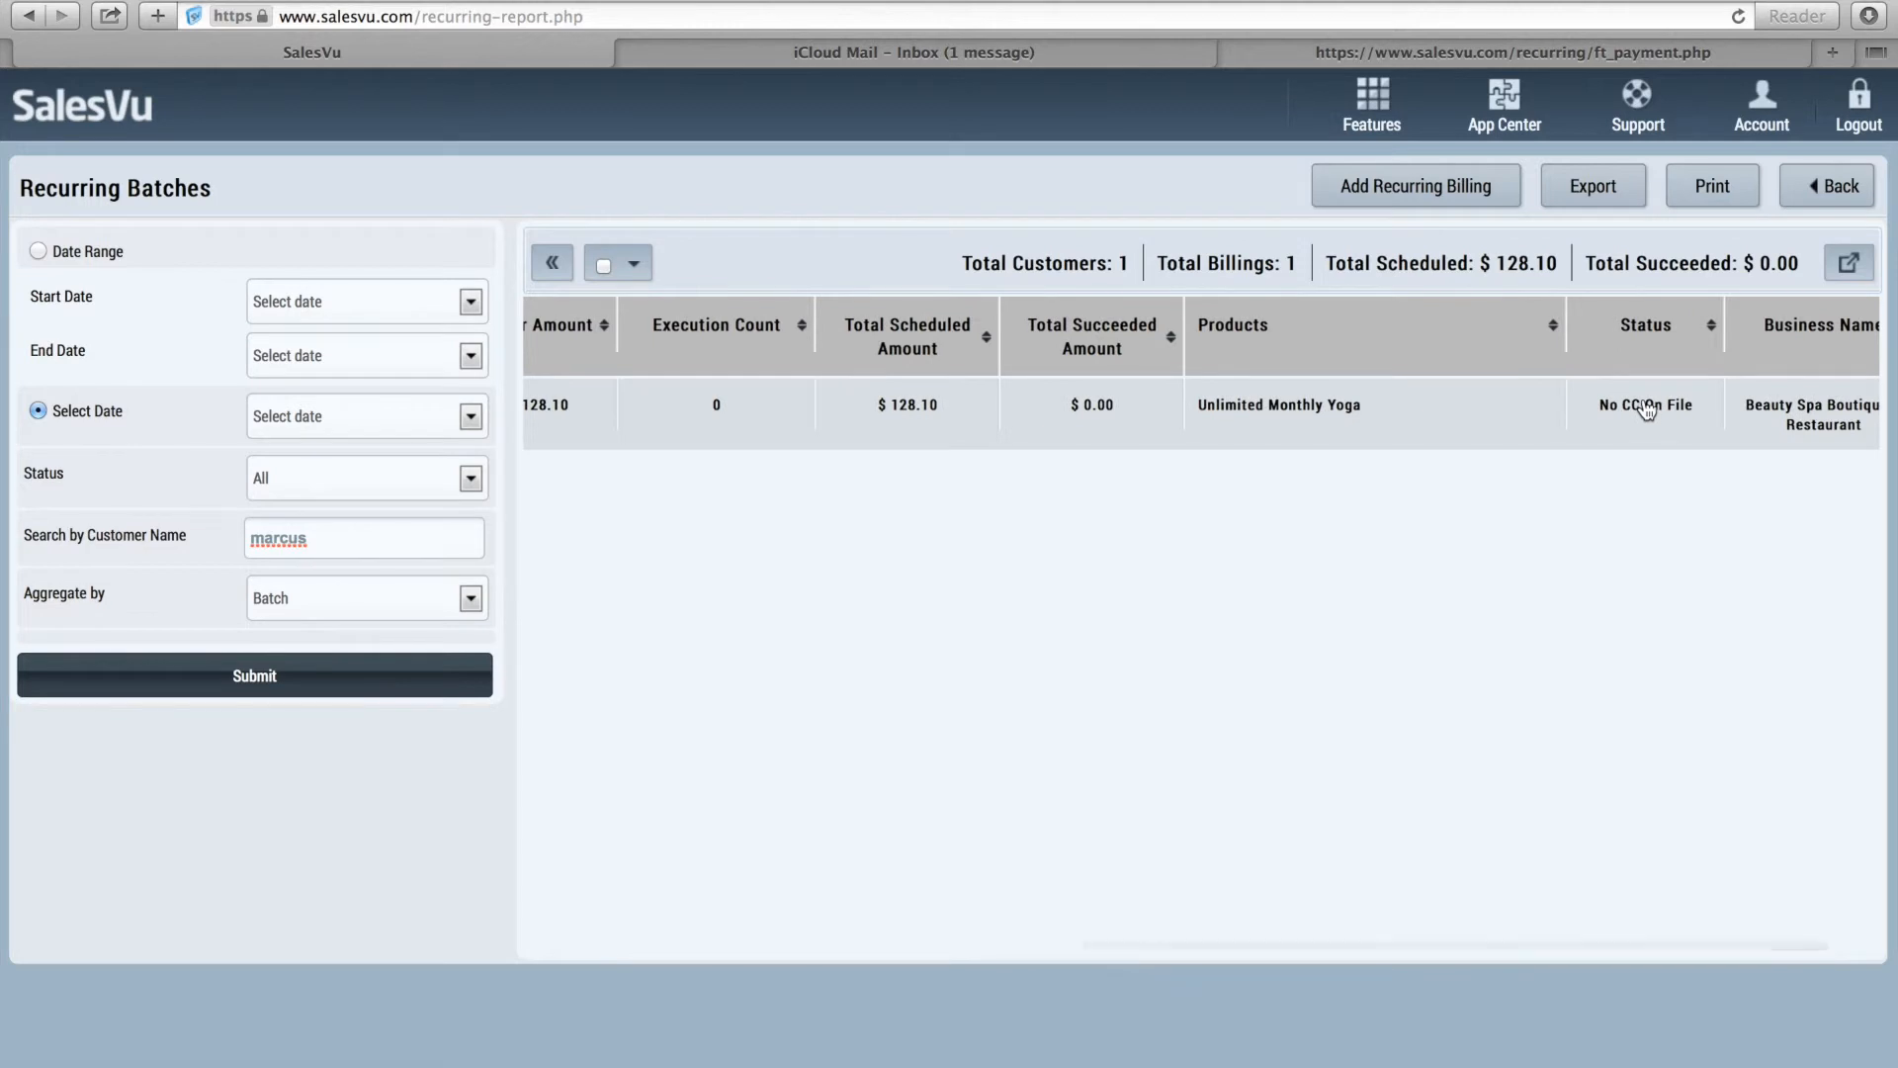
{"action": "scroll", "scroll_direction": "right", "scroll_amount": 3}
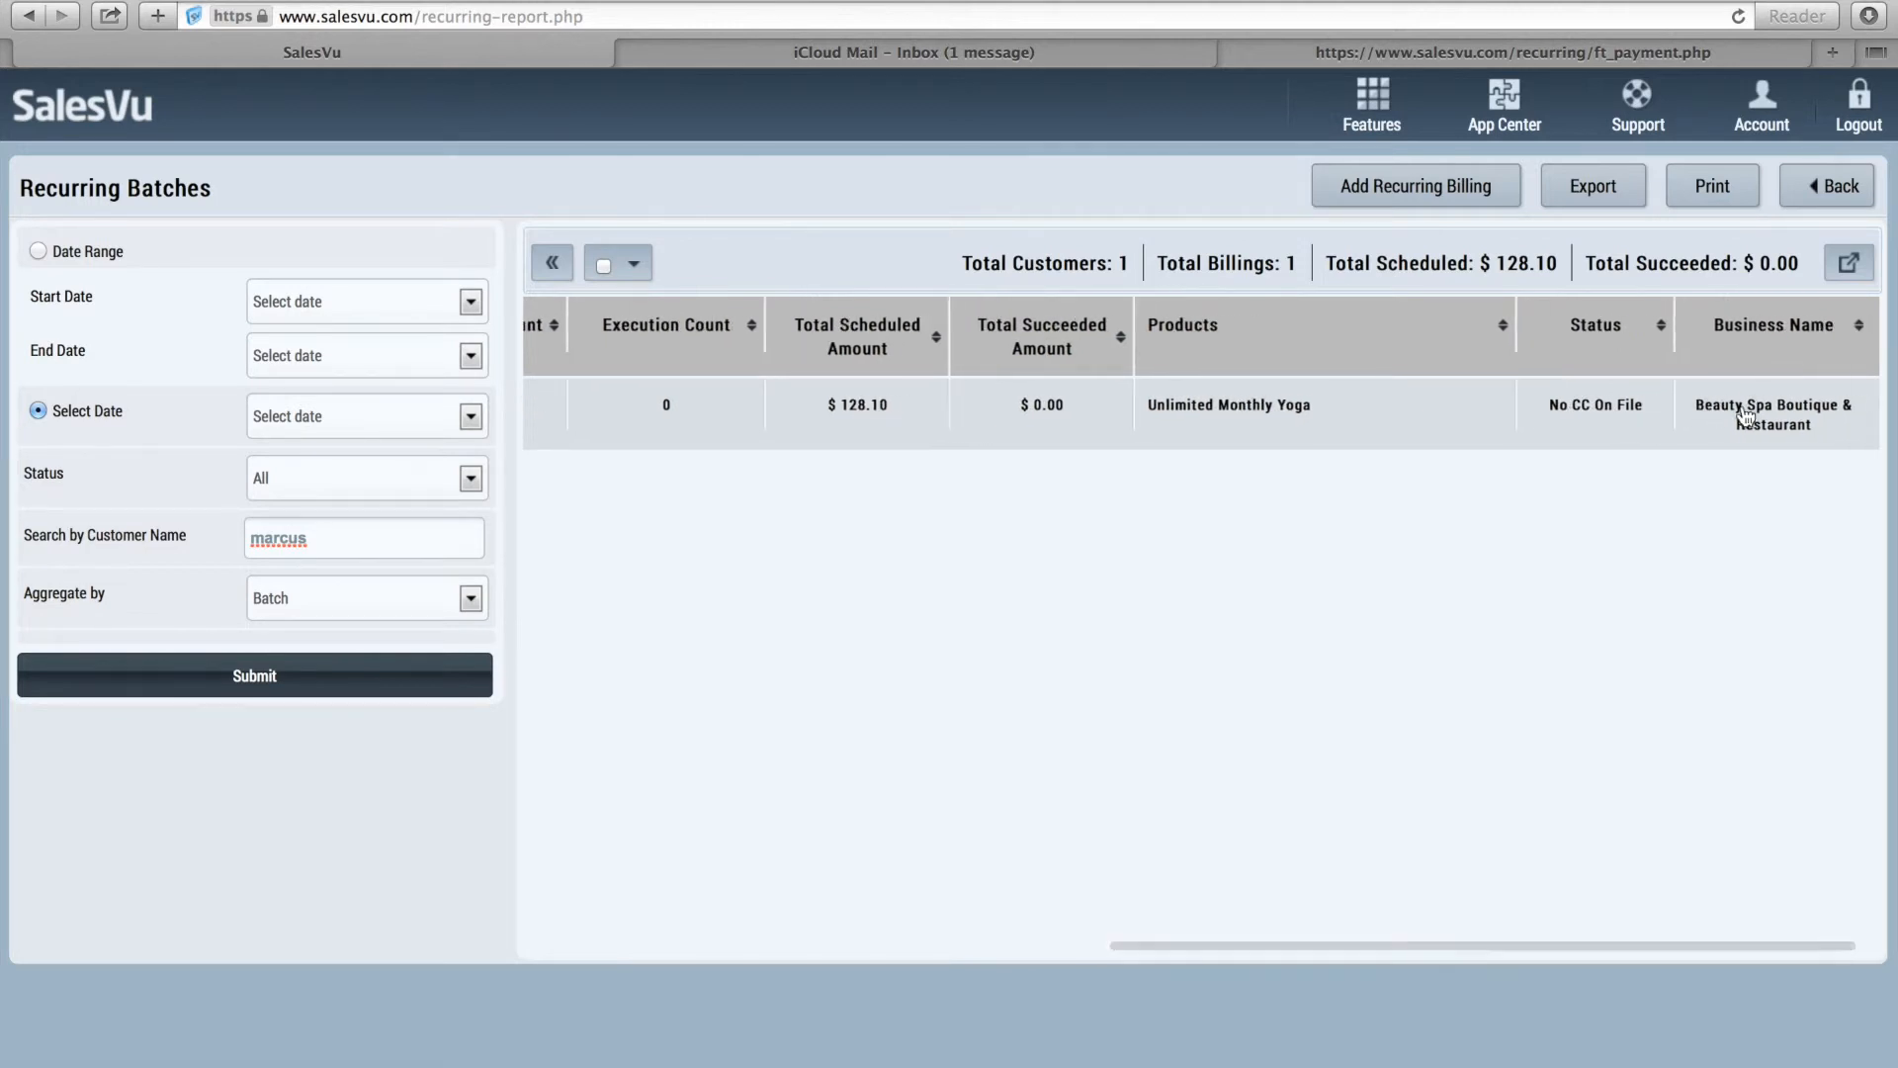
{"action": "scroll", "scroll_direction": "left", "scroll_amount": 3}
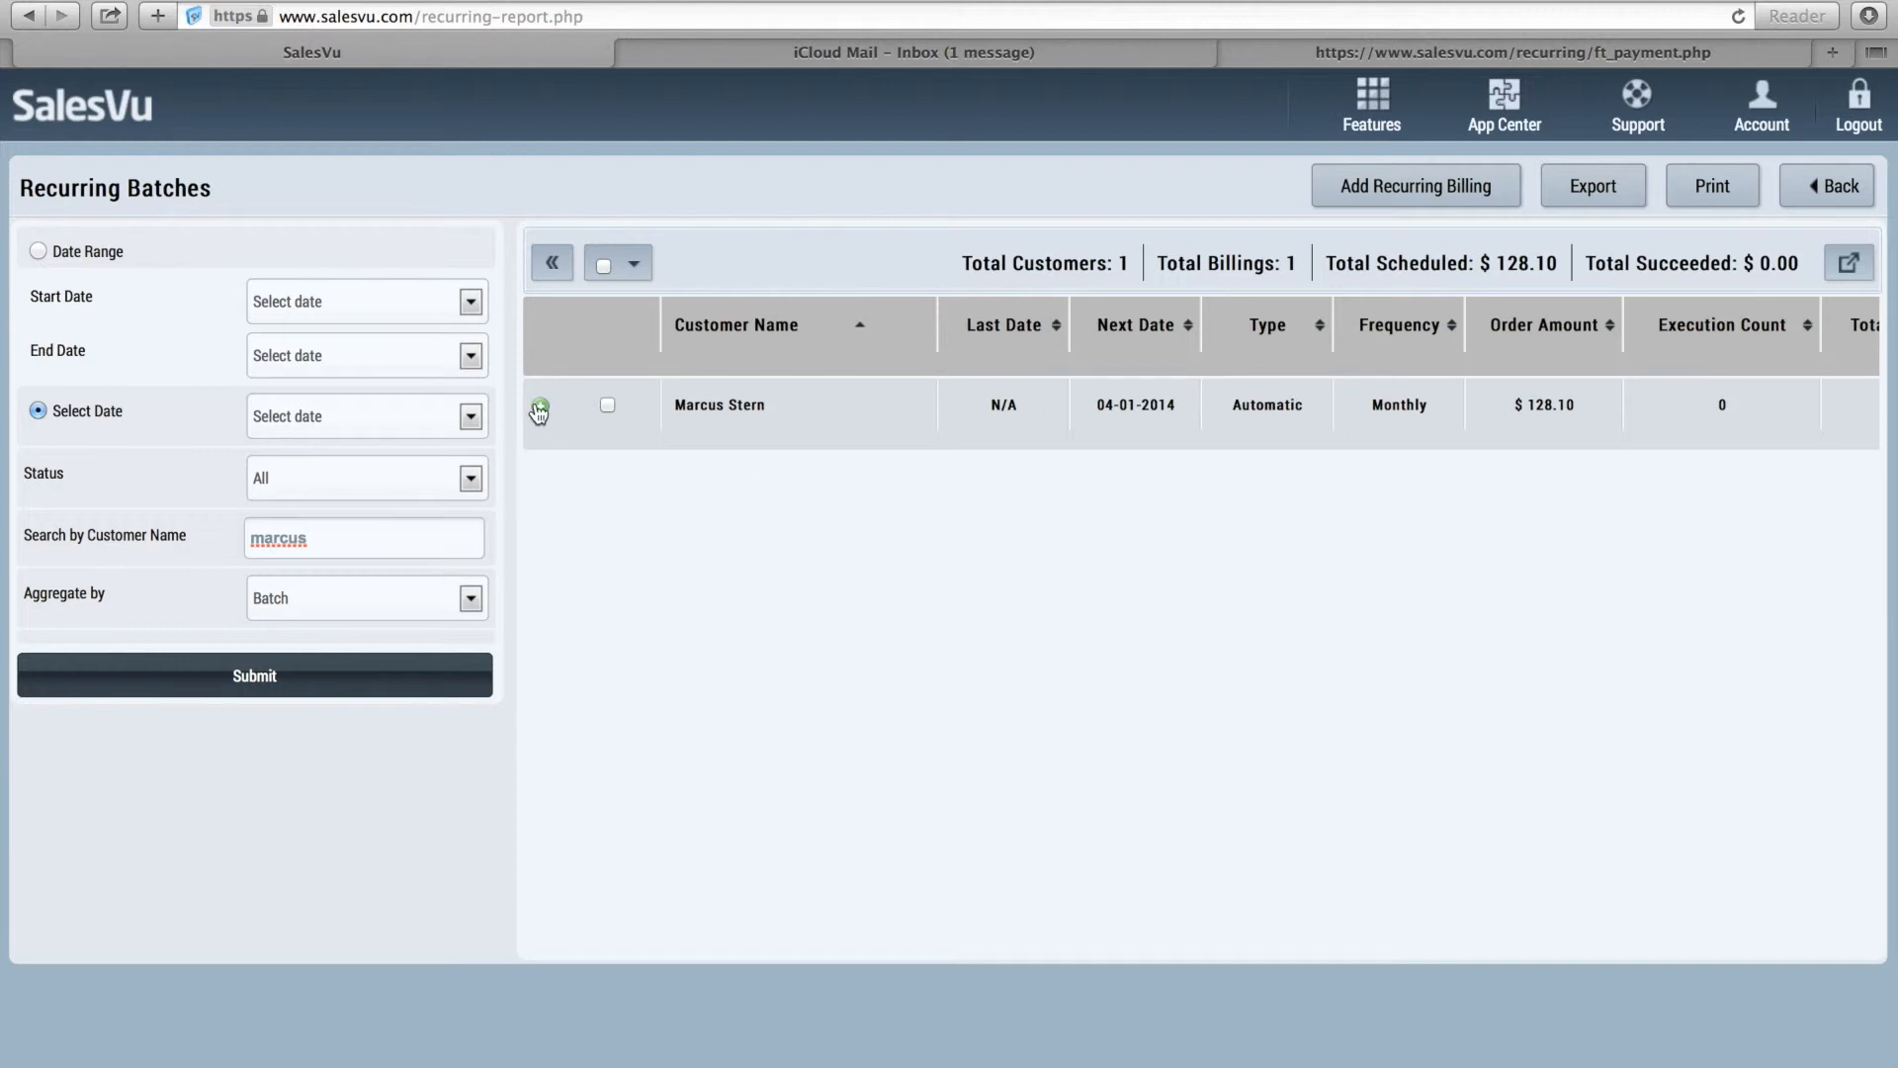
{"action": "left_click", "coordinate": [538, 404]}
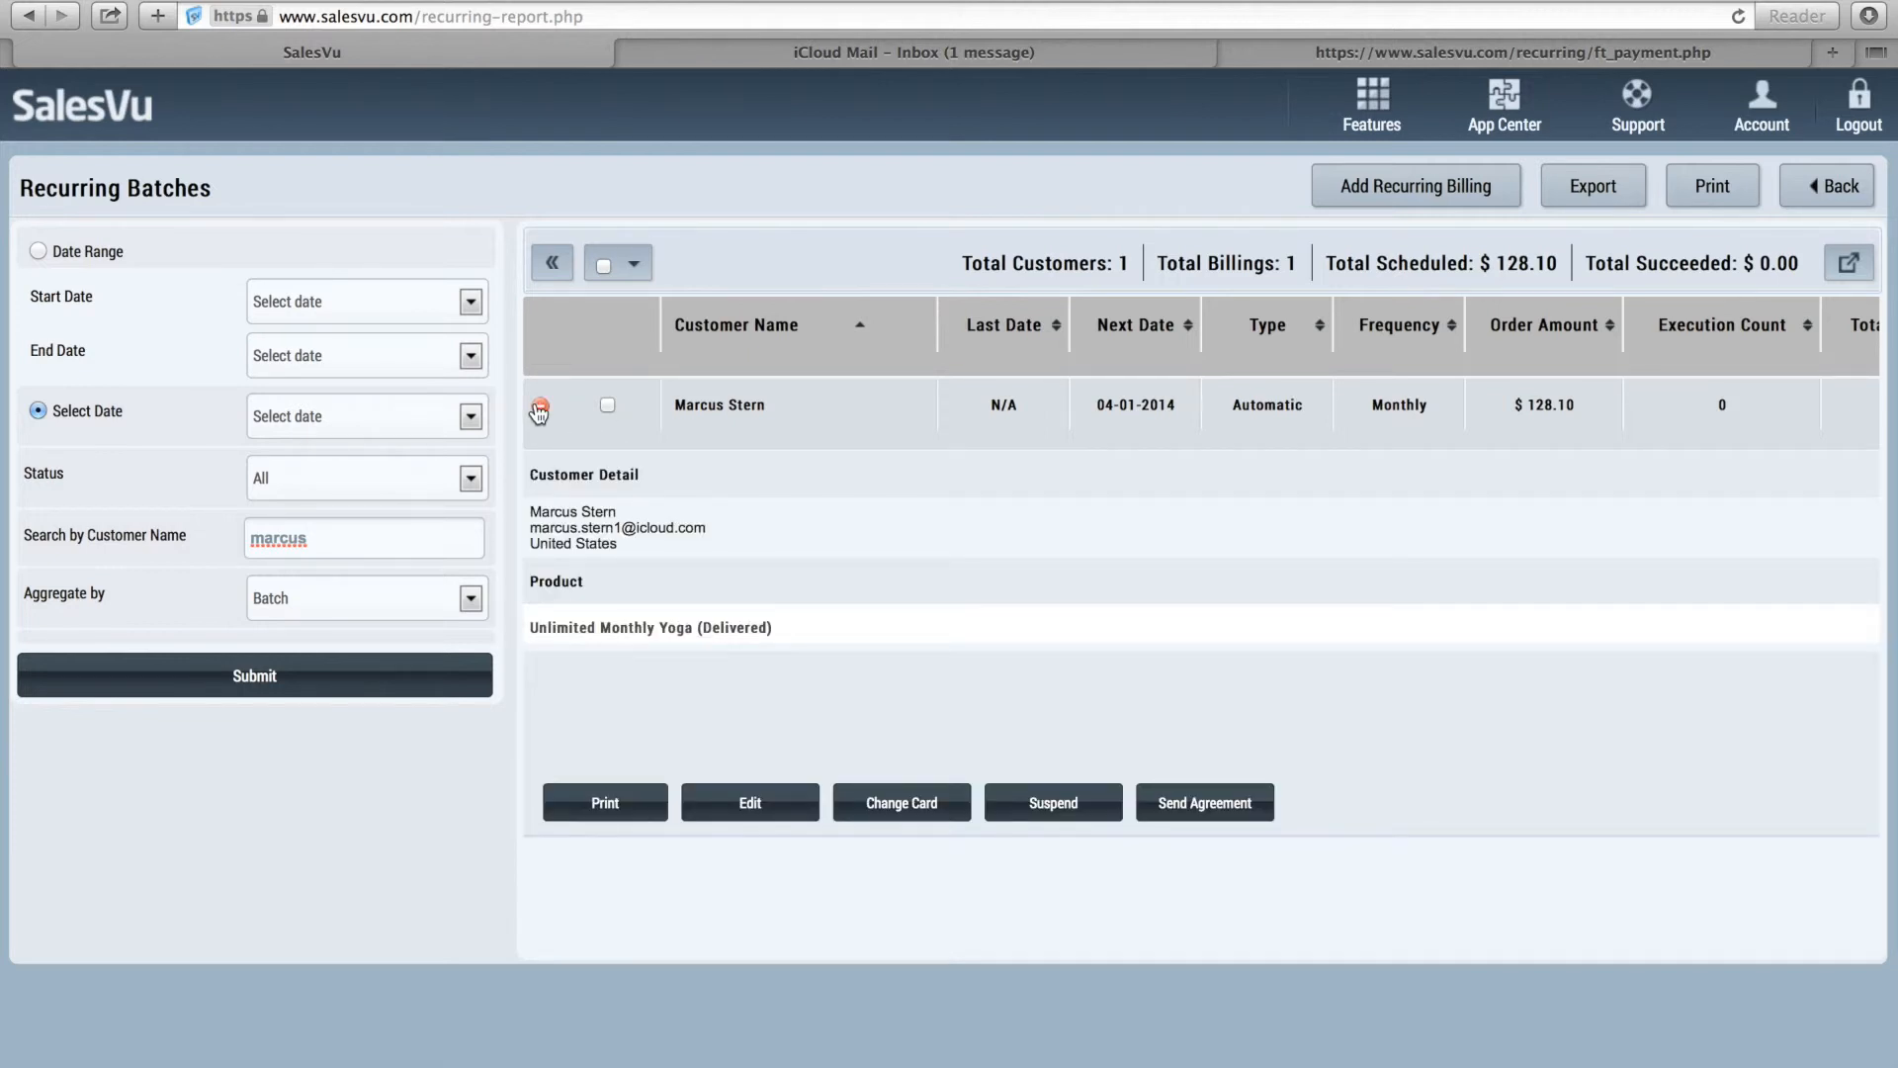
{"action": "mouse_move", "coordinate": [648, 582]}
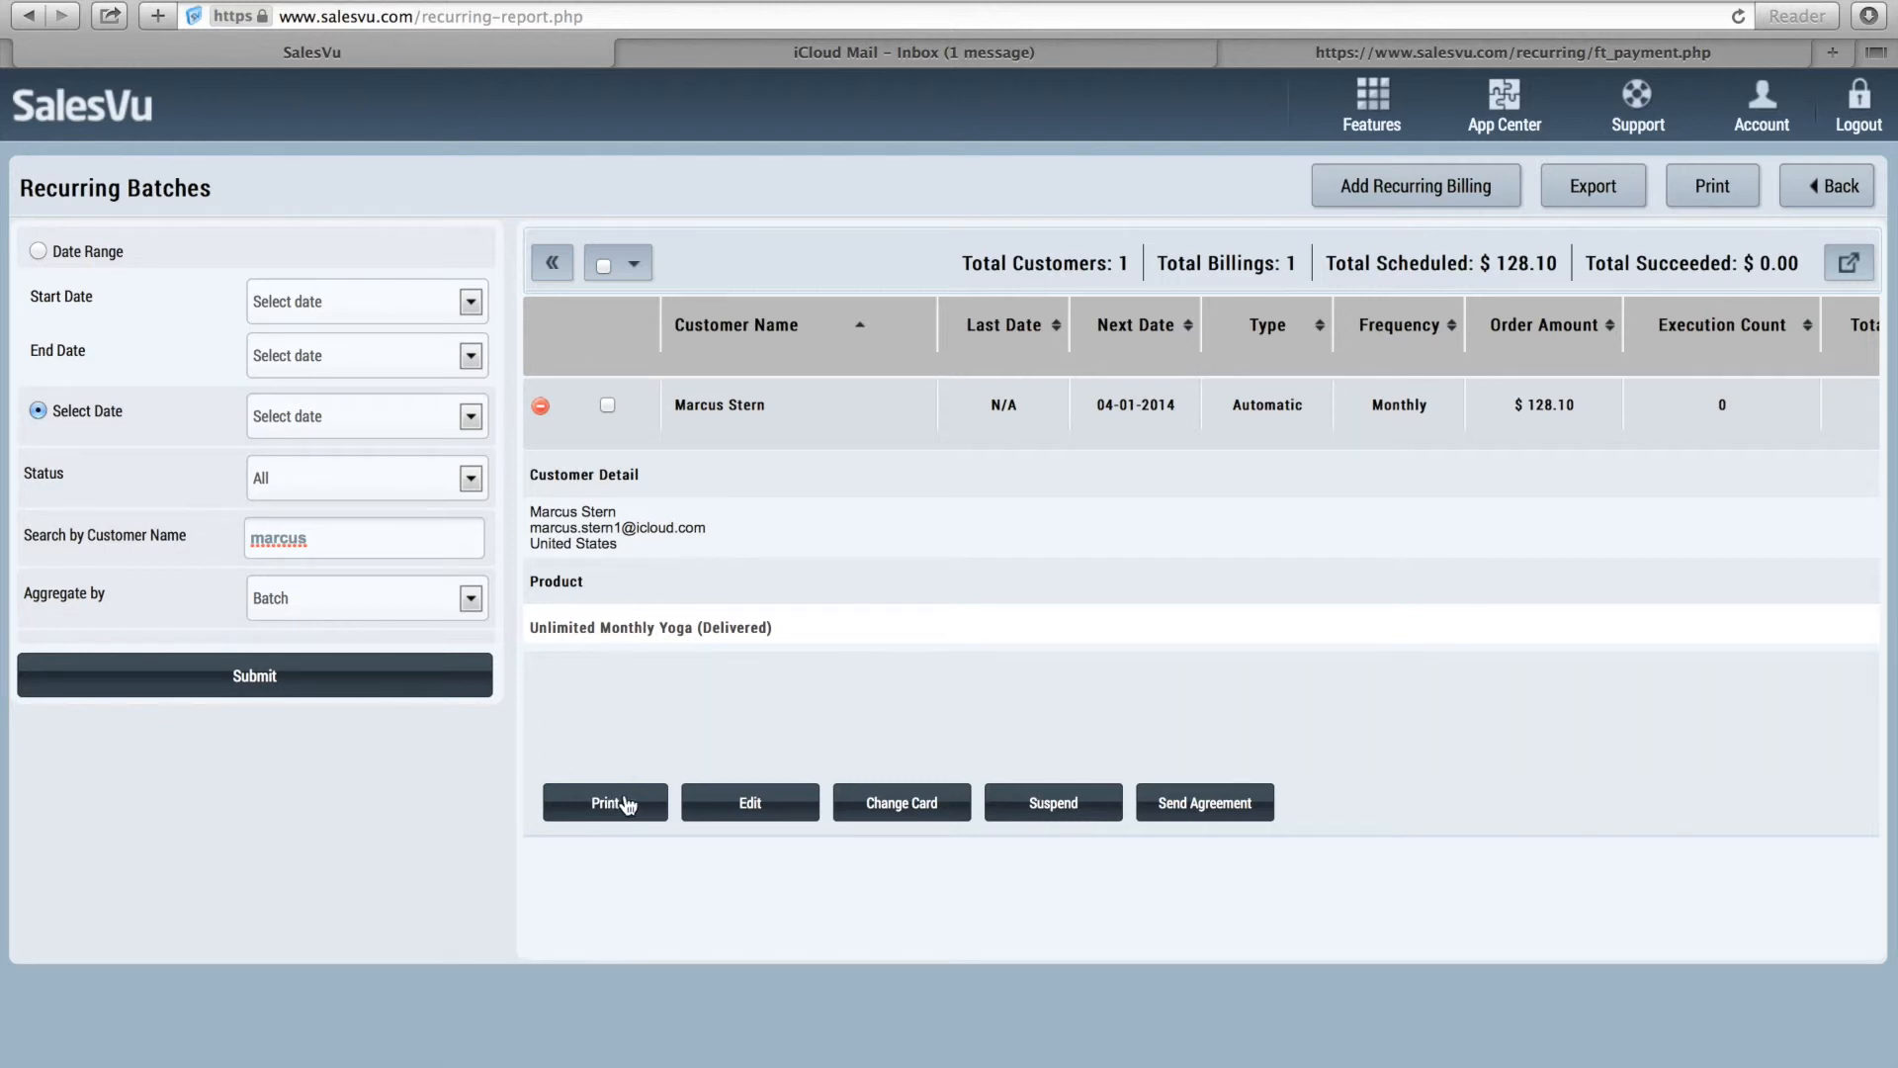
{"action": "mouse_move", "coordinate": [749, 815]}
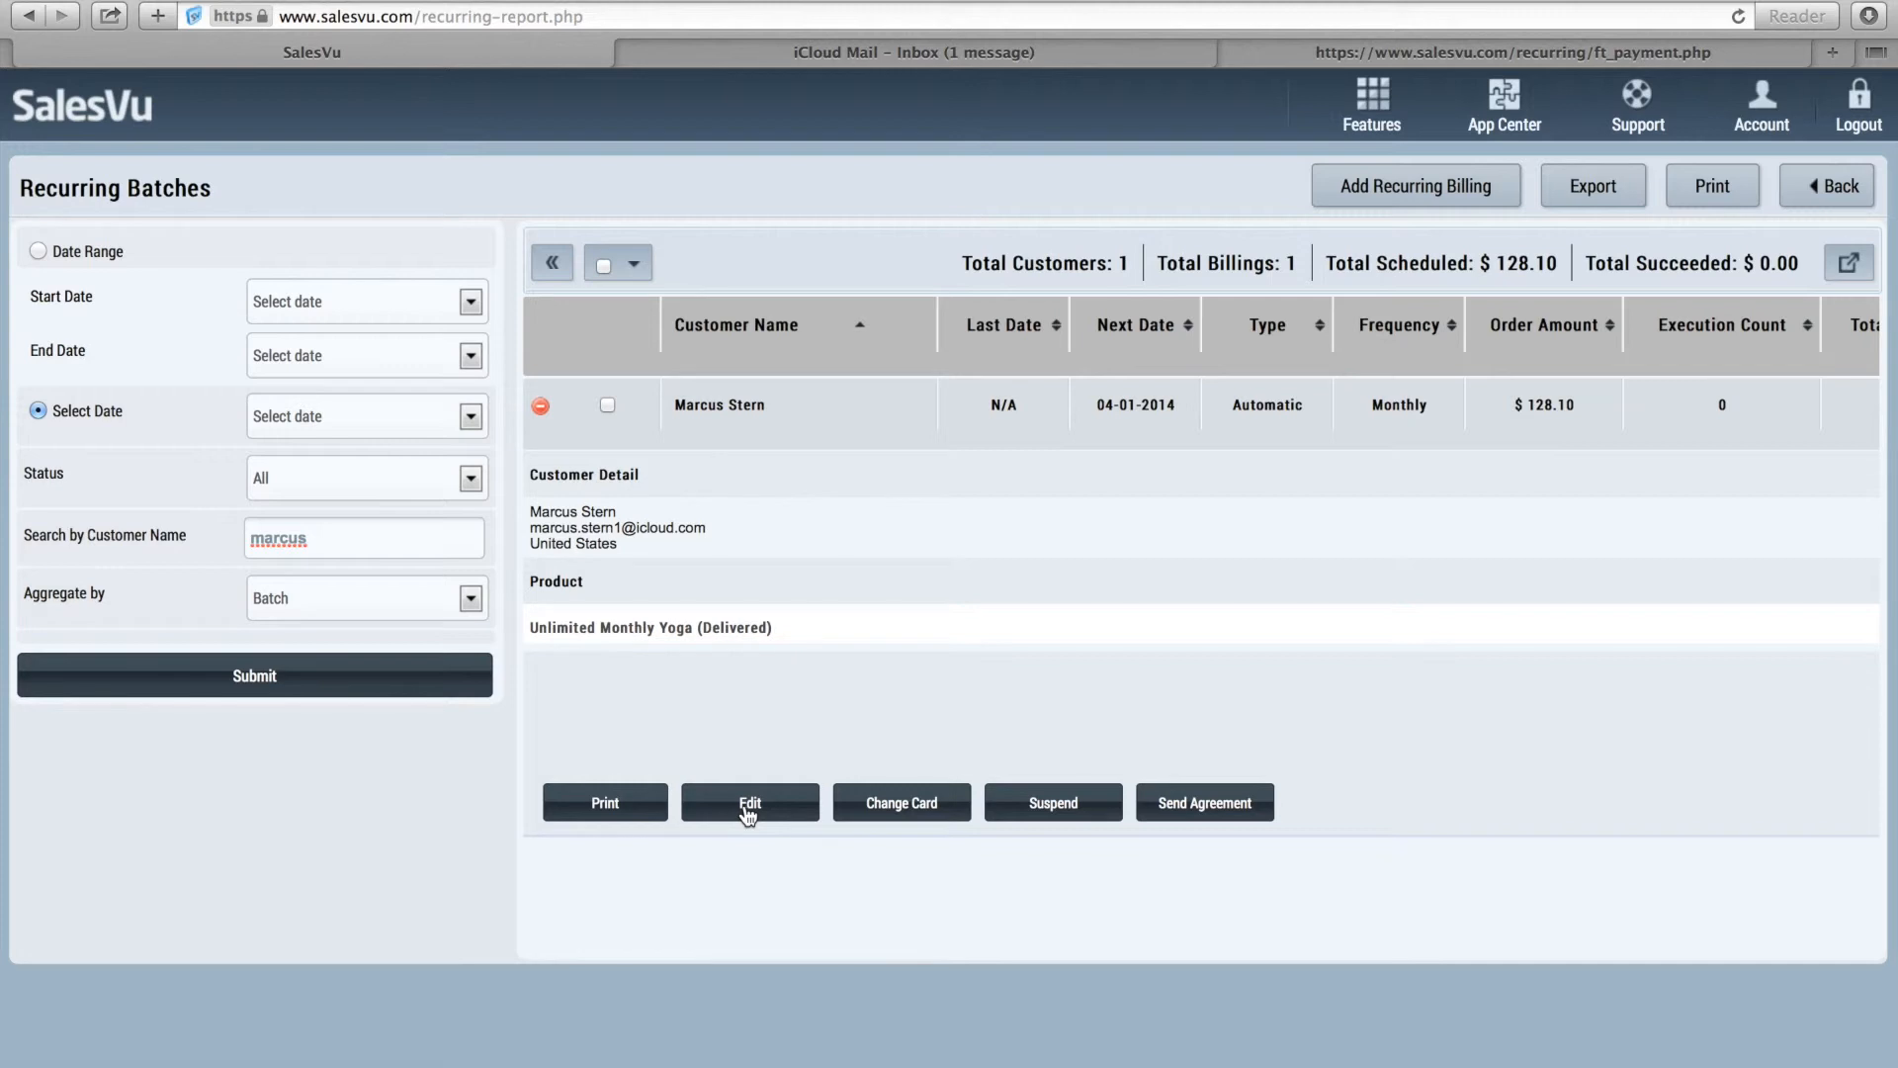
{"action": "mouse_move", "coordinate": [884, 802]}
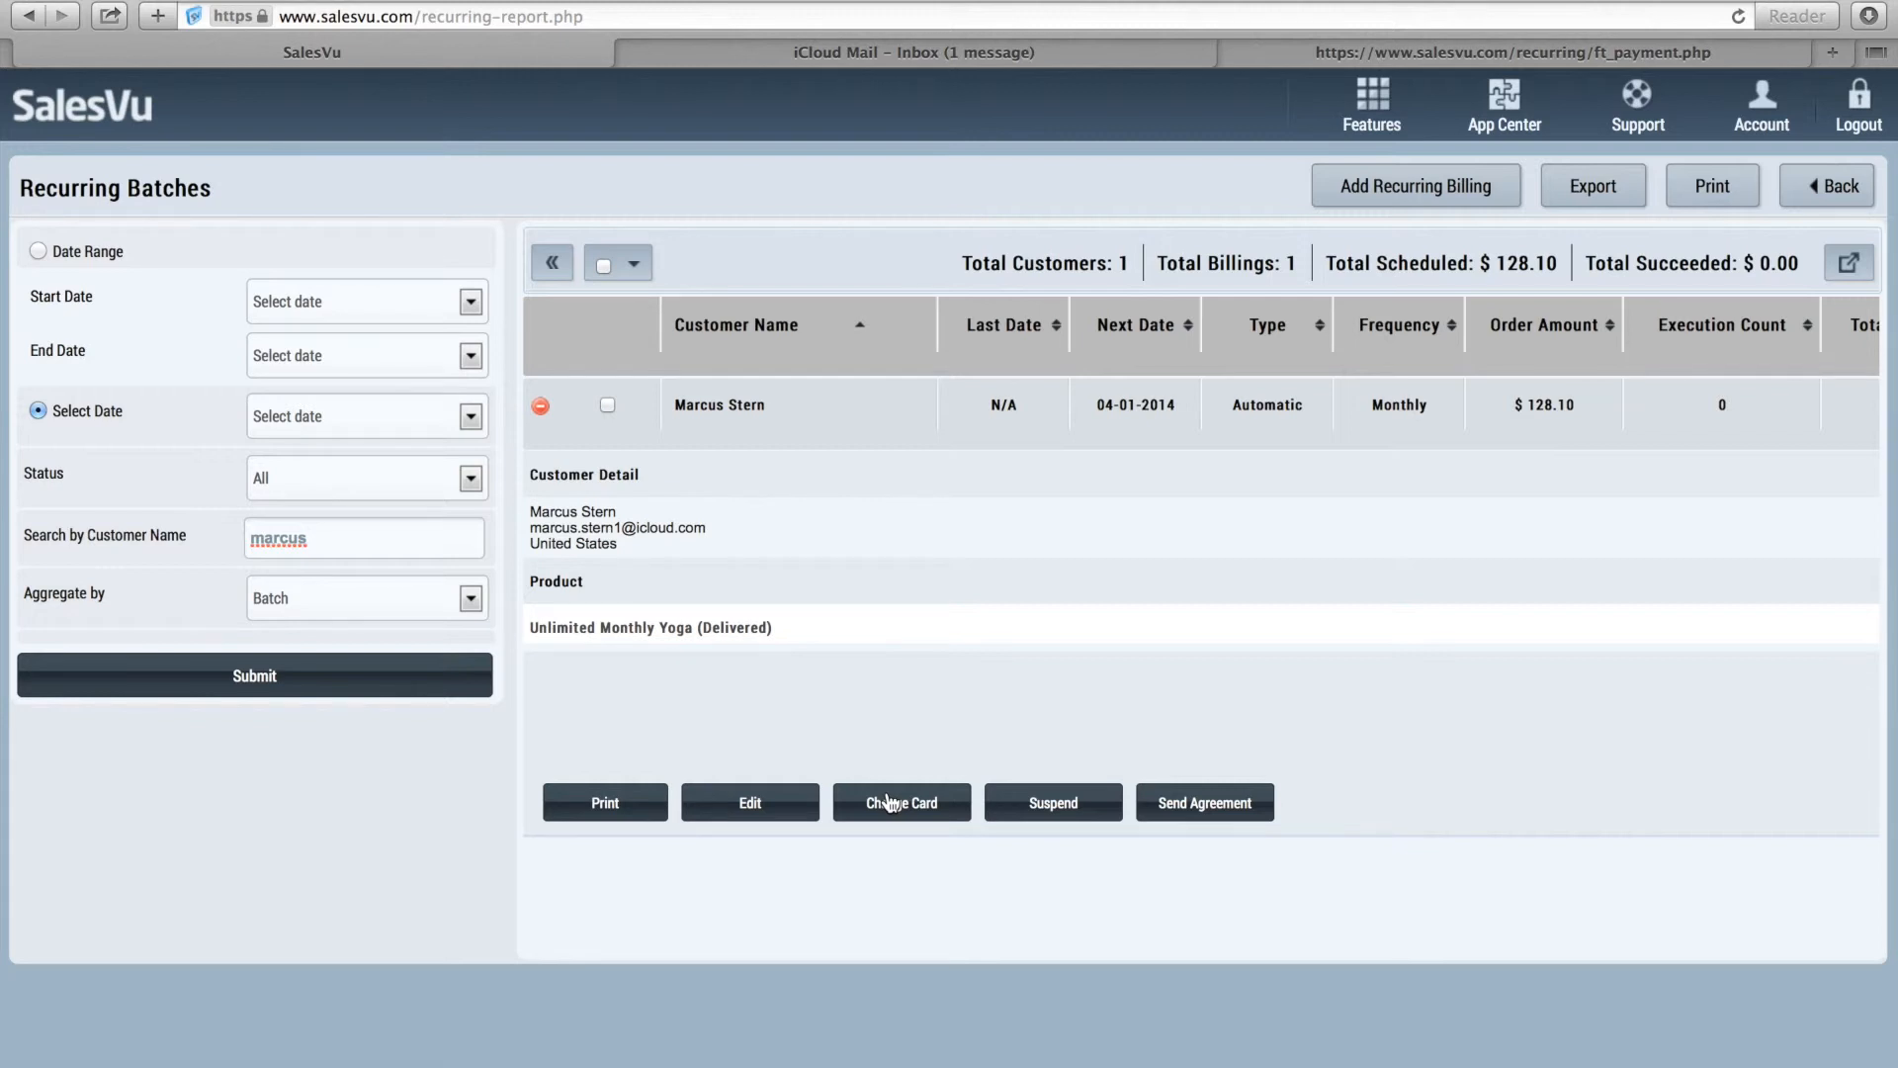
{"action": "mouse_move", "coordinate": [888, 817]}
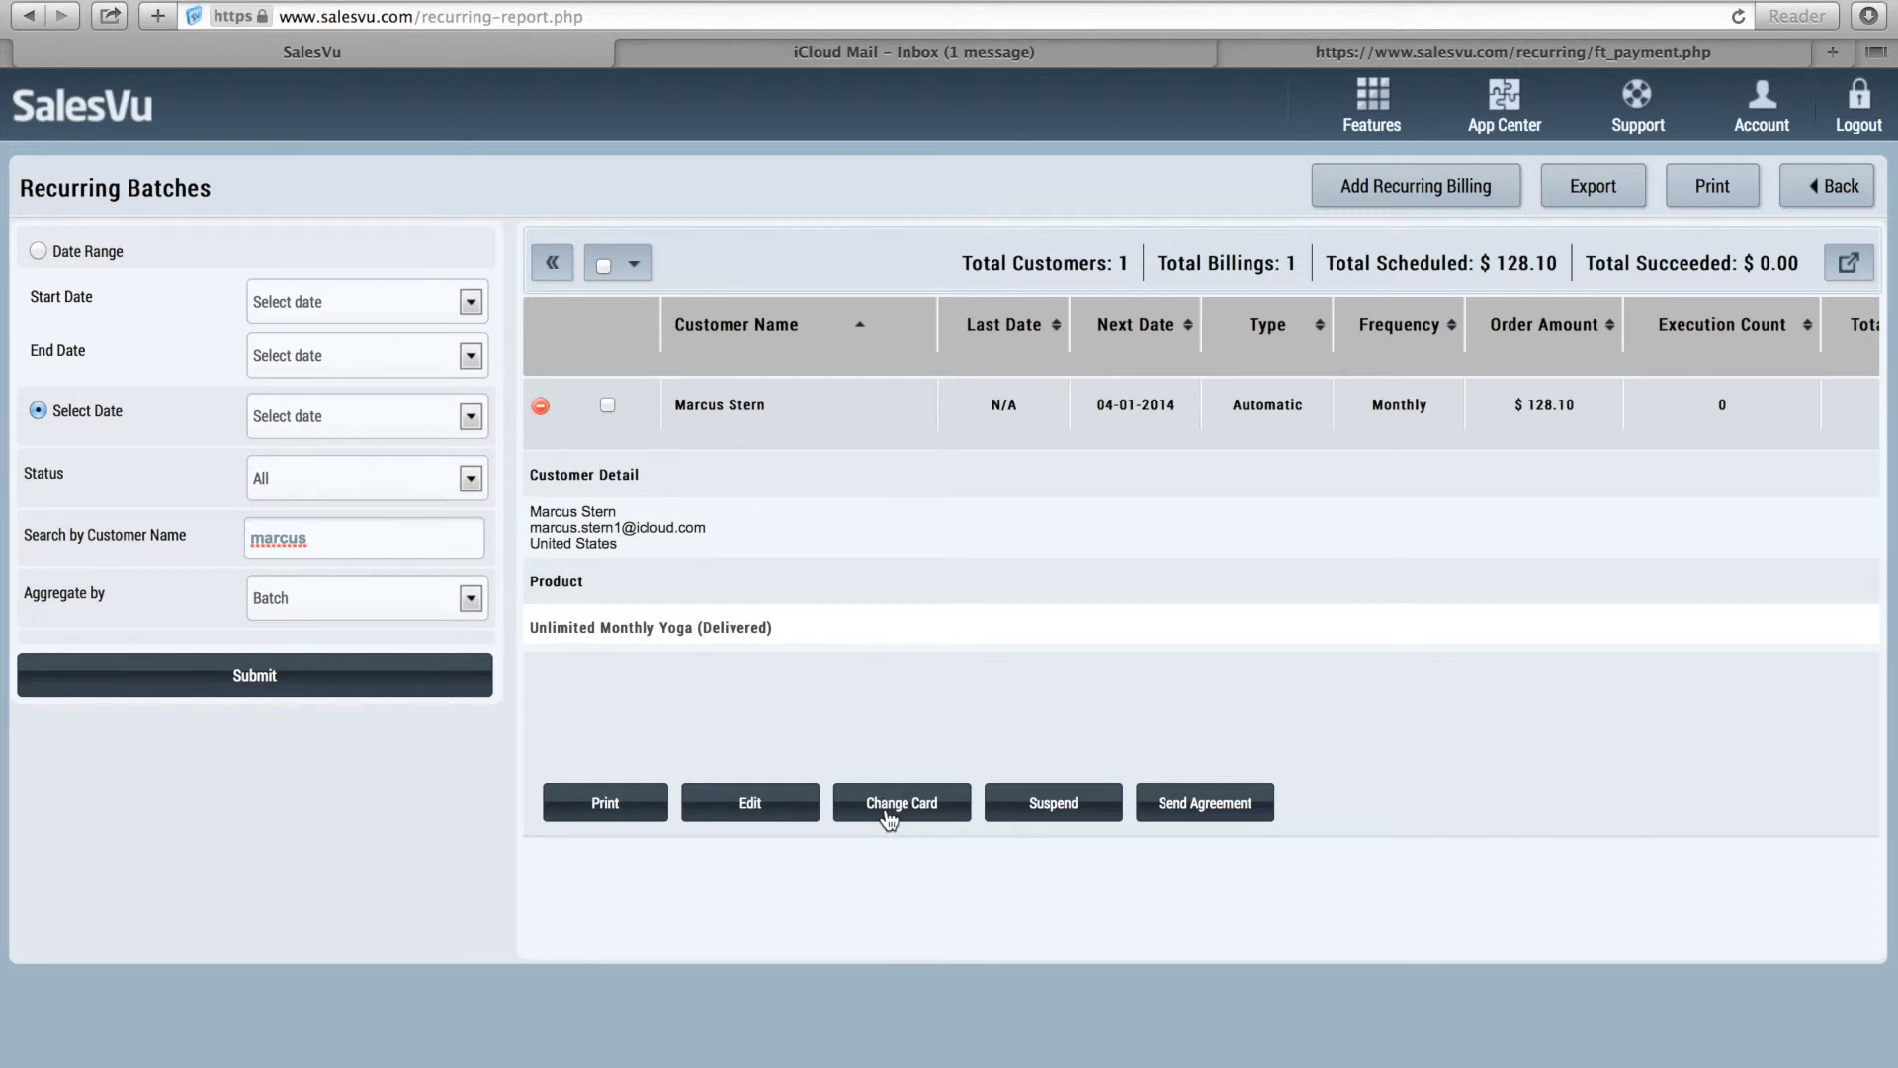
{"action": "mouse_move", "coordinate": [914, 819]}
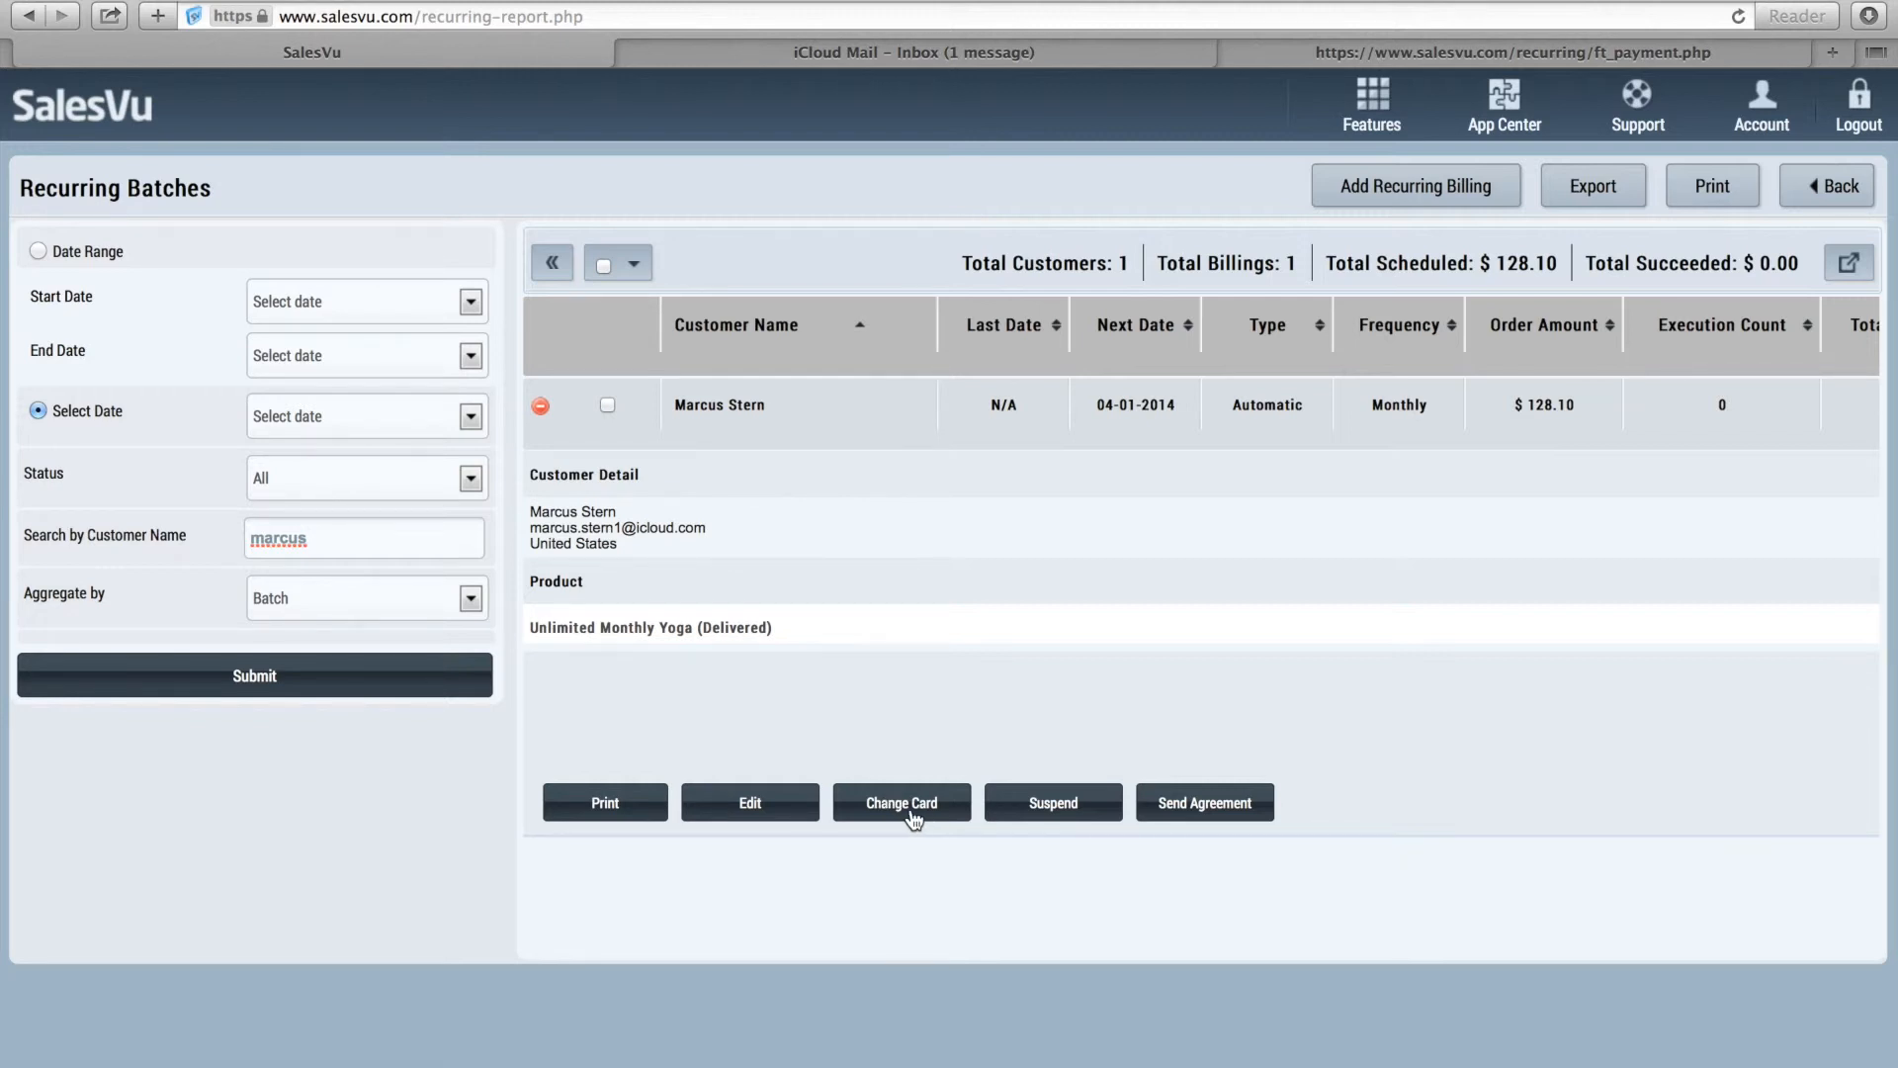
{"action": "mouse_move", "coordinate": [1039, 820]}
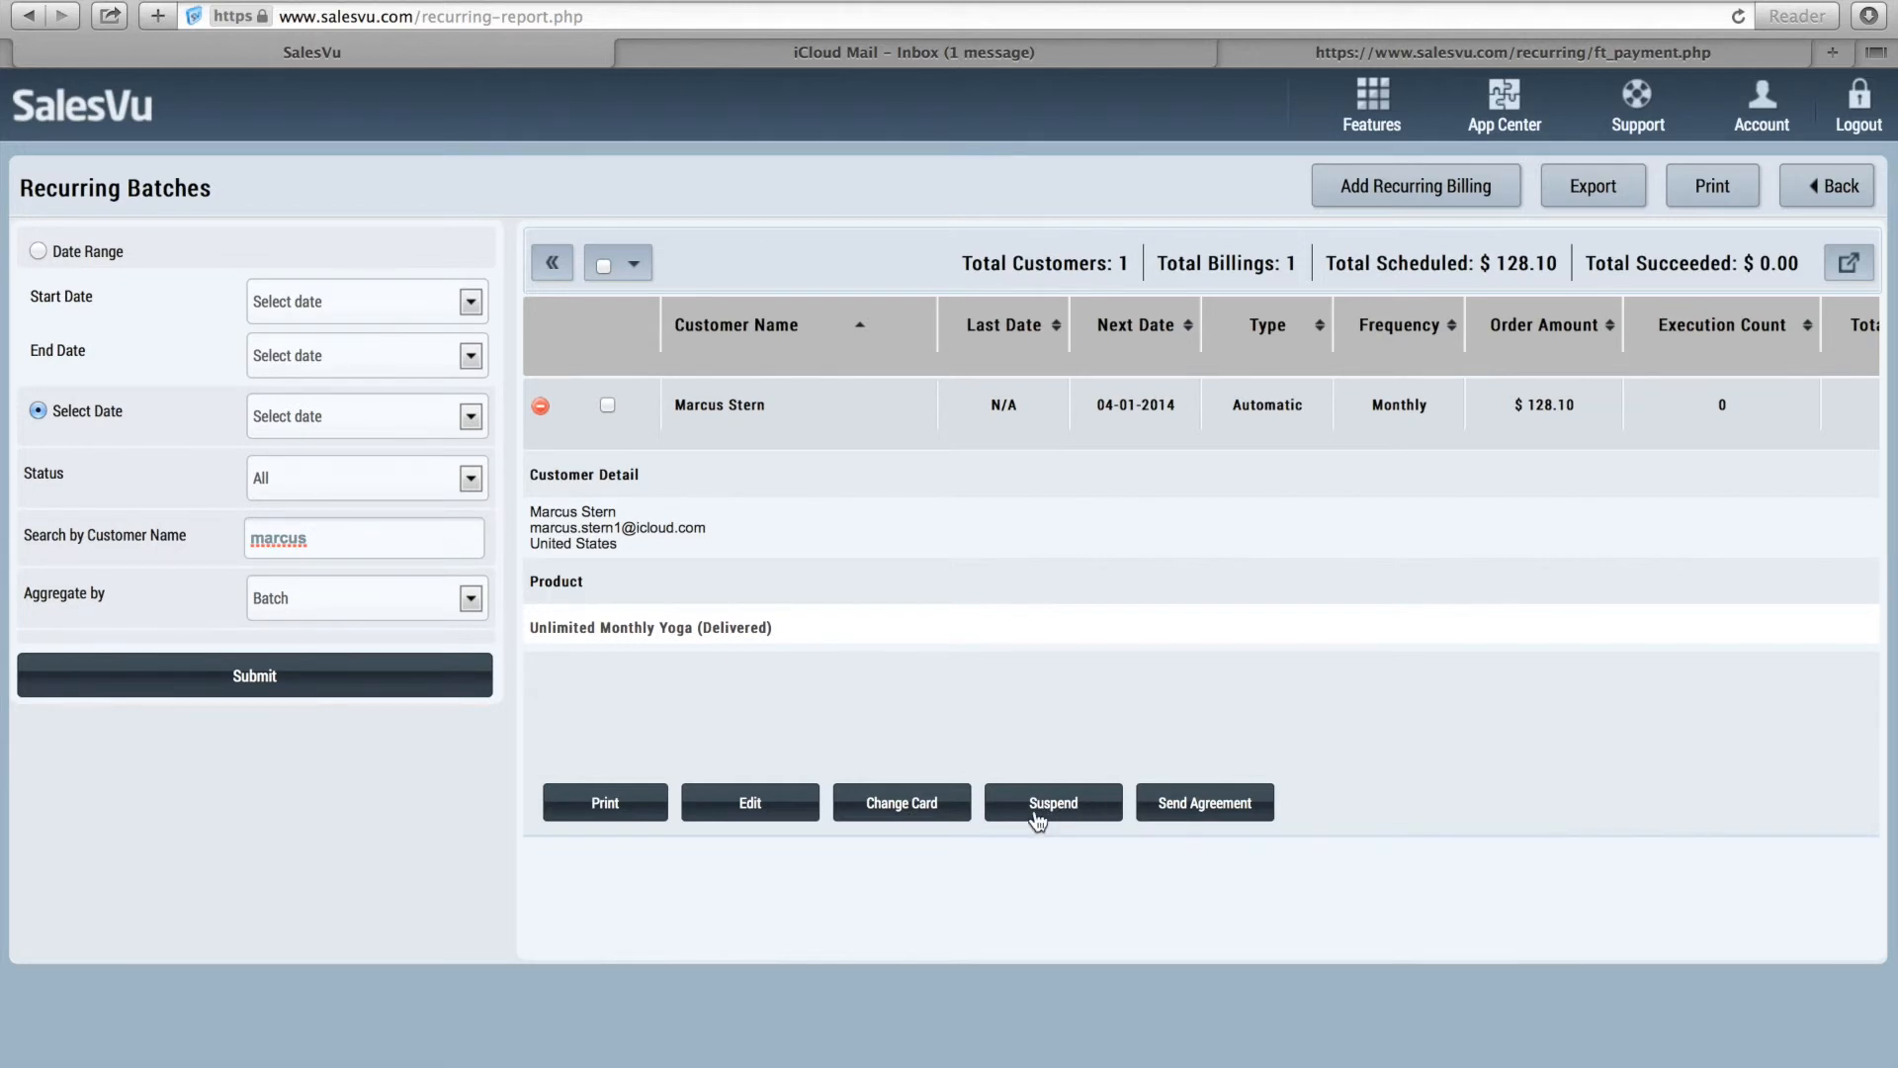
{"action": "mouse_move", "coordinate": [1193, 820]}
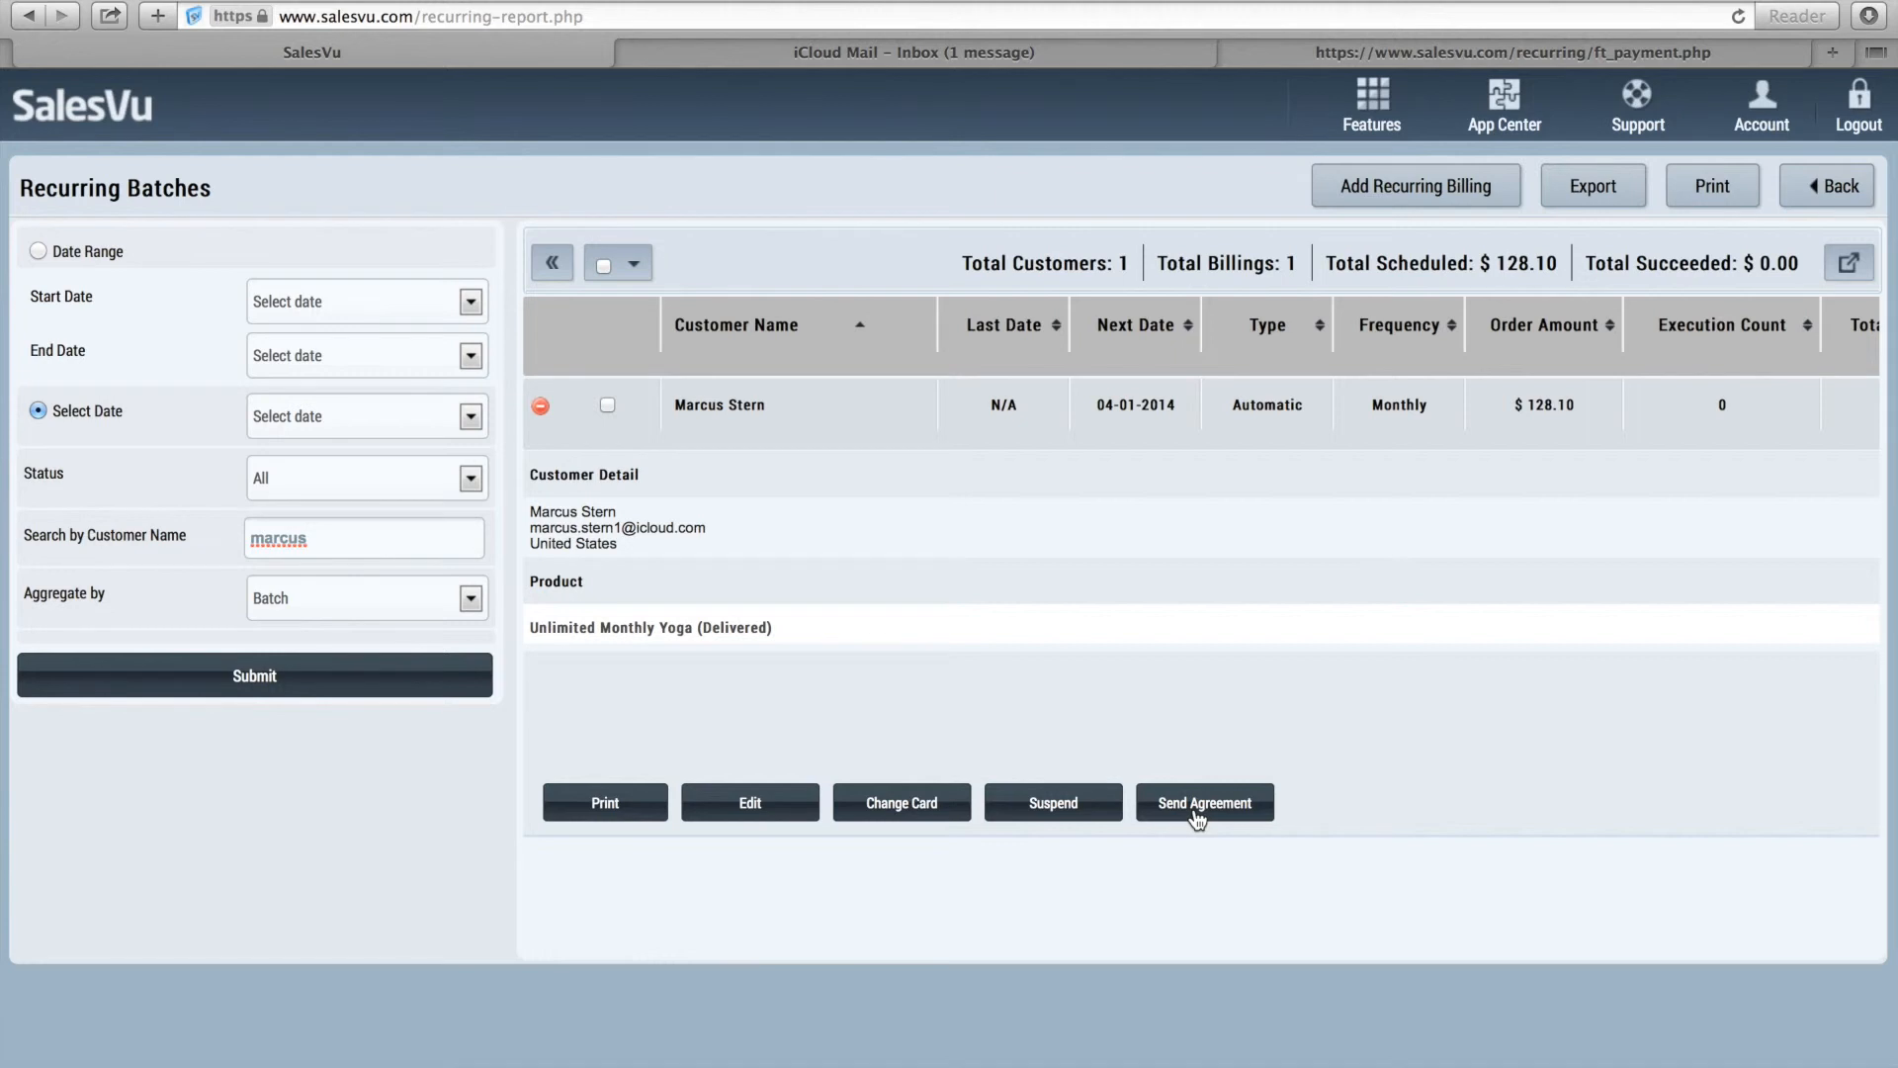
{"action": "mouse_move", "coordinate": [427, 491]}
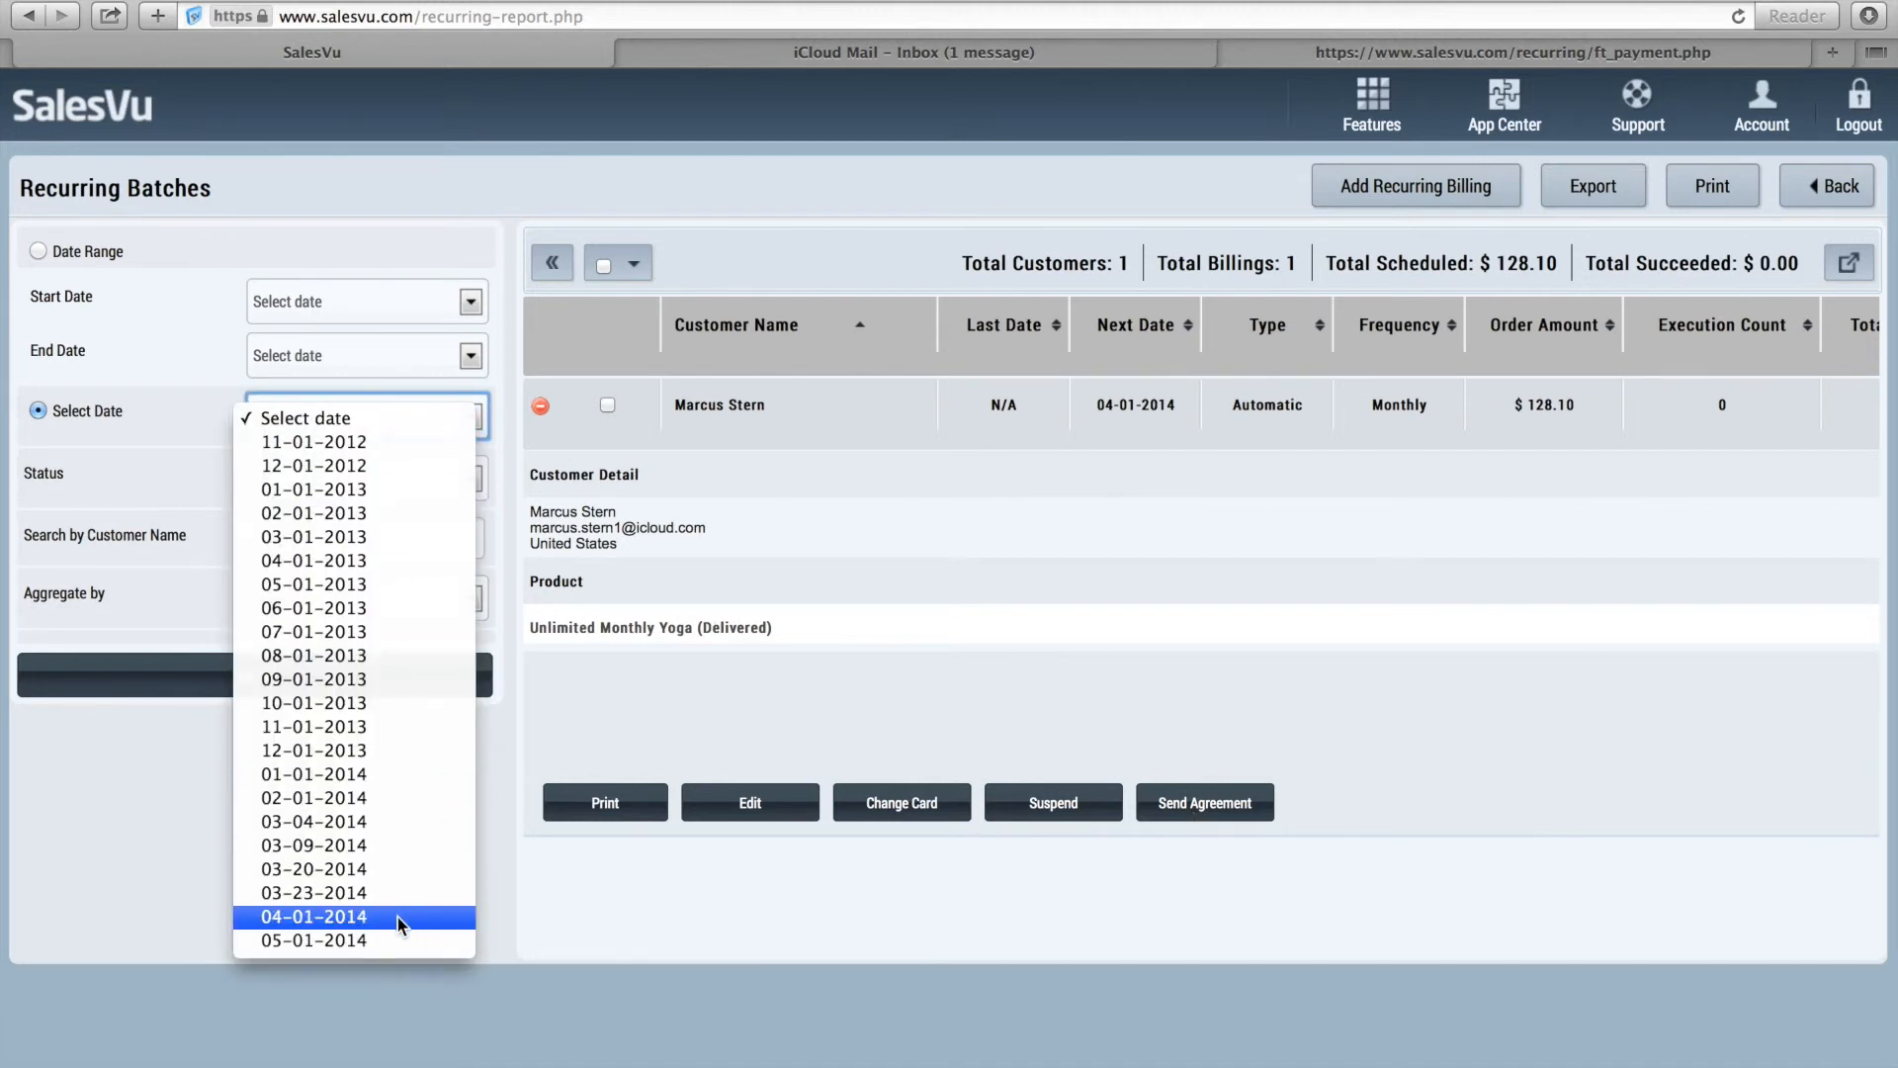
Run Recurring Batches for 04-01-2014, listing 8 customers and 44 billings totaling $578.50
{"action": "left_click", "coordinate": [312, 917]}
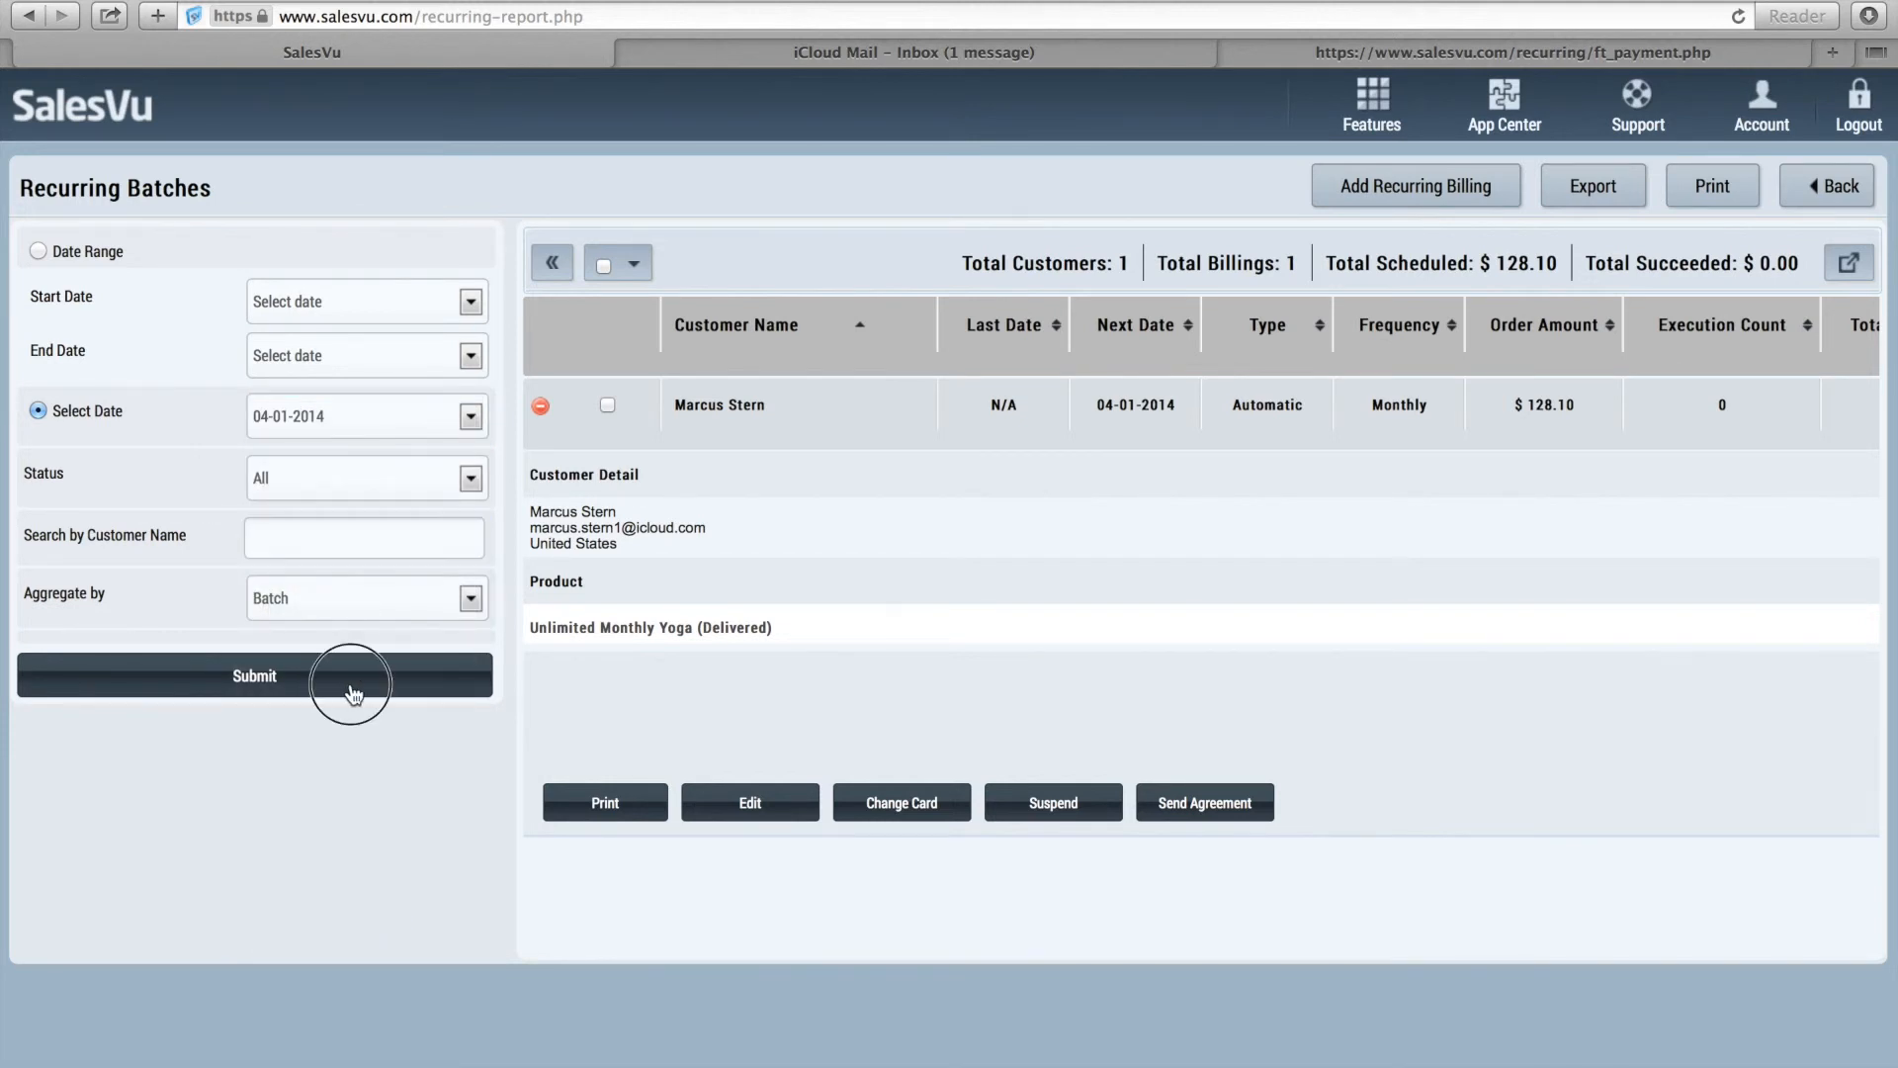
{"action": "left_click", "coordinate": [254, 675]}
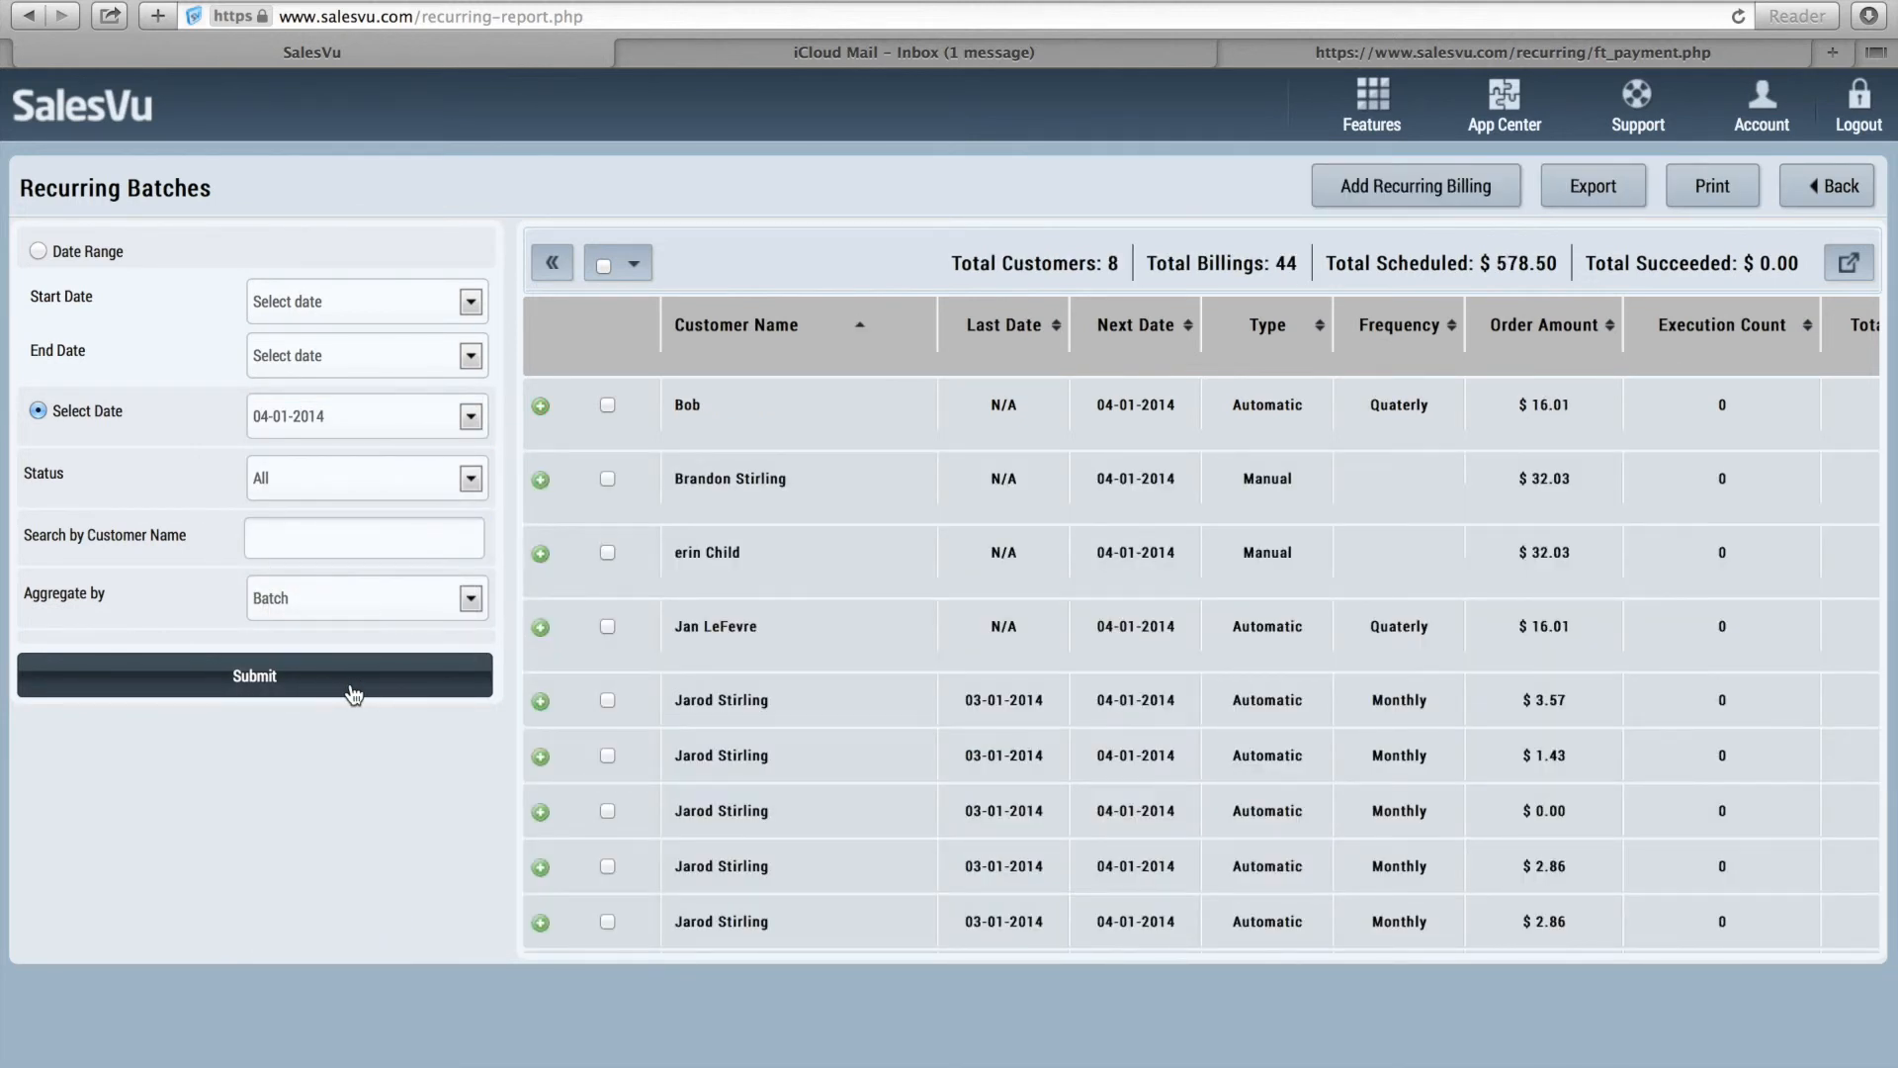
{"action": "scroll", "scroll_direction": "down", "scroll_amount": 3}
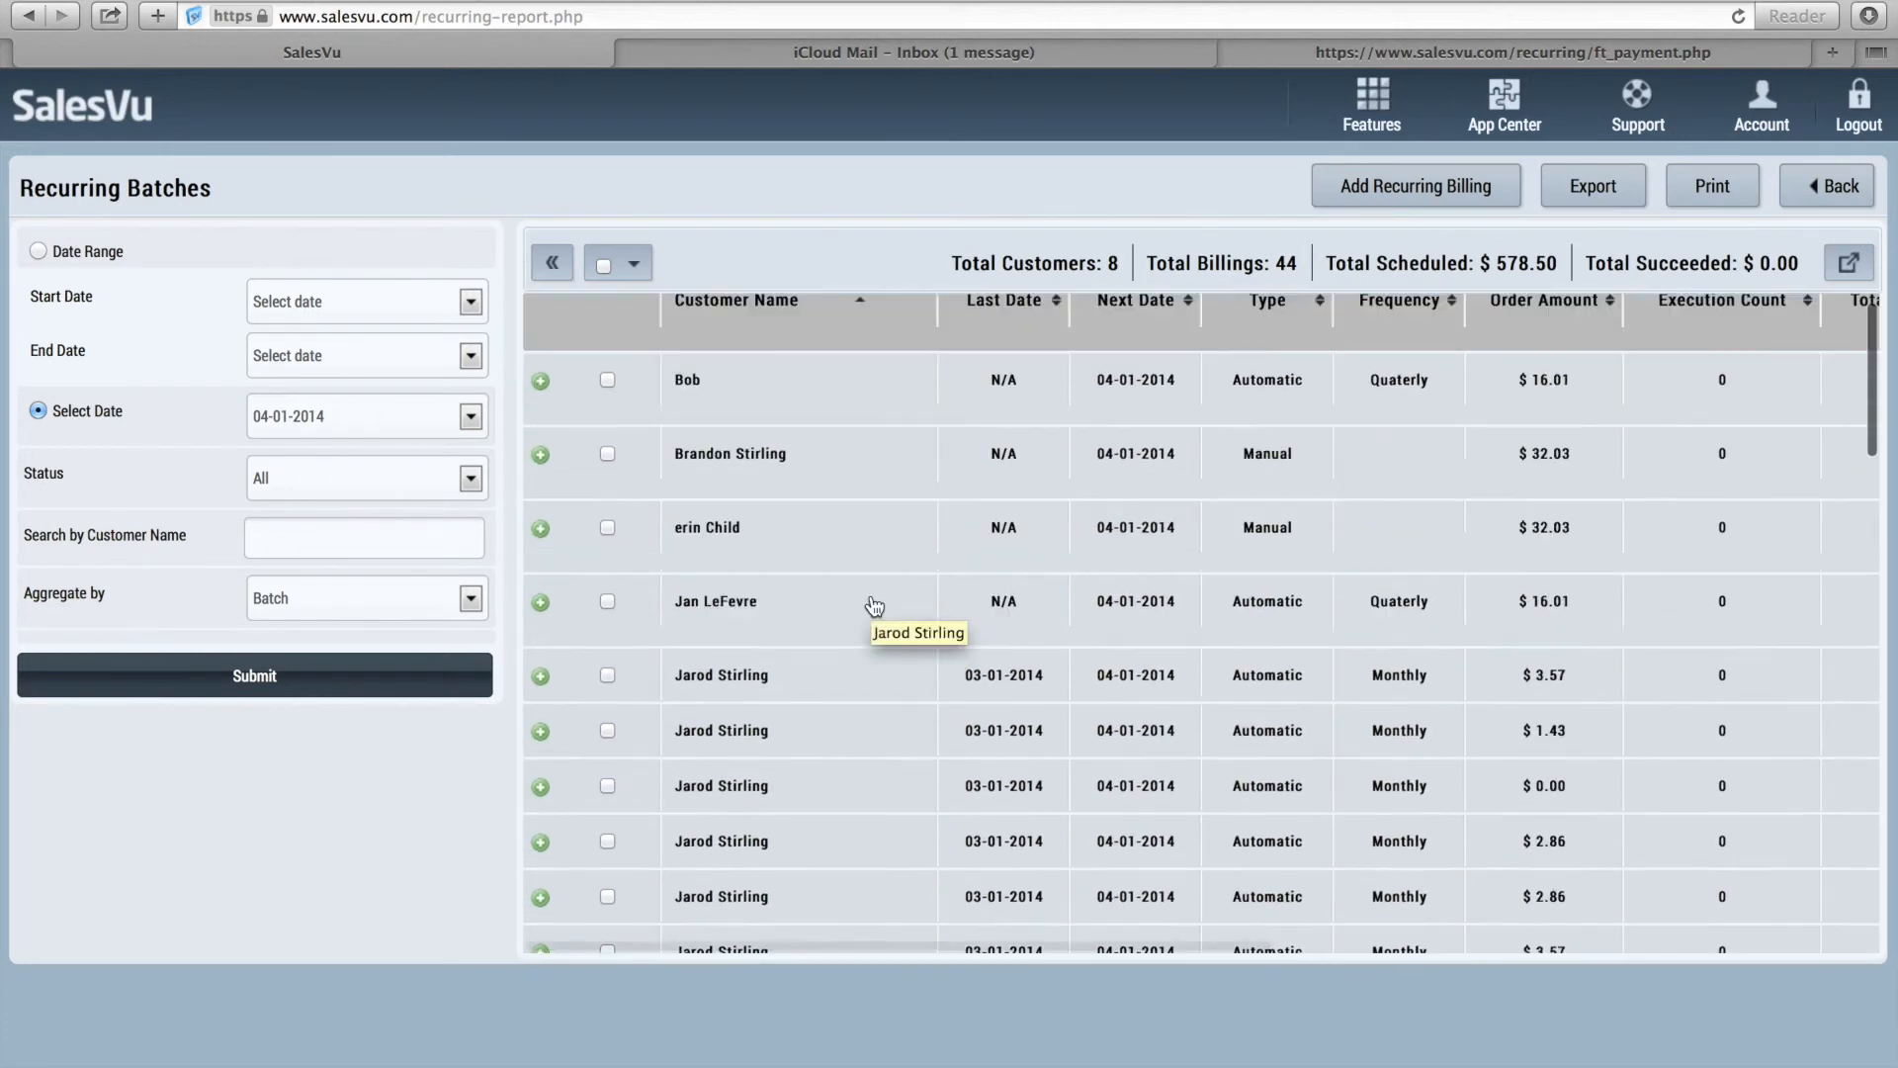
{"action": "scroll", "scroll_direction": "down", "scroll_amount": 3}
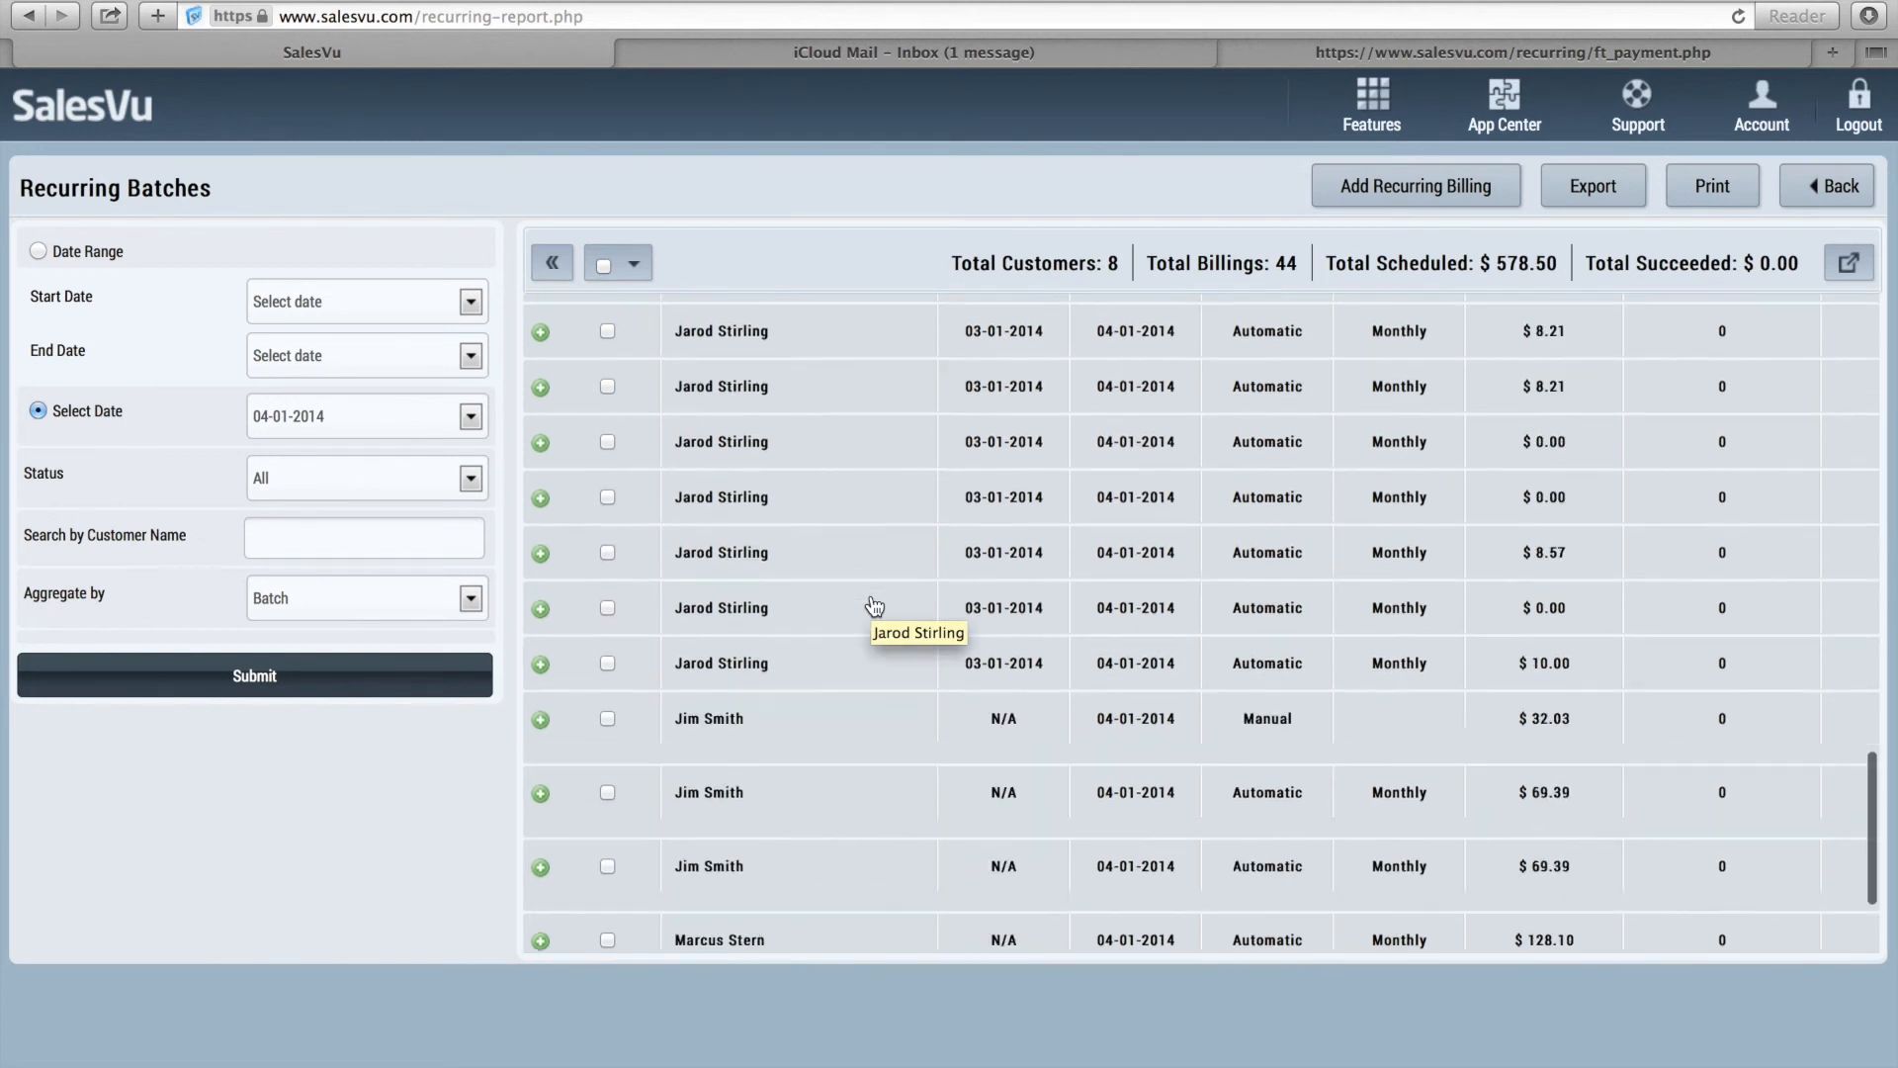
{"action": "scroll", "scroll_direction": "down", "scroll_amount": 3}
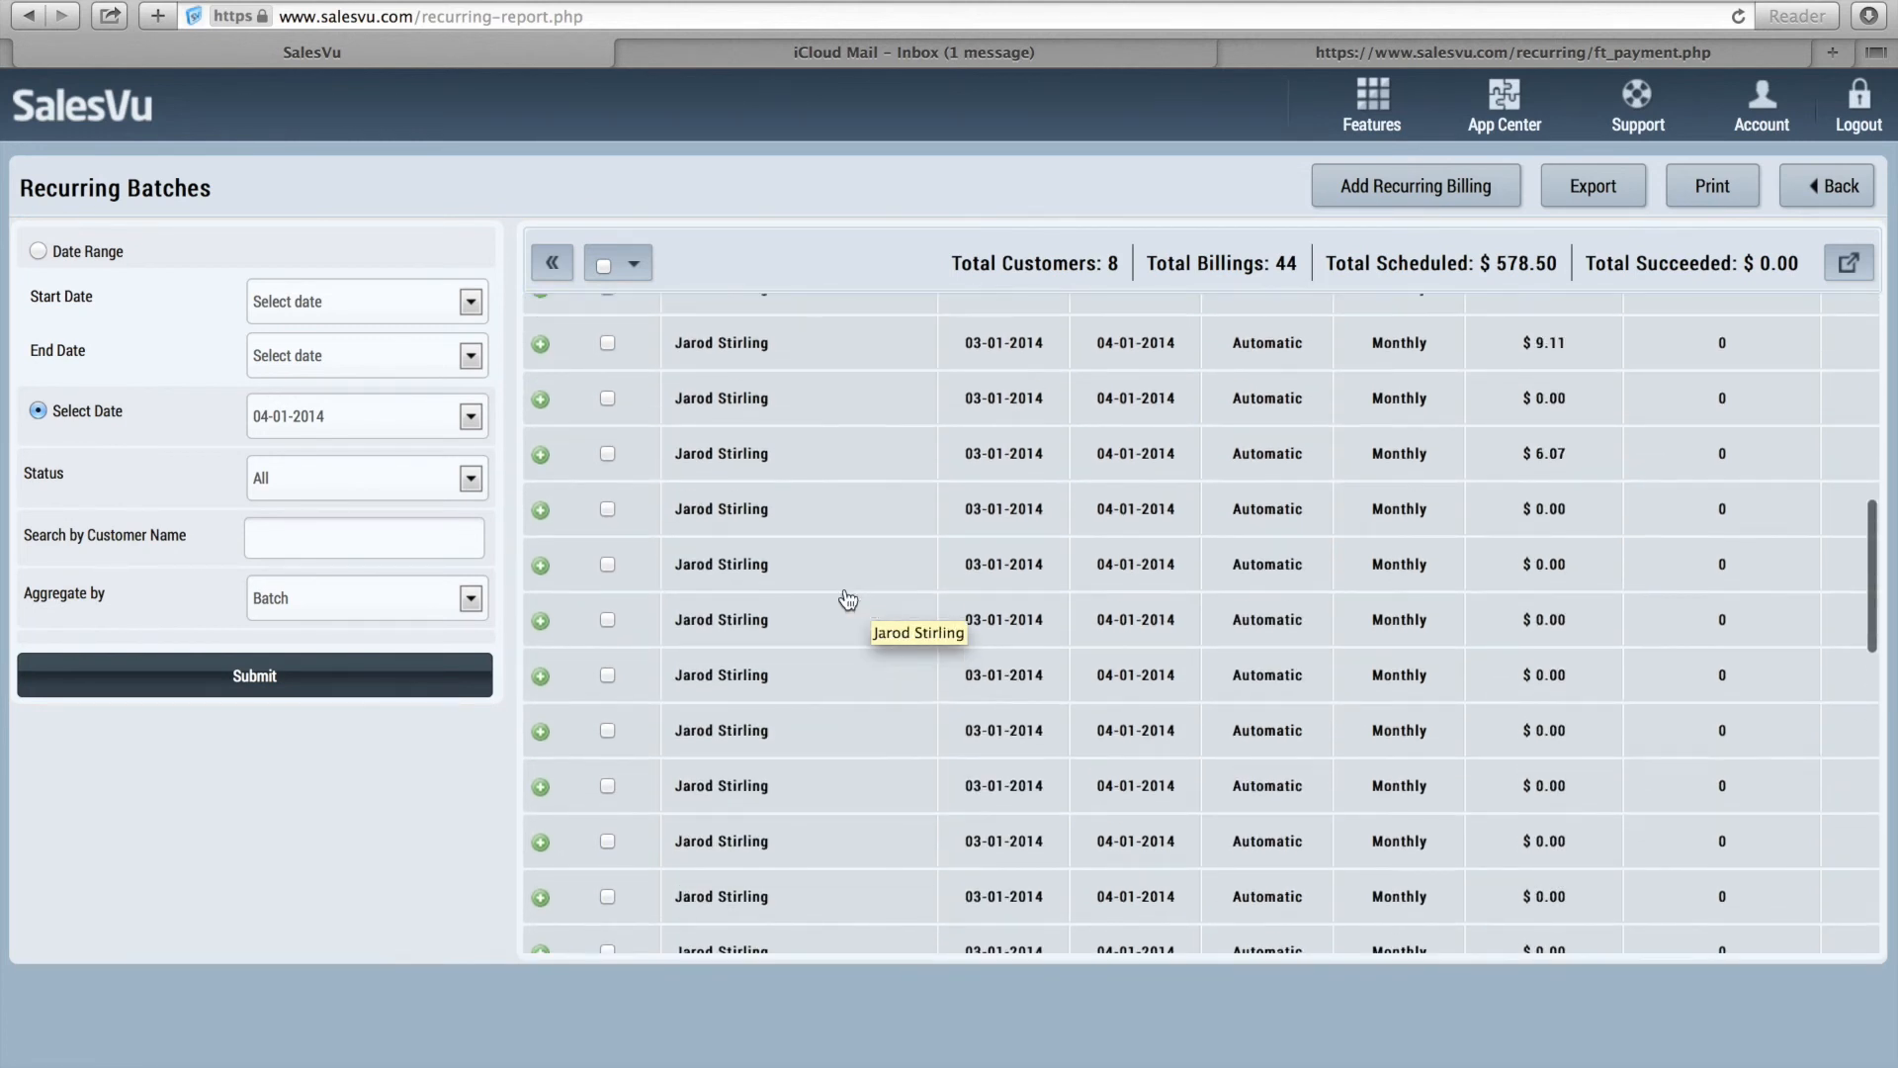
{"action": "mouse_move", "coordinate": [614, 347]}
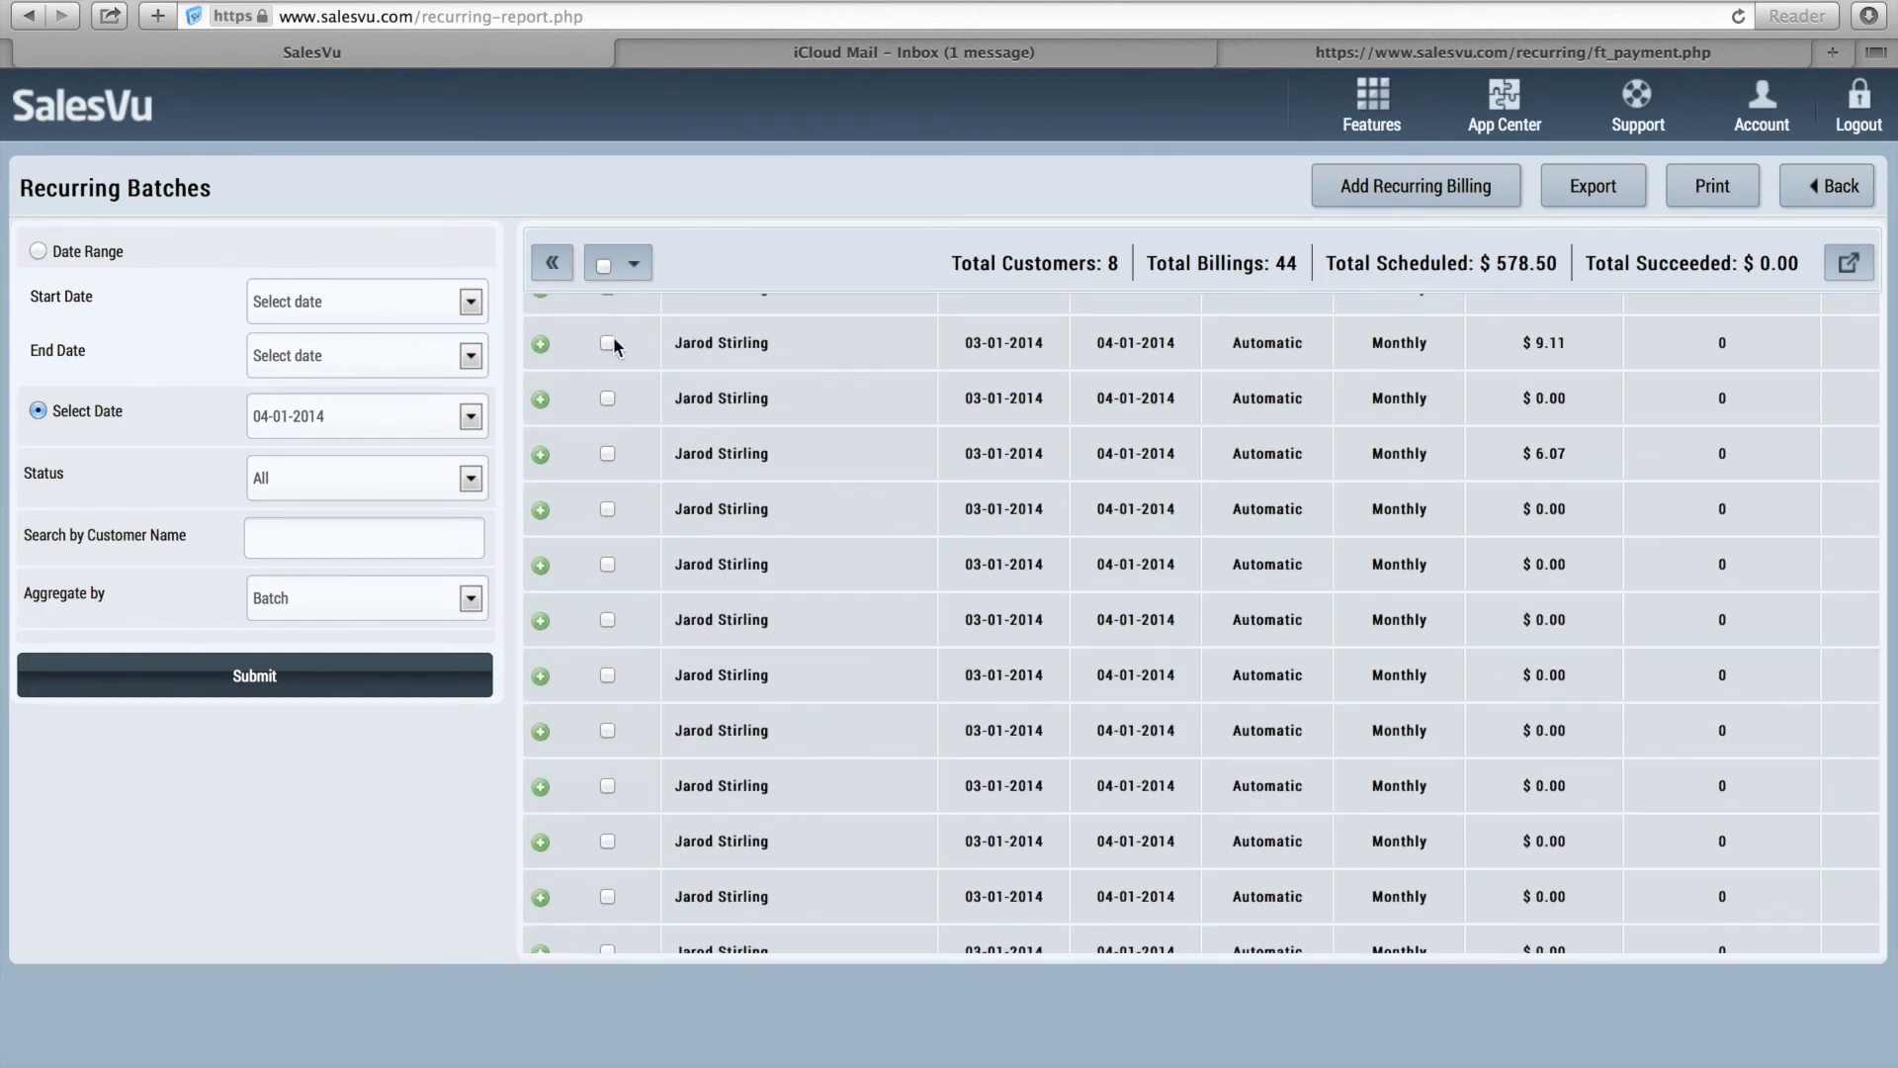
Select all 04-01-2014 billings and show bulk actions Add Comment, Check Card Validity, Execute
{"action": "left_click", "coordinate": [606, 508]}
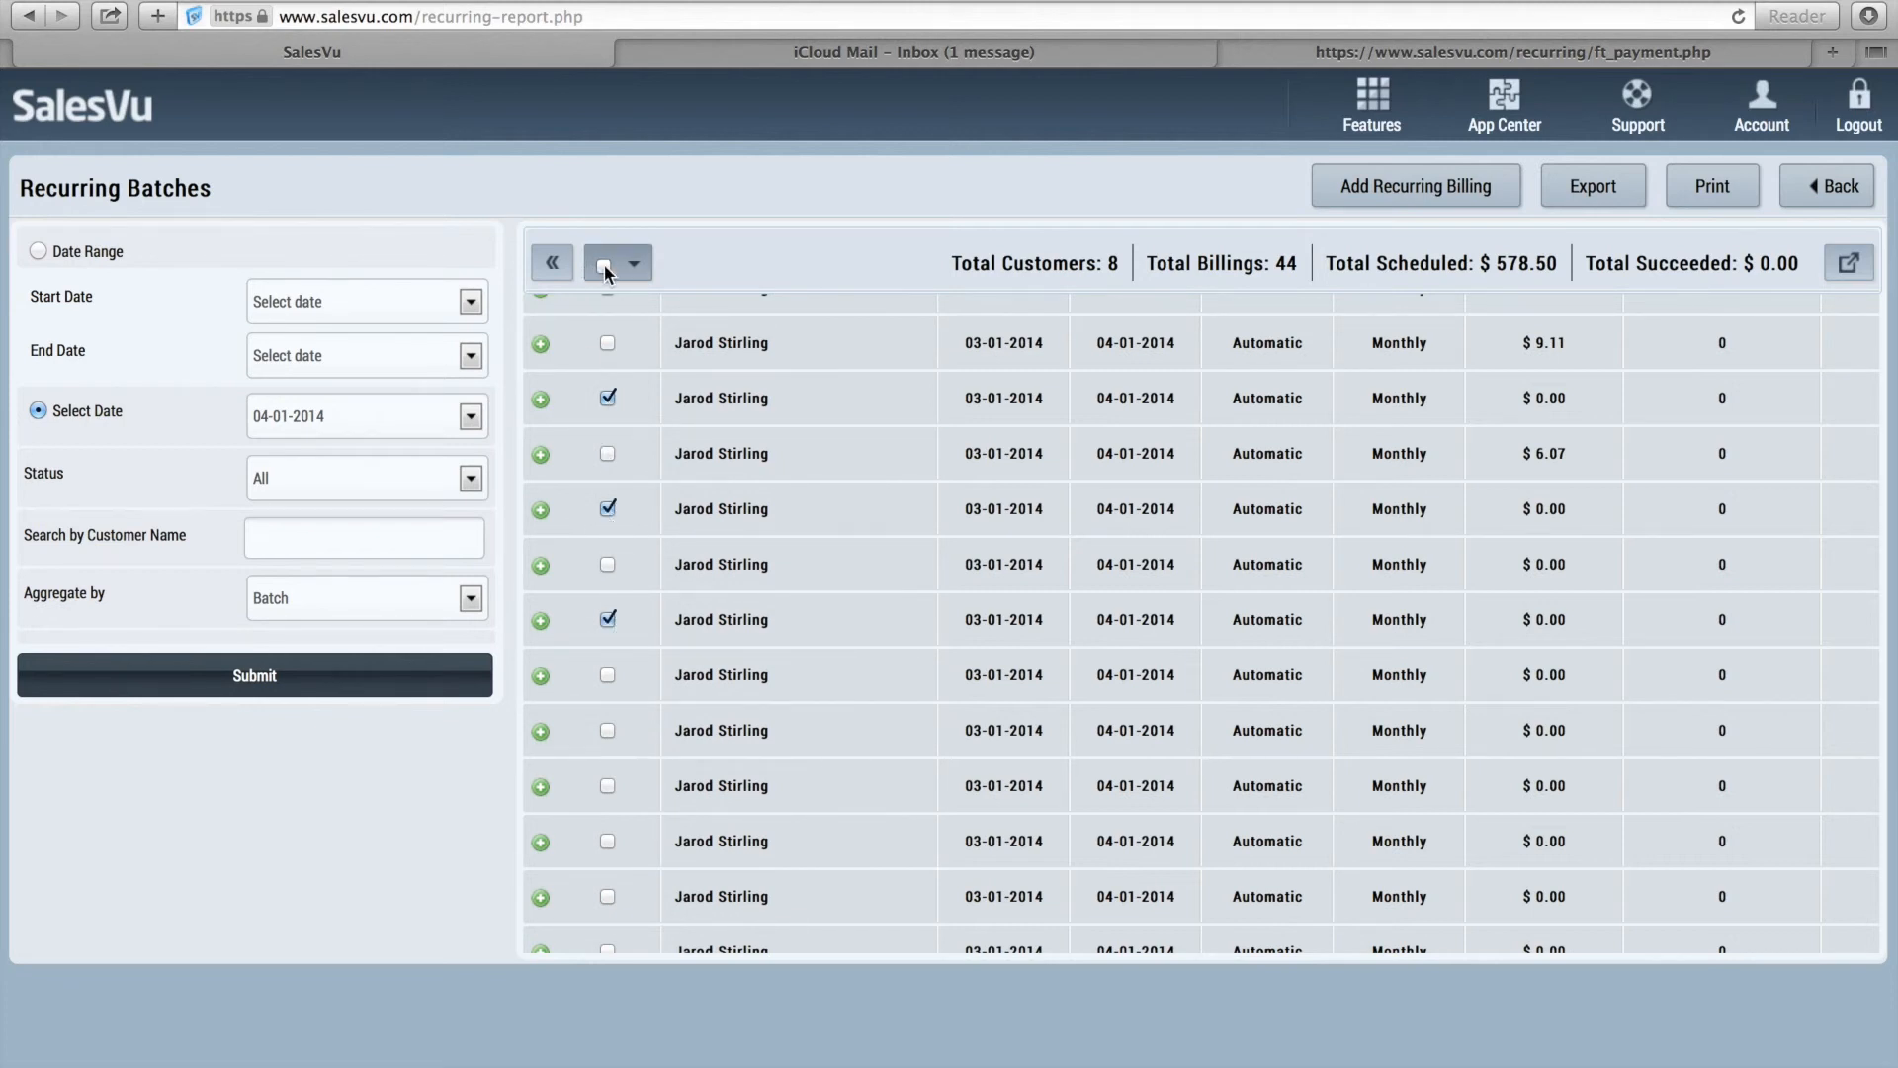
{"action": "left_click", "coordinate": [605, 261]}
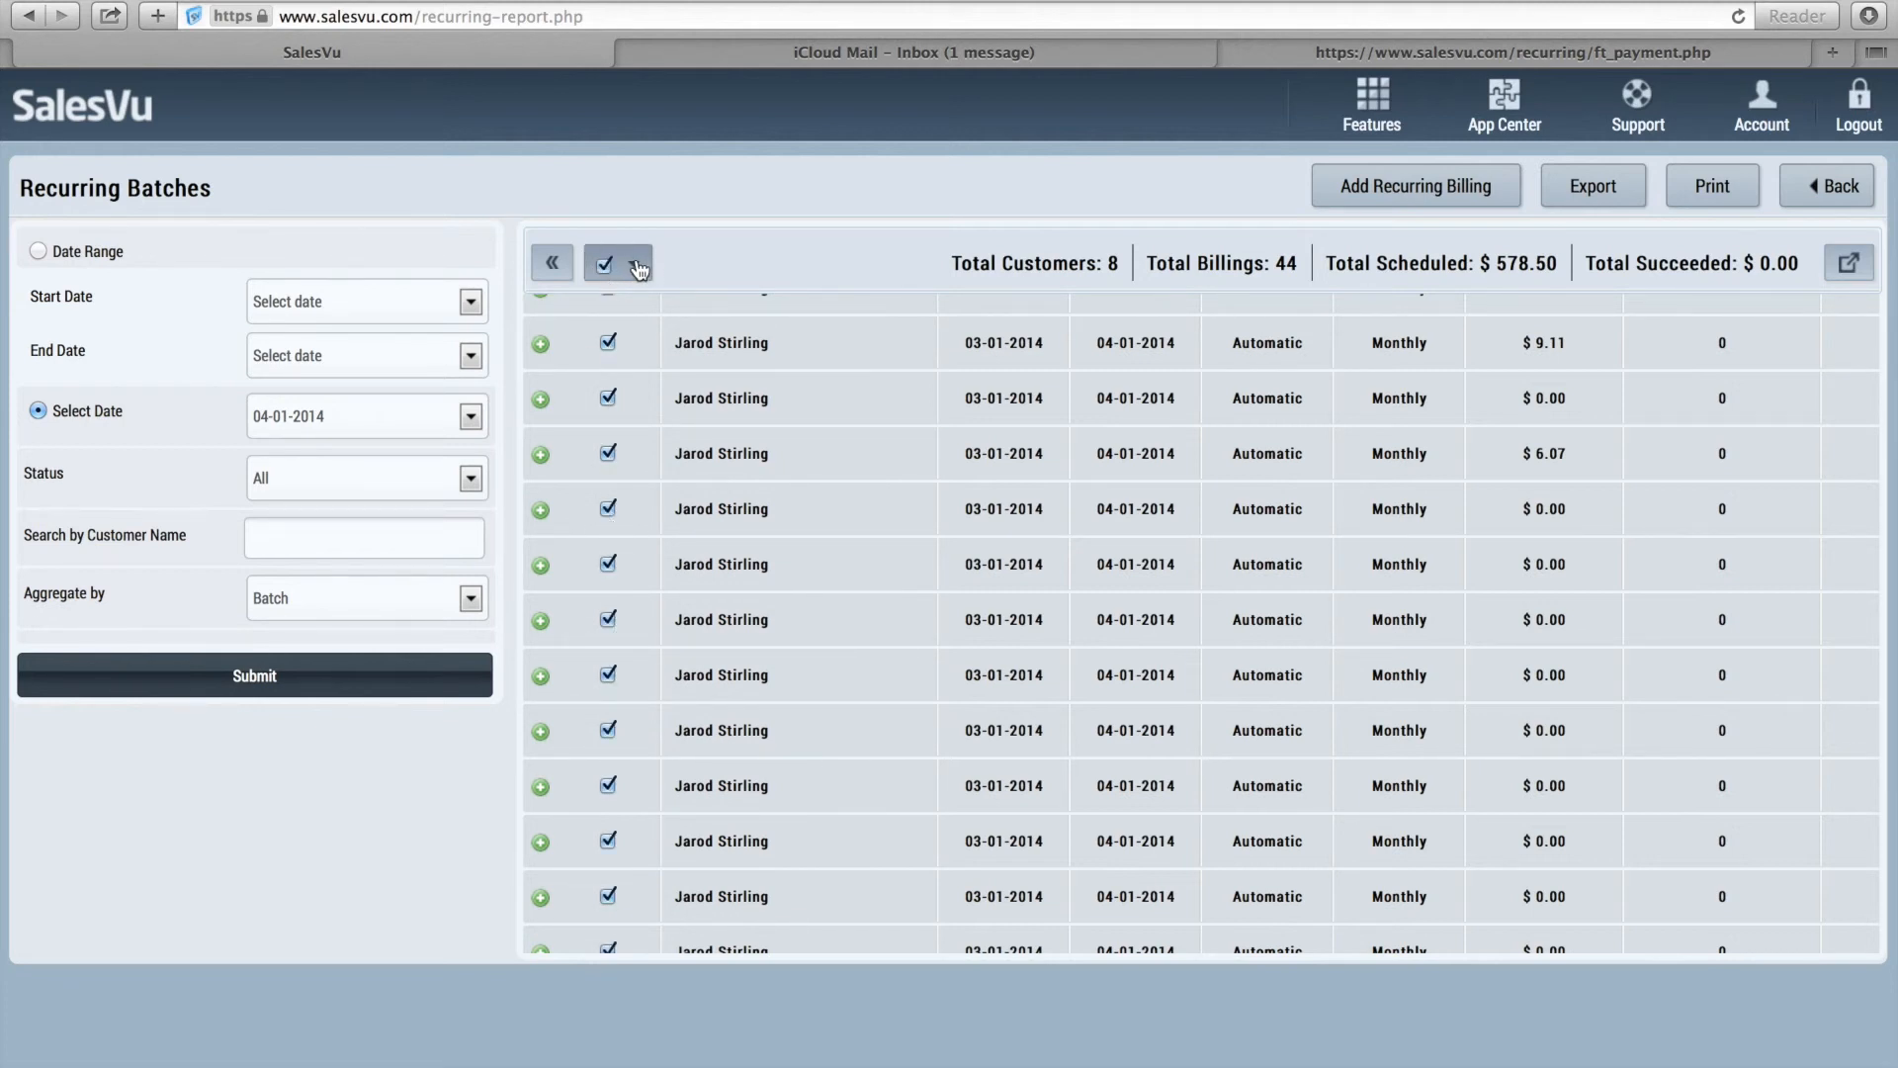
{"action": "left_click", "coordinate": [638, 263]}
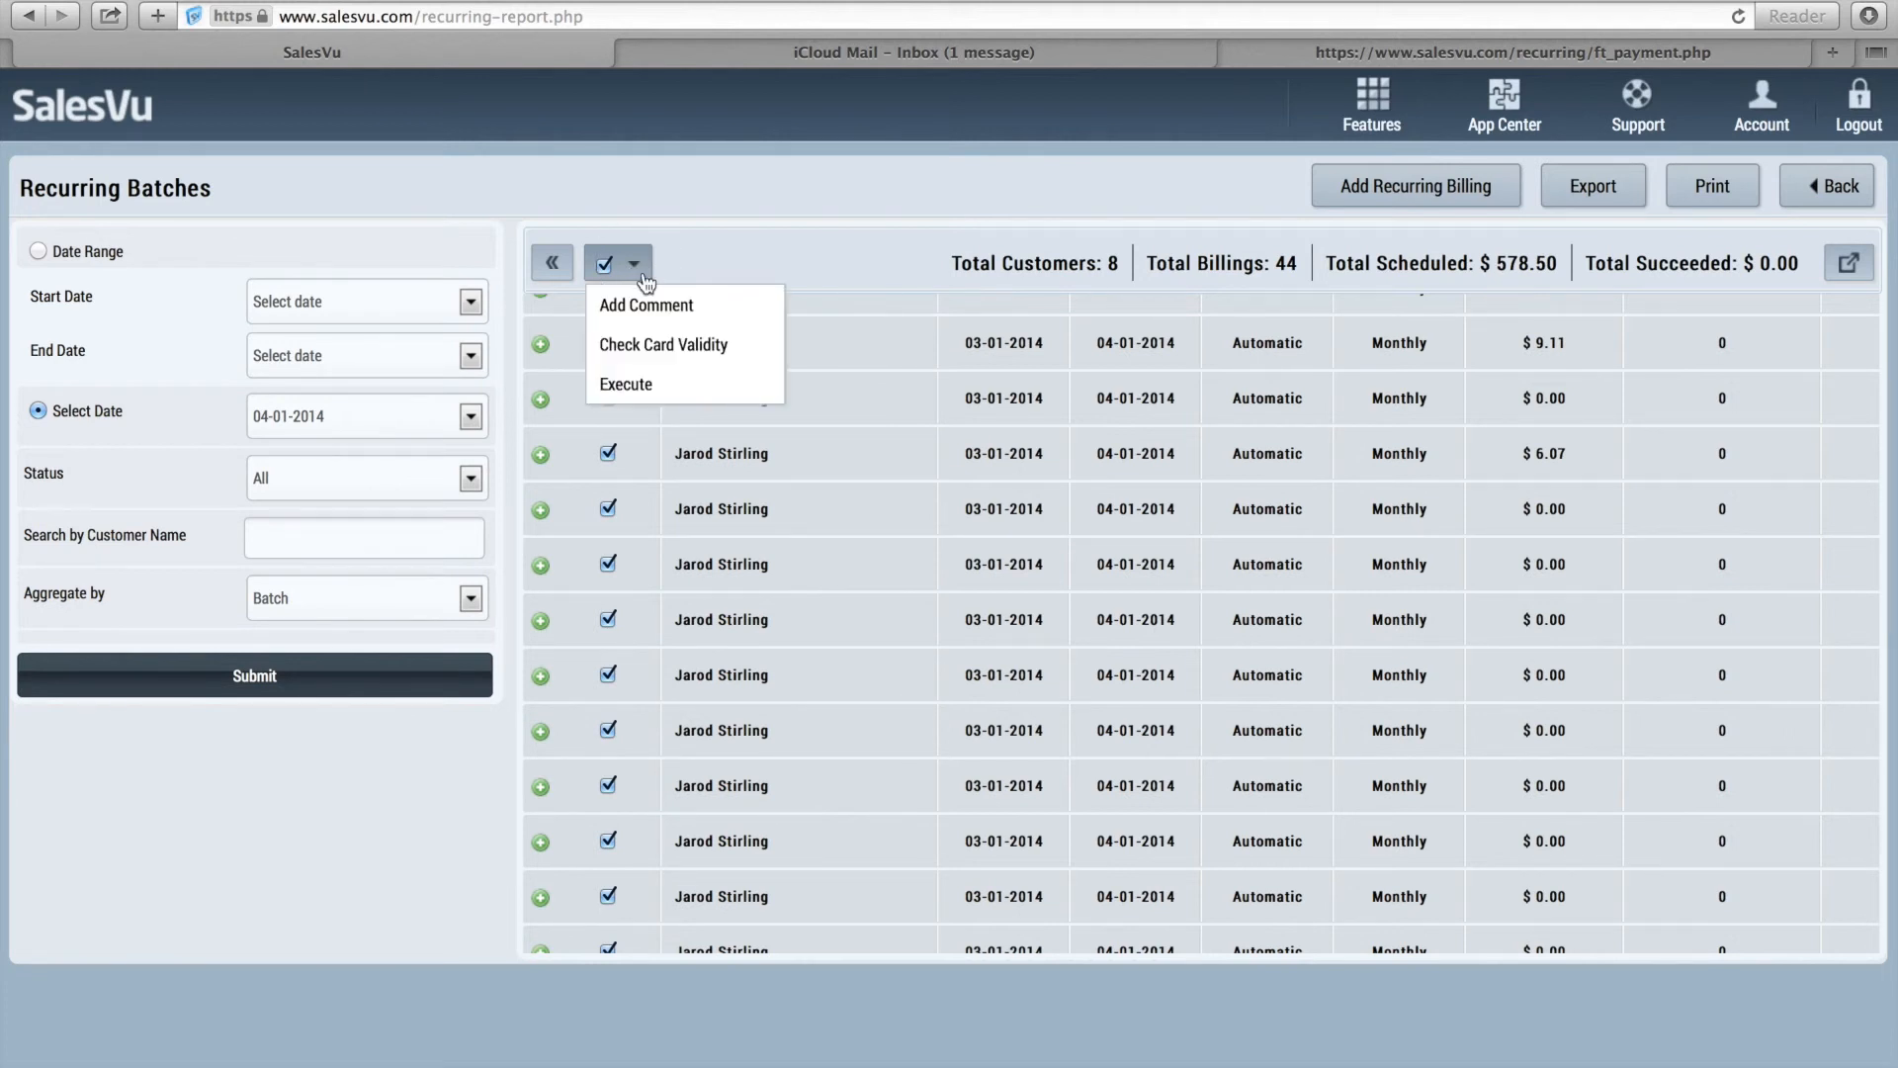
{"action": "mouse_move", "coordinate": [647, 303]}
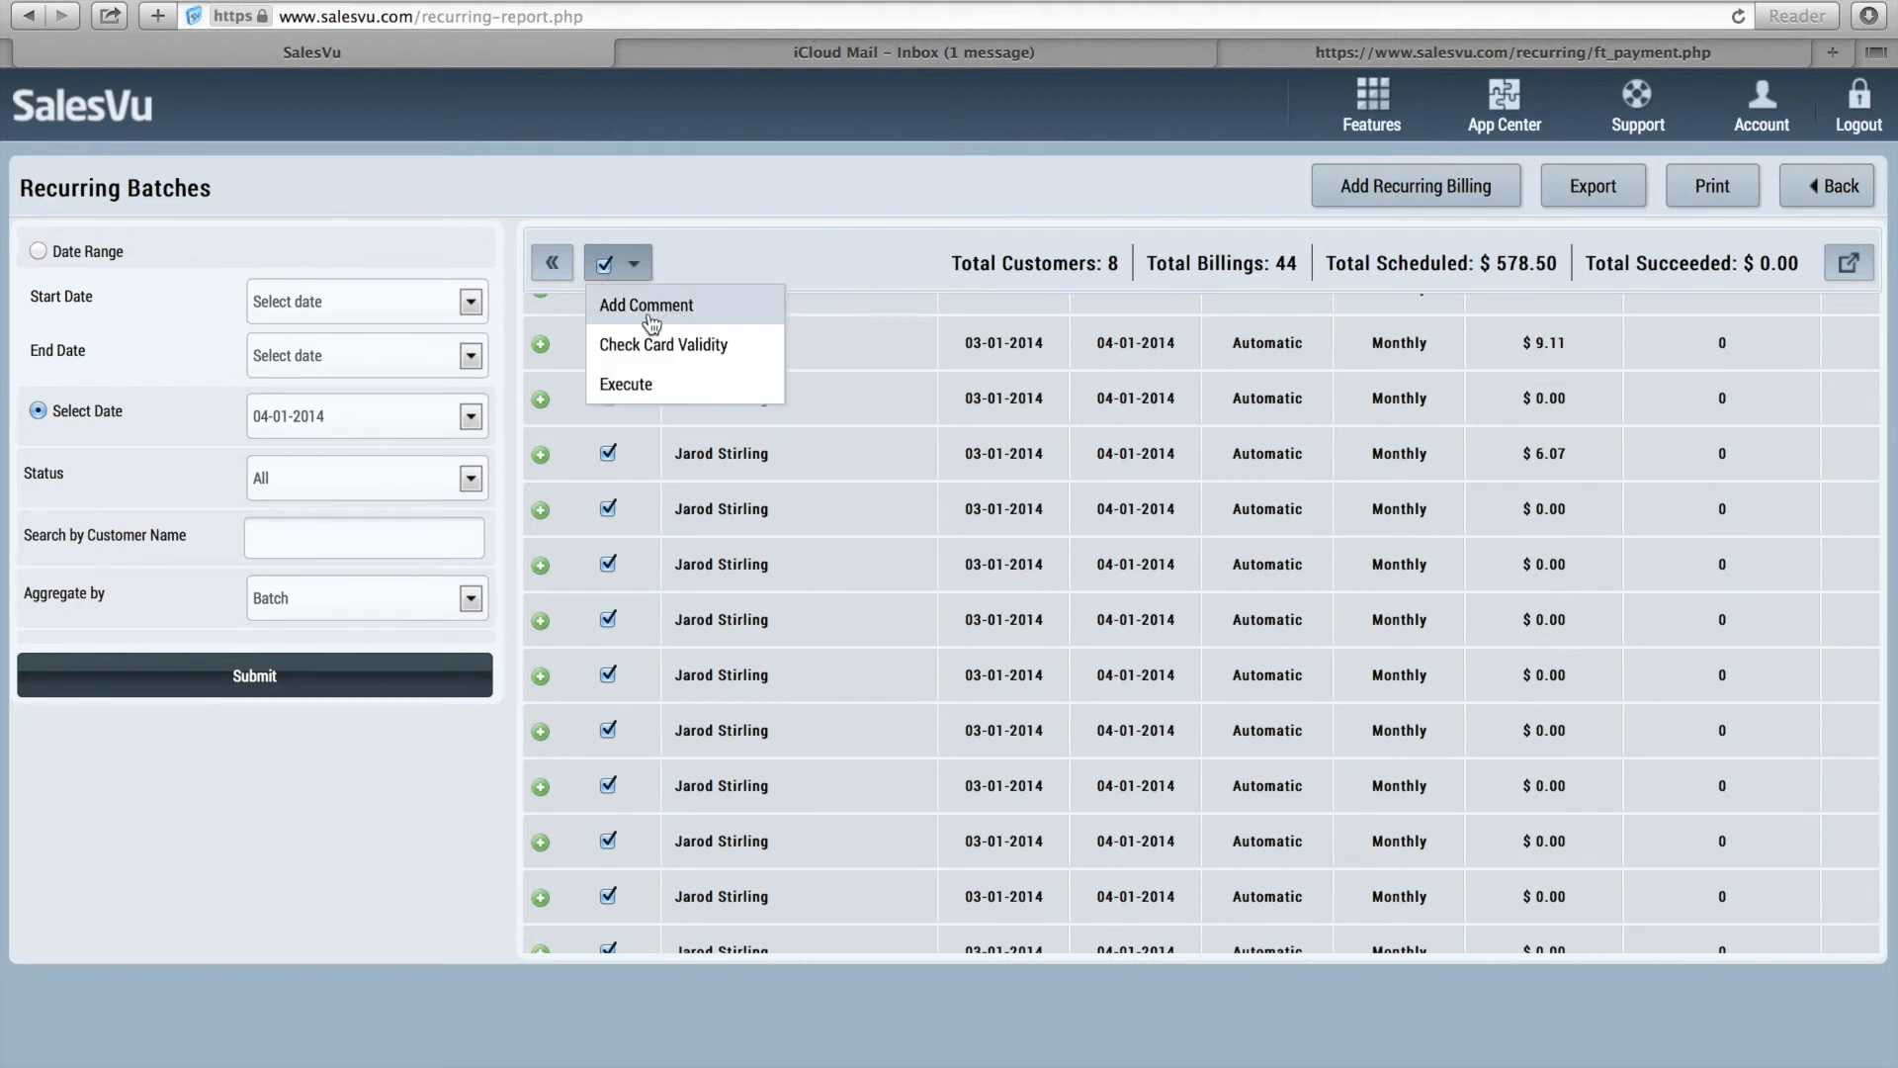
{"action": "mouse_move", "coordinate": [665, 351]}
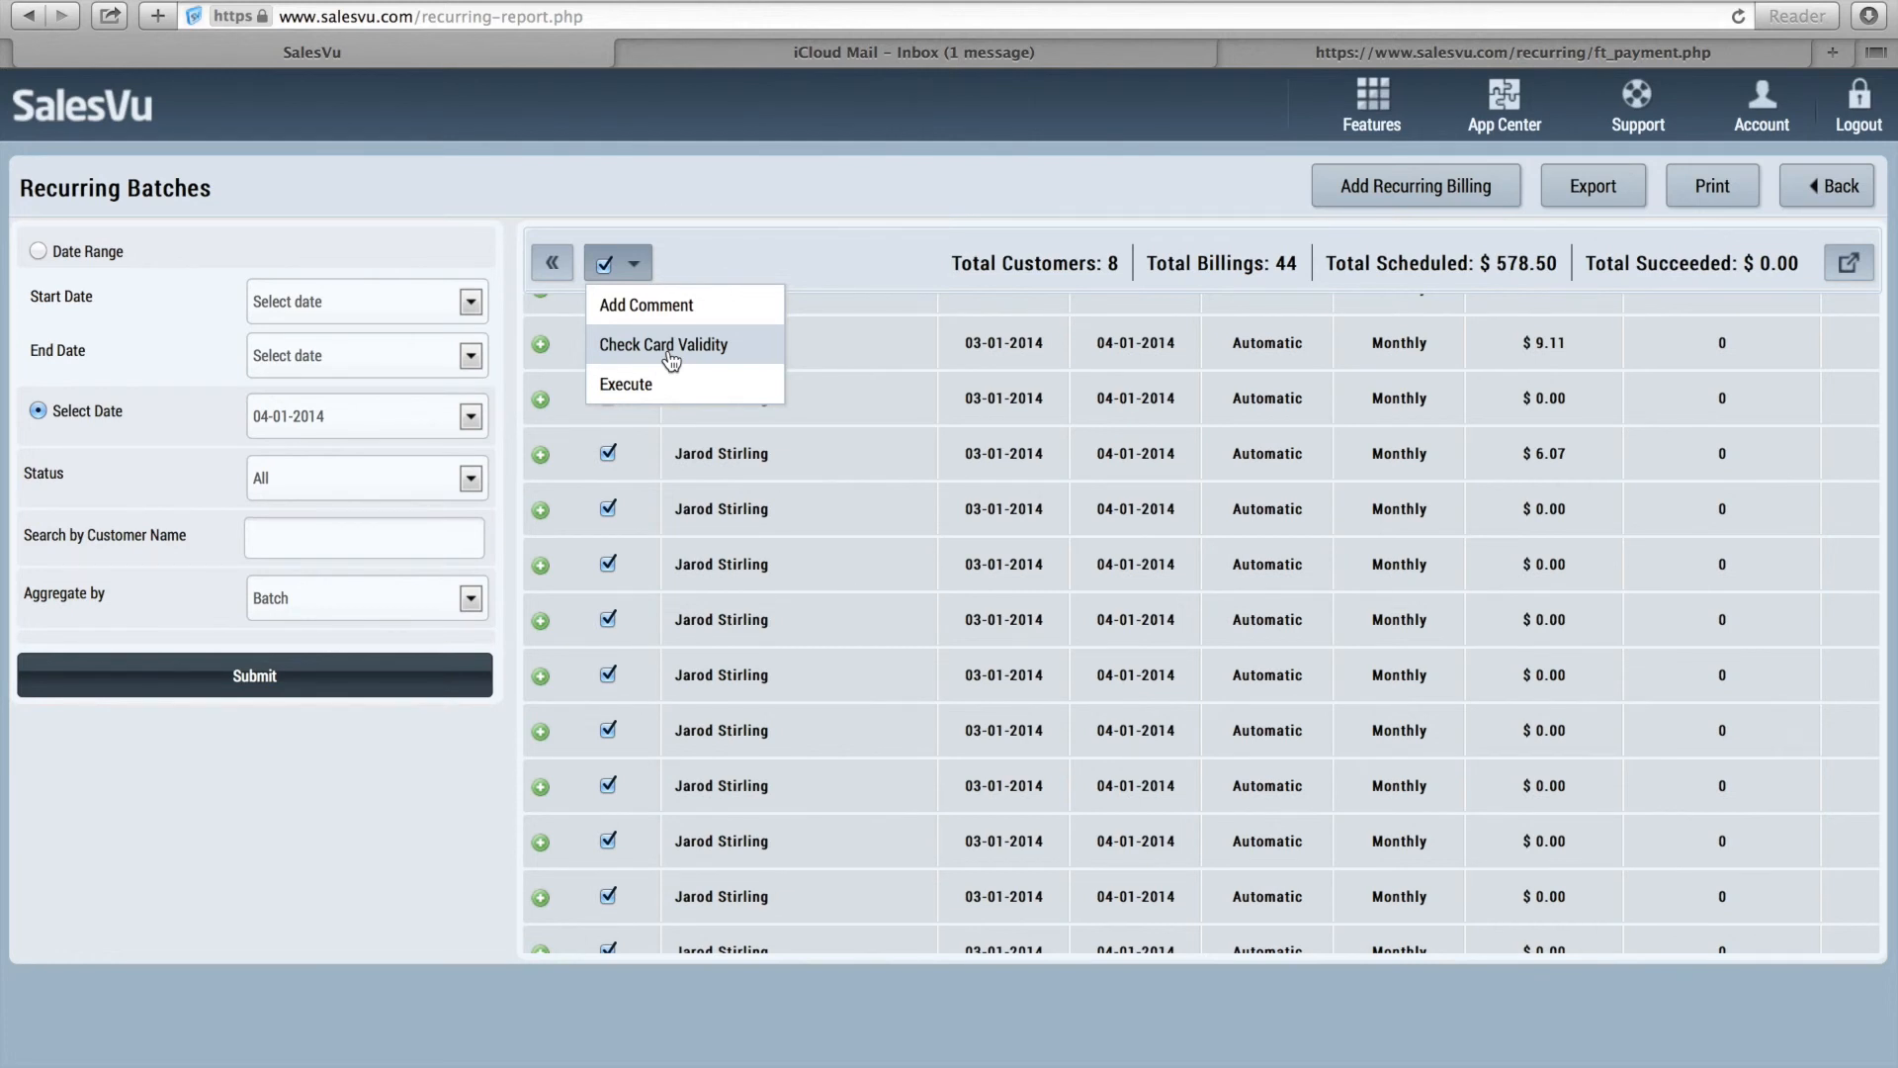
{"action": "mouse_move", "coordinate": [659, 389]}
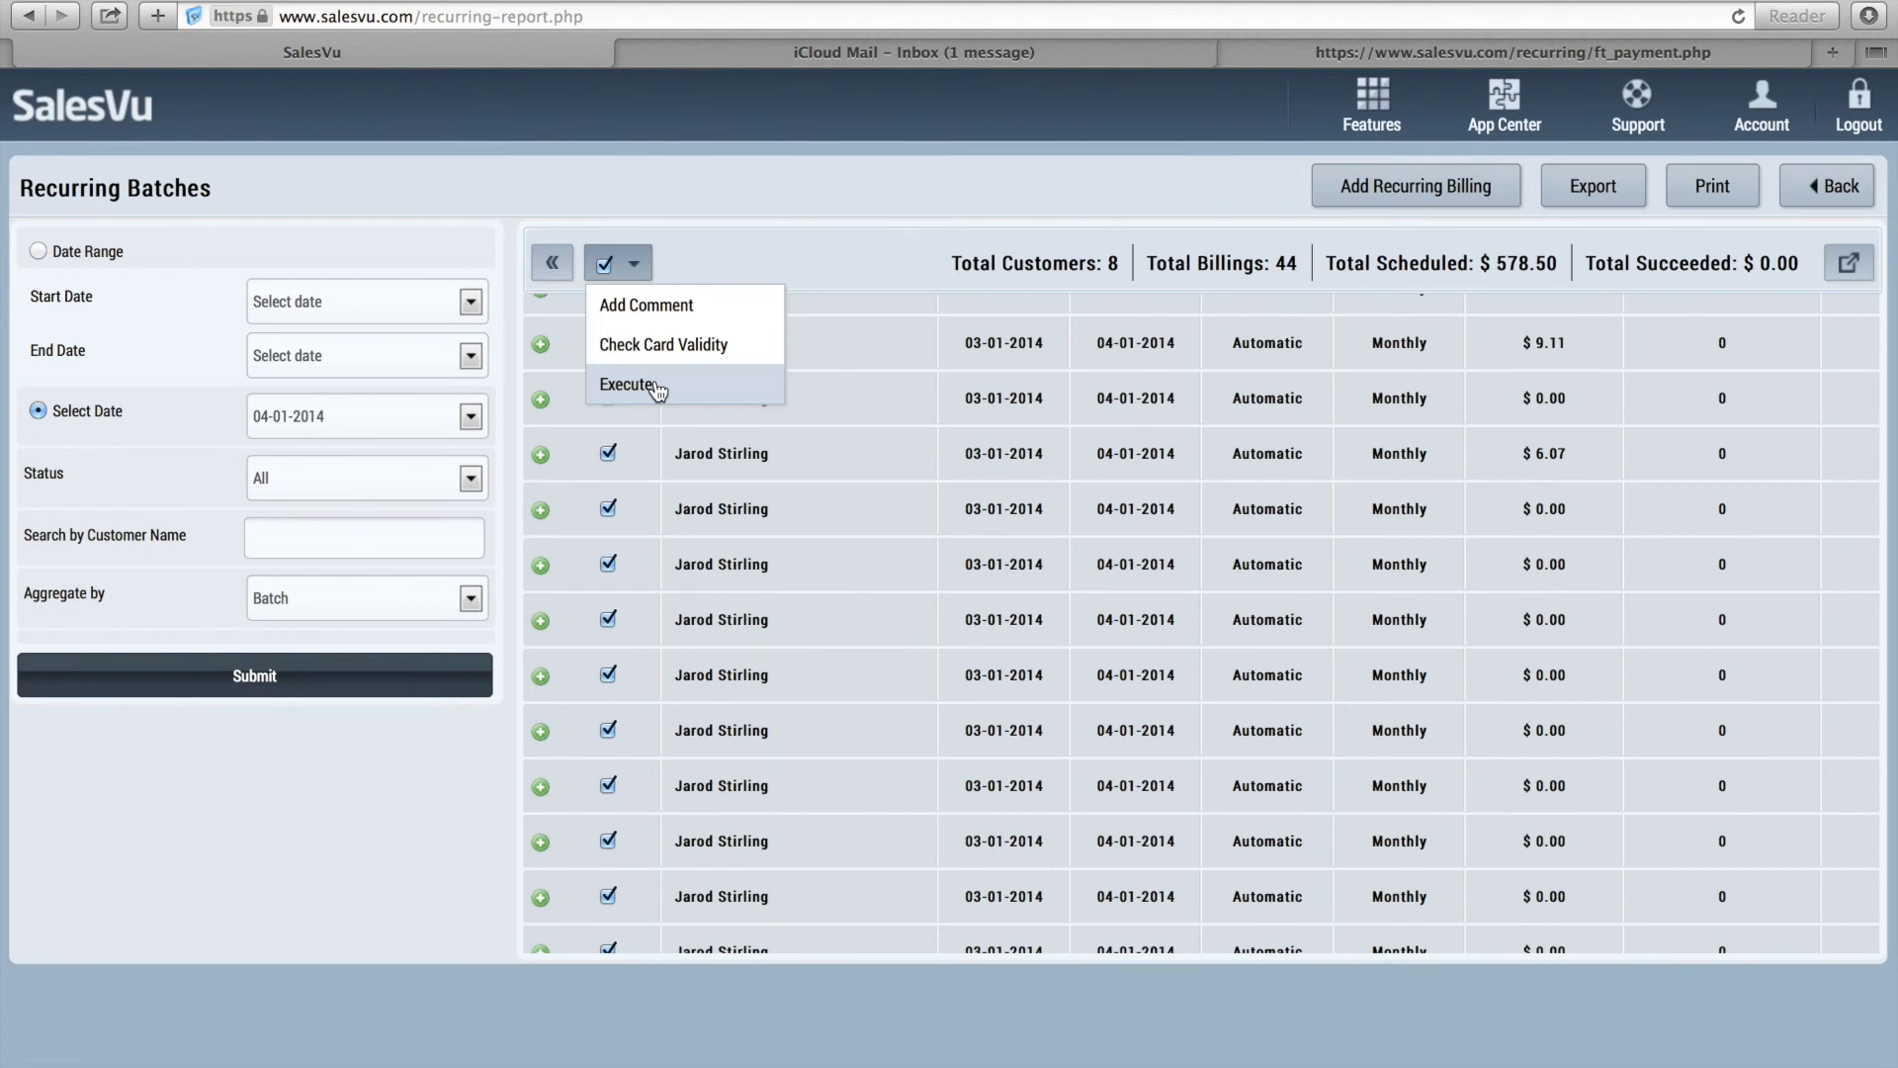
{"action": "mouse_move", "coordinate": [823, 288]}
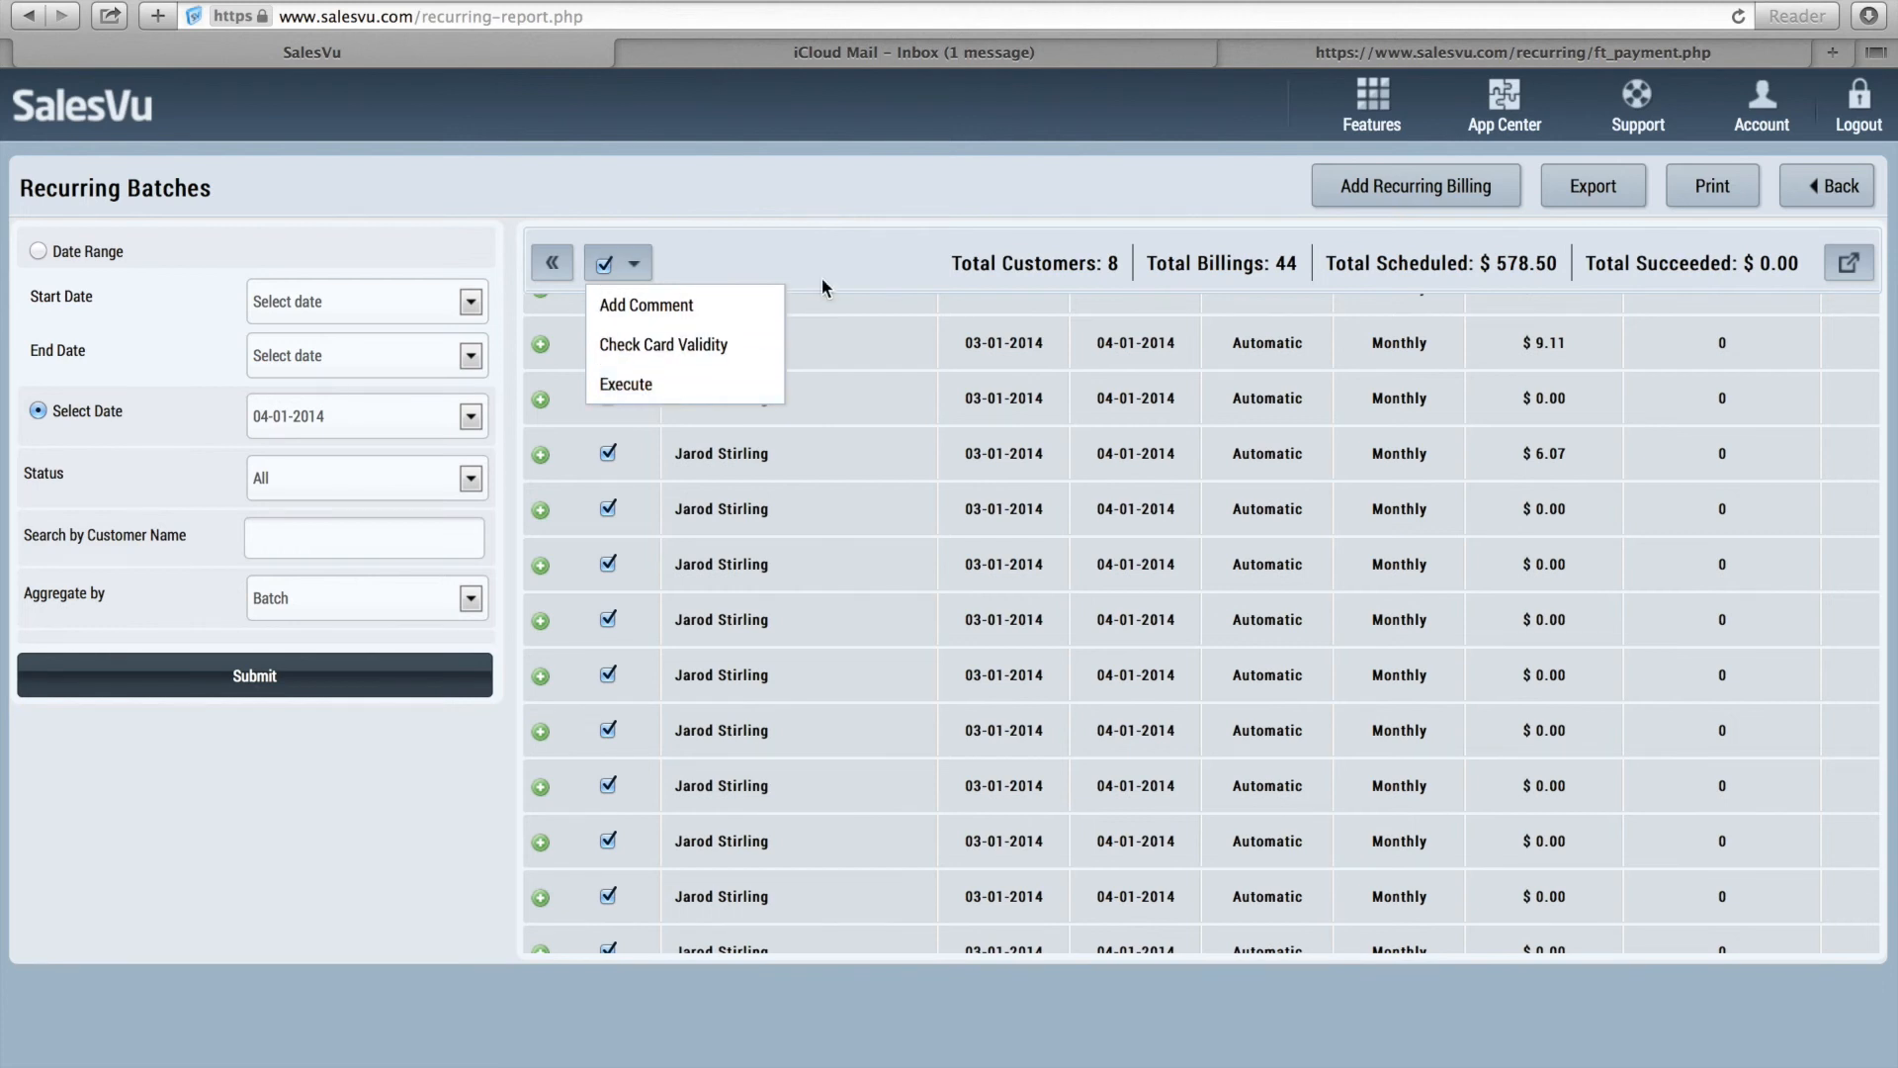
{"action": "mouse_move", "coordinate": [1832, 187]}
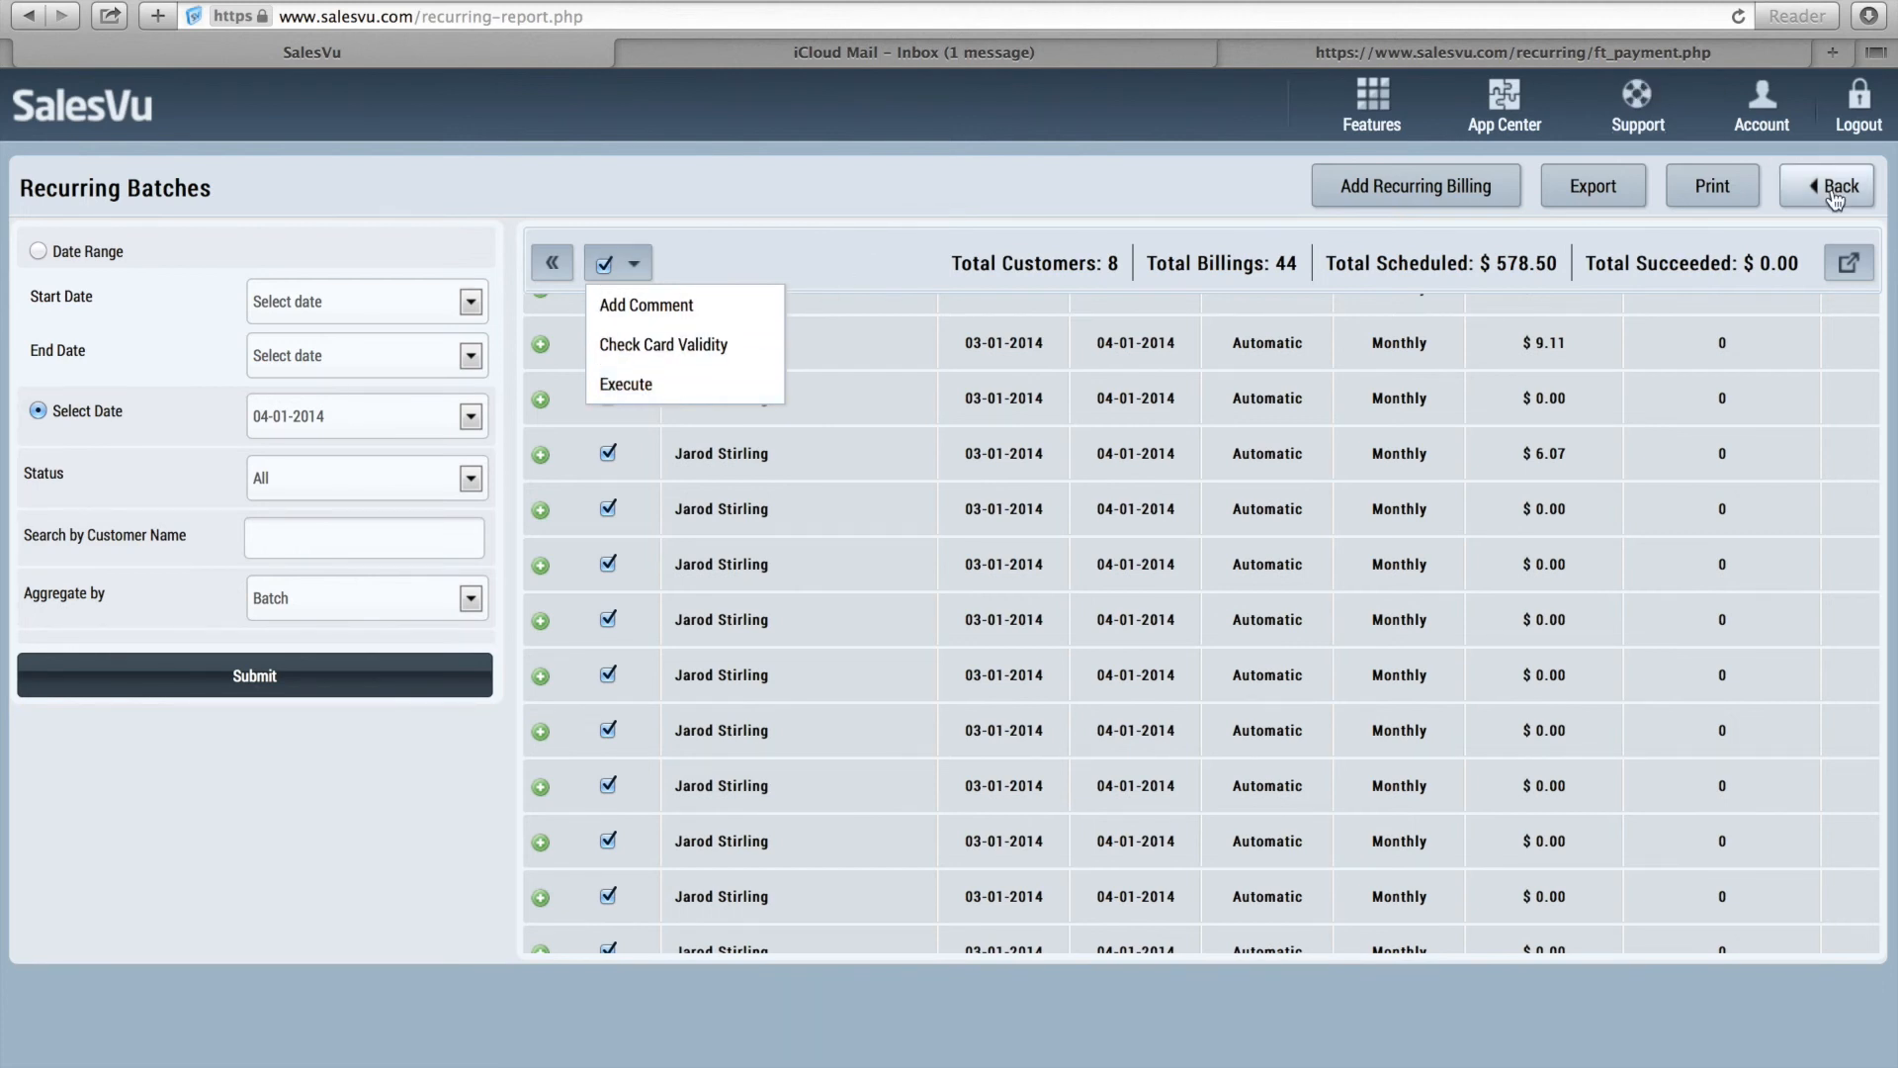
Open Historical Data with start date 11-01-2012 and end date 05-01-2014
{"action": "left_click", "coordinate": [1834, 185]}
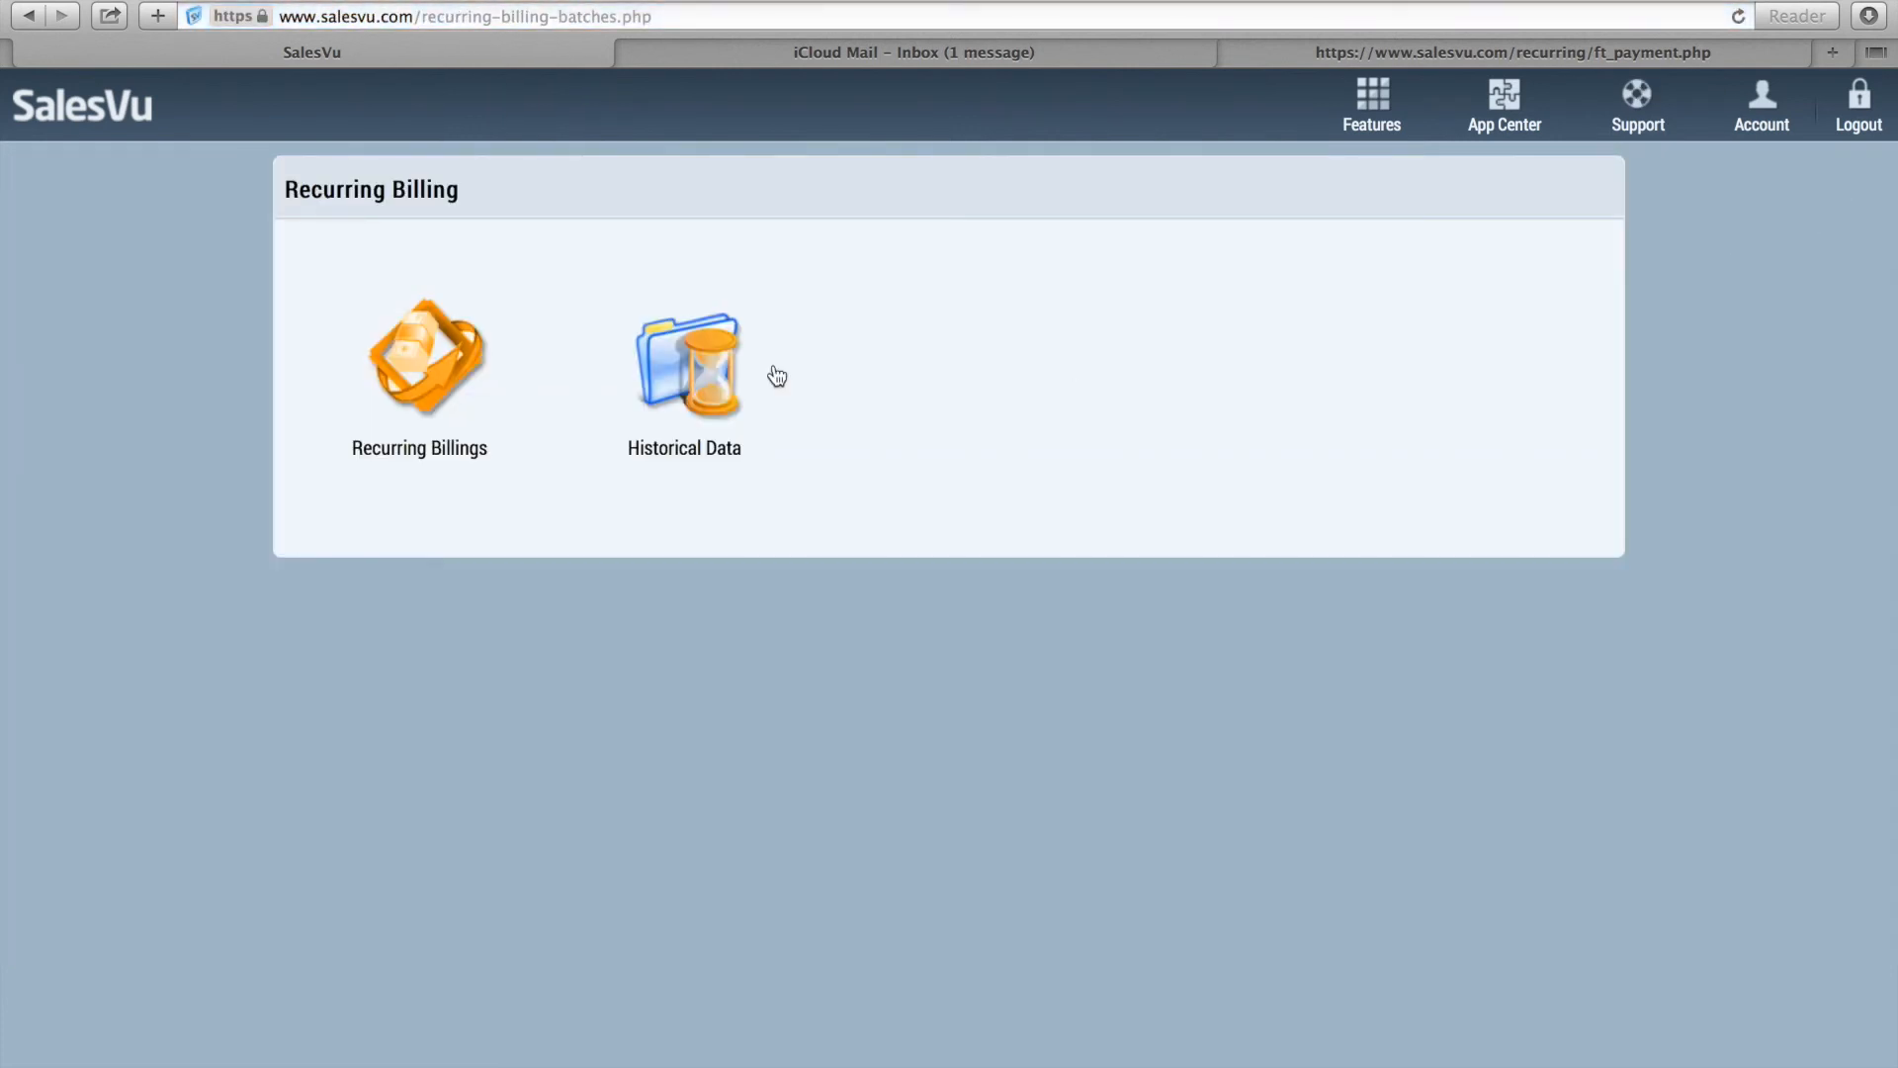
{"action": "mouse_move", "coordinate": [700, 360]}
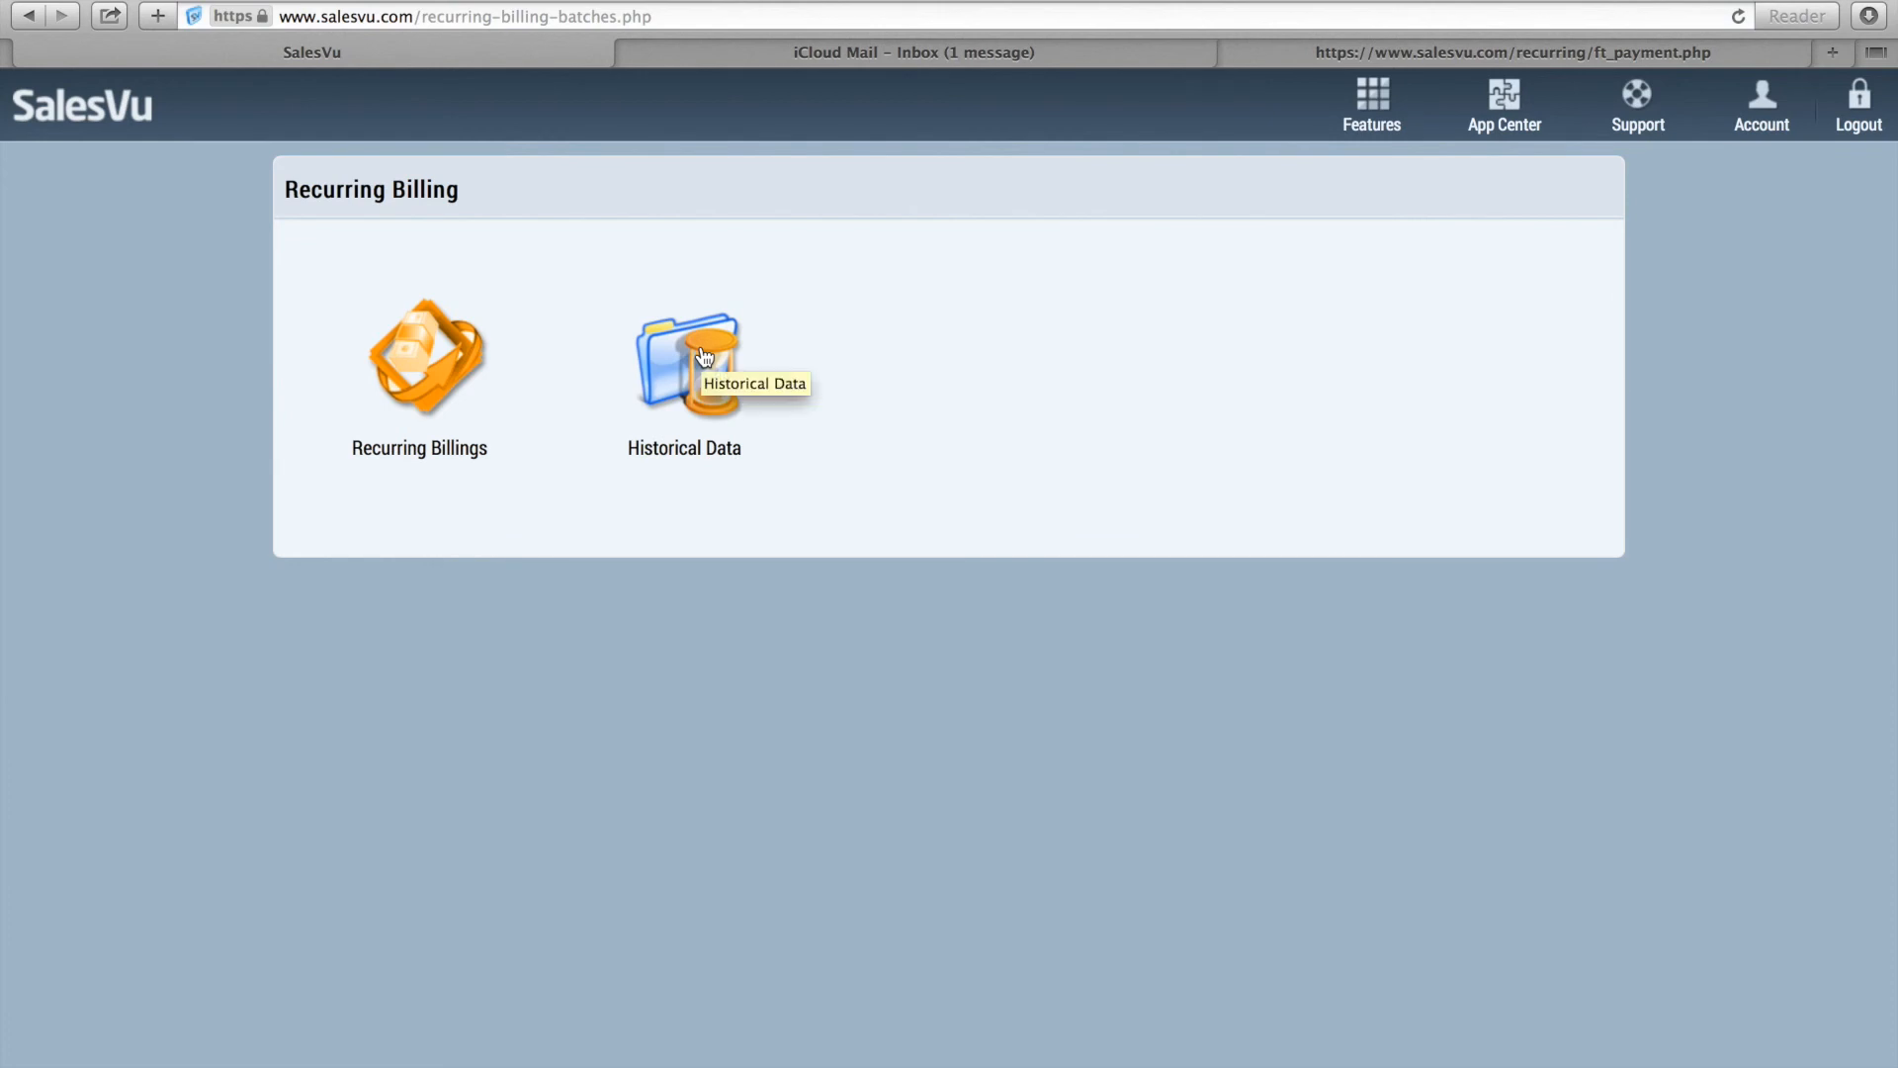
{"action": "left_click", "coordinate": [685, 357]}
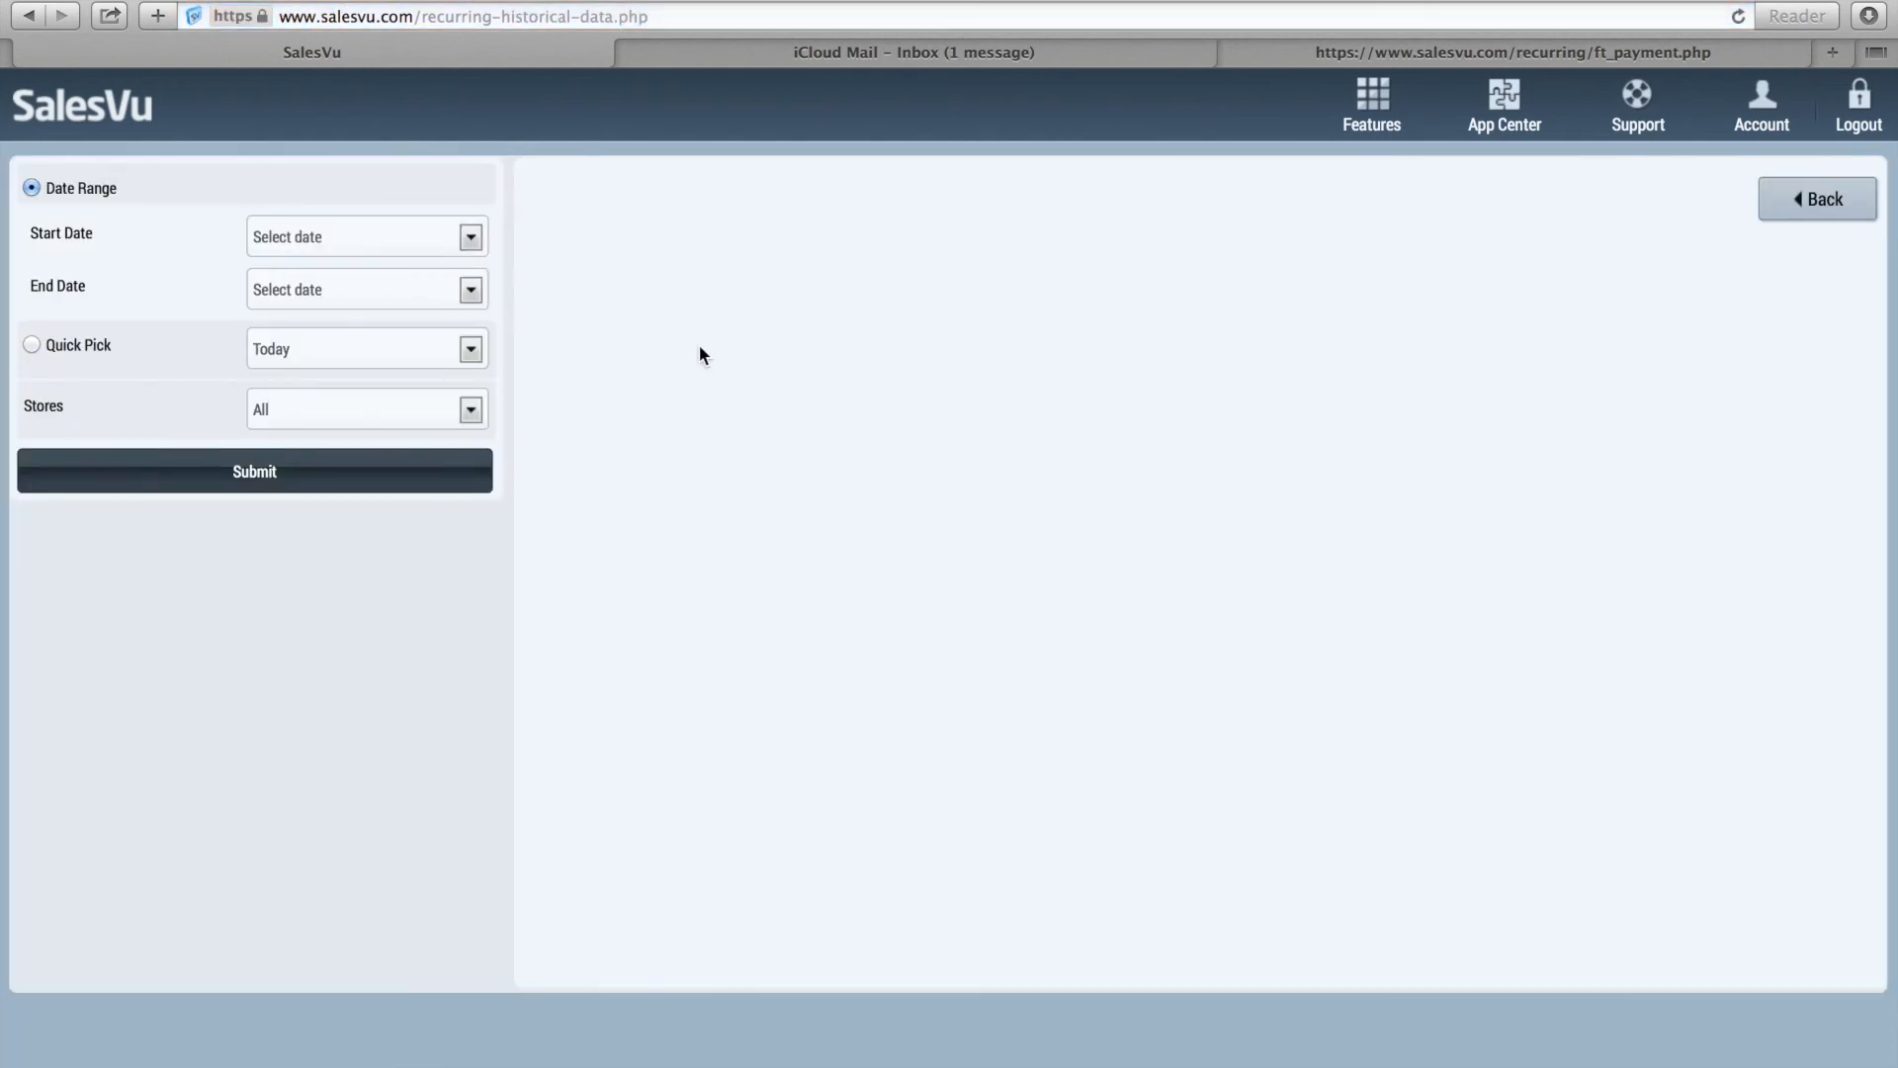
{"action": "left_click", "coordinate": [470, 237]}
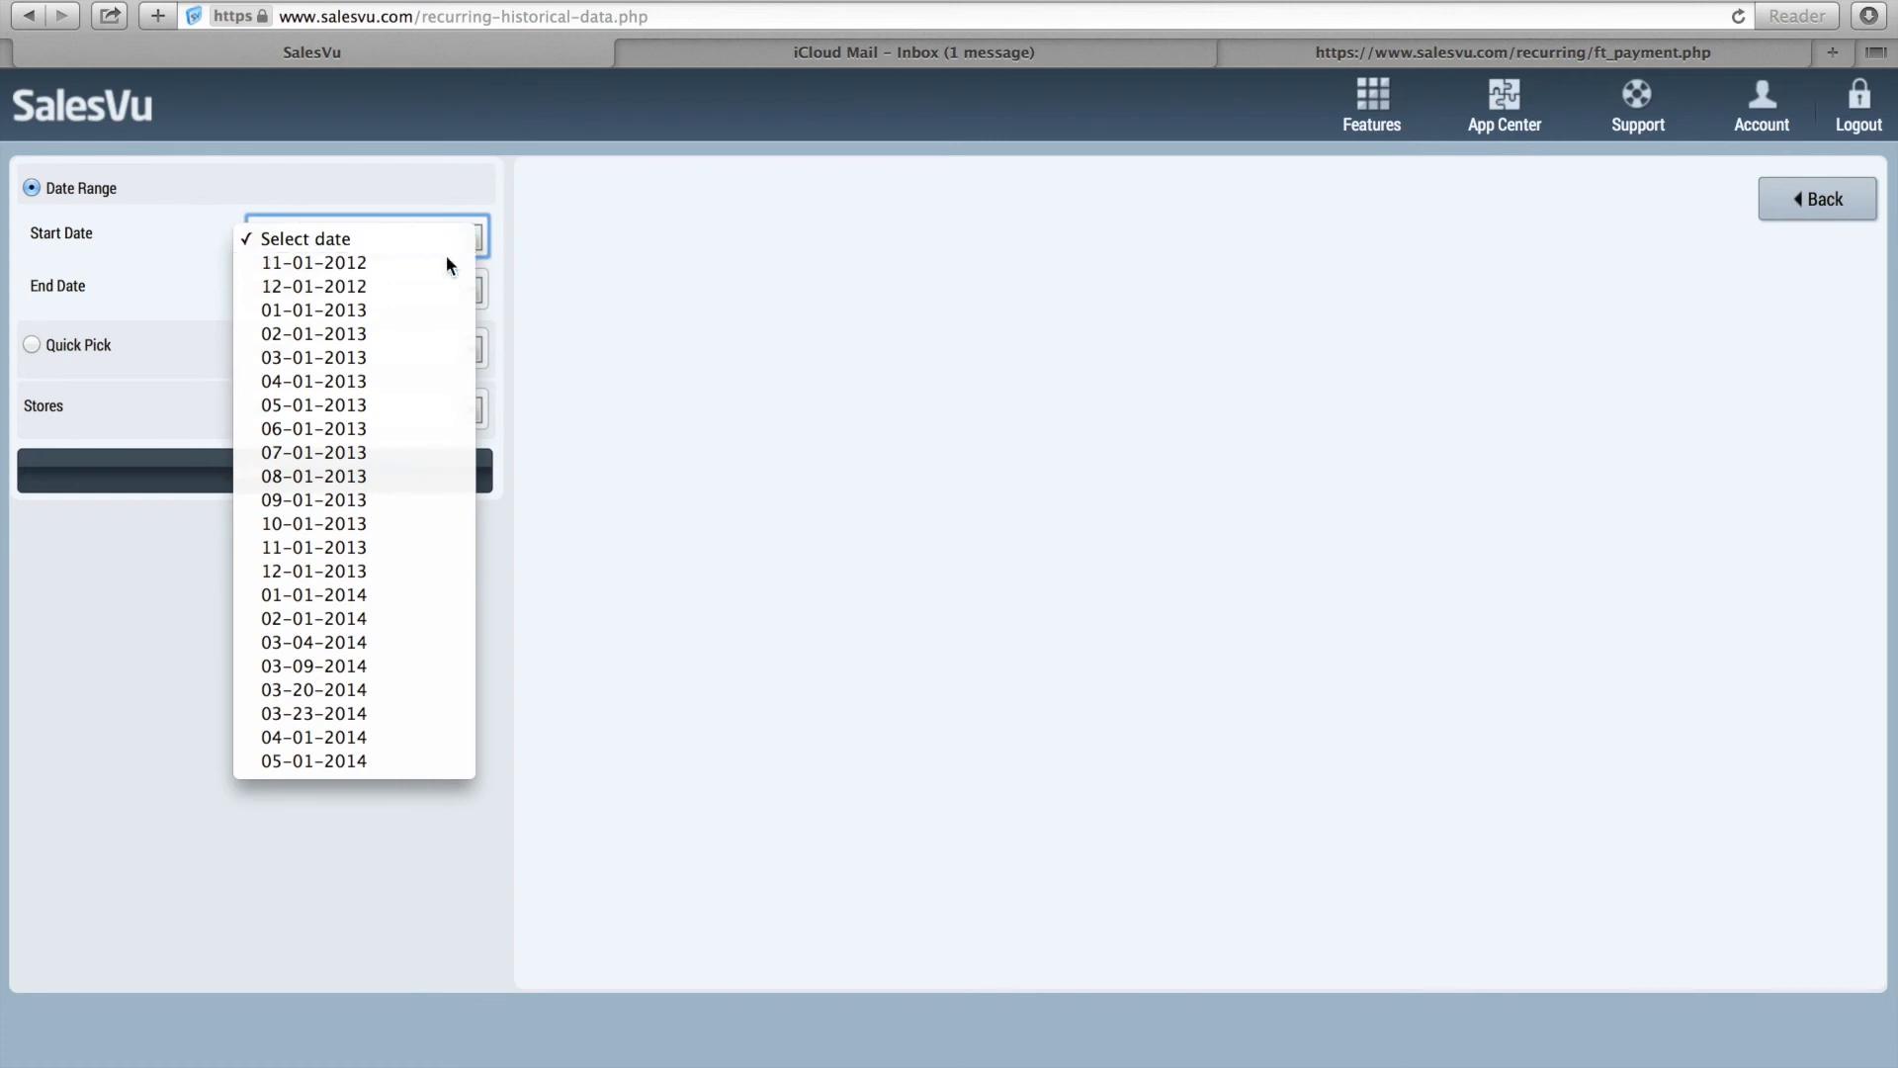
{"action": "left_click", "coordinate": [314, 263]}
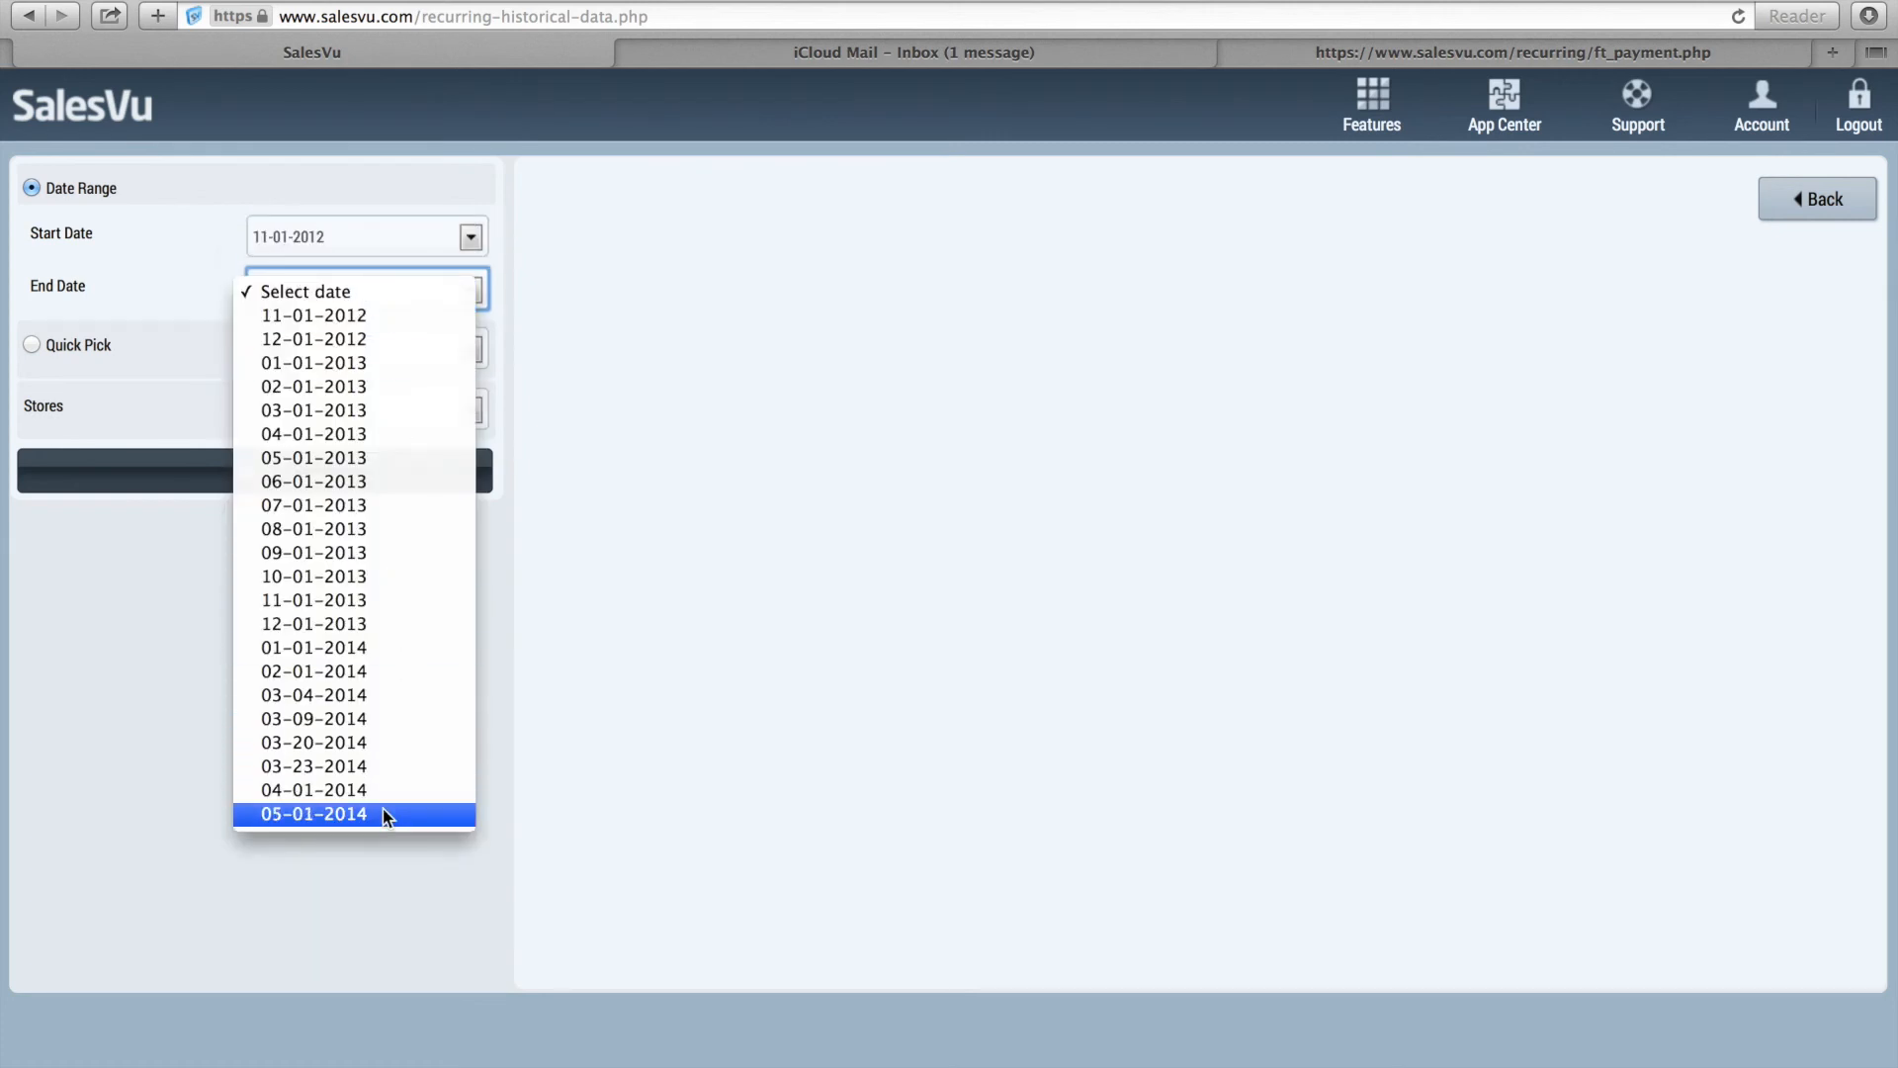
{"action": "left_click", "coordinate": [313, 814]}
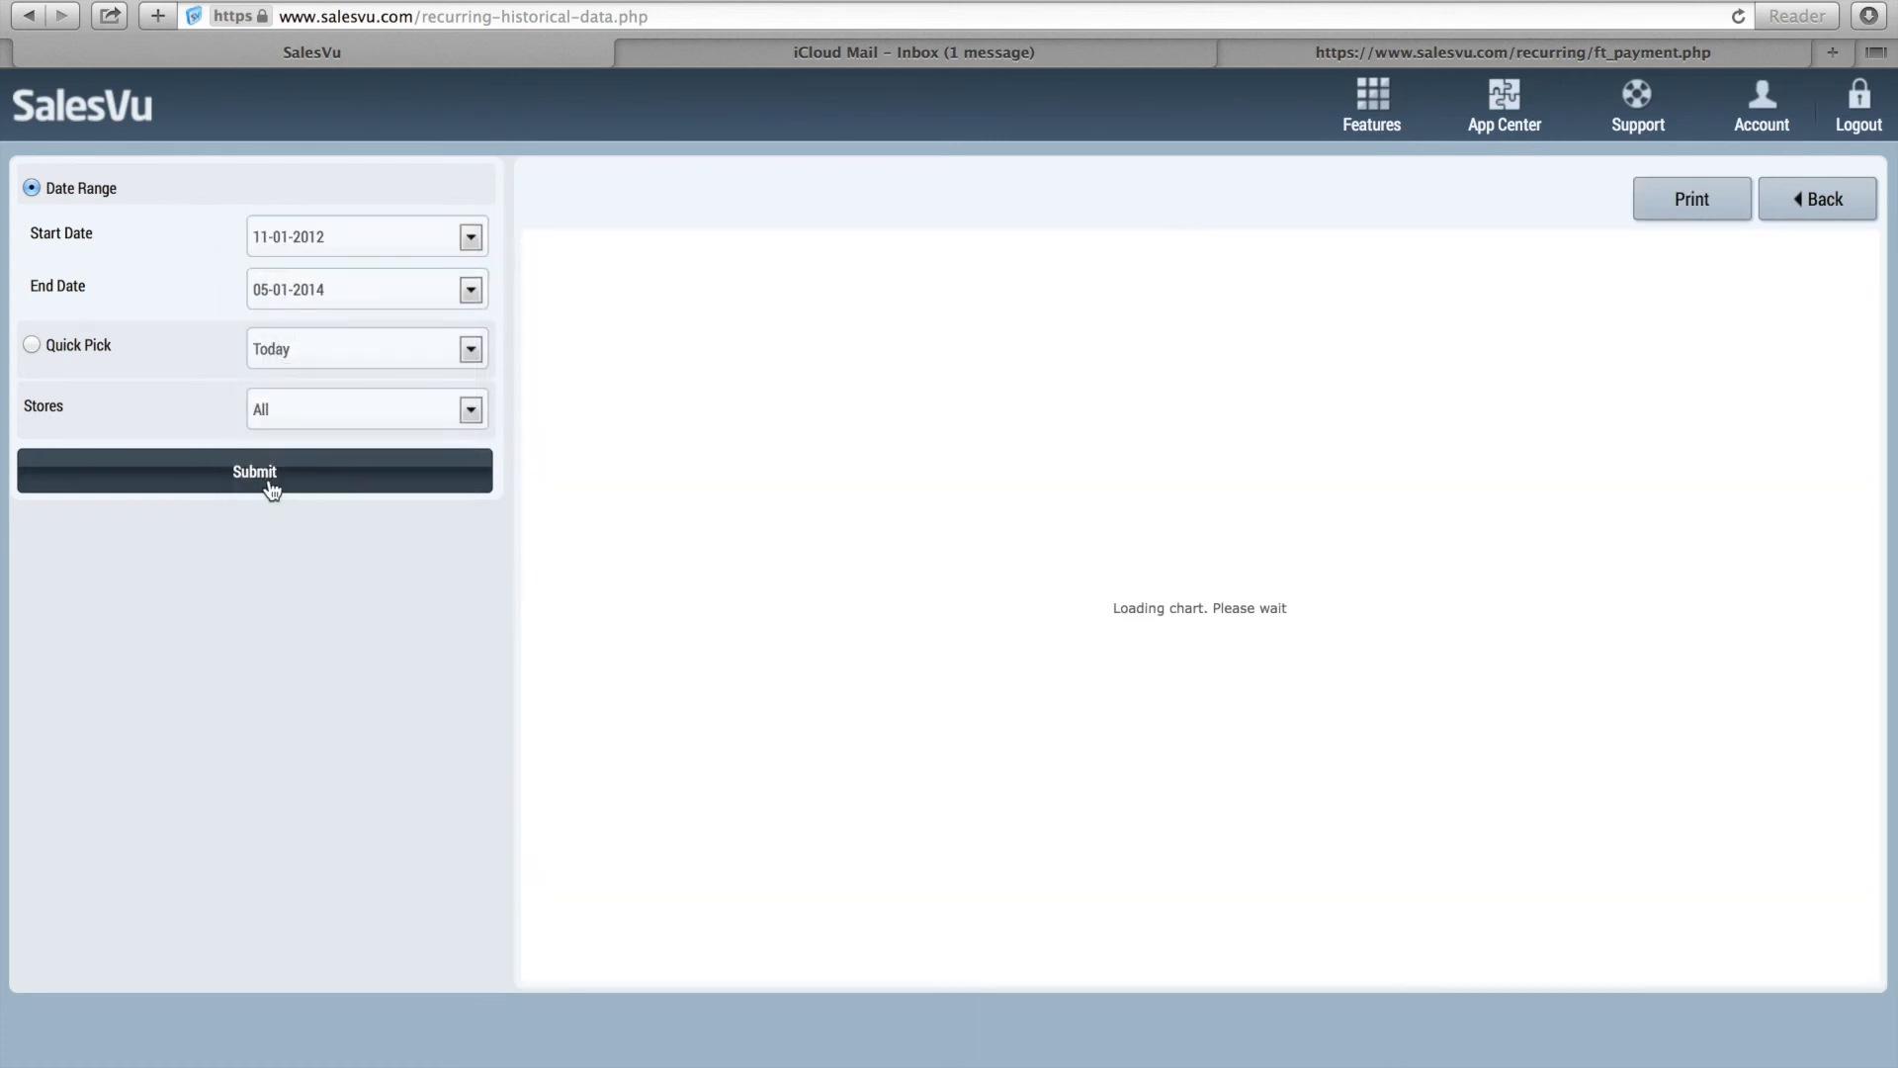
Generate the monthly sales-by-product bar chart for Dec 2012 through Feb 2014
{"action": "left_click", "coordinate": [254, 471]}
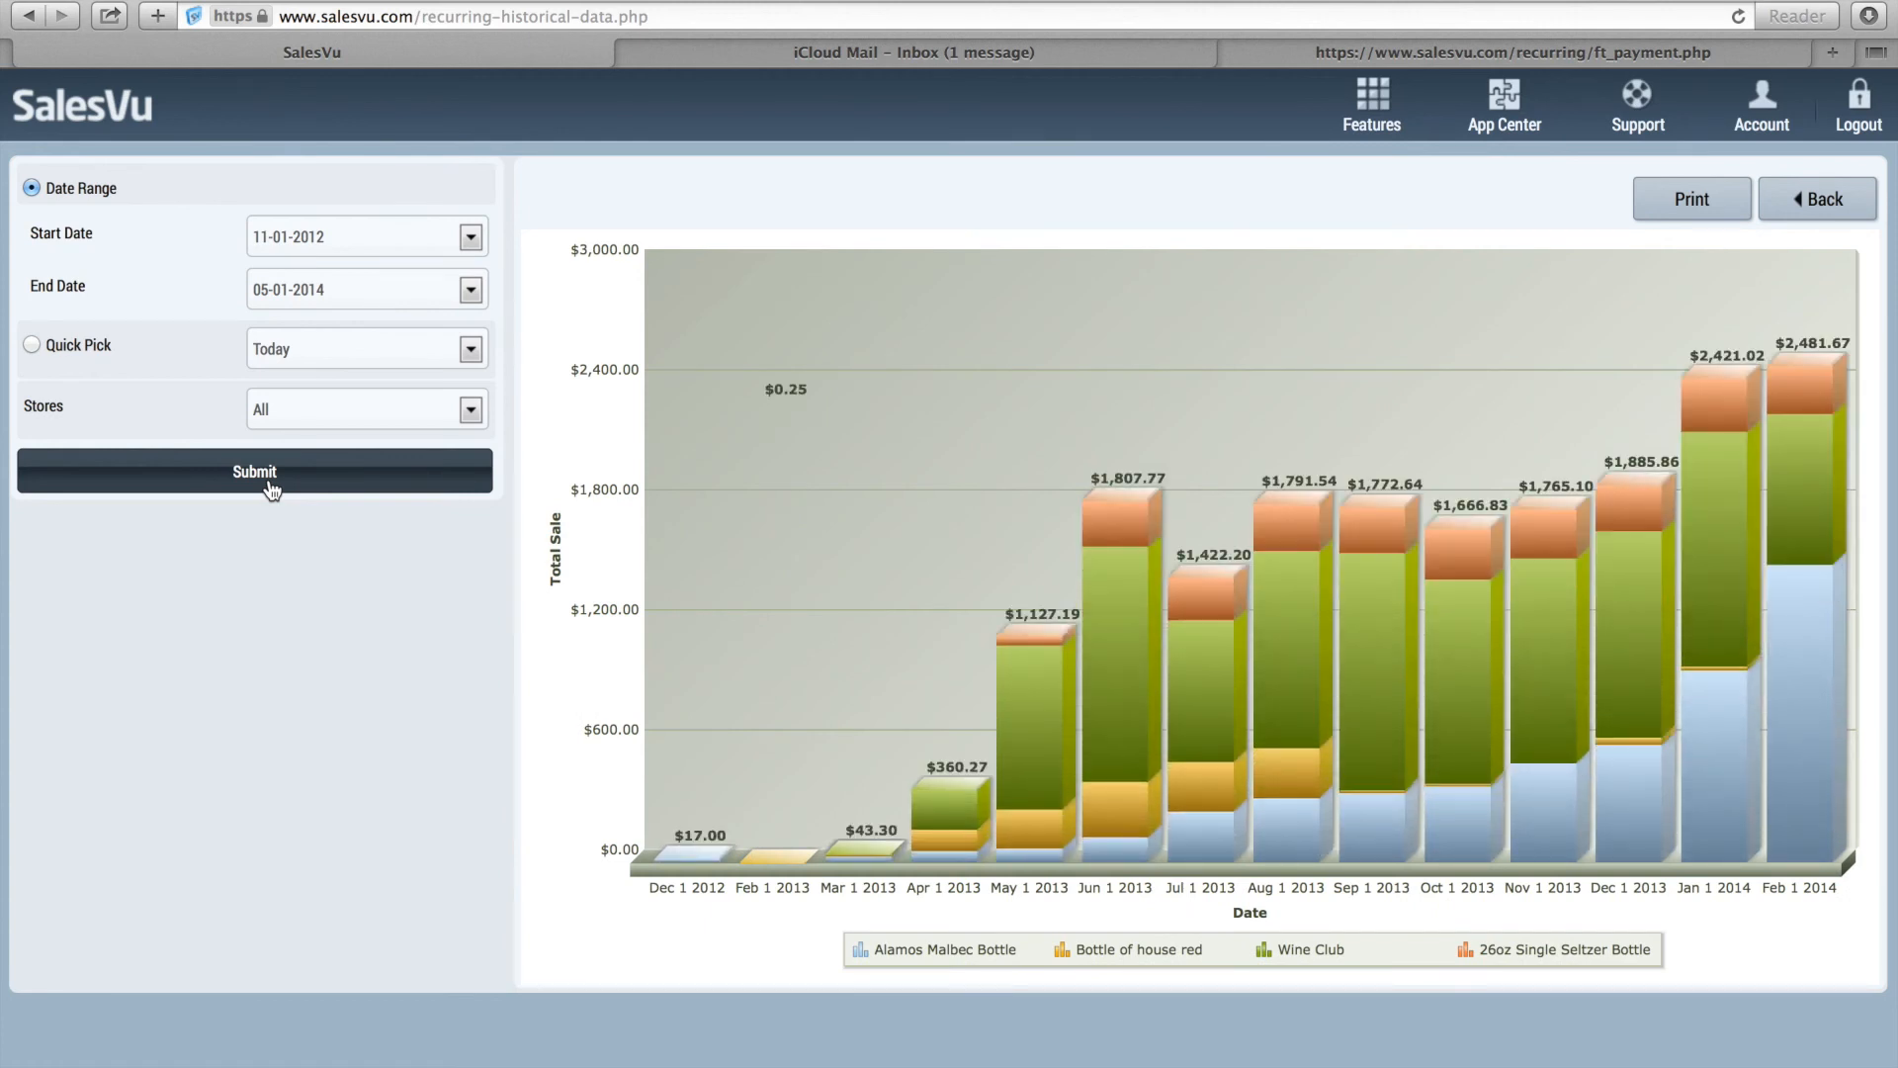
{"action": "mouse_move", "coordinate": [714, 723]}
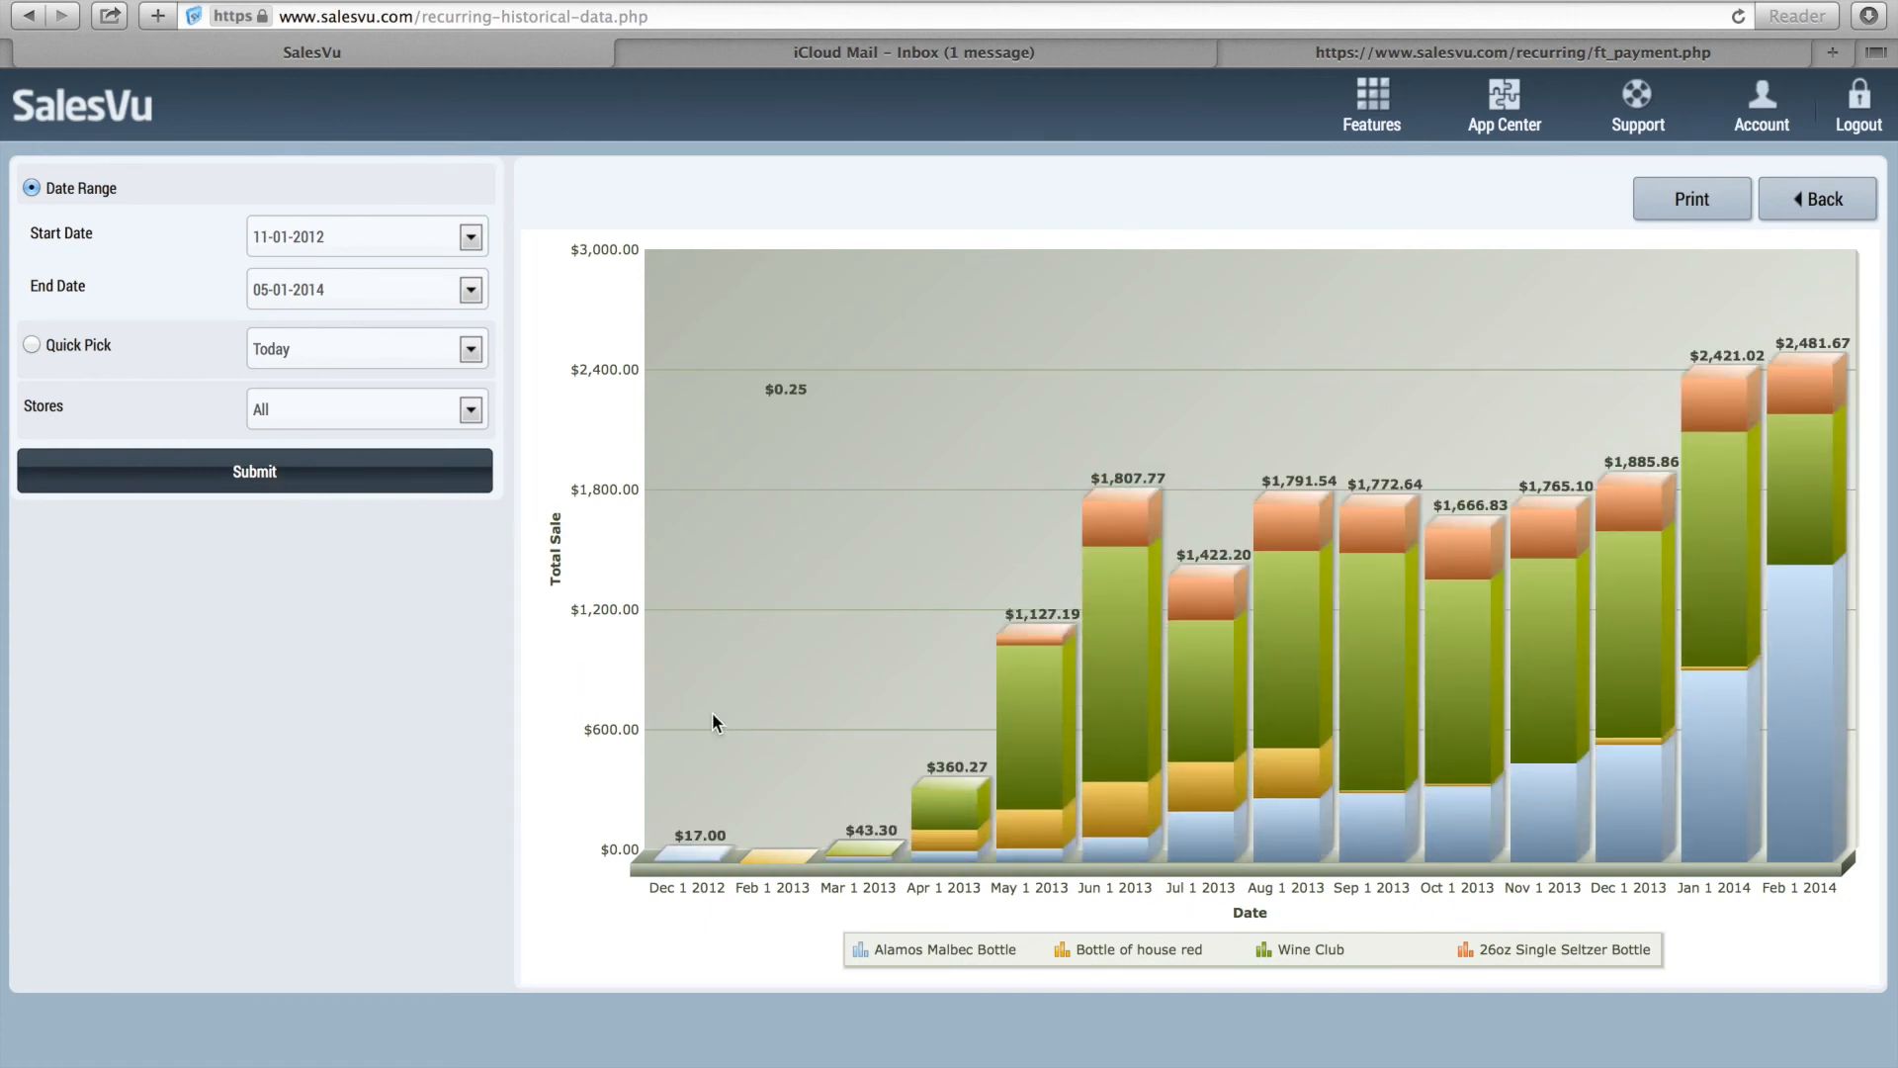
{"action": "mouse_move", "coordinate": [878, 856]}
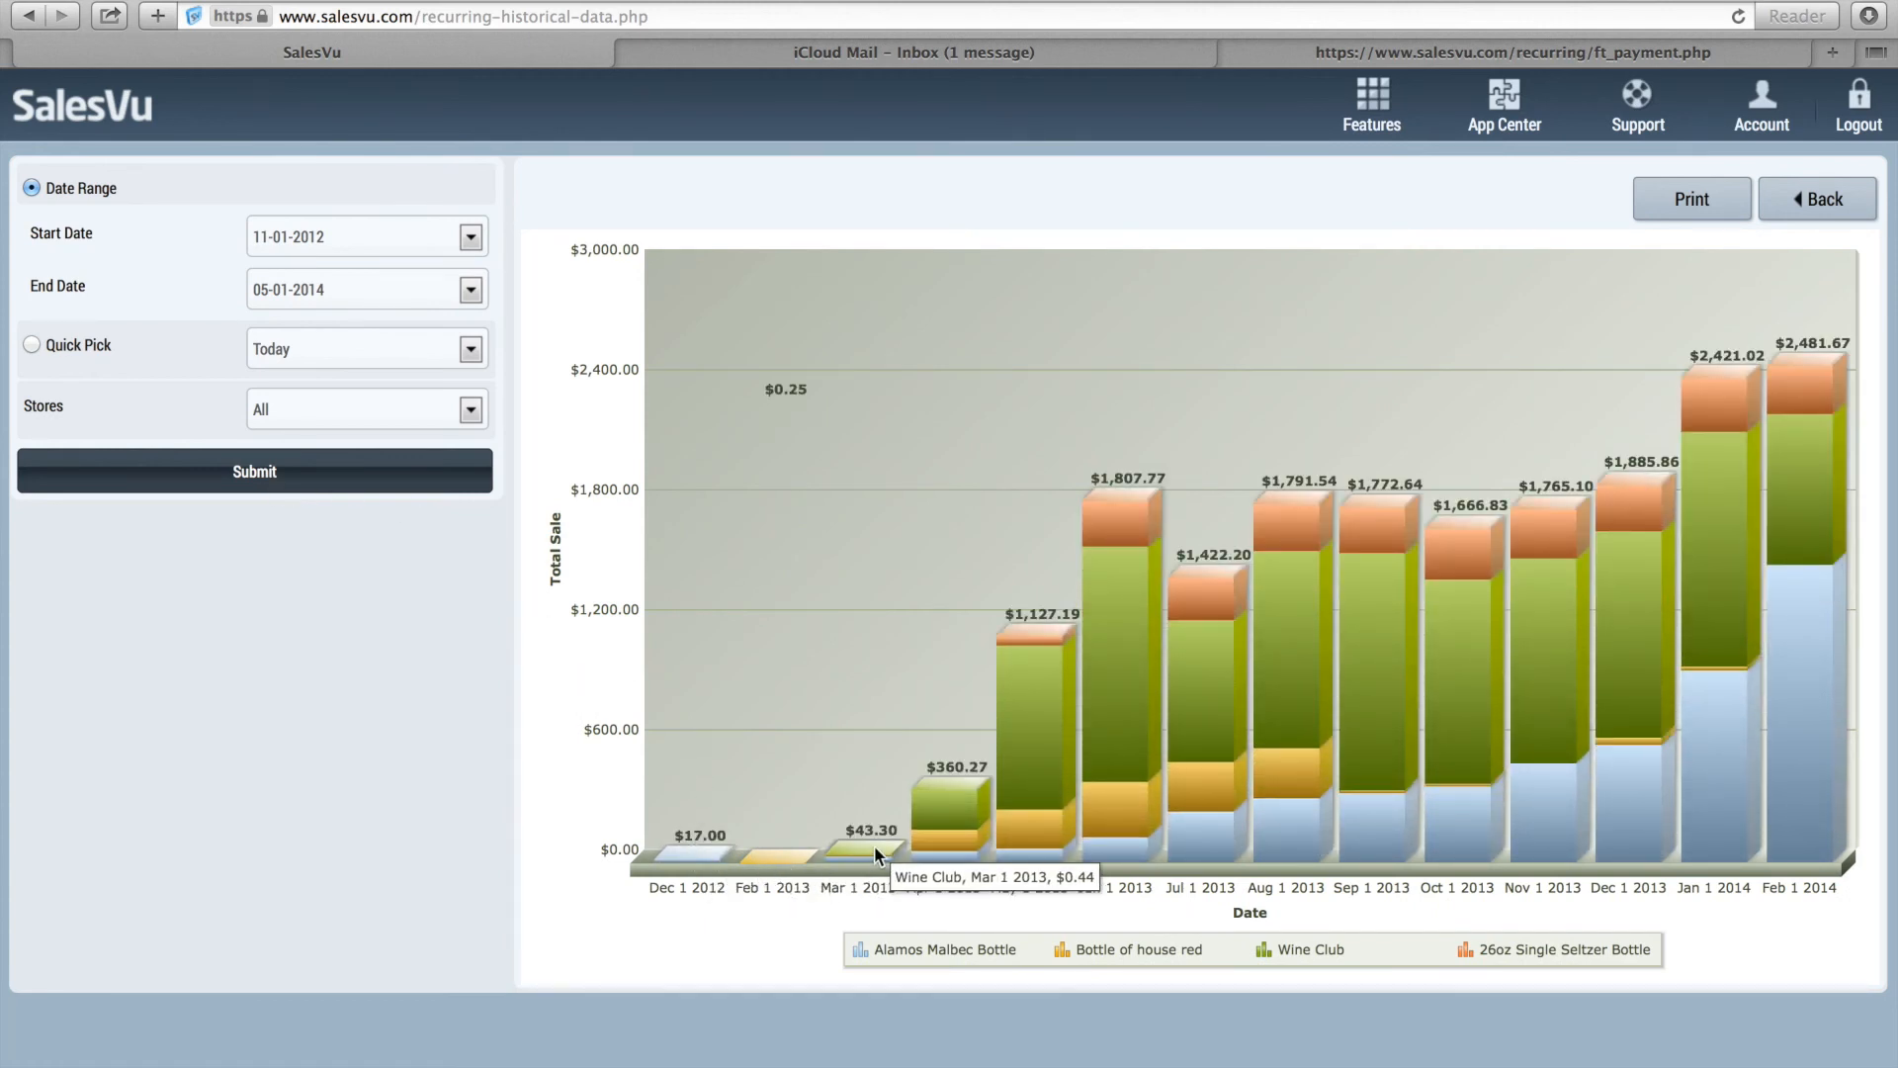
{"action": "mouse_move", "coordinate": [962, 826]}
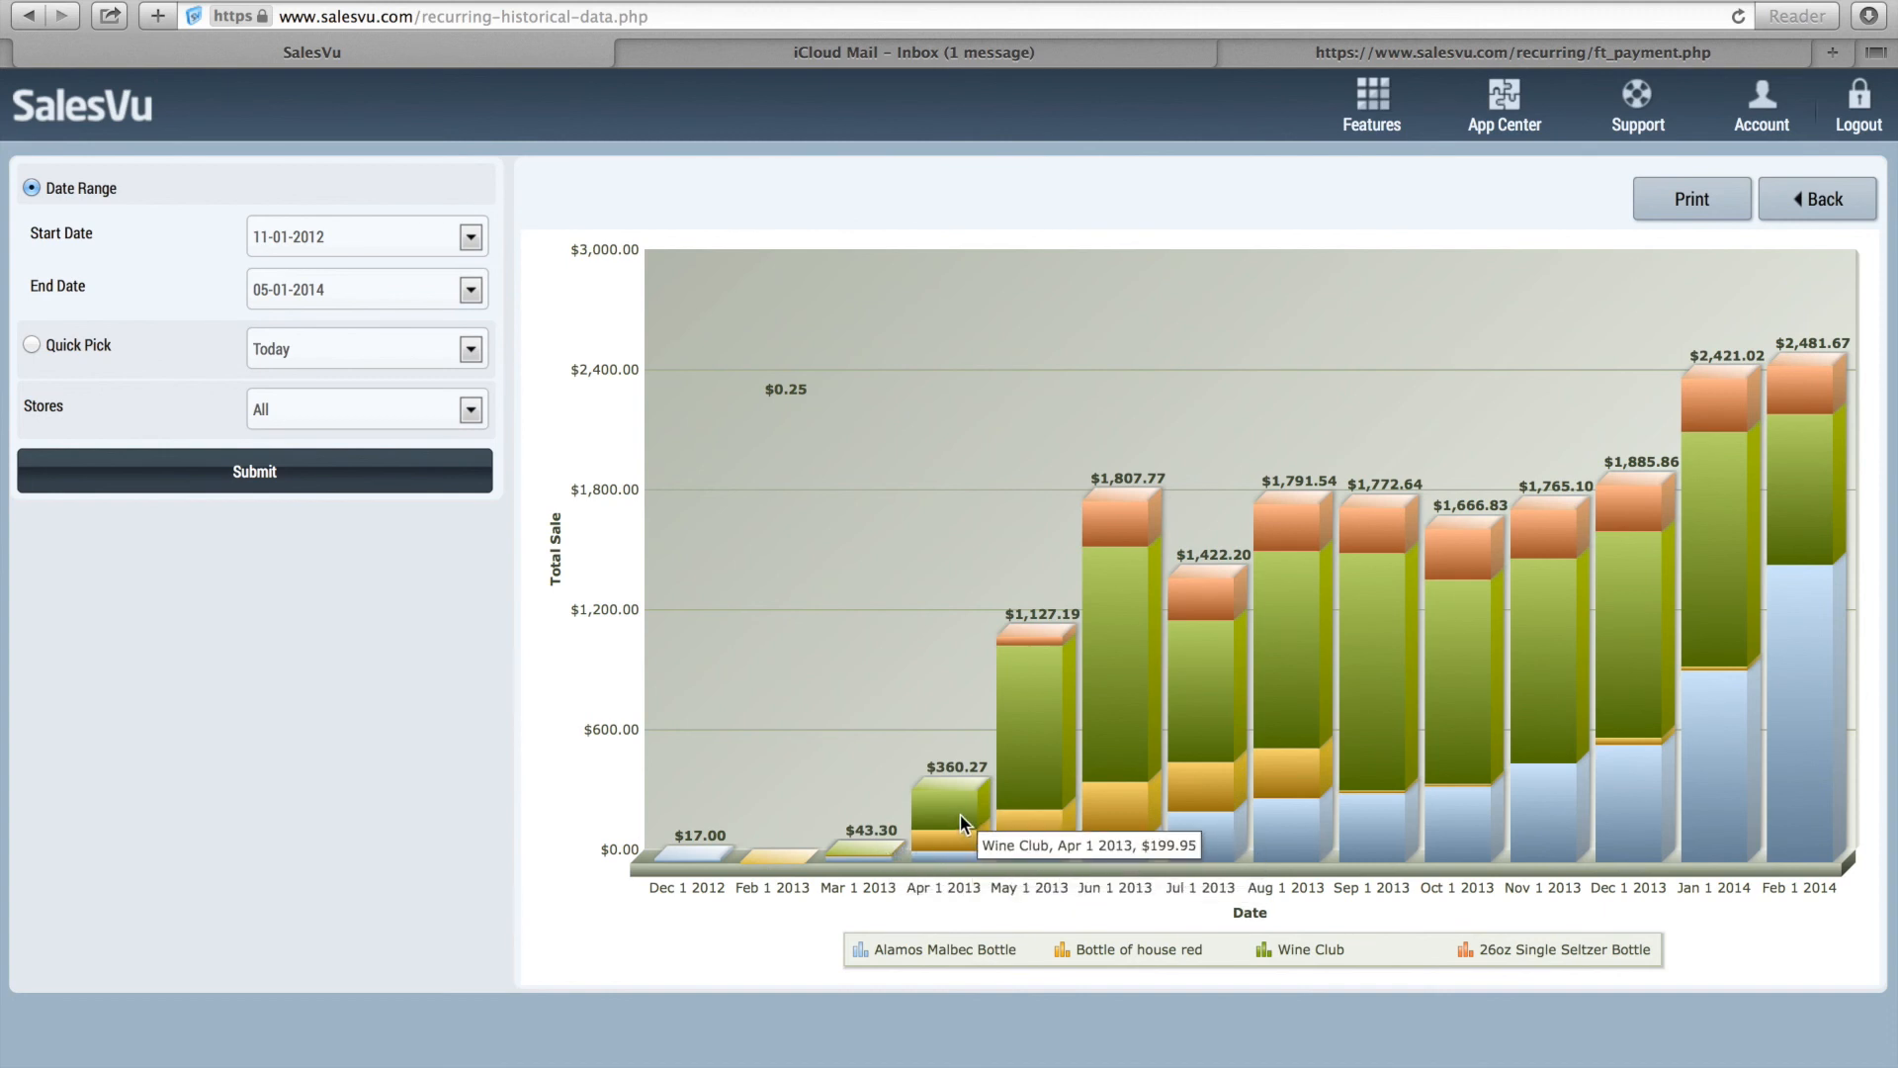
{"action": "mouse_move", "coordinate": [1112, 530]}
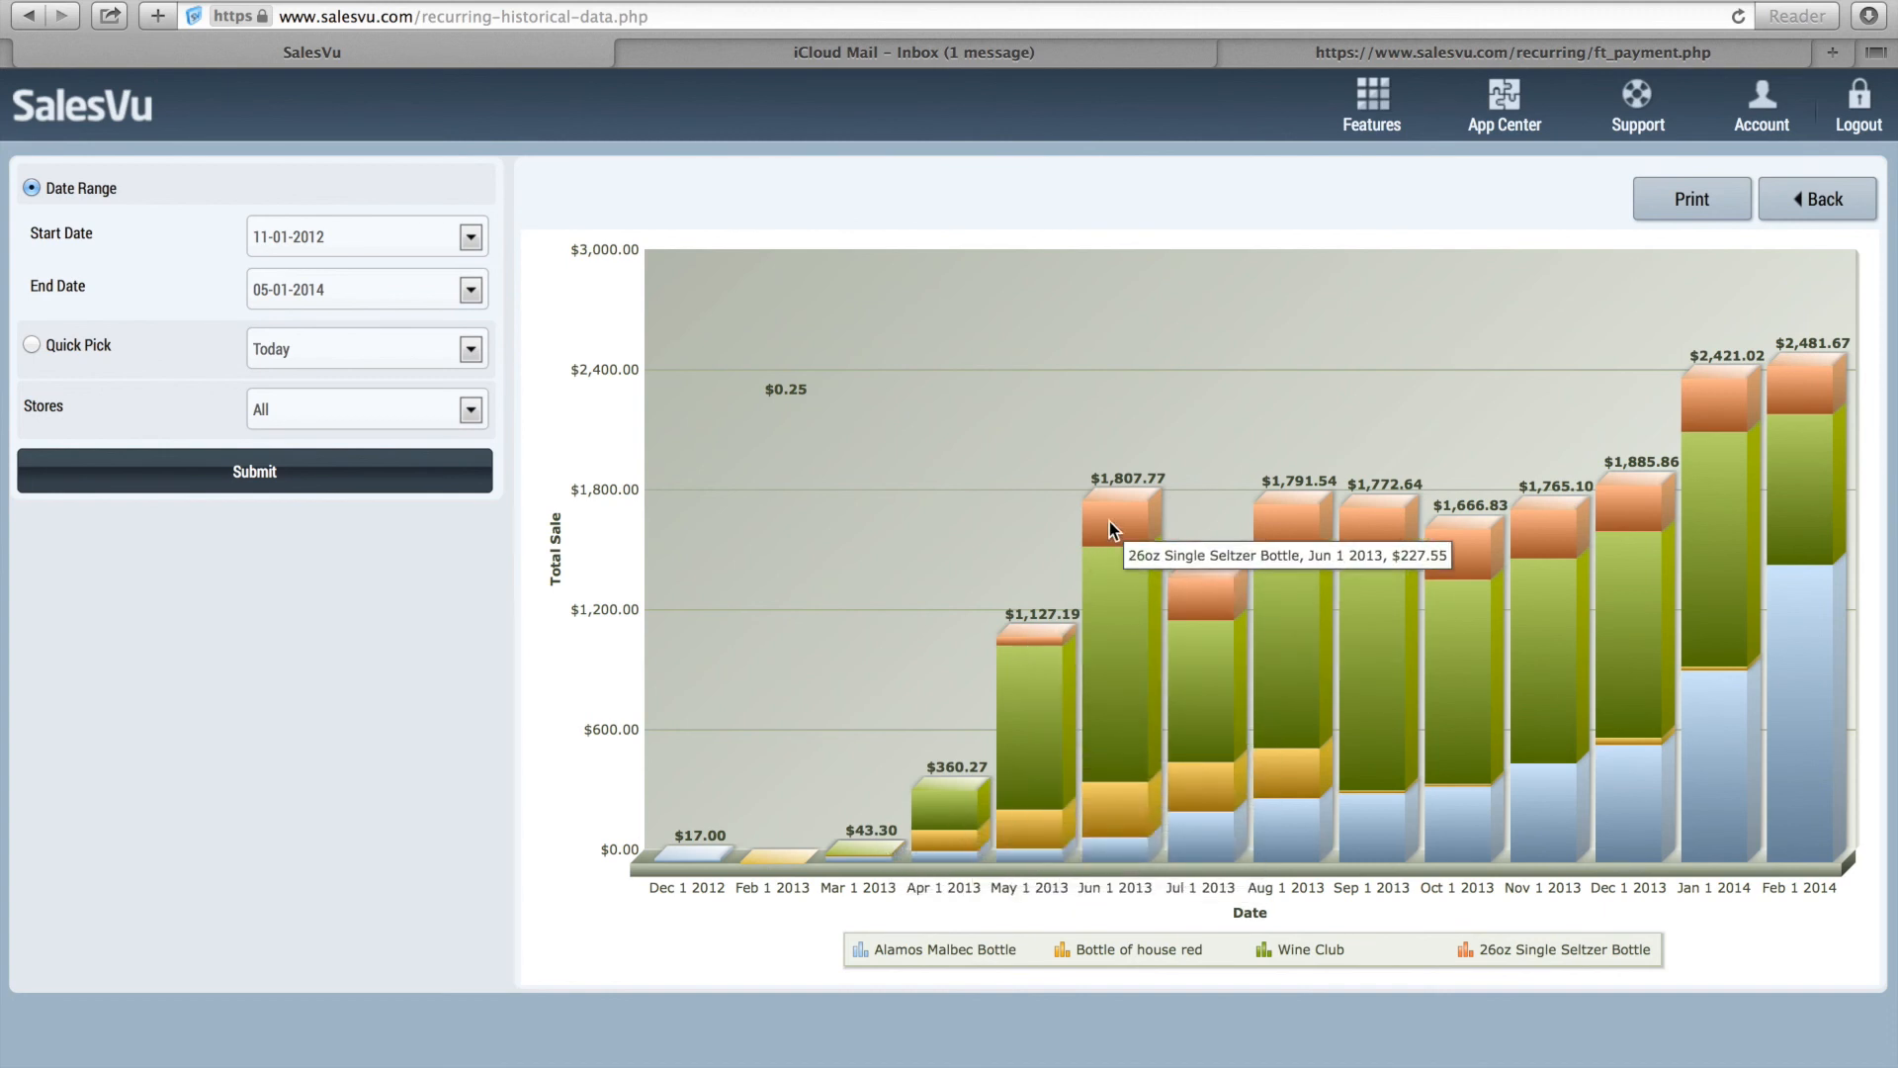
{"action": "mouse_move", "coordinate": [1136, 859]}
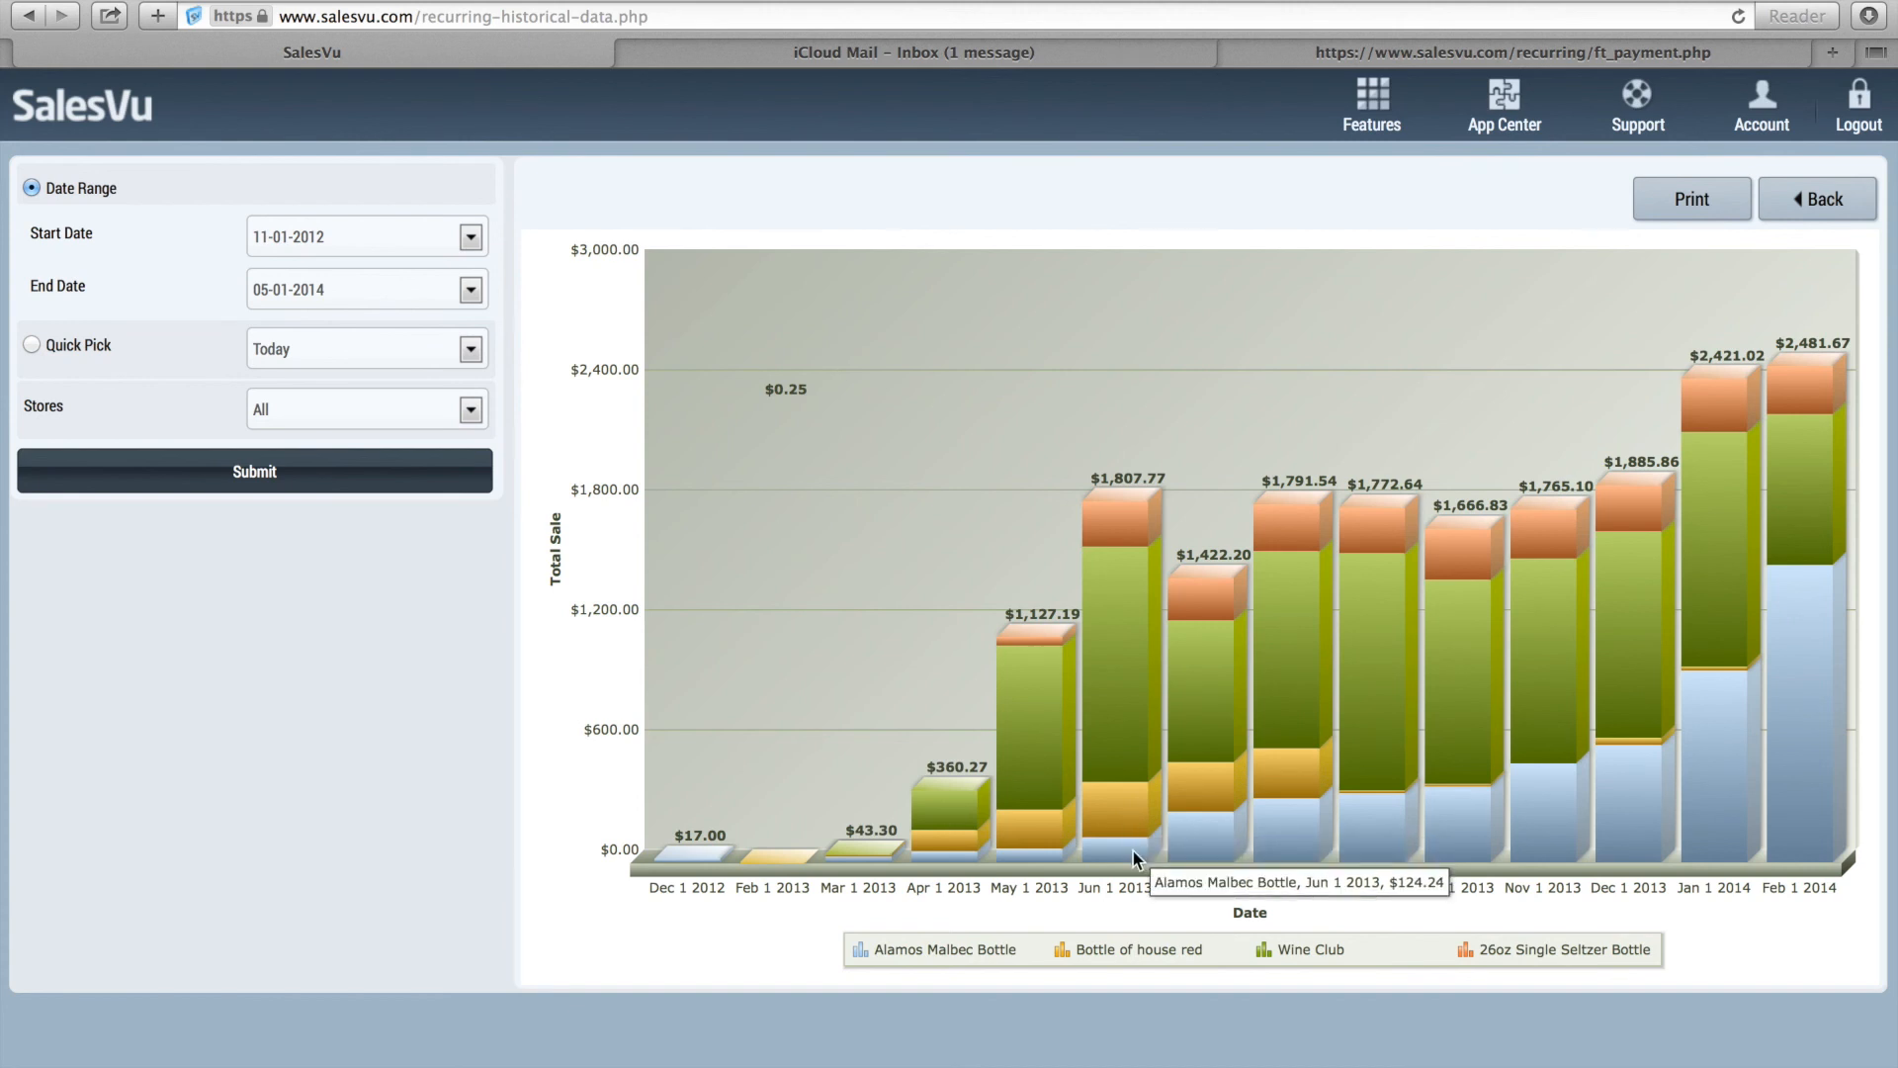
{"action": "mouse_move", "coordinate": [1144, 608]}
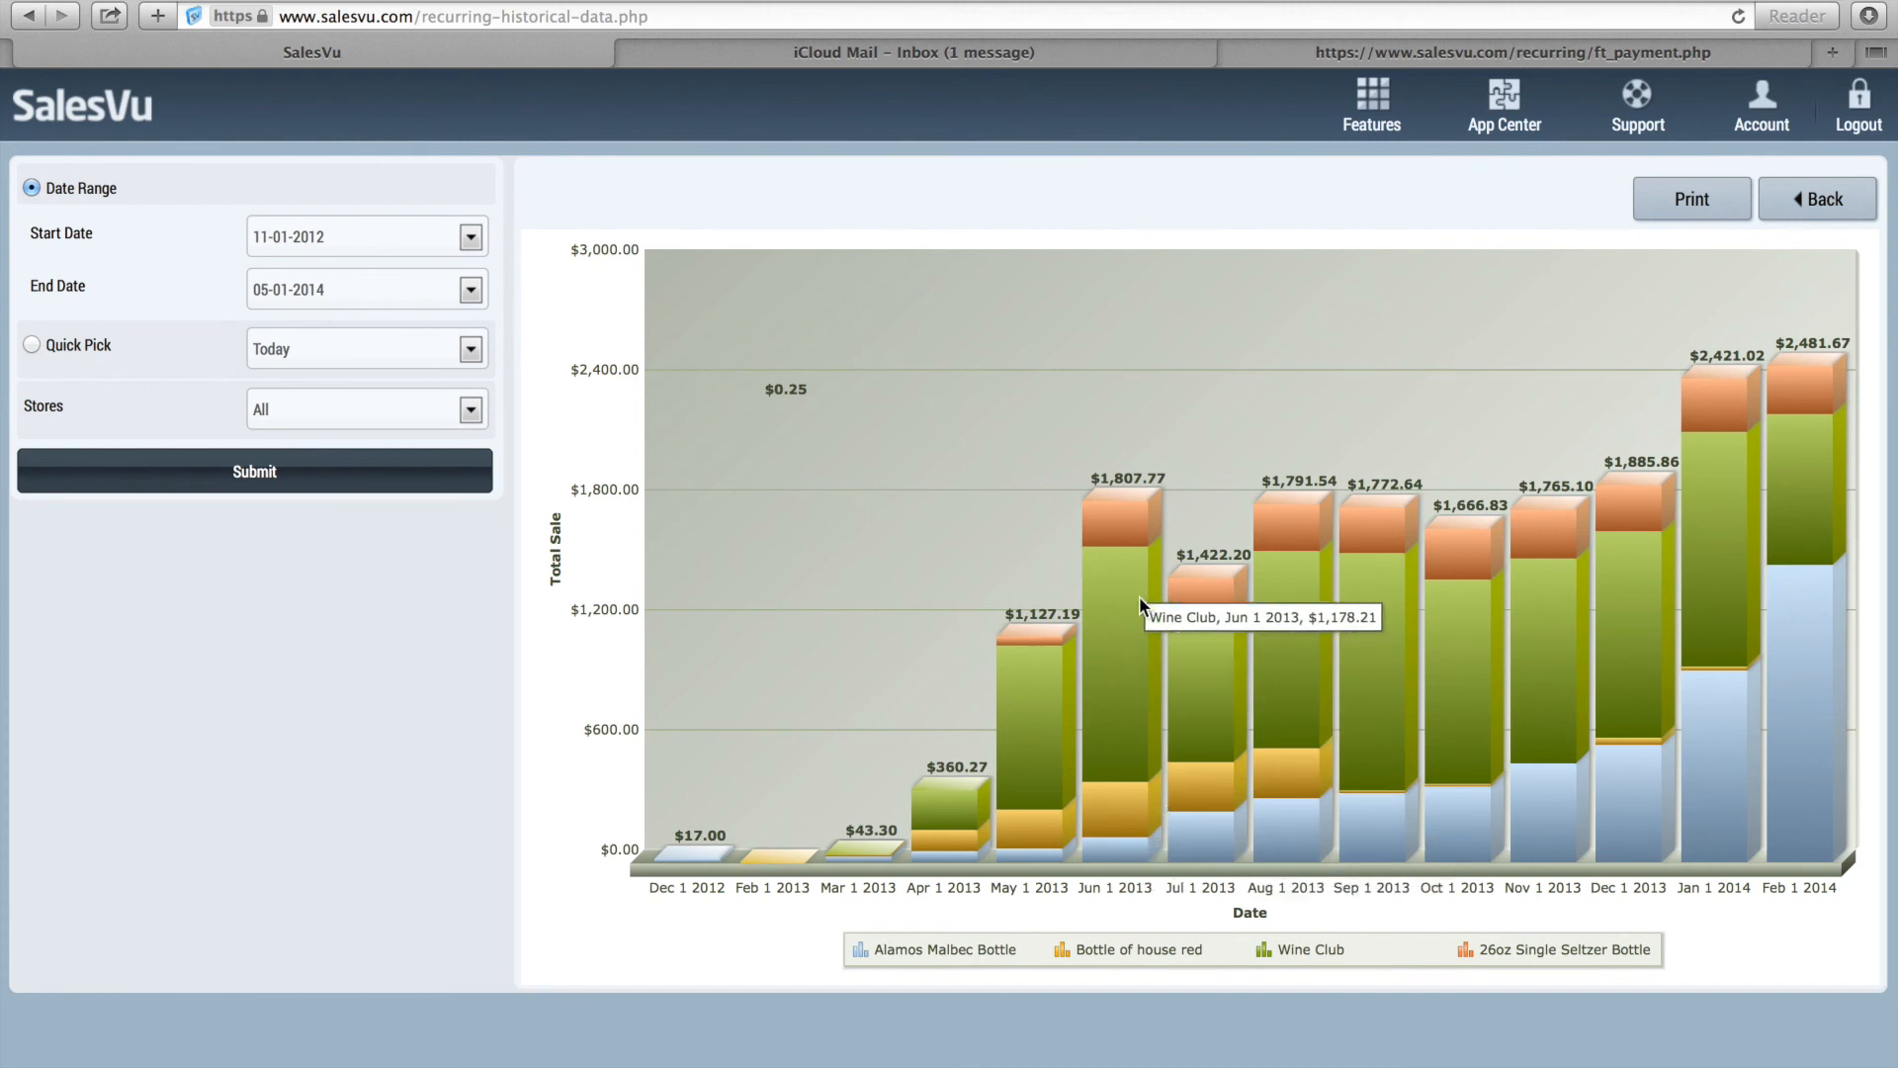
{"action": "mouse_move", "coordinate": [1721, 690]}
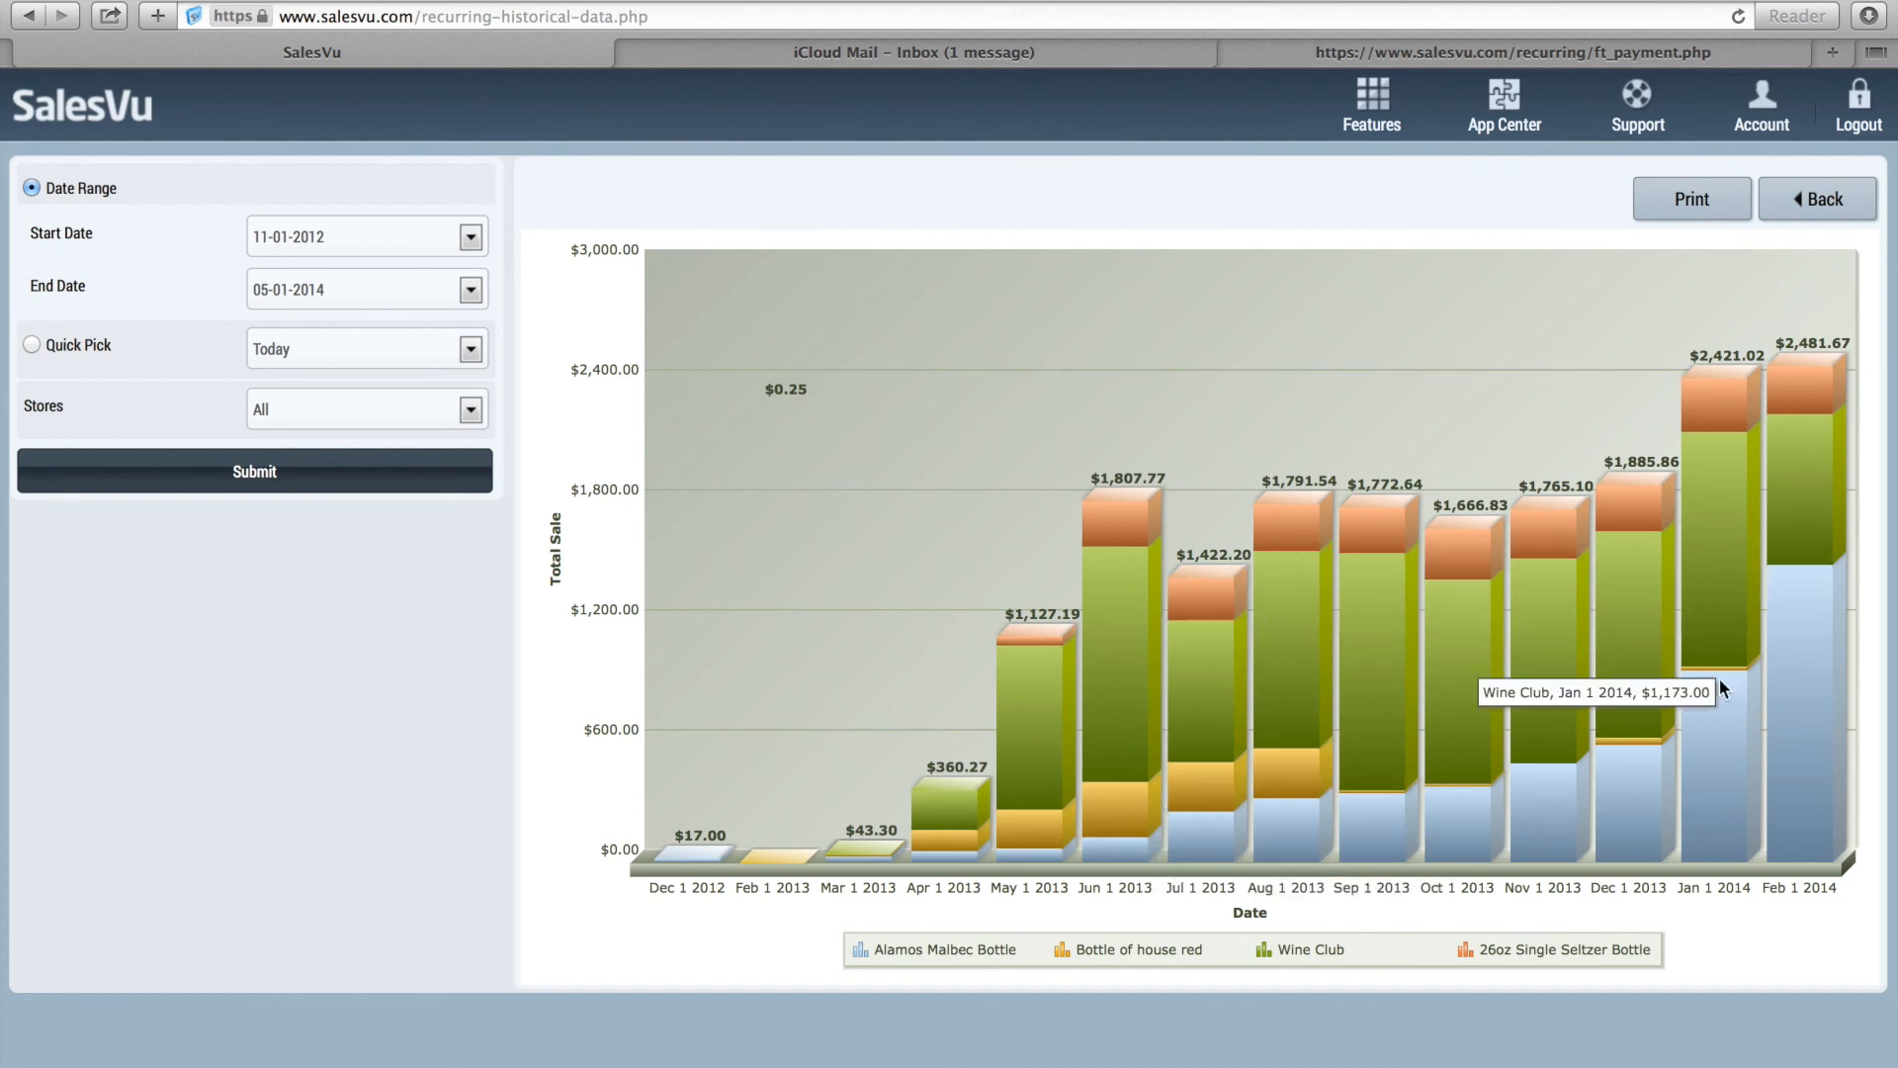
{"action": "mouse_move", "coordinate": [1414, 879]}
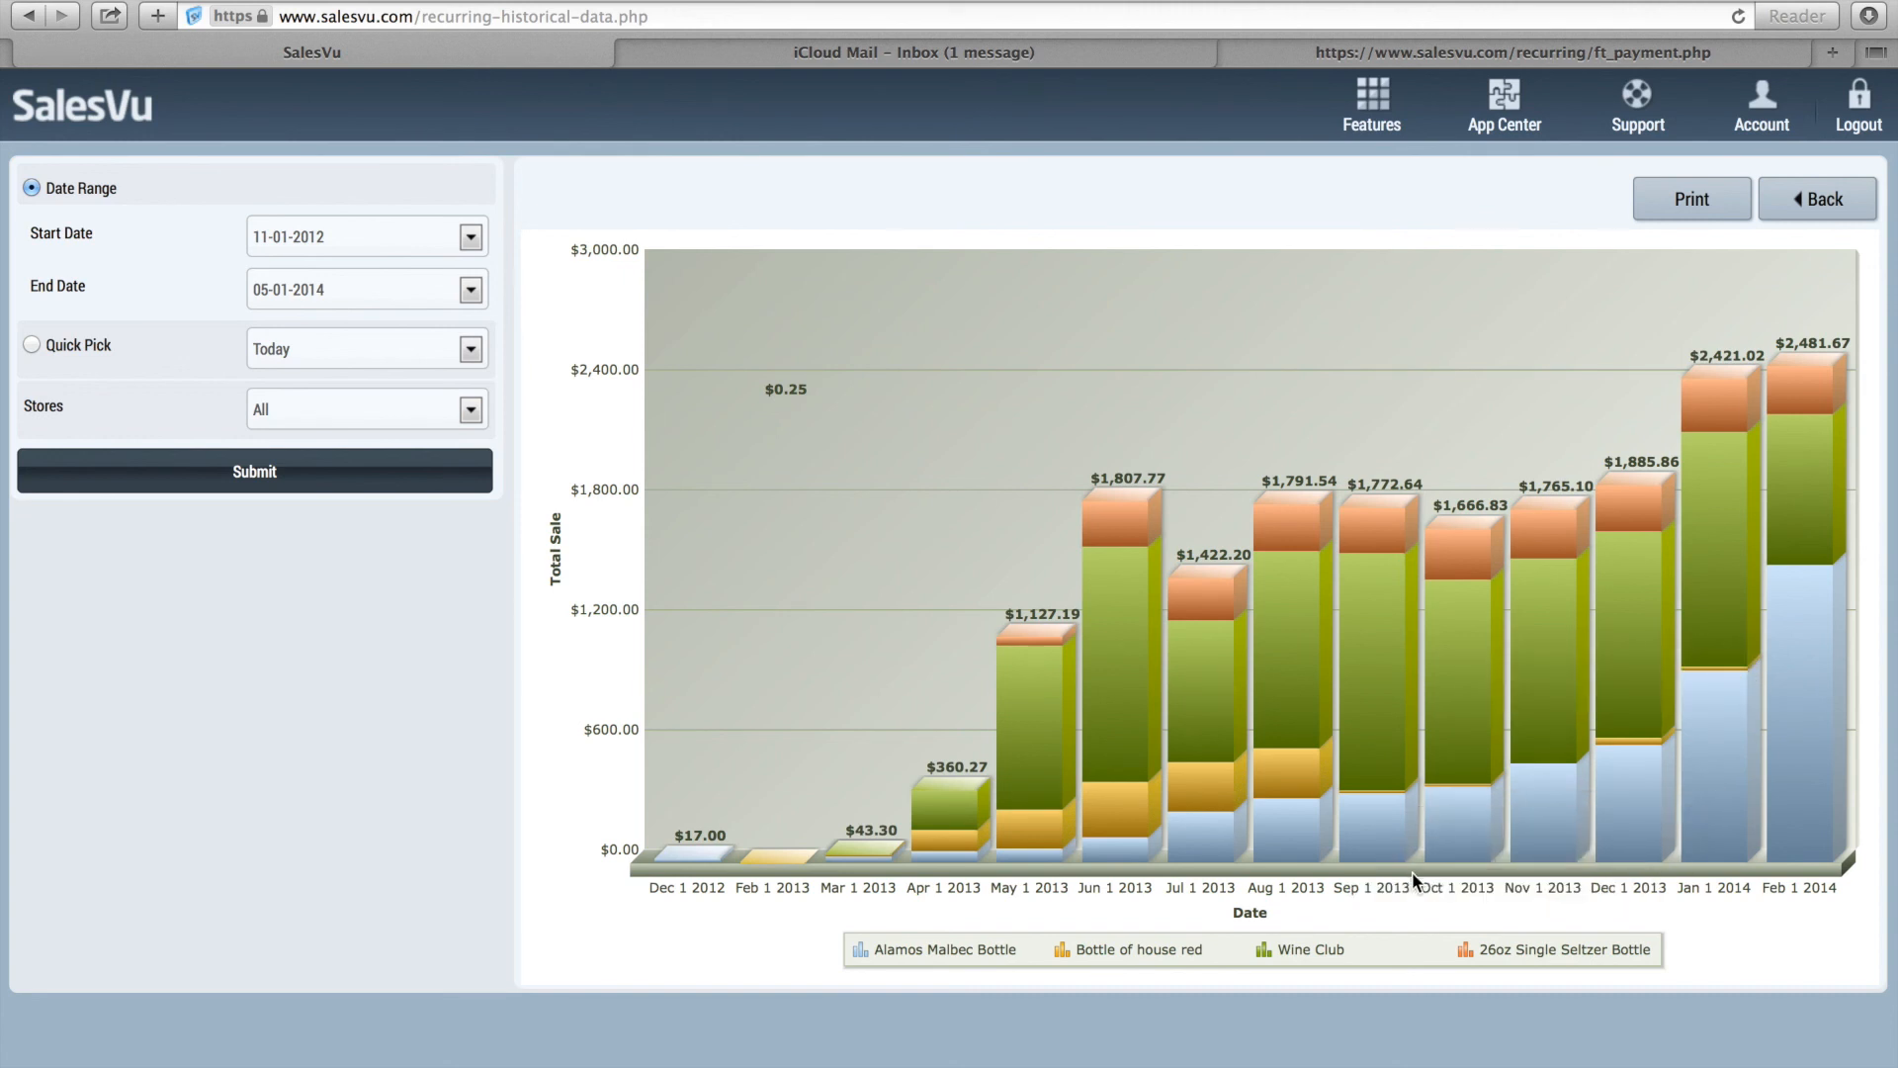
{"action": "mouse_move", "coordinate": [1355, 850]}
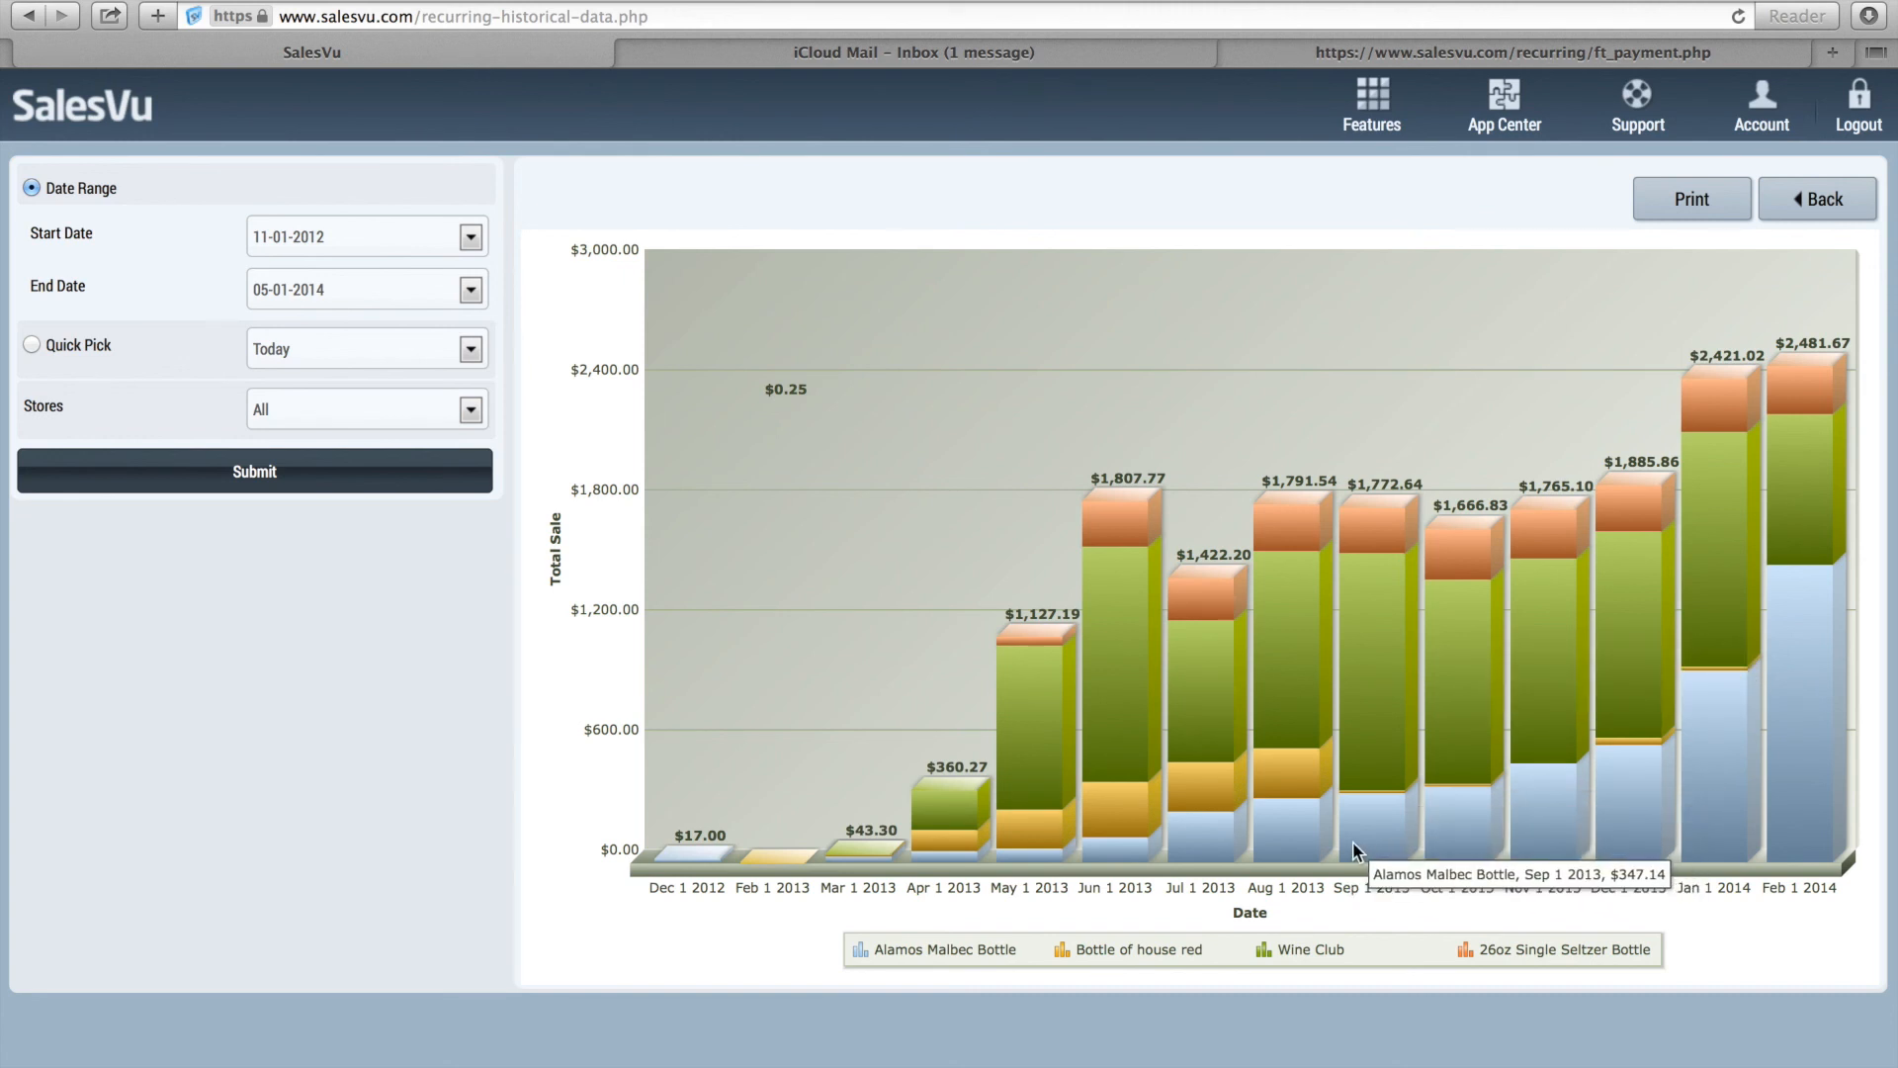